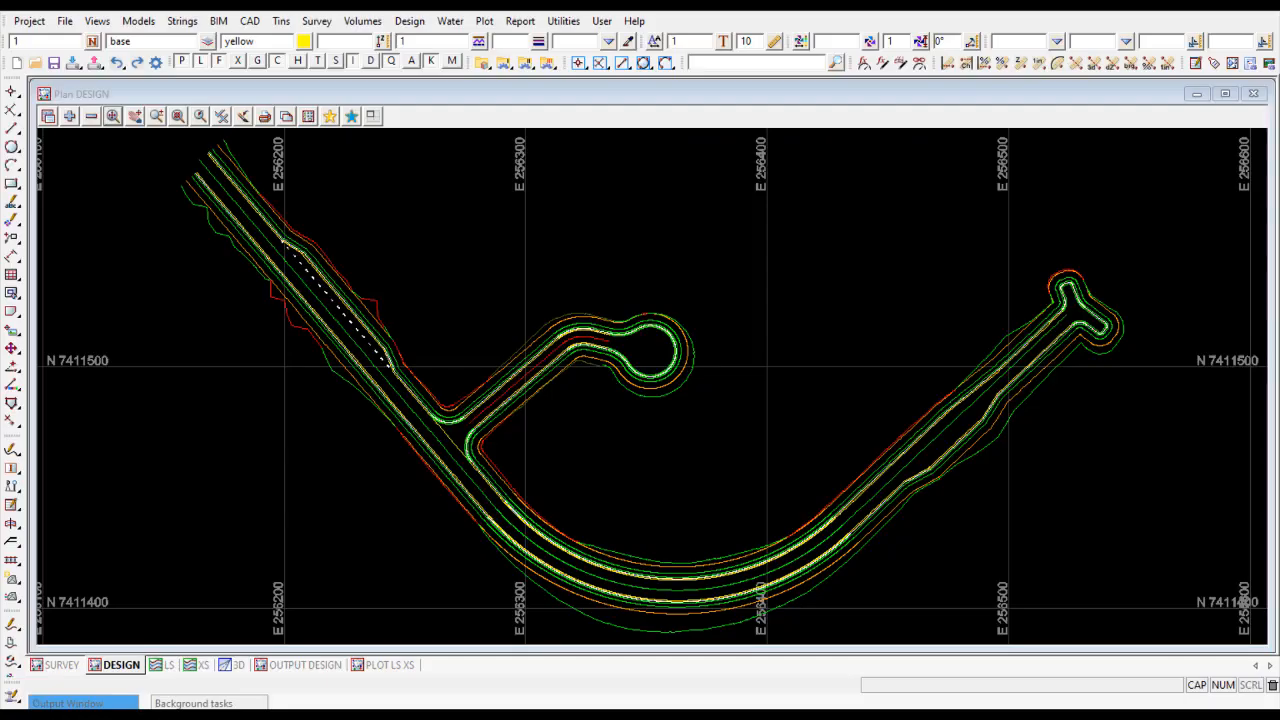
pyautogui.moveTo(704, 372)
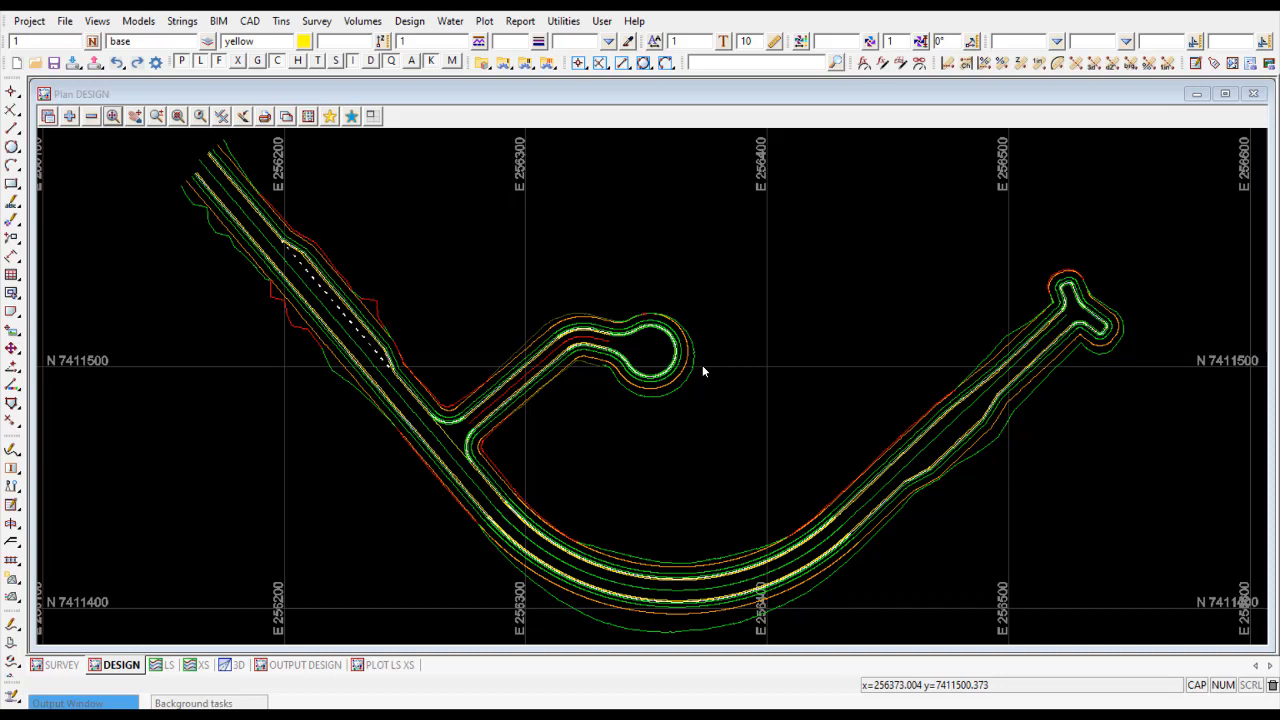
pyautogui.moveTo(424, 312)
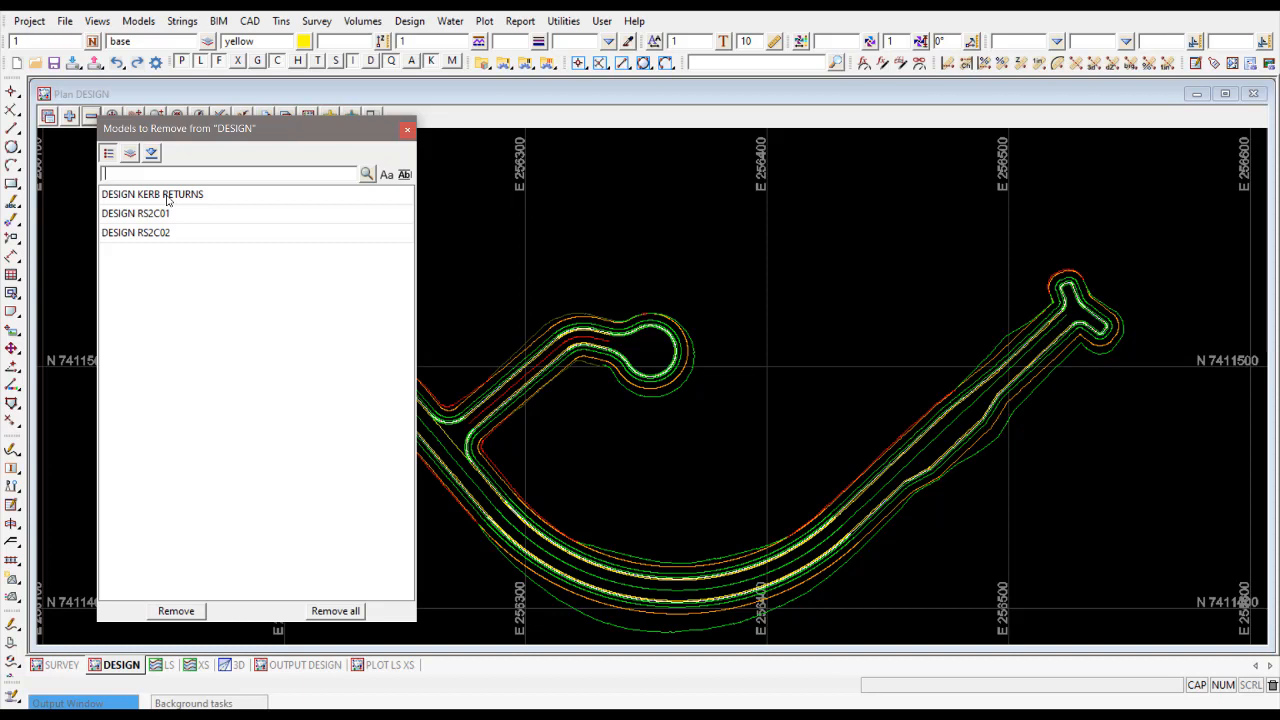
pyautogui.moveTo(372, 184)
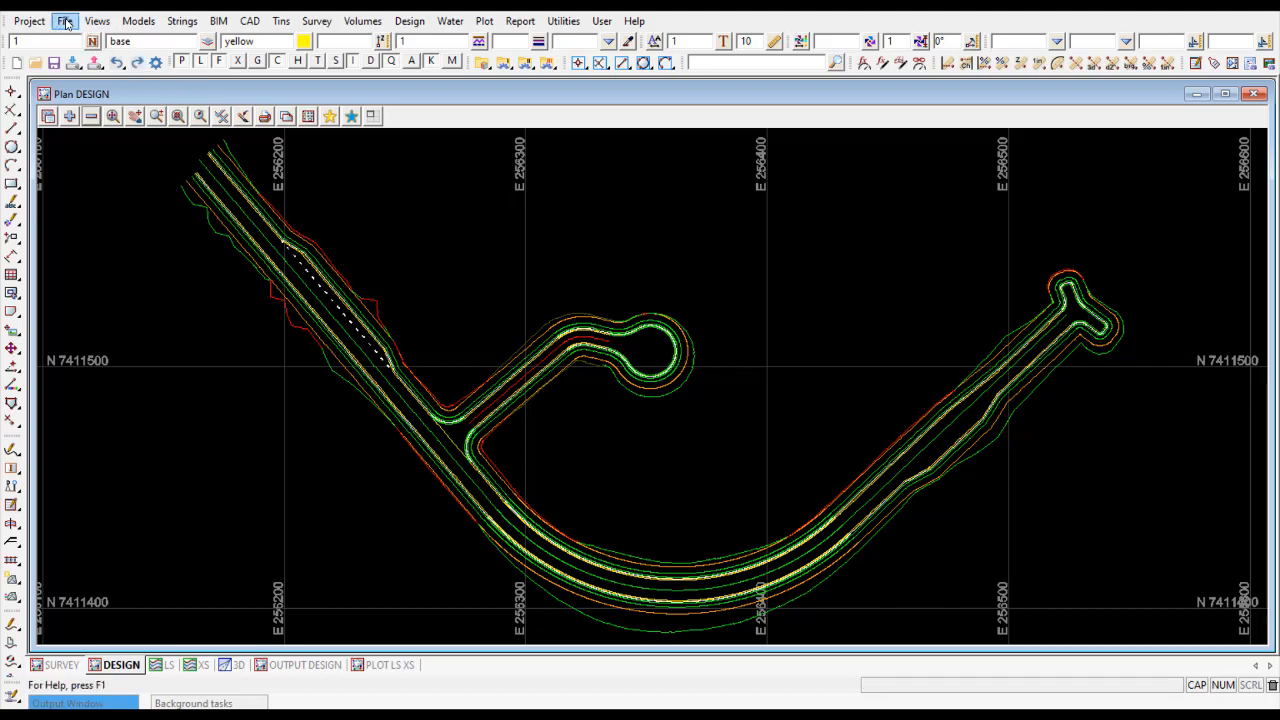
# Bring up the Write DWG/DXF/DXB export panel and position it at the left
pyautogui.click(64, 20)
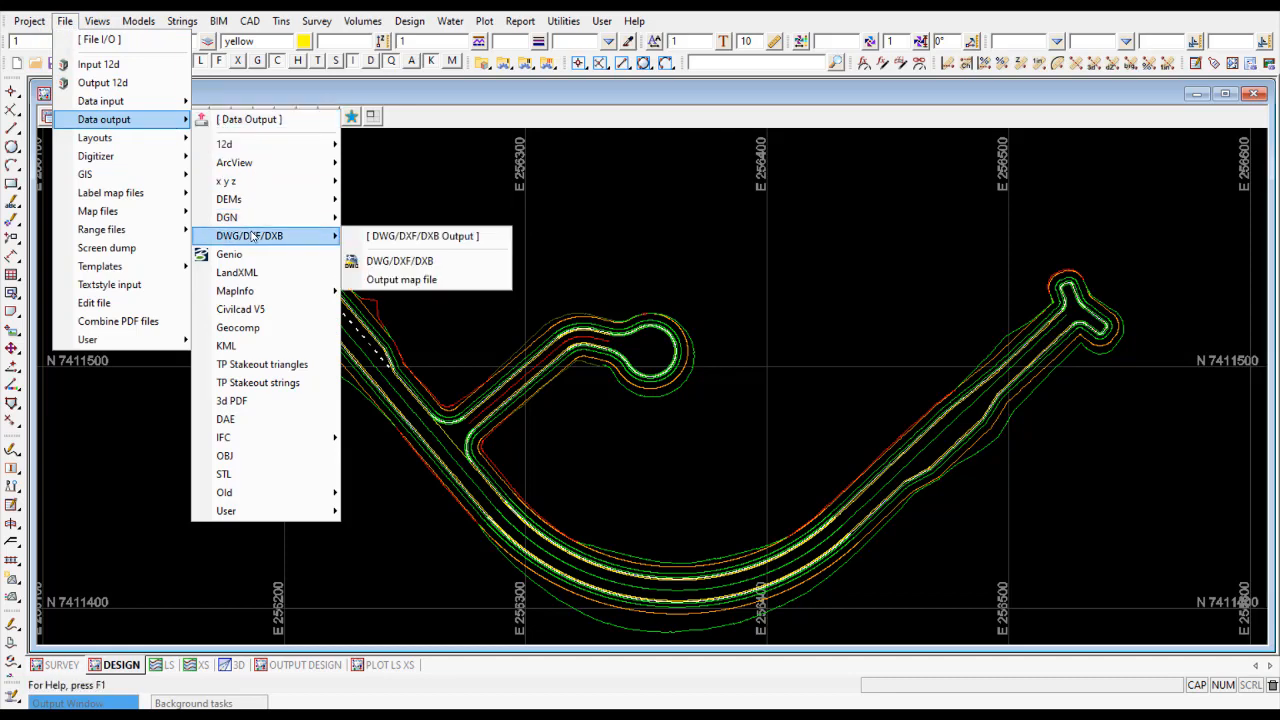
pyautogui.click(412, 258)
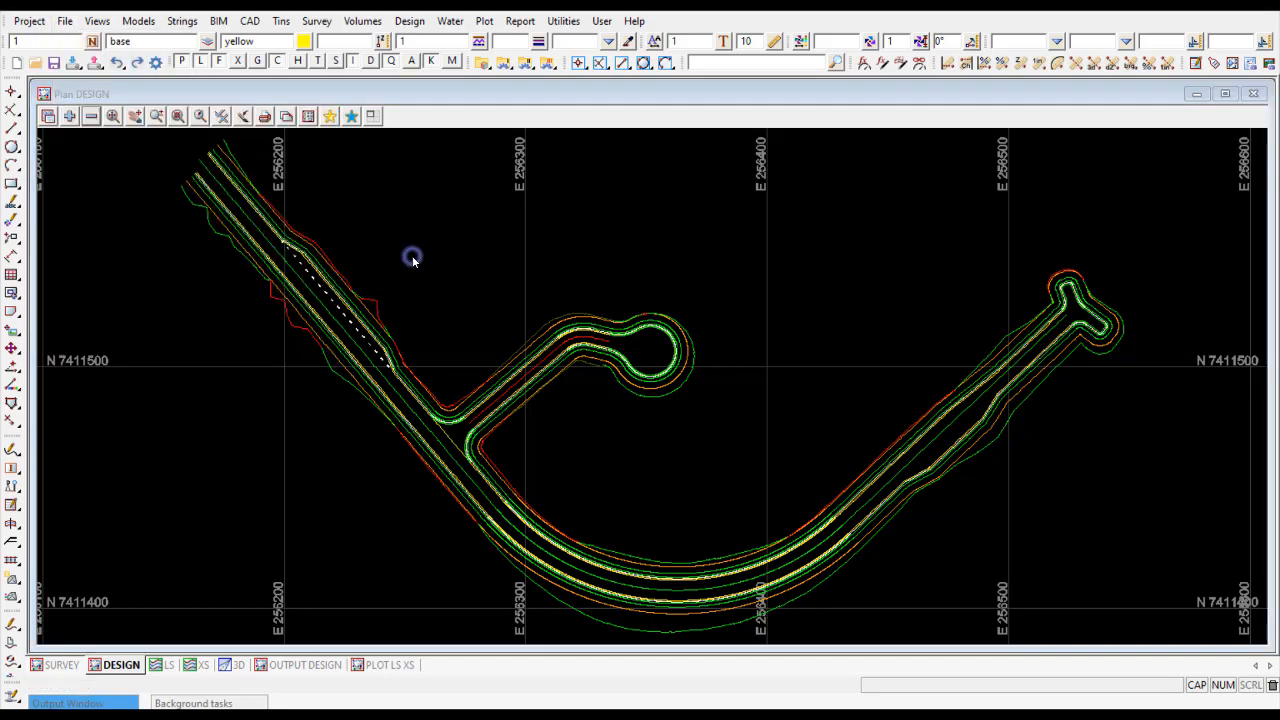
pyautogui.click(134, 116)
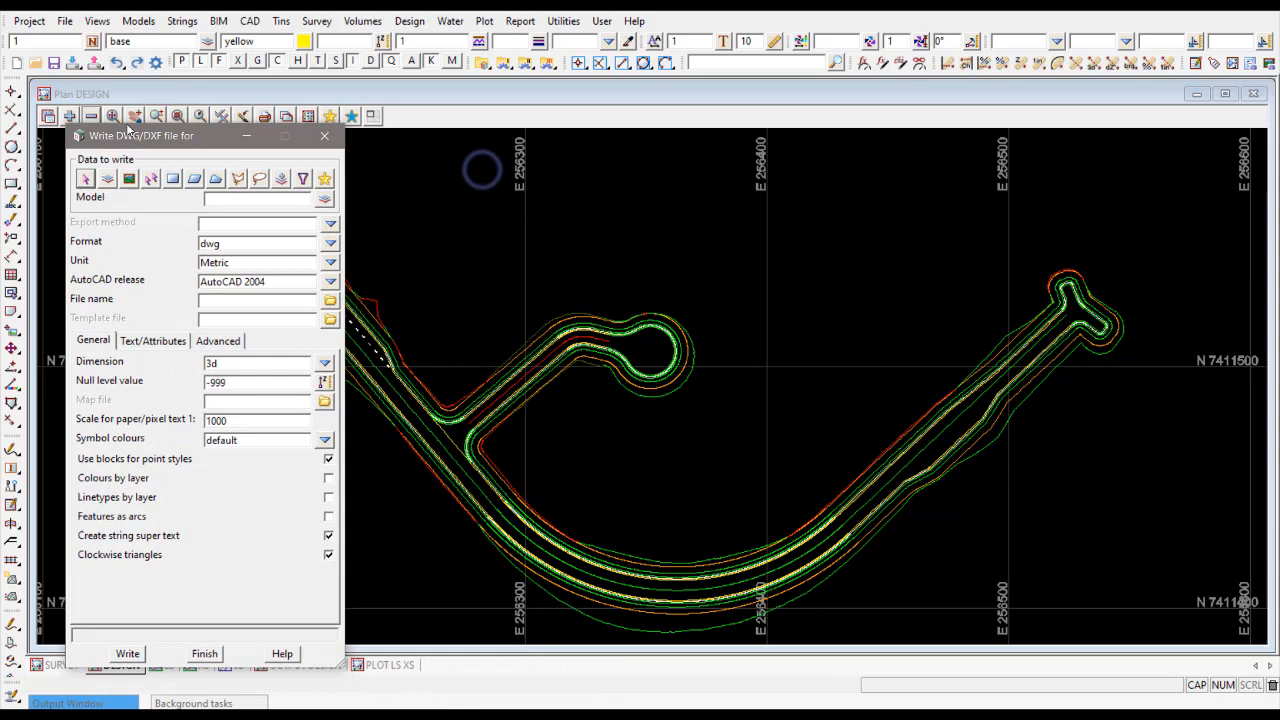
pyautogui.moveTo(140, 136); pyautogui.dragTo(120, 110)
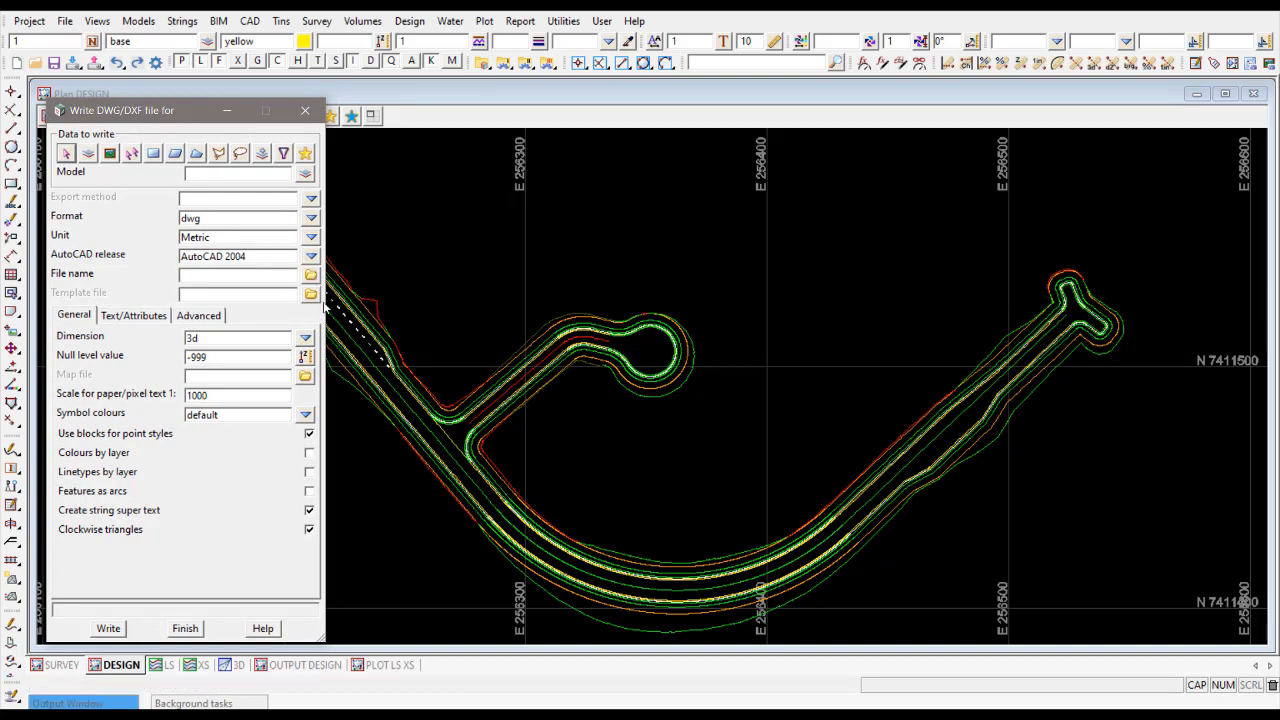
pyautogui.moveTo(368, 342)
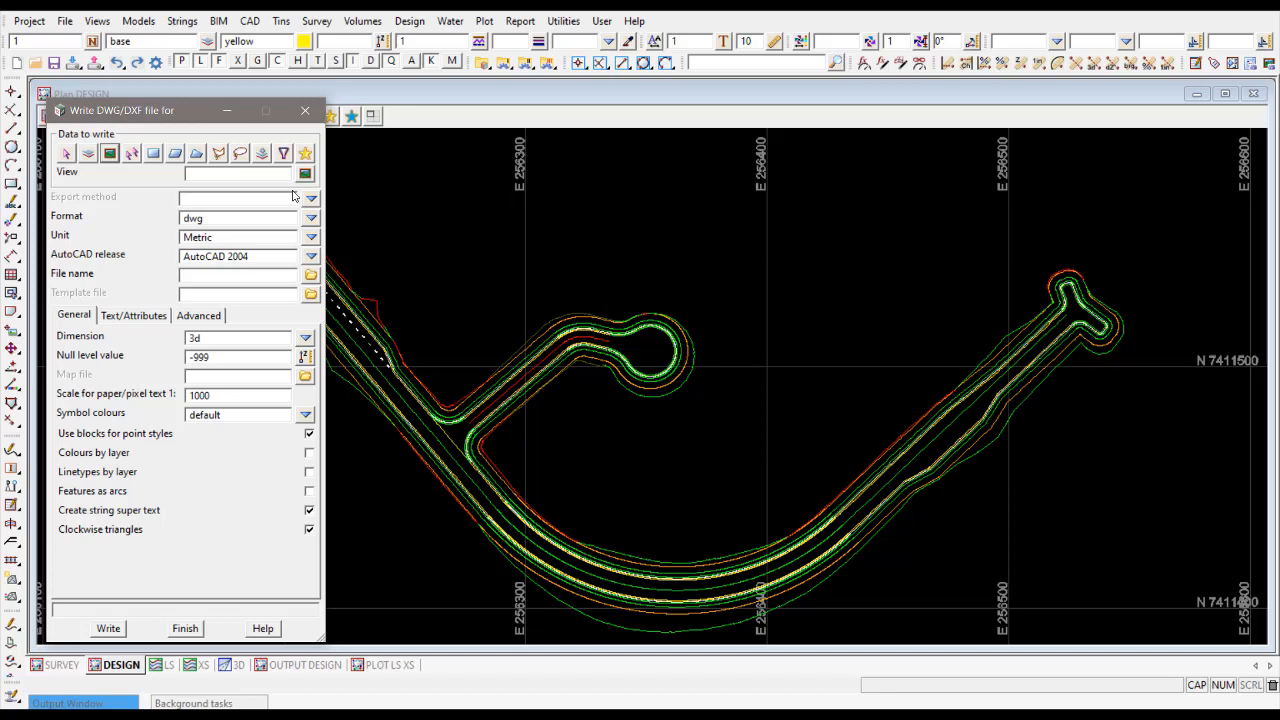
# Write the DESIGN view to a 2D DWG named PLOT DESIGN
pyautogui.click(304, 172)
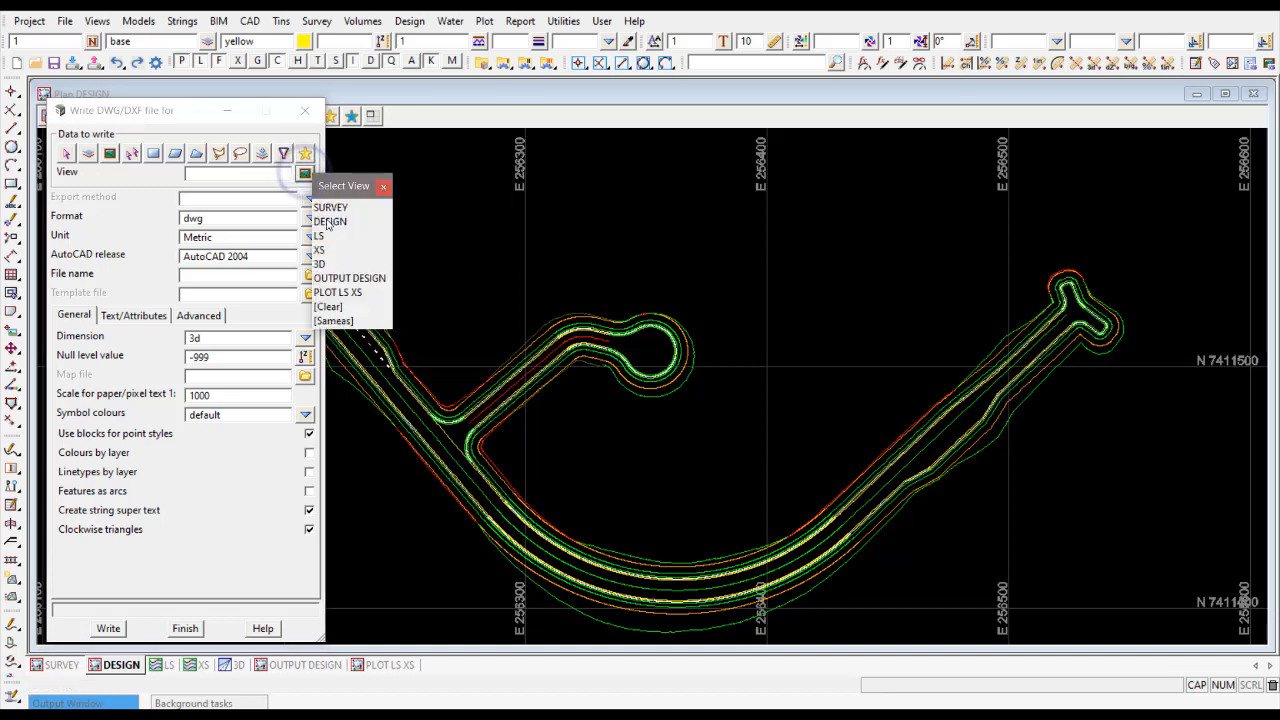
pyautogui.click(332, 220)
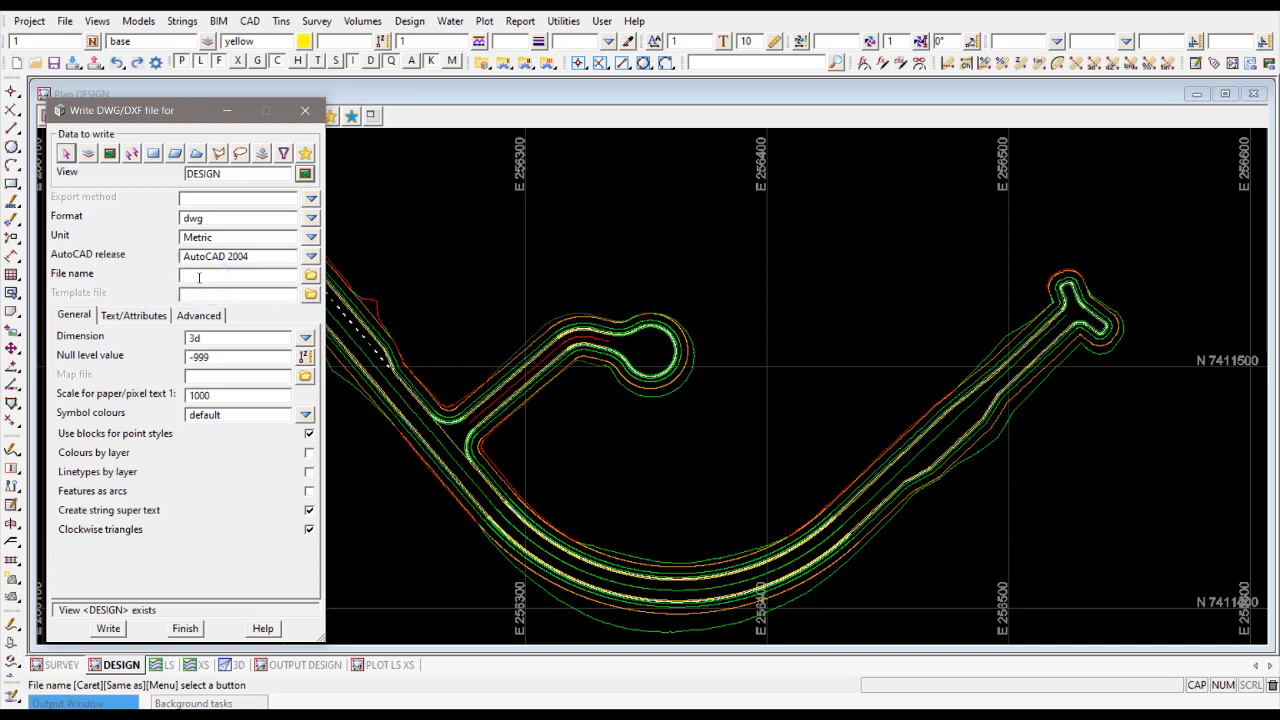
pyautogui.write('PLOT DESIGN')
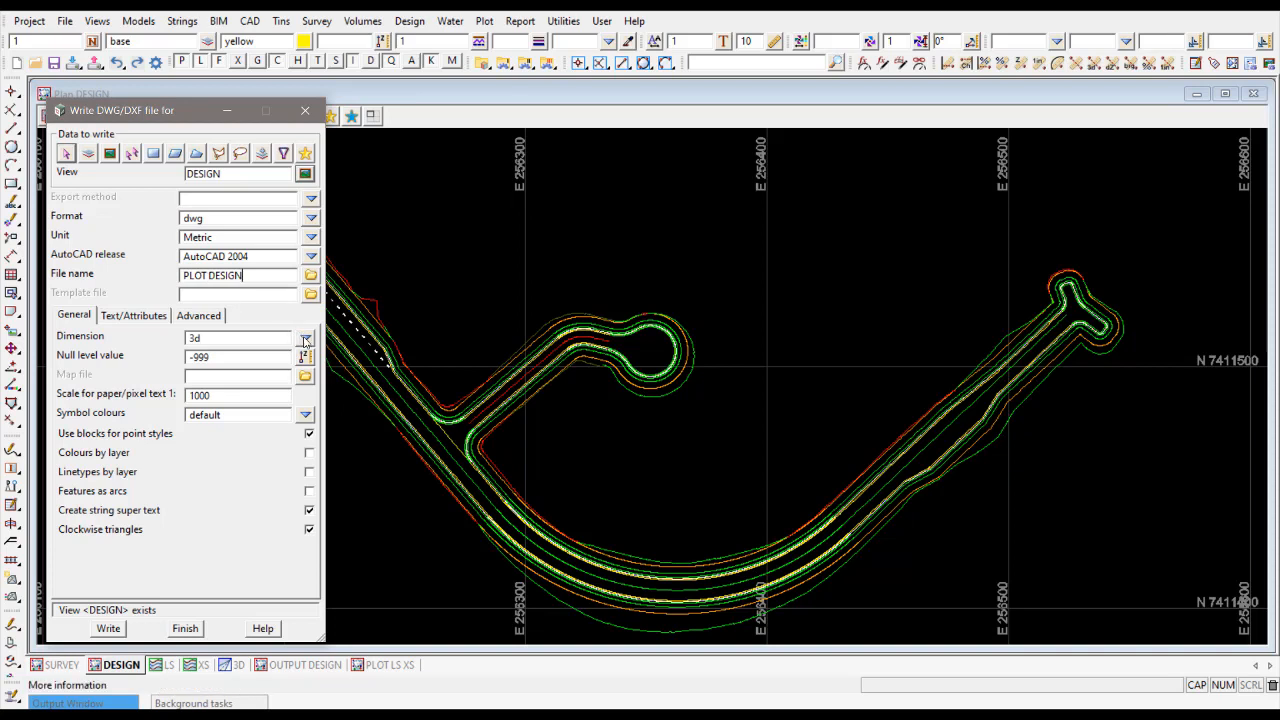
pyautogui.click(304, 336)
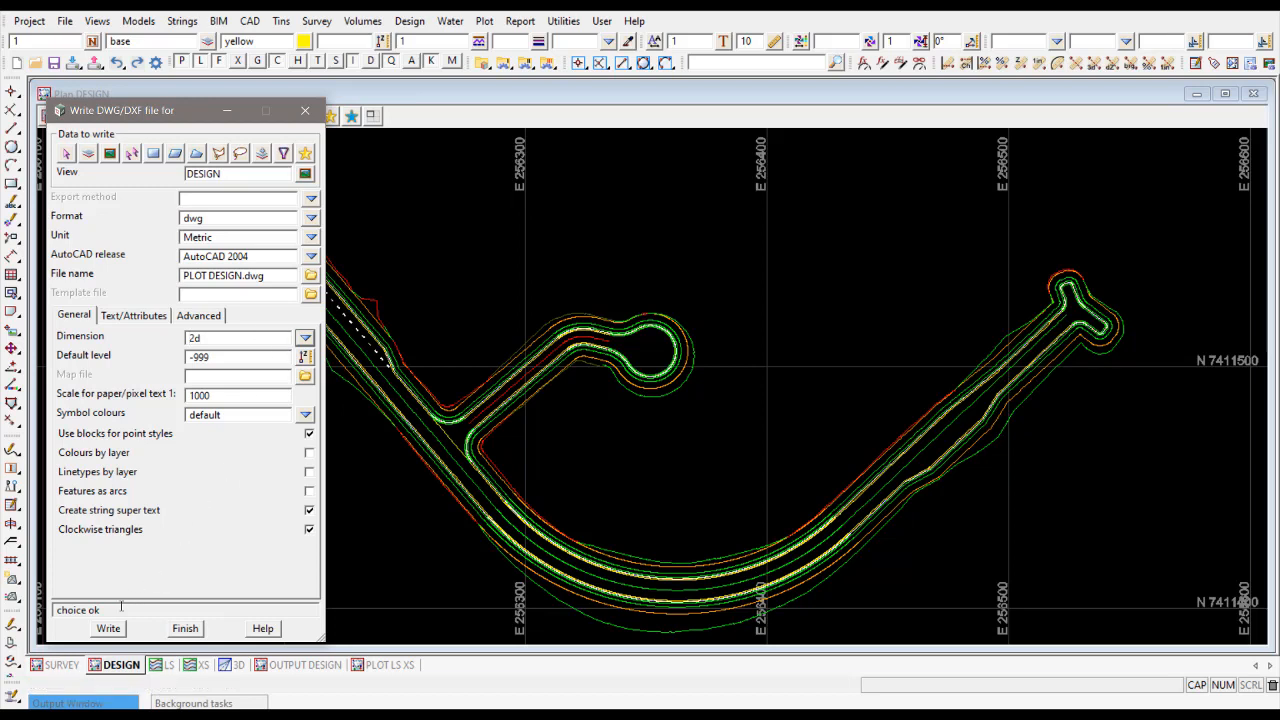
pyautogui.click(108, 628)
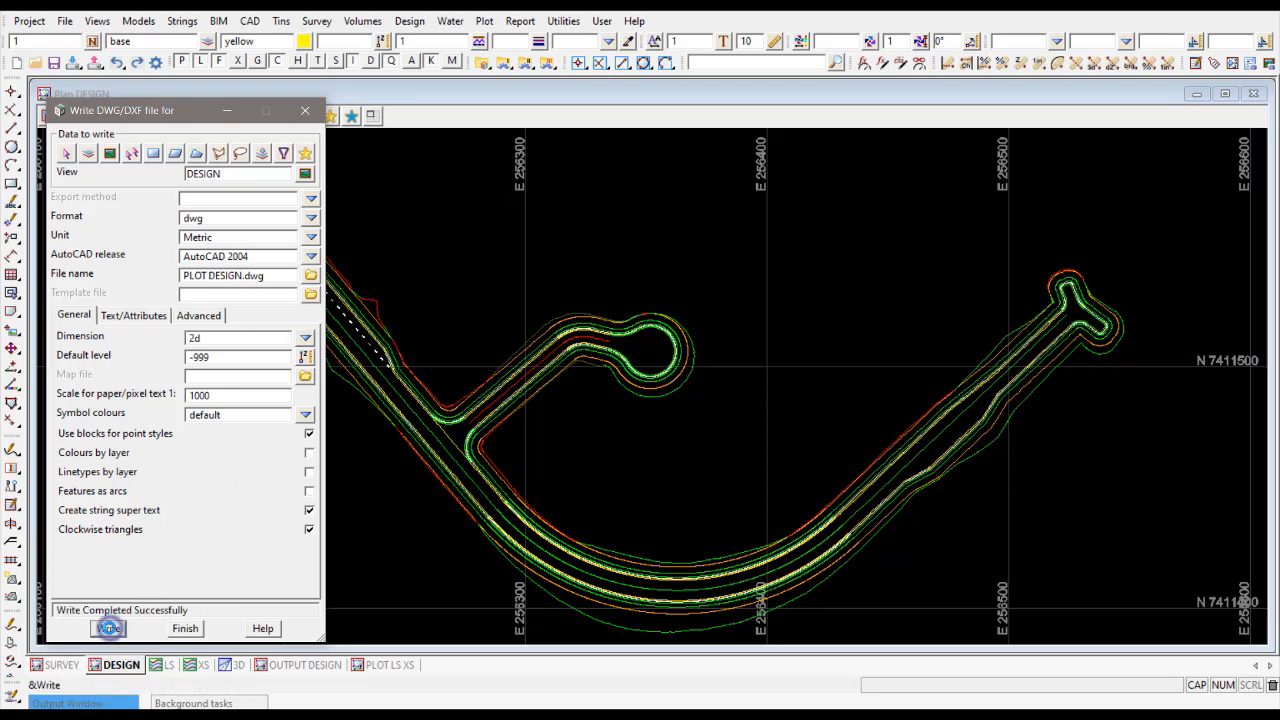
pyautogui.click(108, 628)
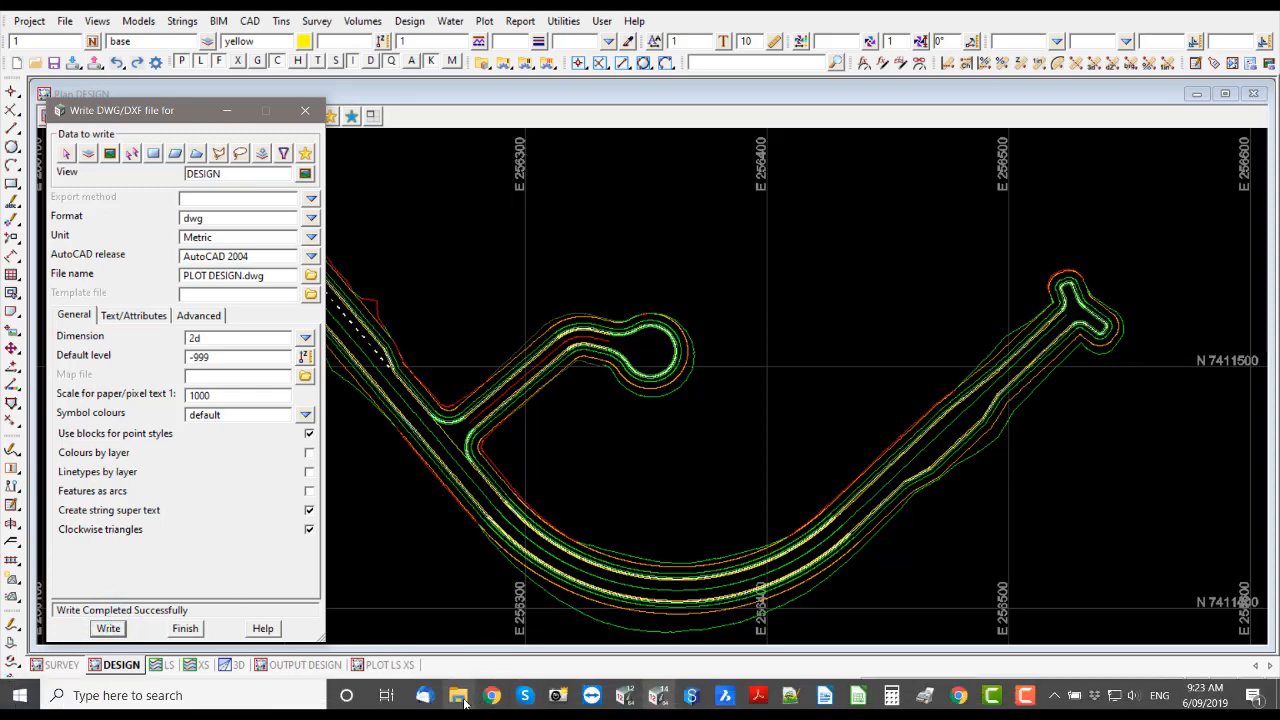
# Open PLOT DESIGN.dwg from the DESIGN folder with the BricsCAD application
pyautogui.click(458, 696)
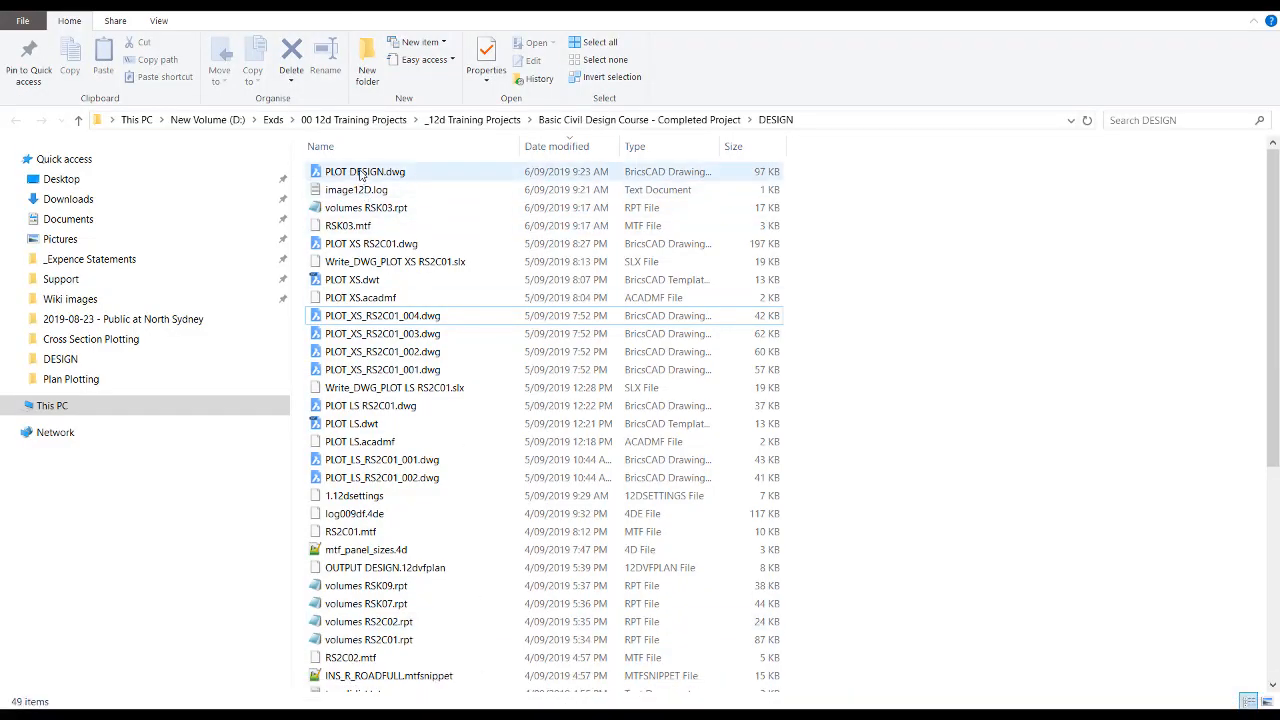
pyautogui.moveTo(364, 176)
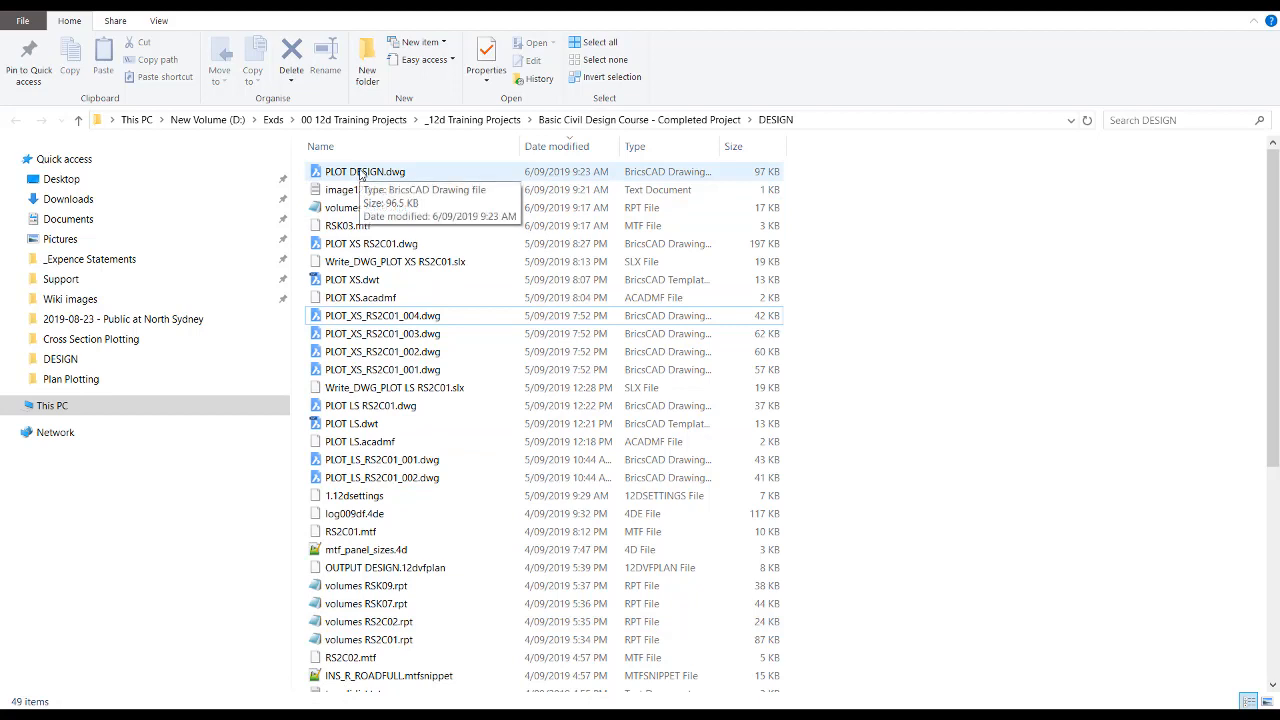
pyautogui.rightClick(364, 172)
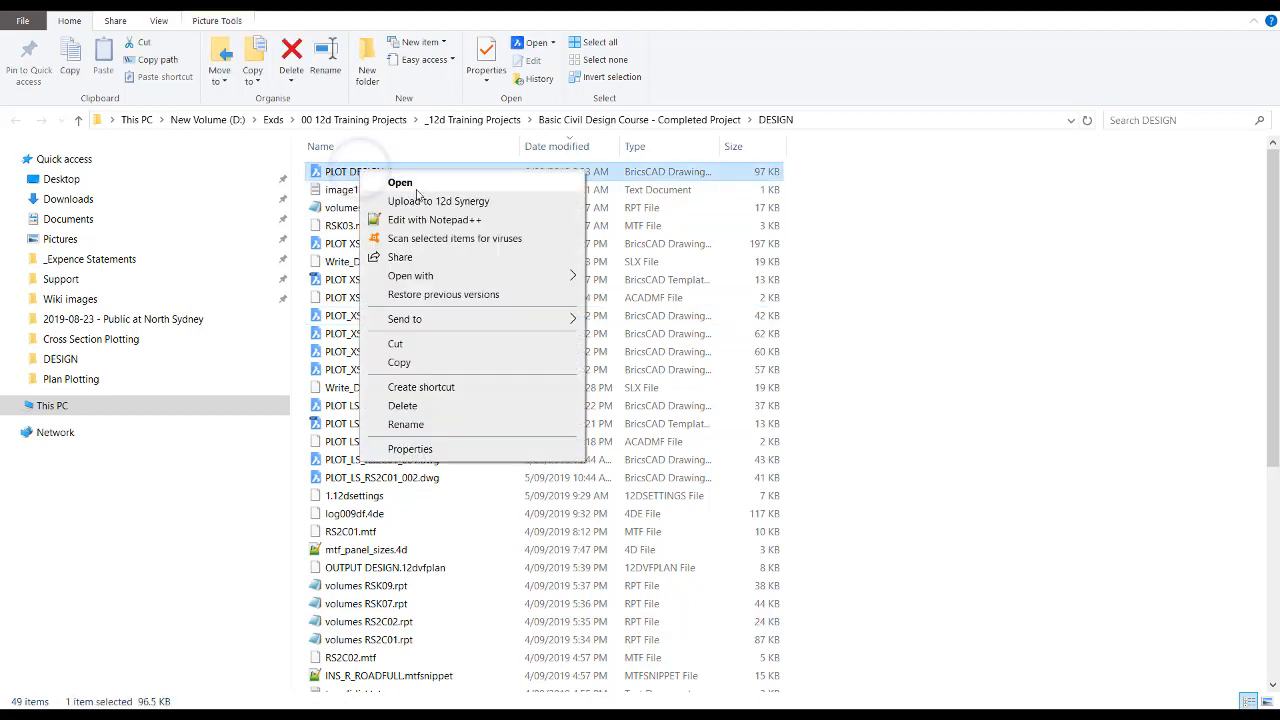
pyautogui.click(410, 276)
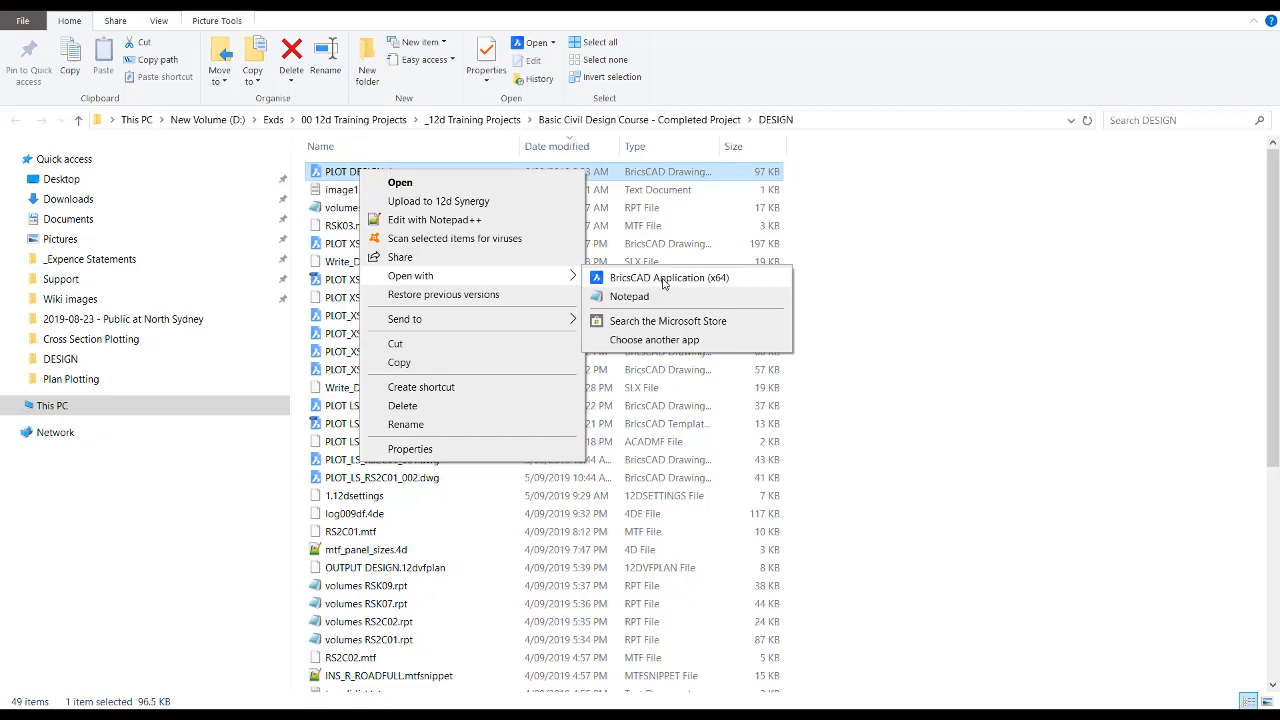
pyautogui.click(664, 276)
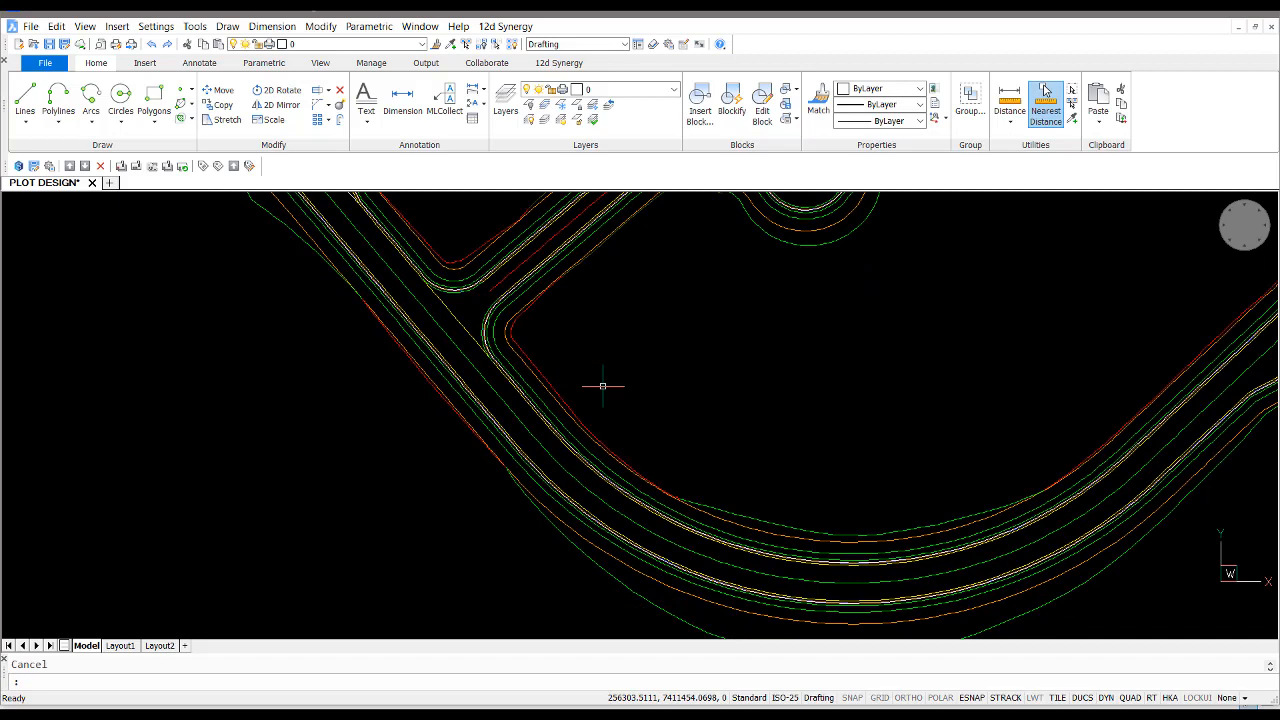
# Review the layer list via LA (DESIGN KERB RETURNS, RS2C01, RS2C02) and dismiss it
pyautogui.write('L')
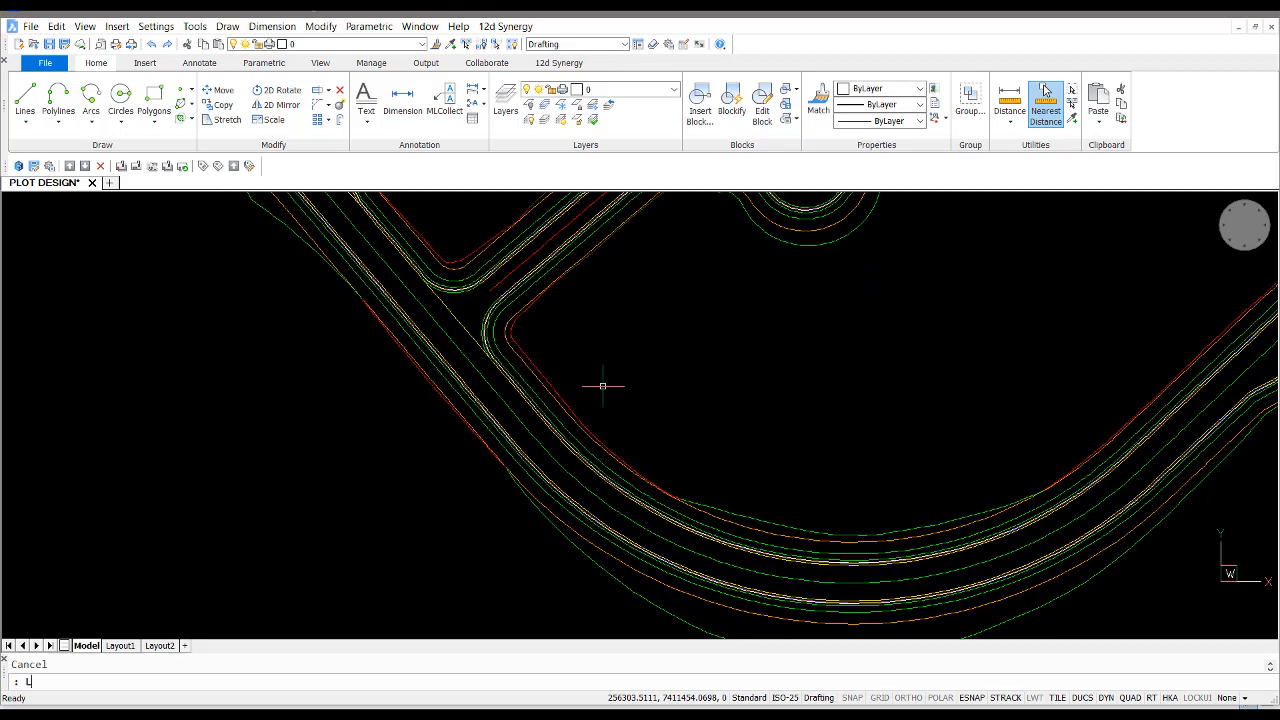
pyautogui.write('A')
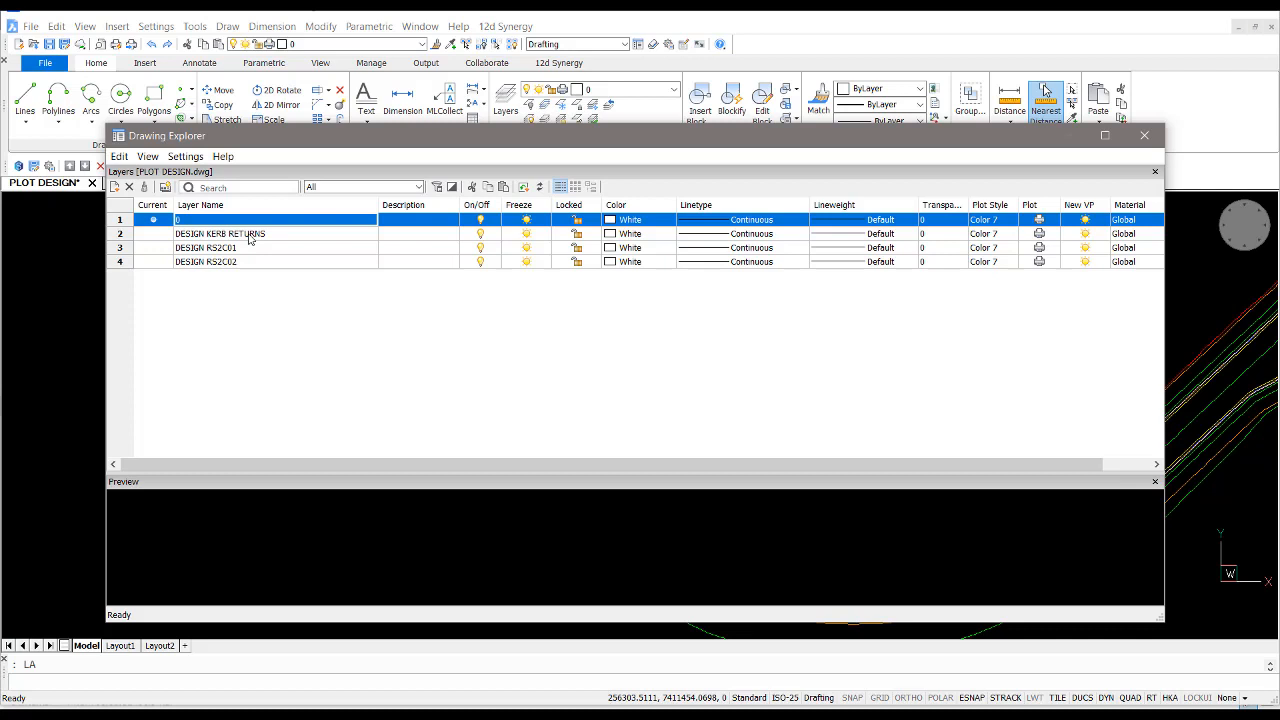
pyautogui.moveTo(1144, 136)
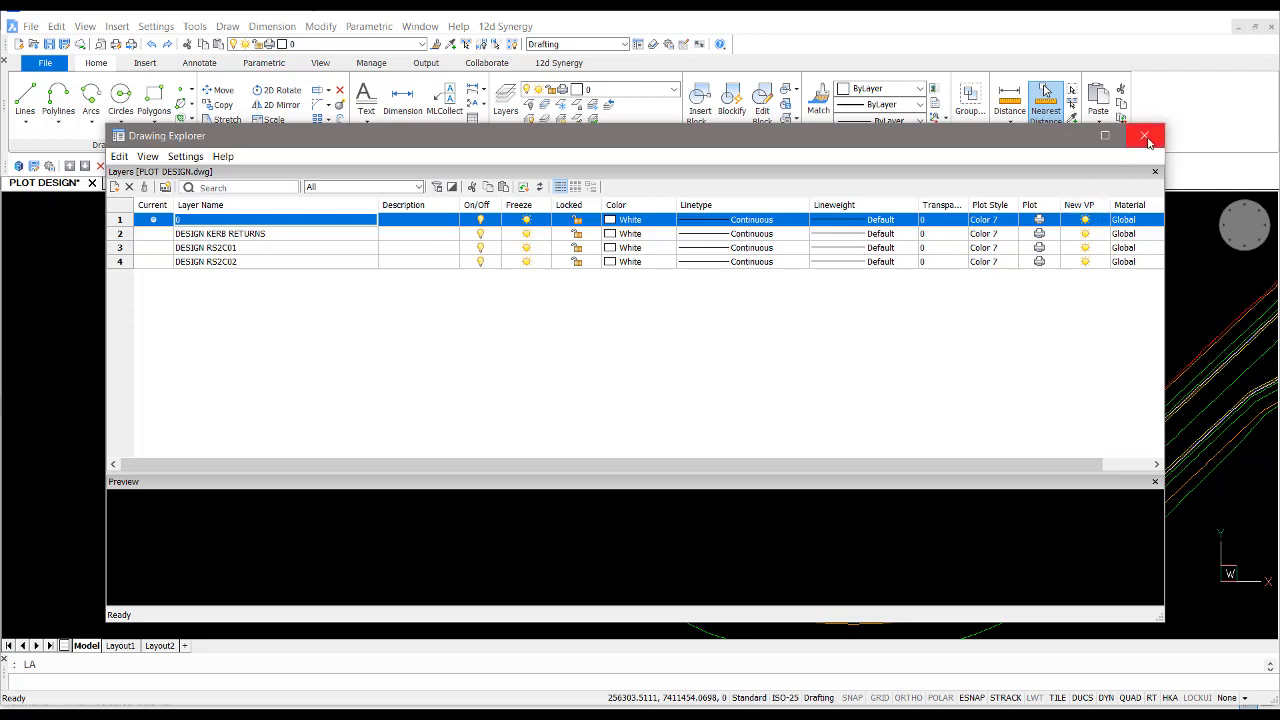
pyautogui.moveTo(1144, 136)
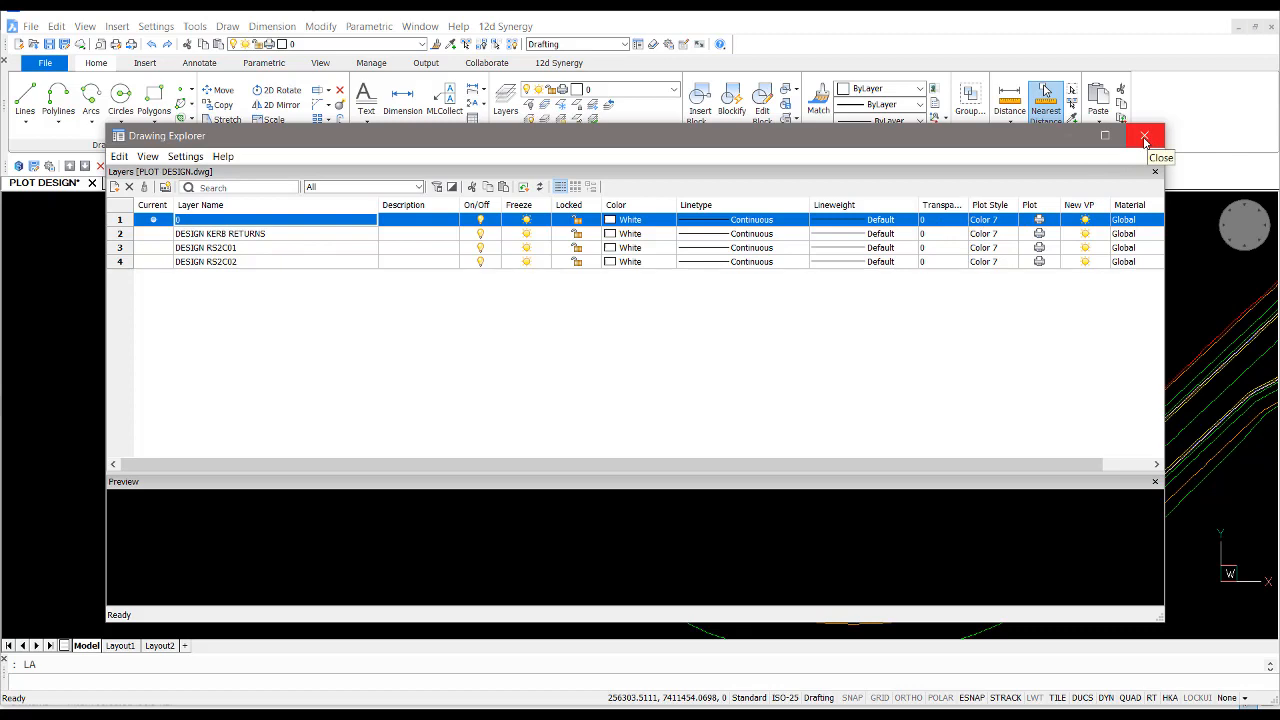
pyautogui.click(1144, 136)
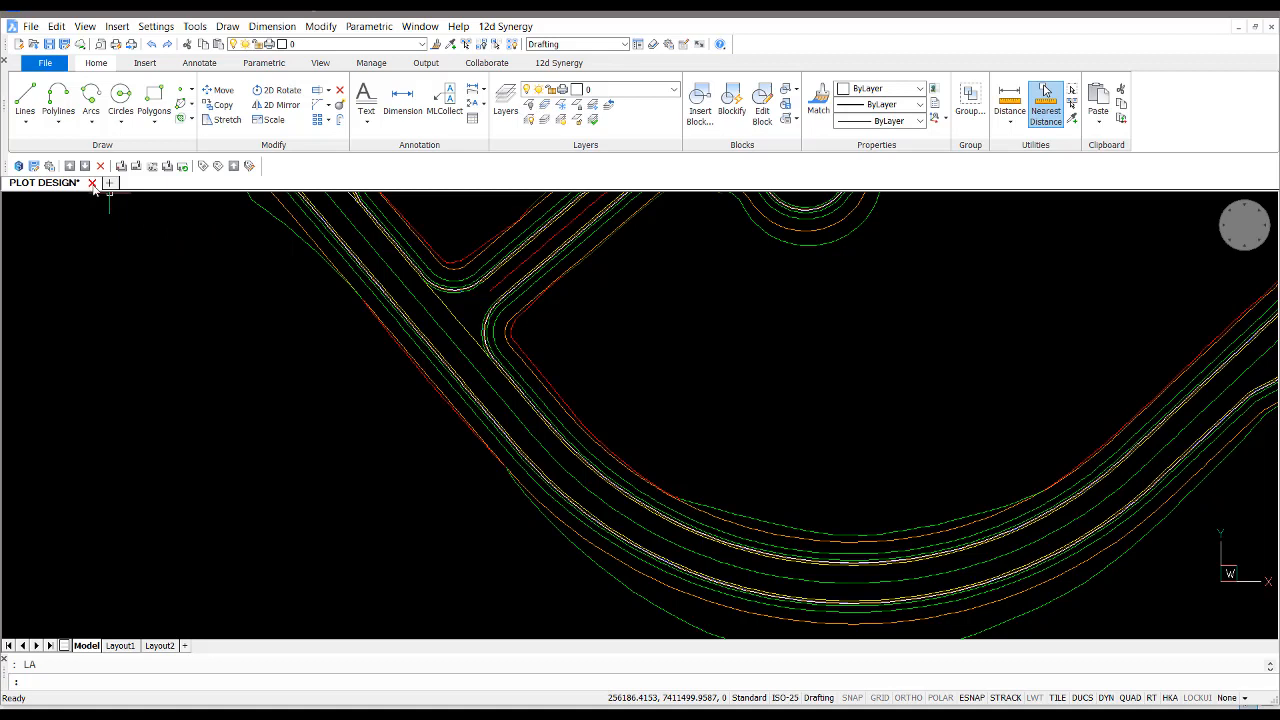
# Close PLOT DESIGN.dwg without saving changes
pyautogui.click(92, 182)
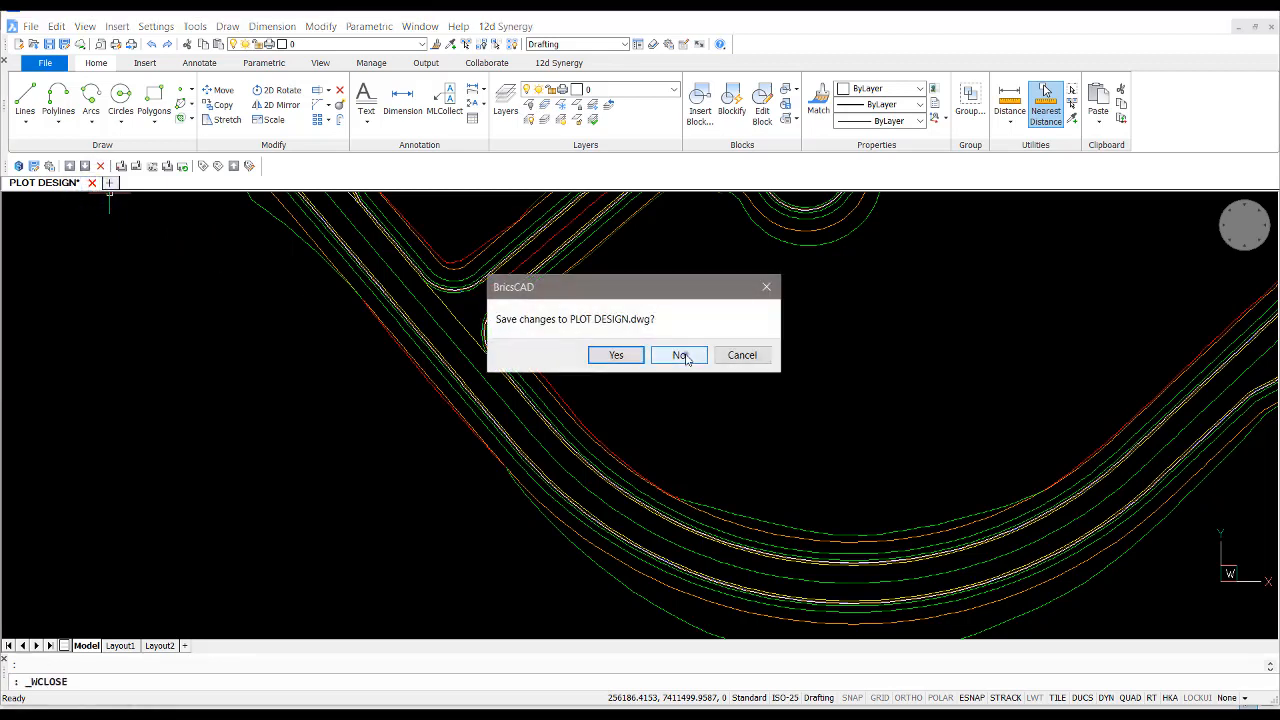
pyautogui.click(680, 356)
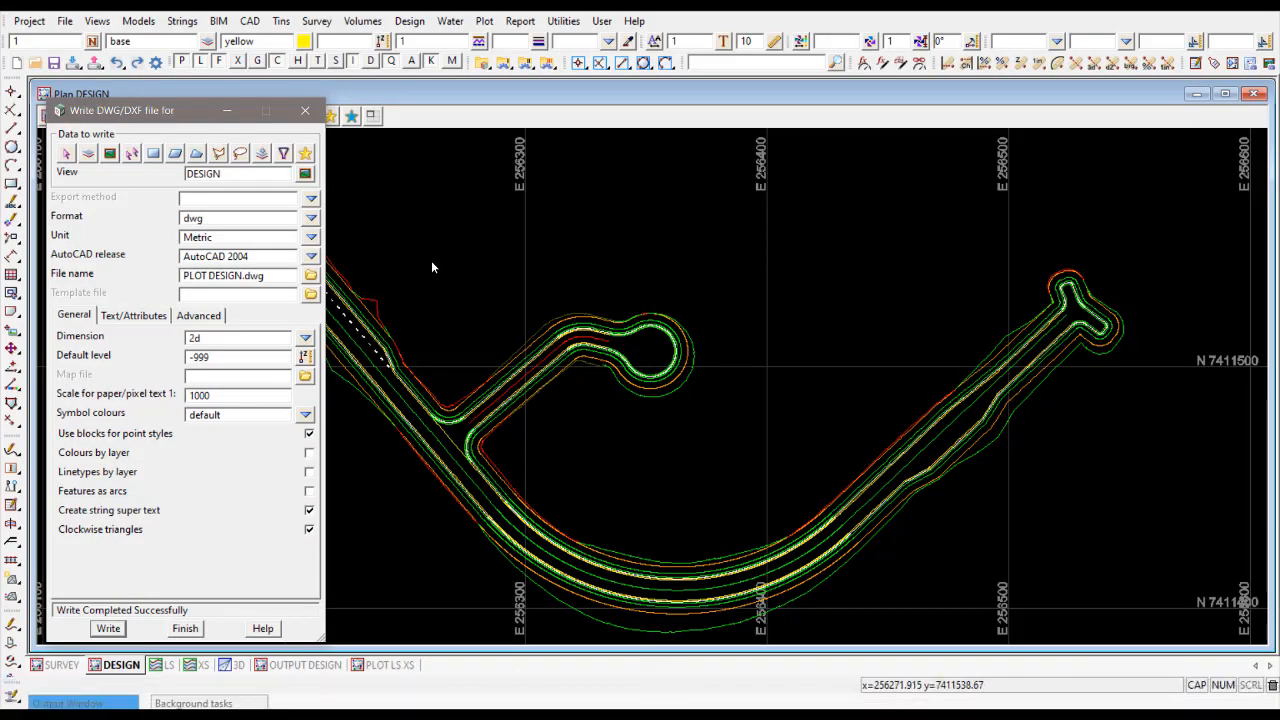
# Name the export map file PLOT DESIGN and bring up its map file editor
pyautogui.click(236, 376)
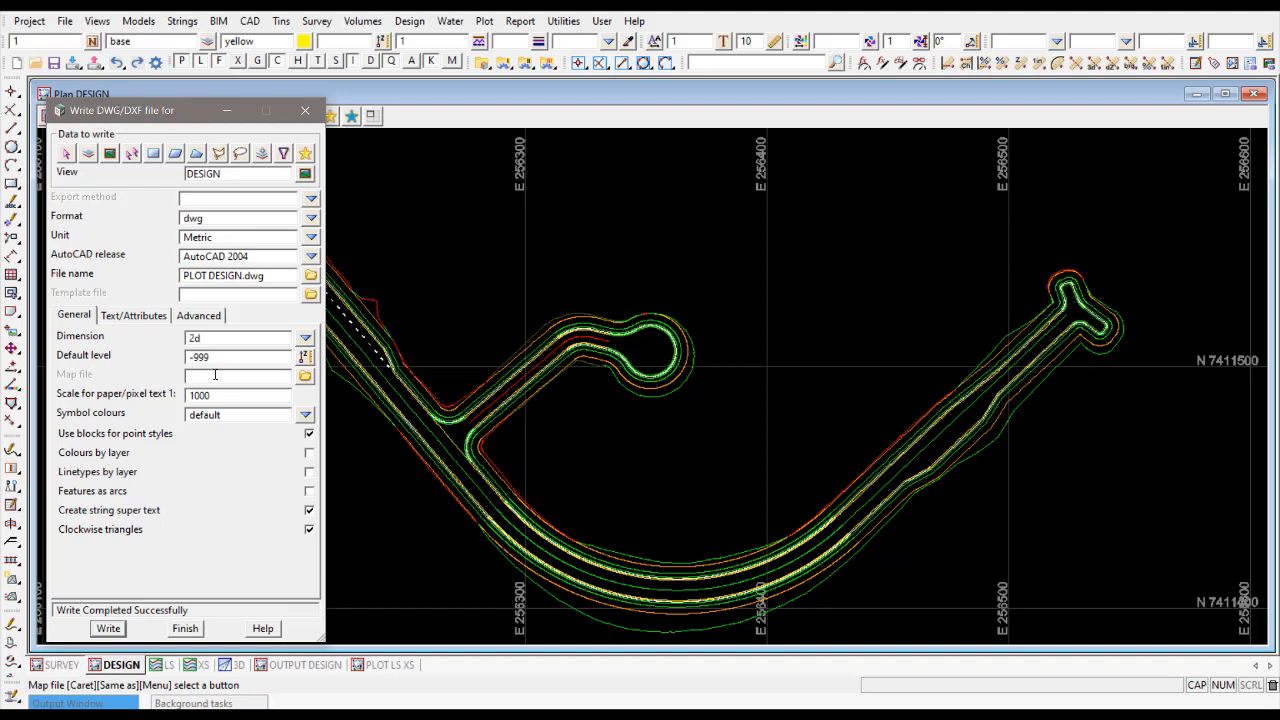
pyautogui.moveTo(212, 378)
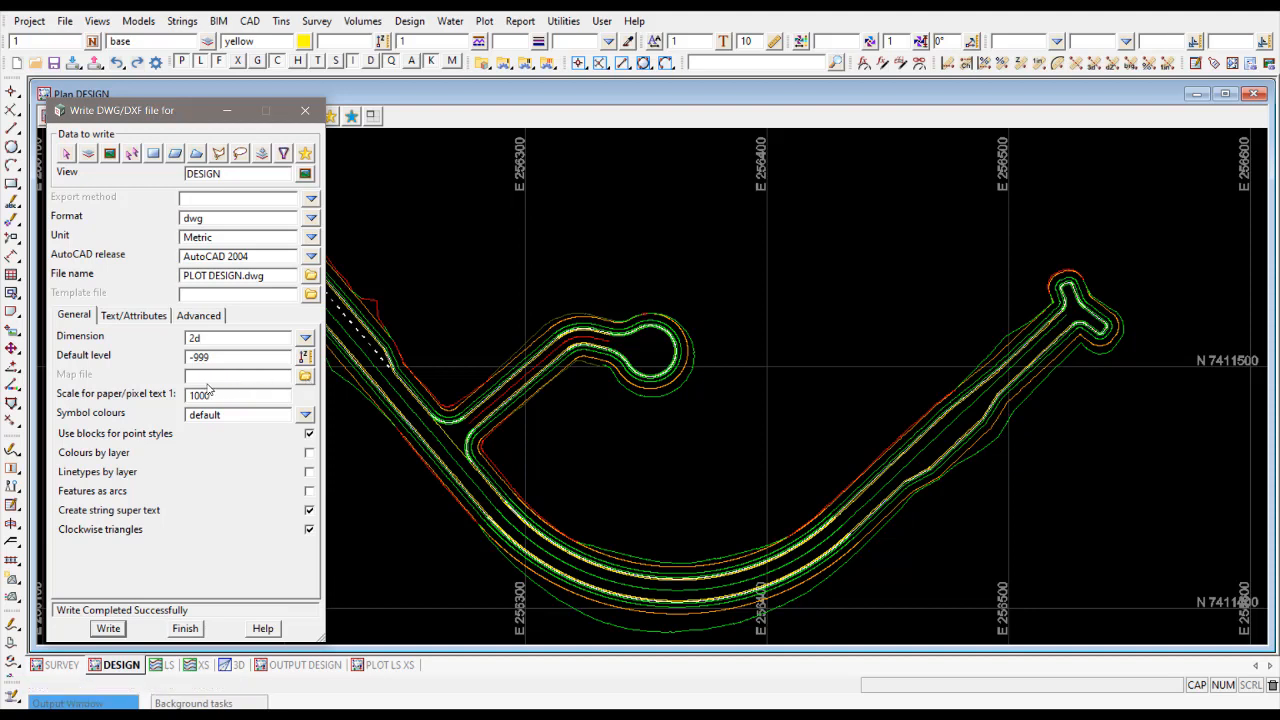
pyautogui.click(236, 376)
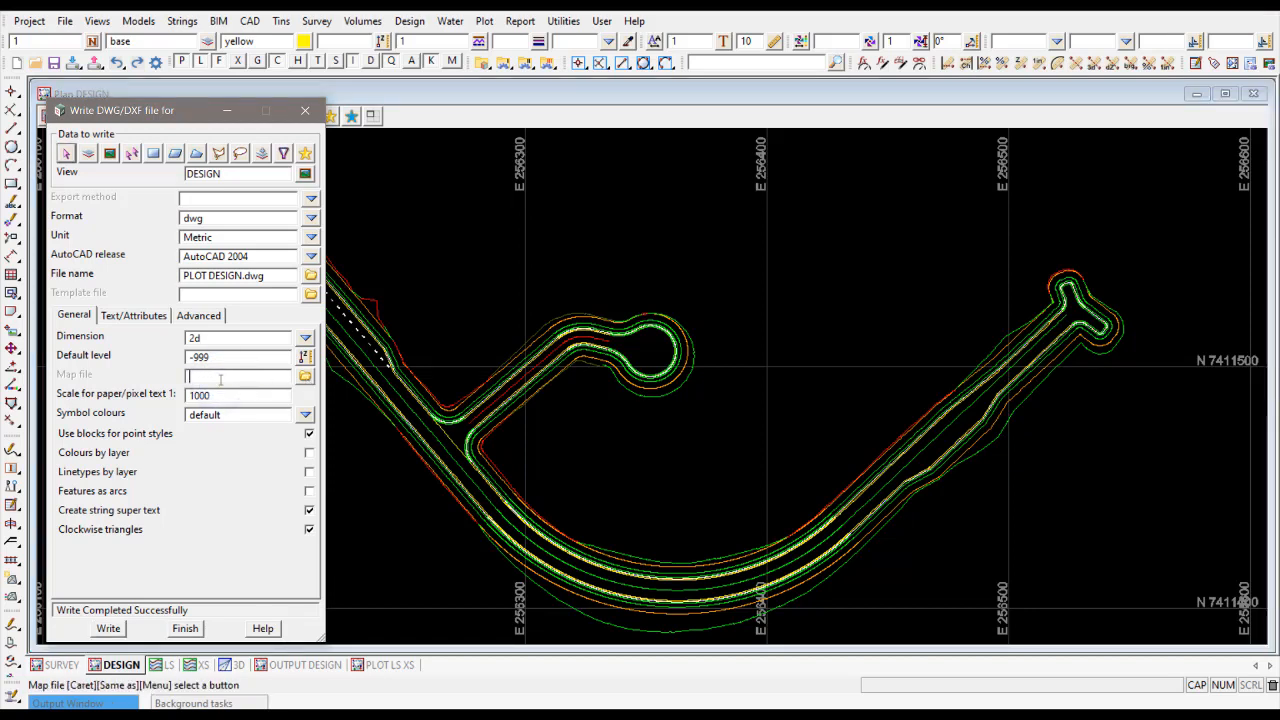
pyautogui.write('PLOT DESIGN')
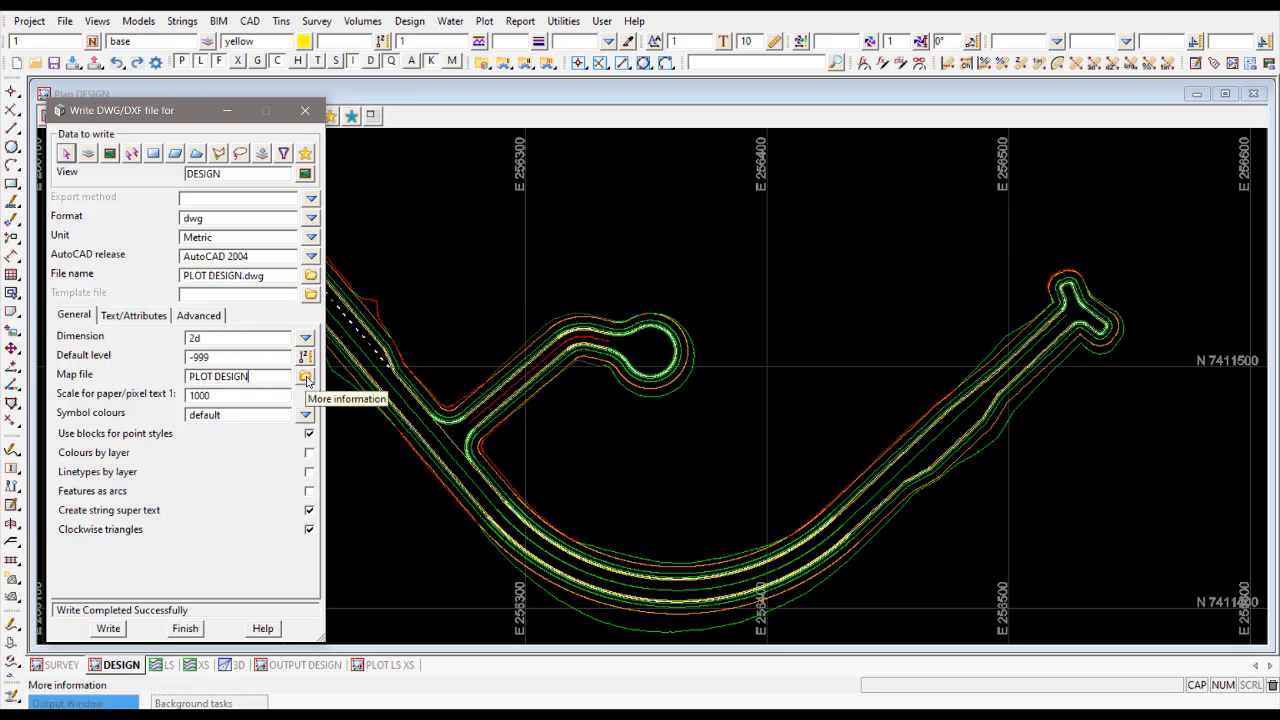
pyautogui.click(304, 376)
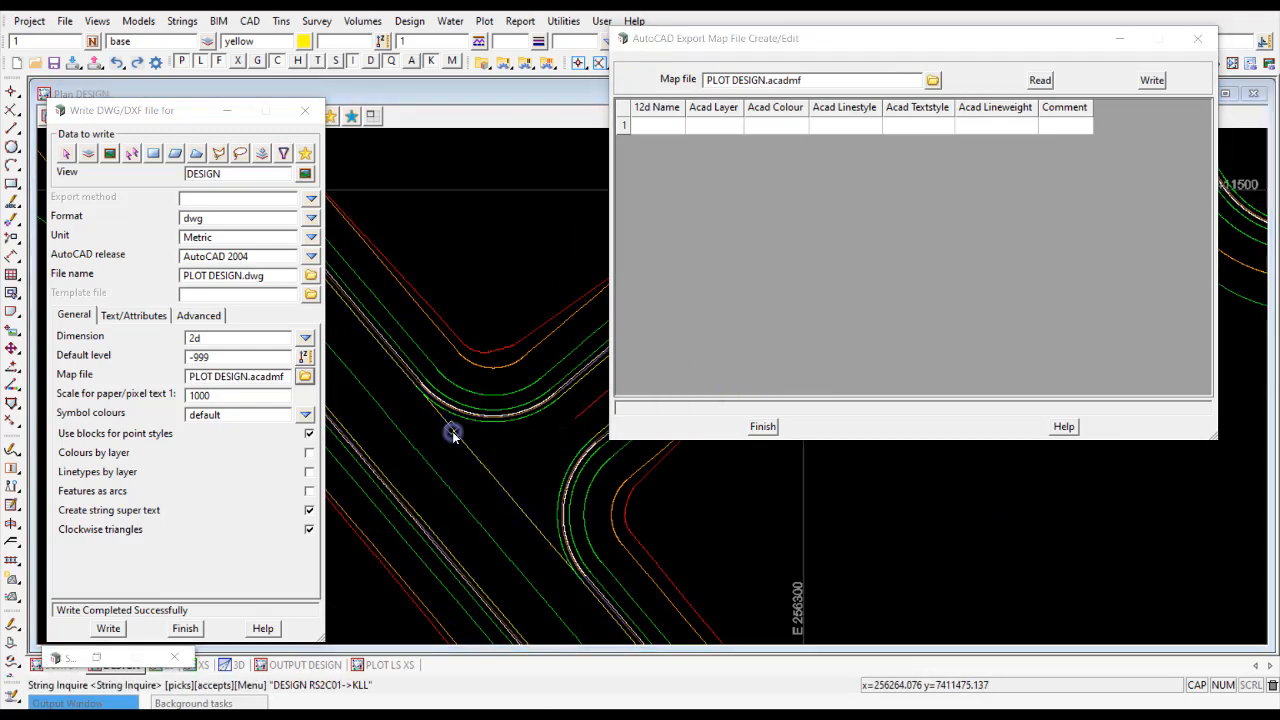
# Inquire a kerb string, identifying it as KLL in model DESIGN RS2C01
pyautogui.click(452, 432)
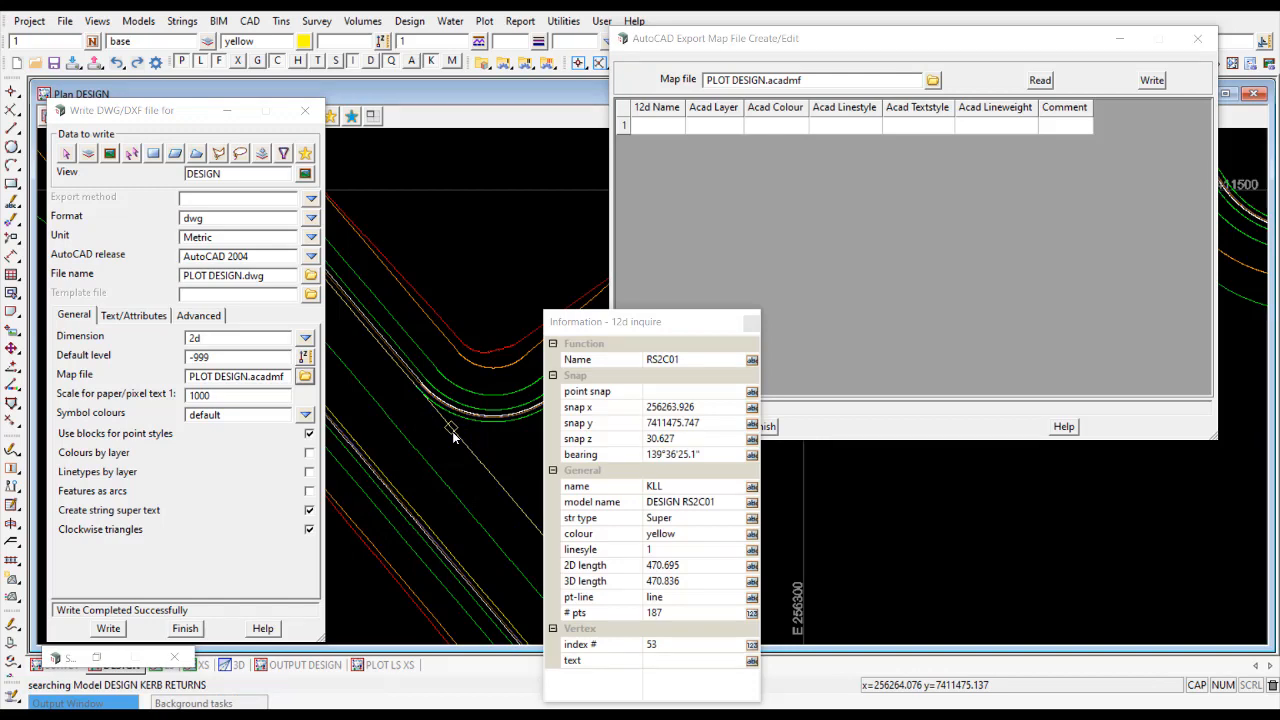
pyautogui.moveTo(422, 482)
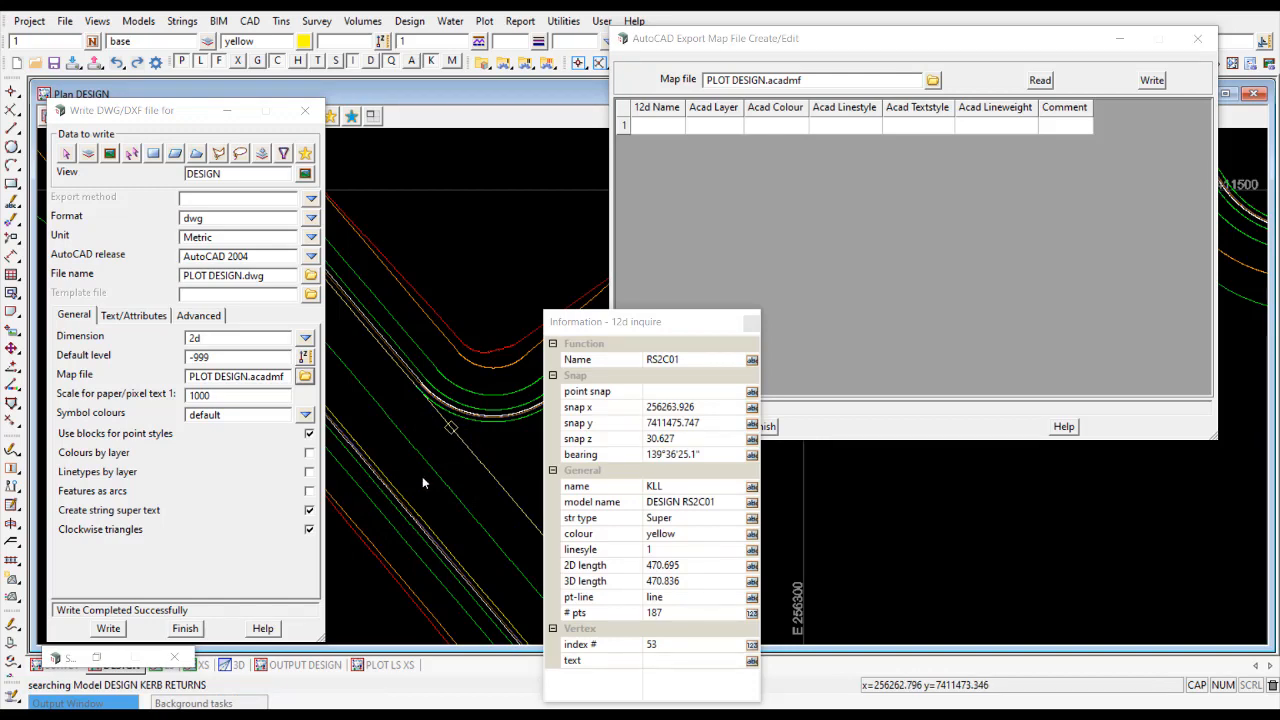
pyautogui.click(396, 482)
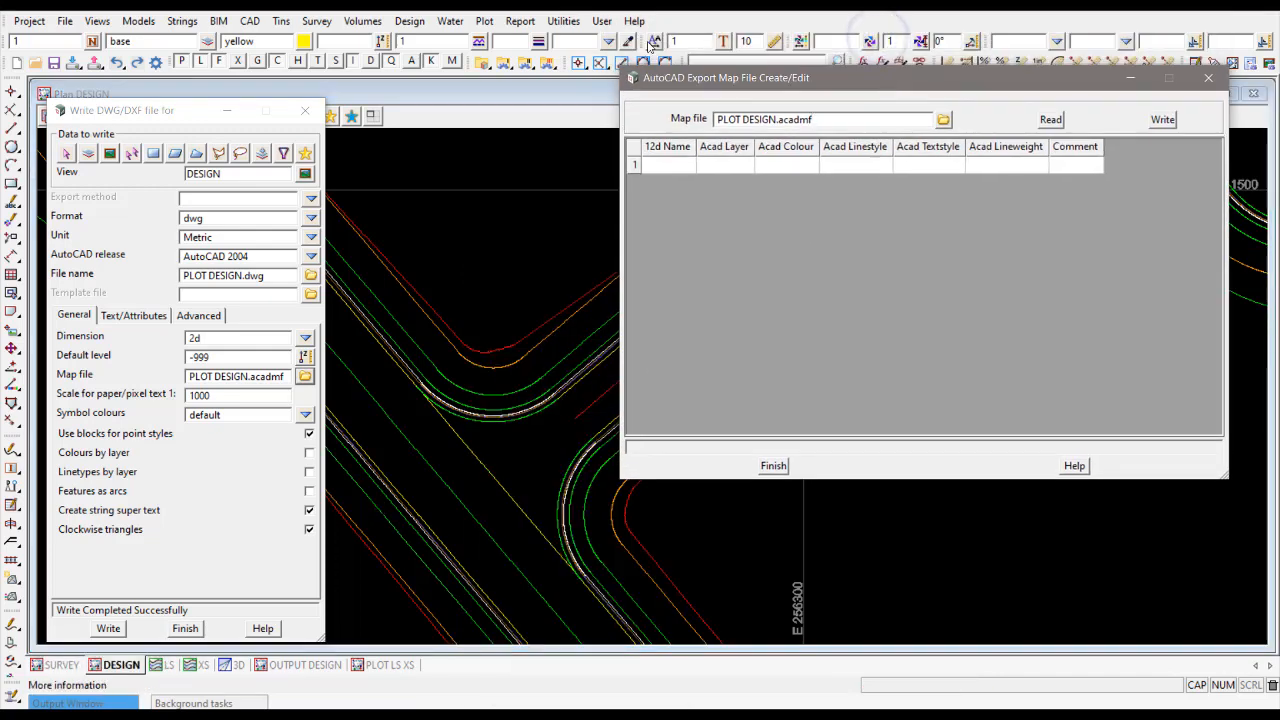
pyautogui.click(408, 20)
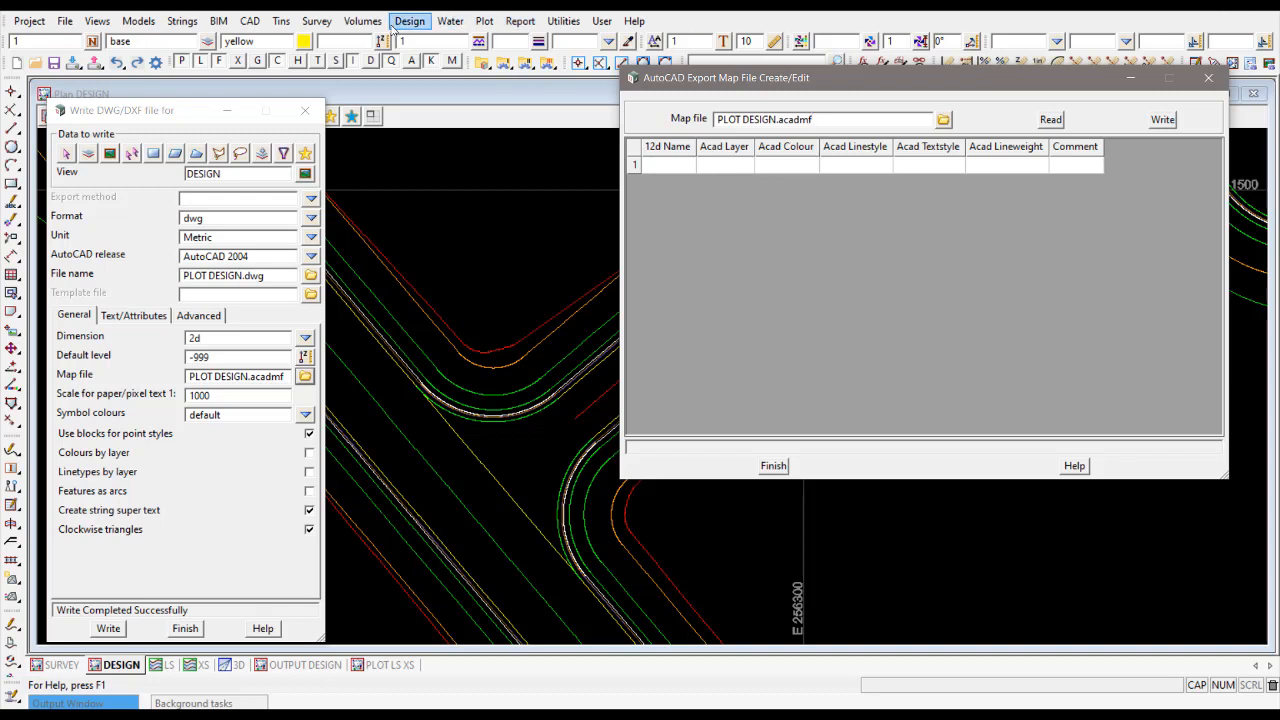
pyautogui.click(408, 20)
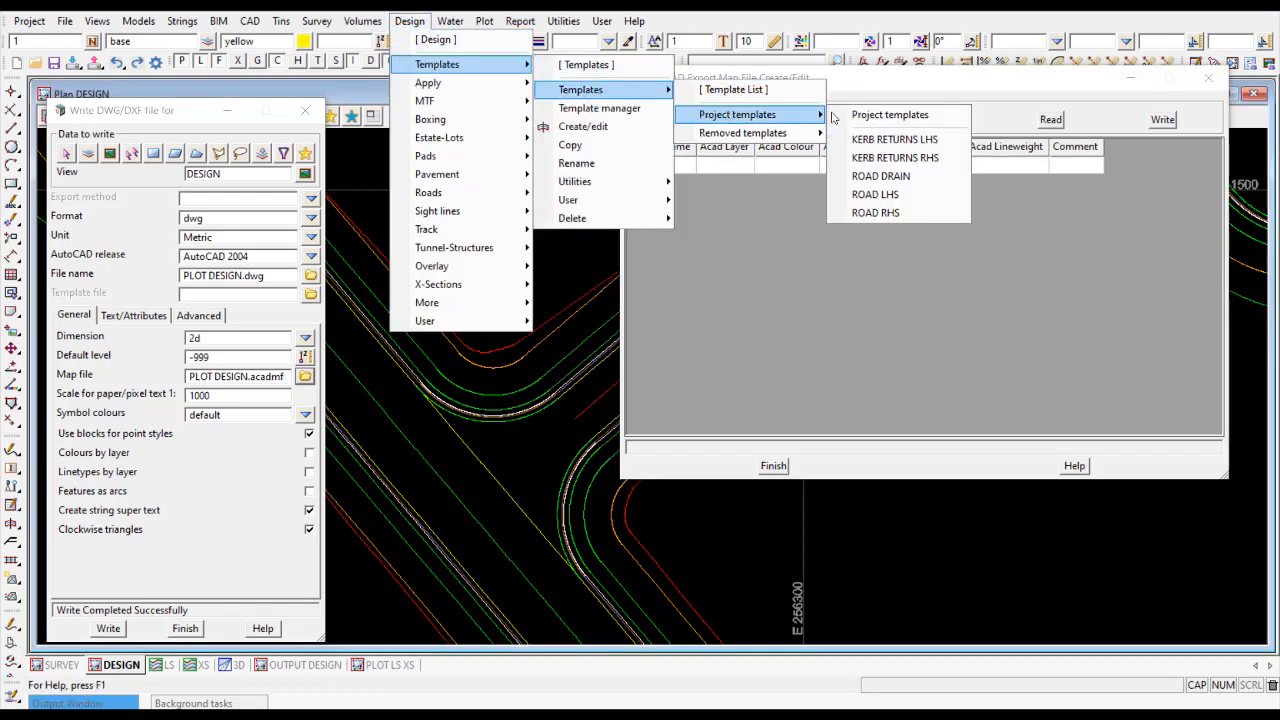
pyautogui.click(876, 194)
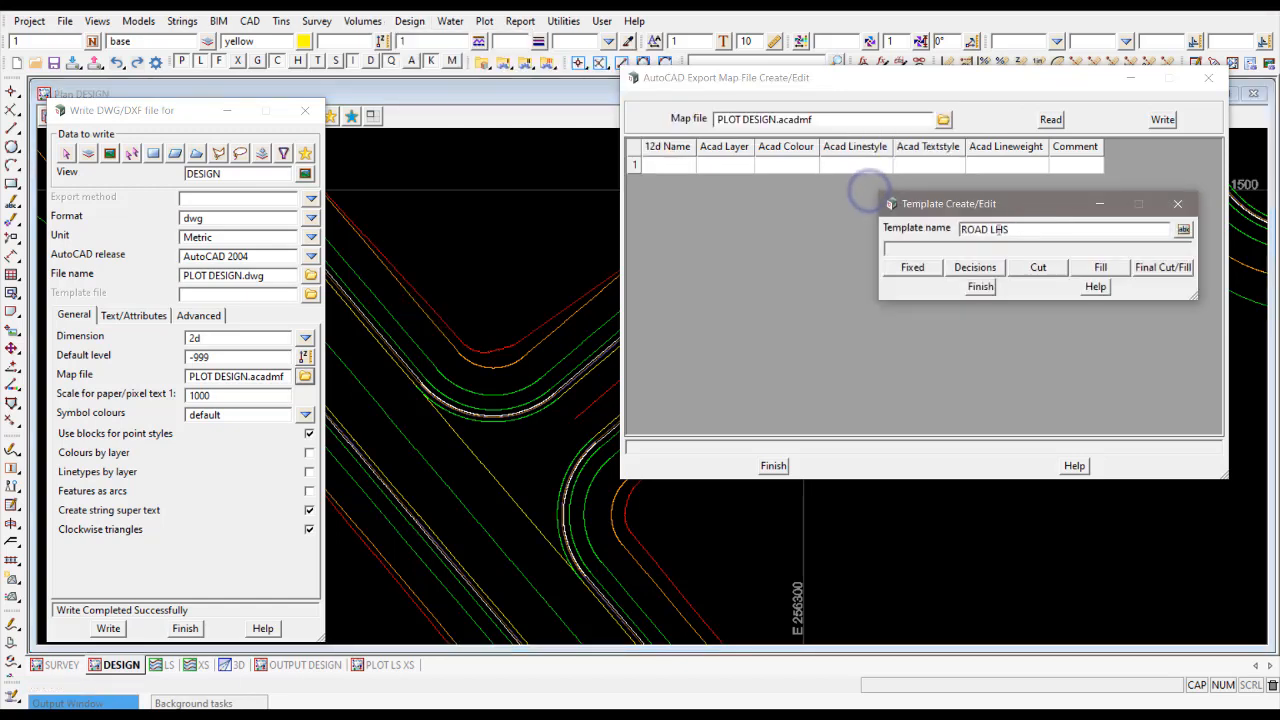
pyautogui.click(912, 268)
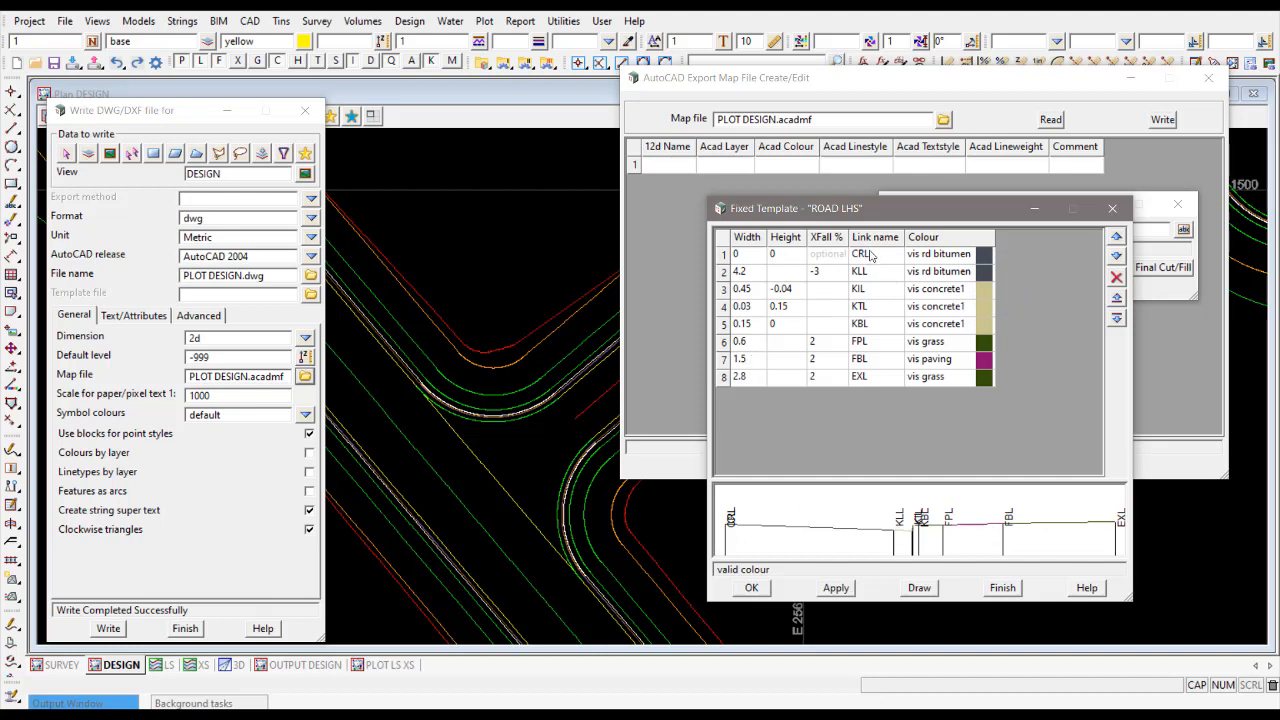
pyautogui.moveTo(424, 392)
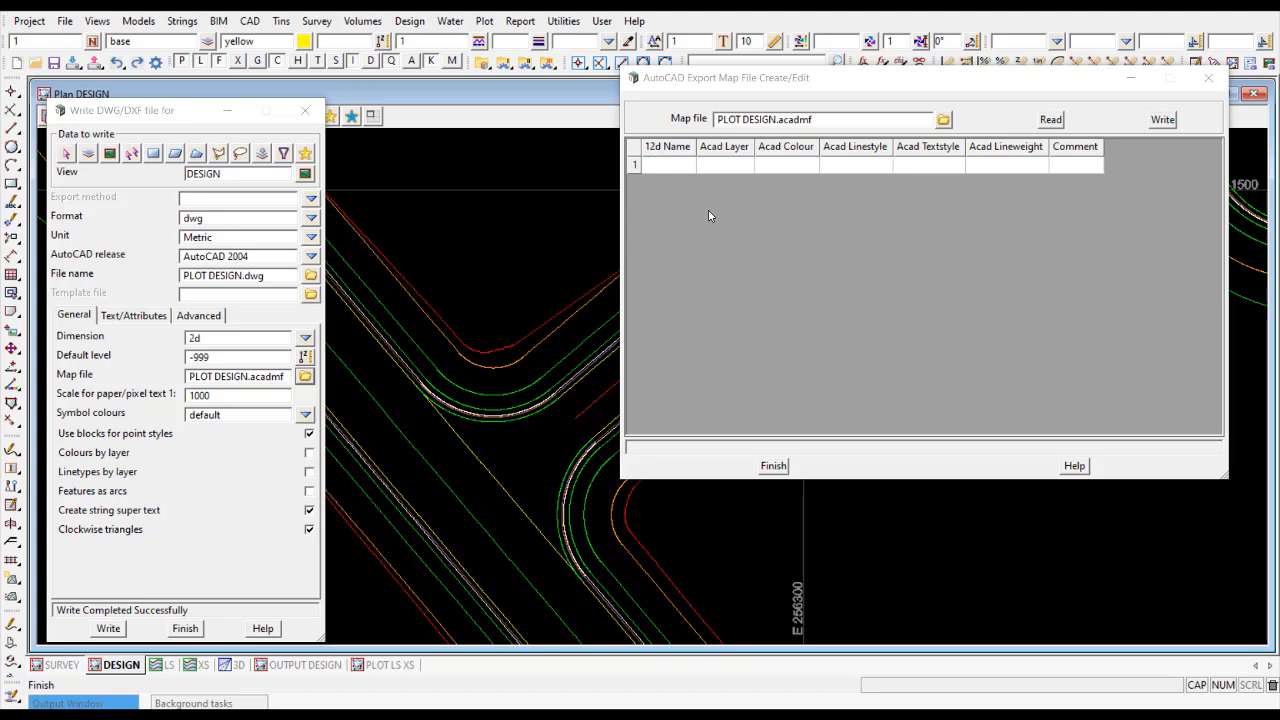
pyautogui.moveTo(726, 158)
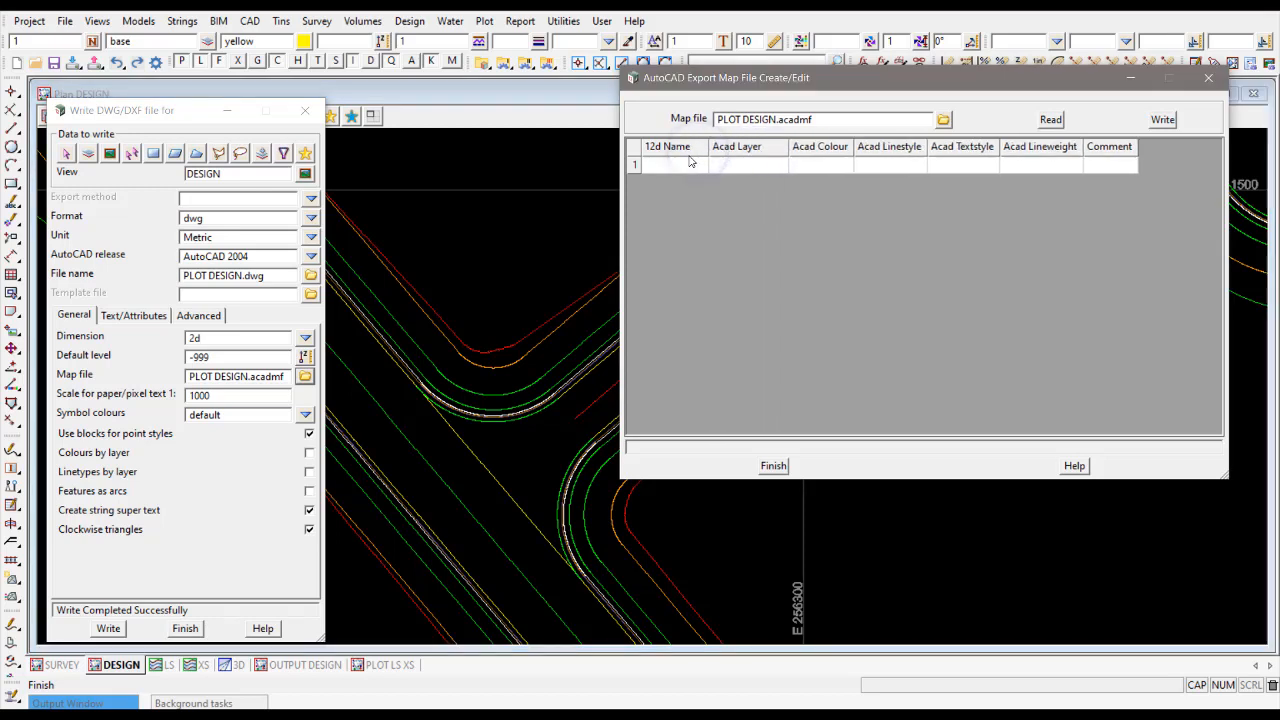
pyautogui.moveTo(682, 152)
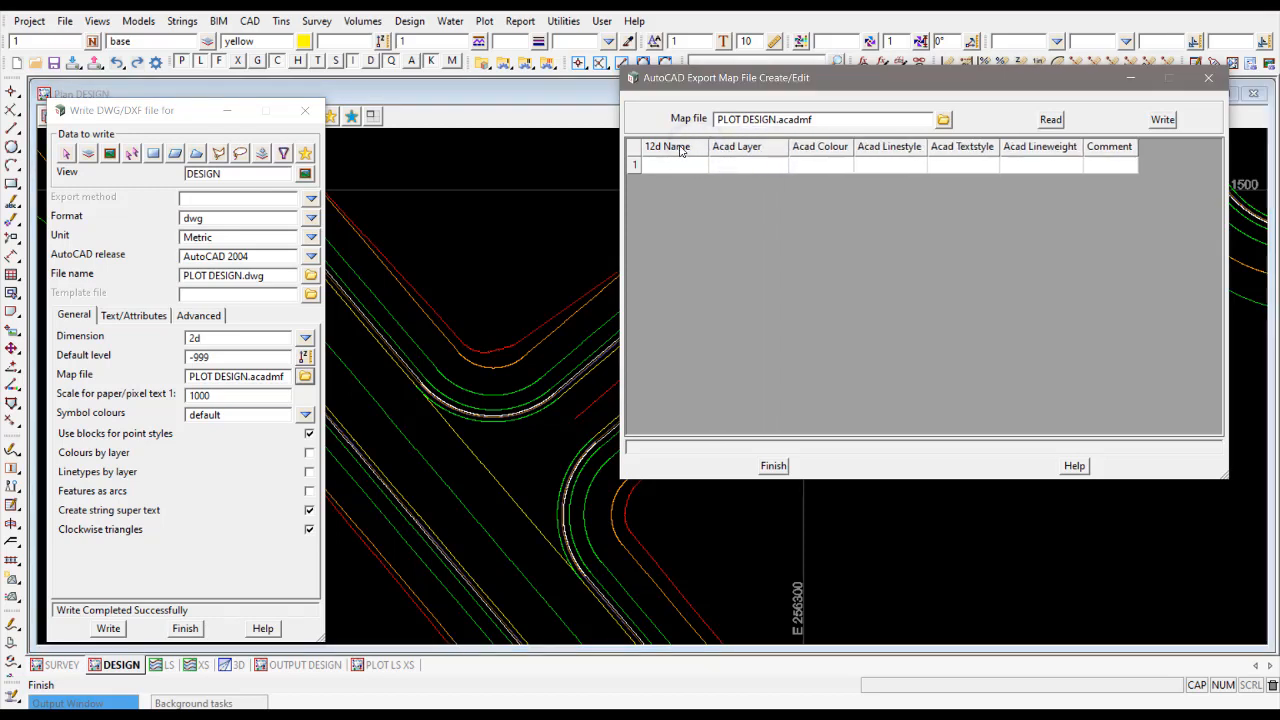
# Populate the 12d Name column by name from View DESIGN's strings
pyautogui.click(672, 164)
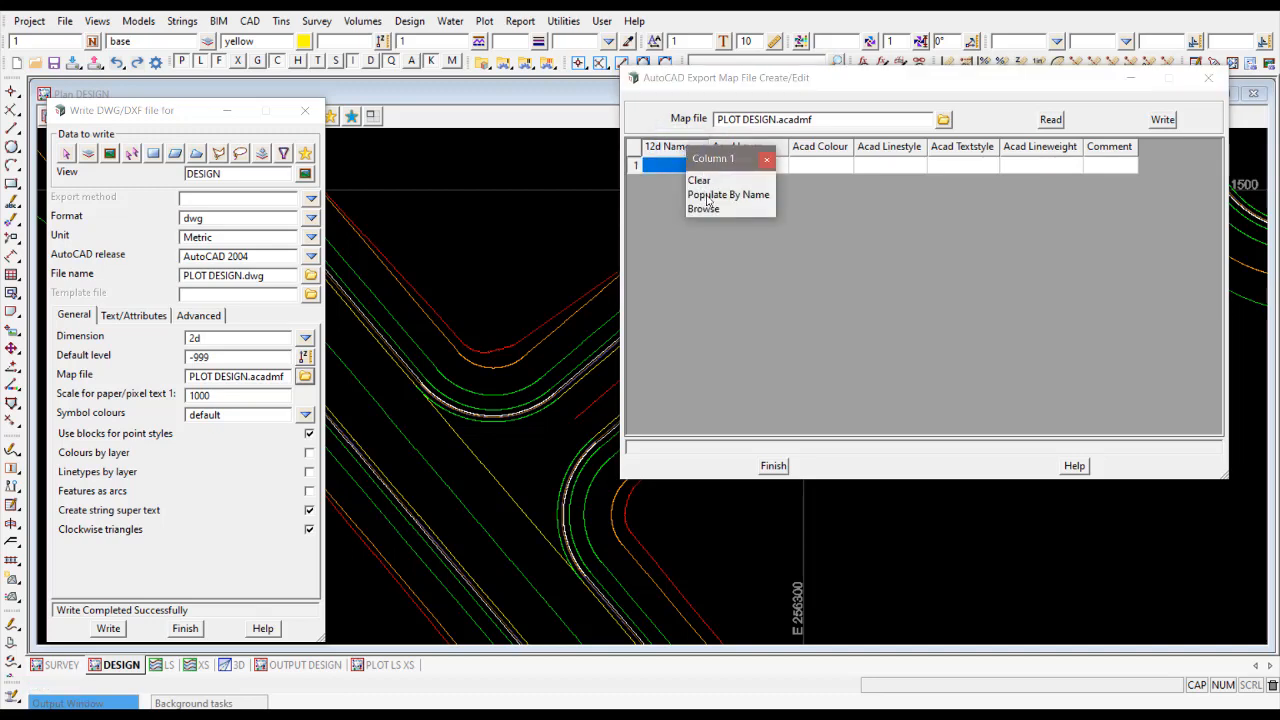
pyautogui.click(728, 194)
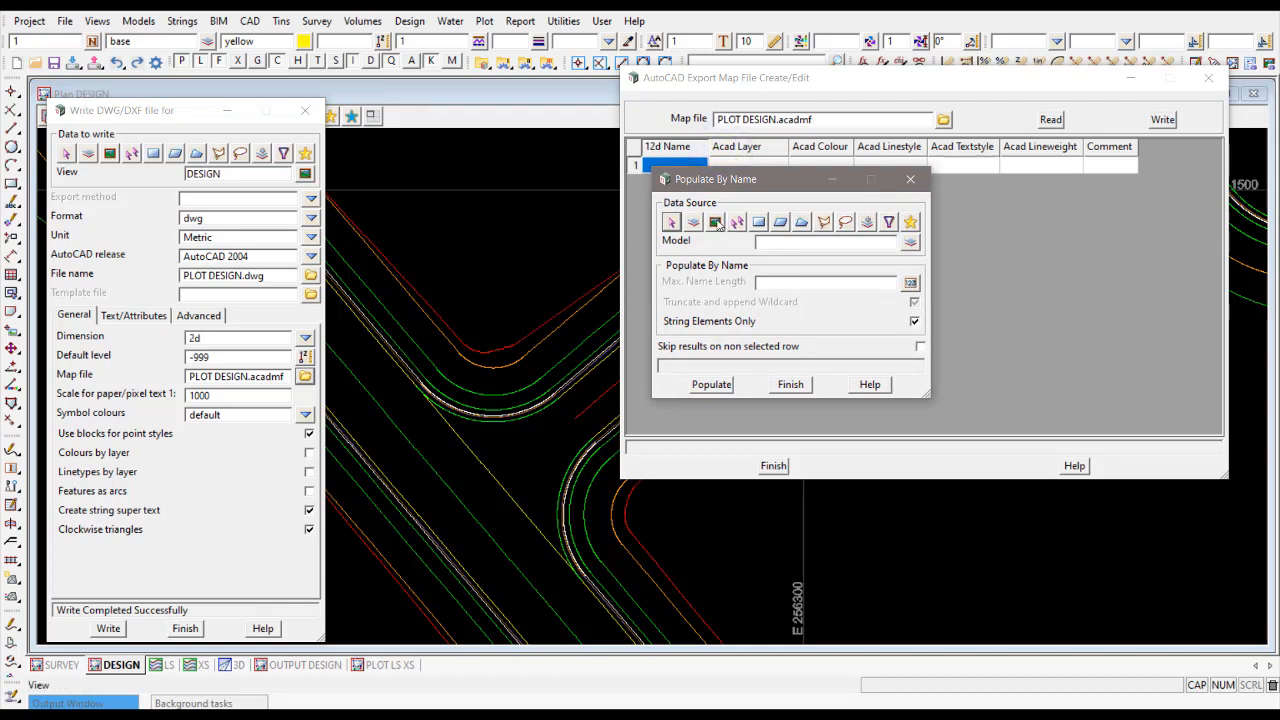
pyautogui.click(716, 222)
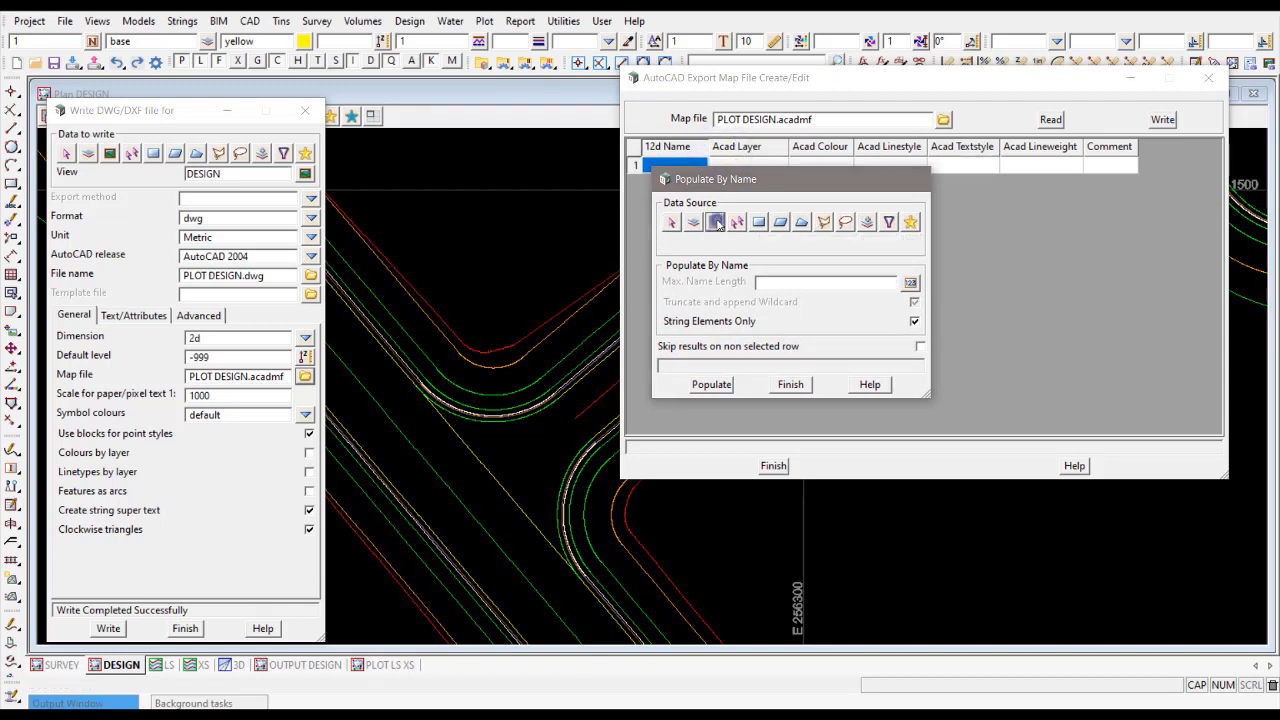
pyautogui.click(716, 220)
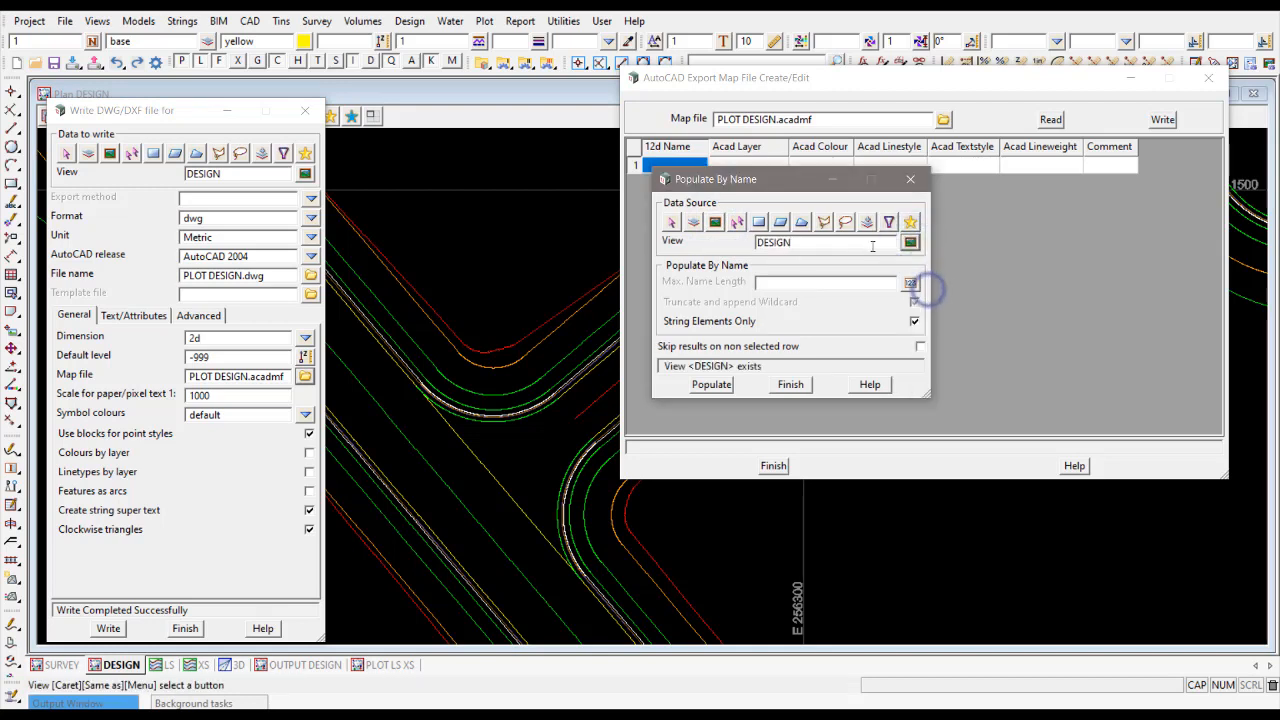
pyautogui.click(712, 384)
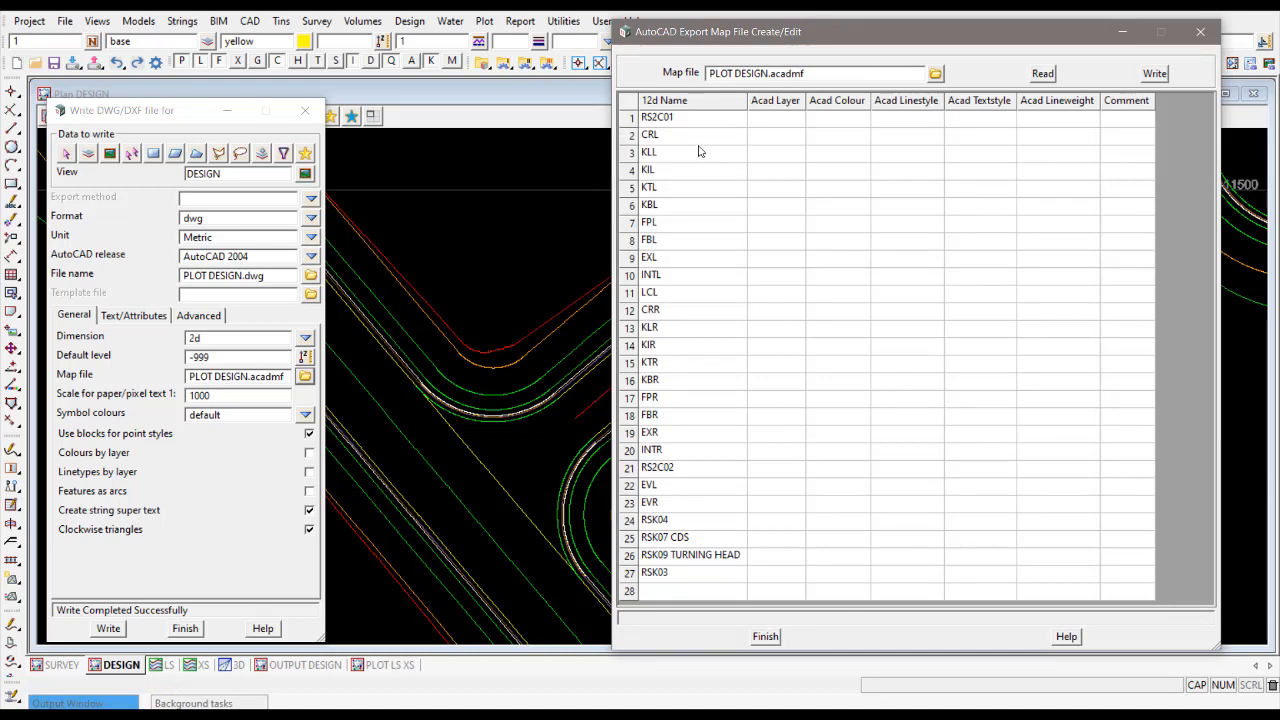
pyautogui.moveTo(676, 120)
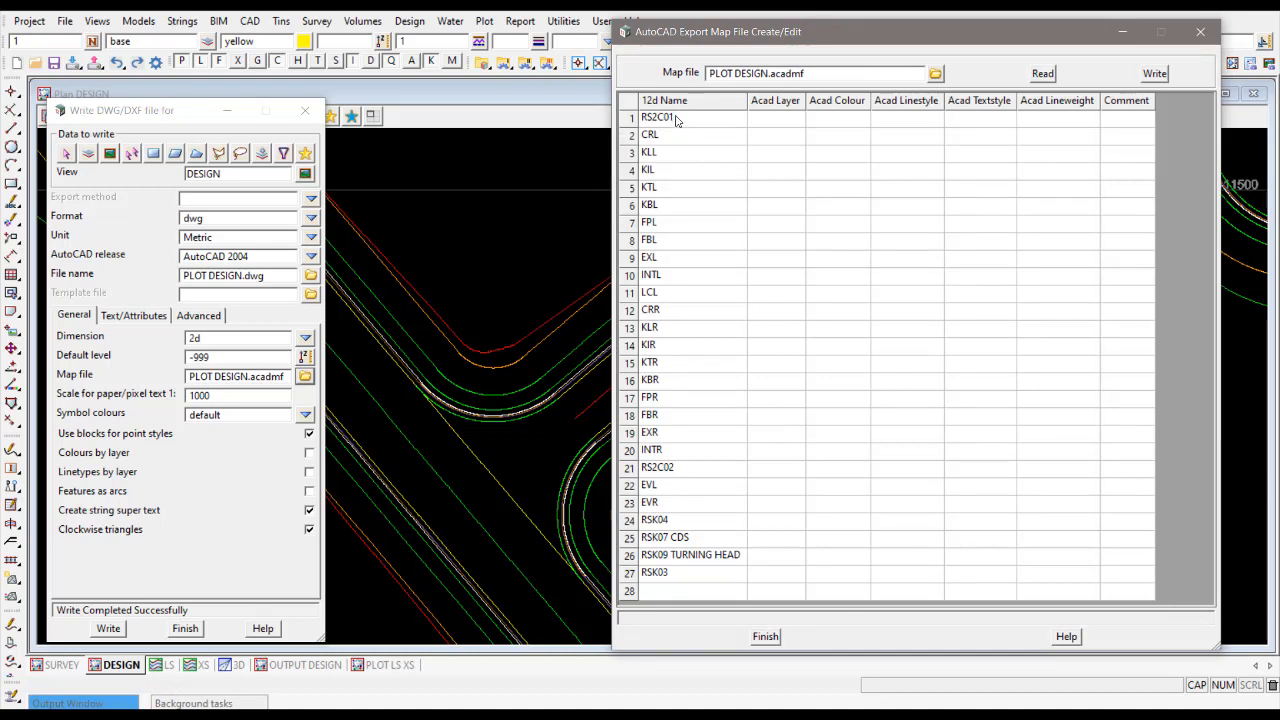
pyautogui.moveTo(672, 160)
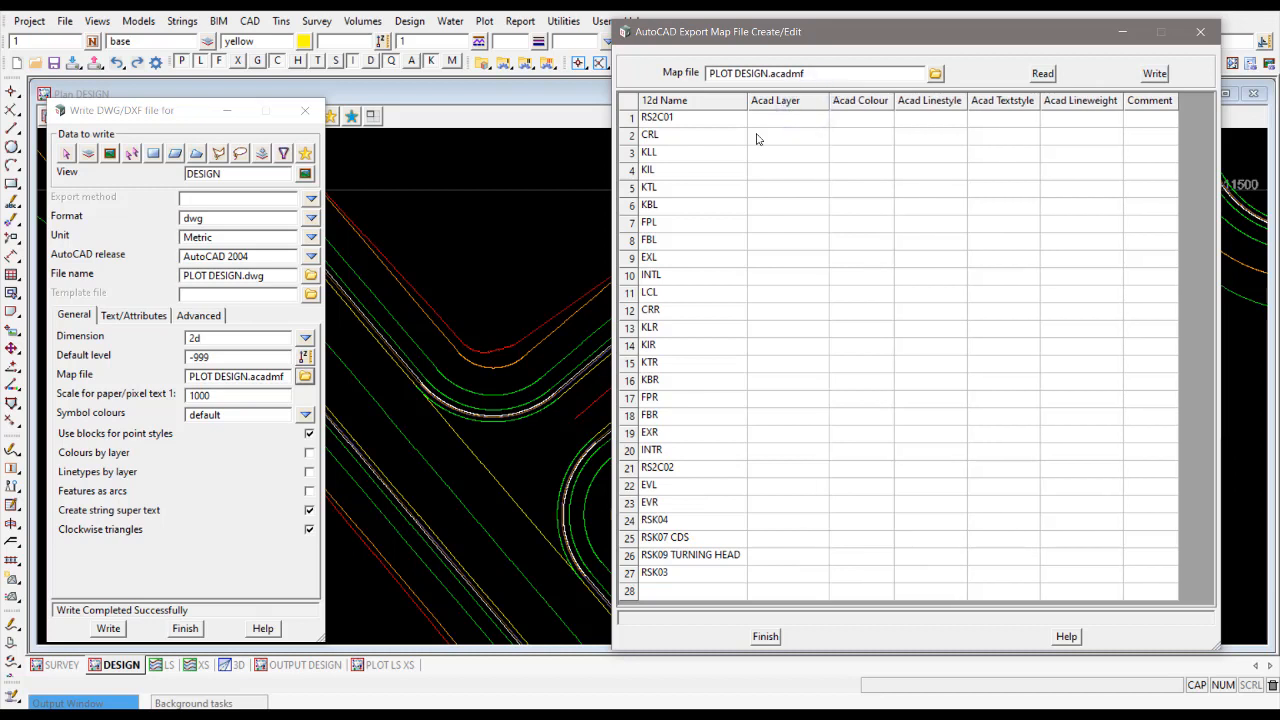
# Assign KLL, KIL, KTL and KBL the DES KERB LIP through DES KERB BACK layers
pyautogui.click(788, 152)
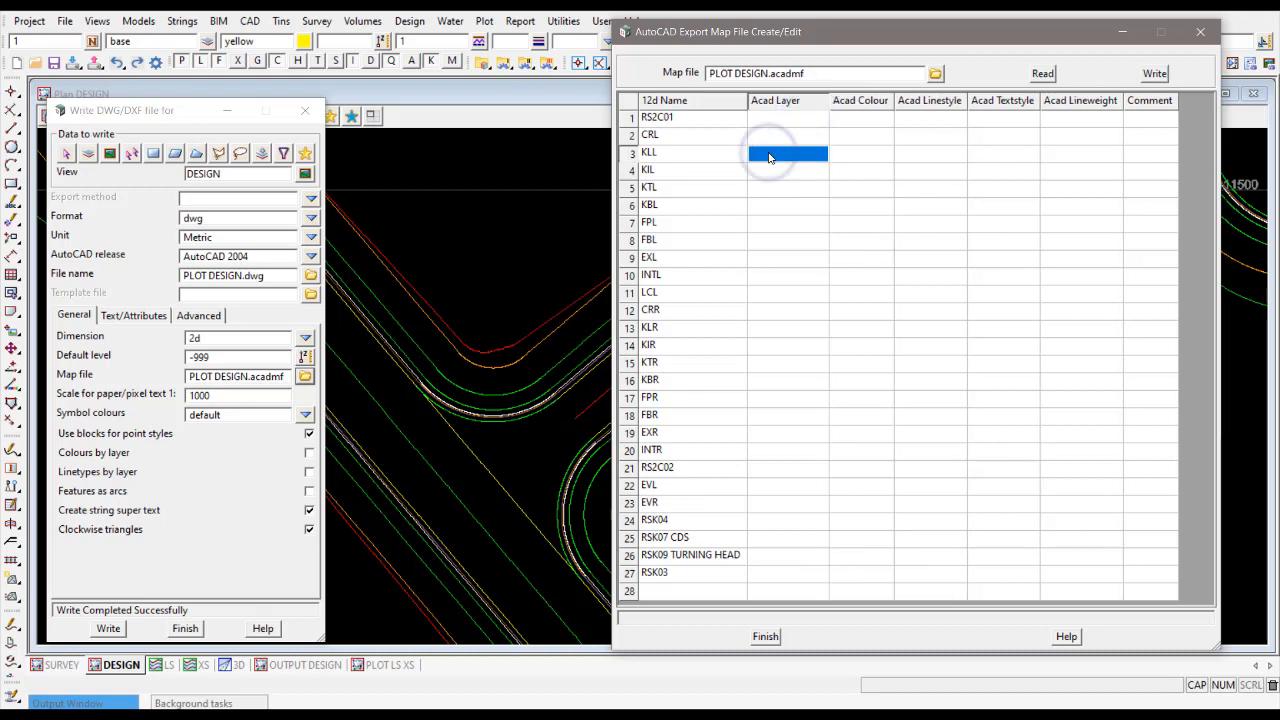
pyautogui.write('DES')
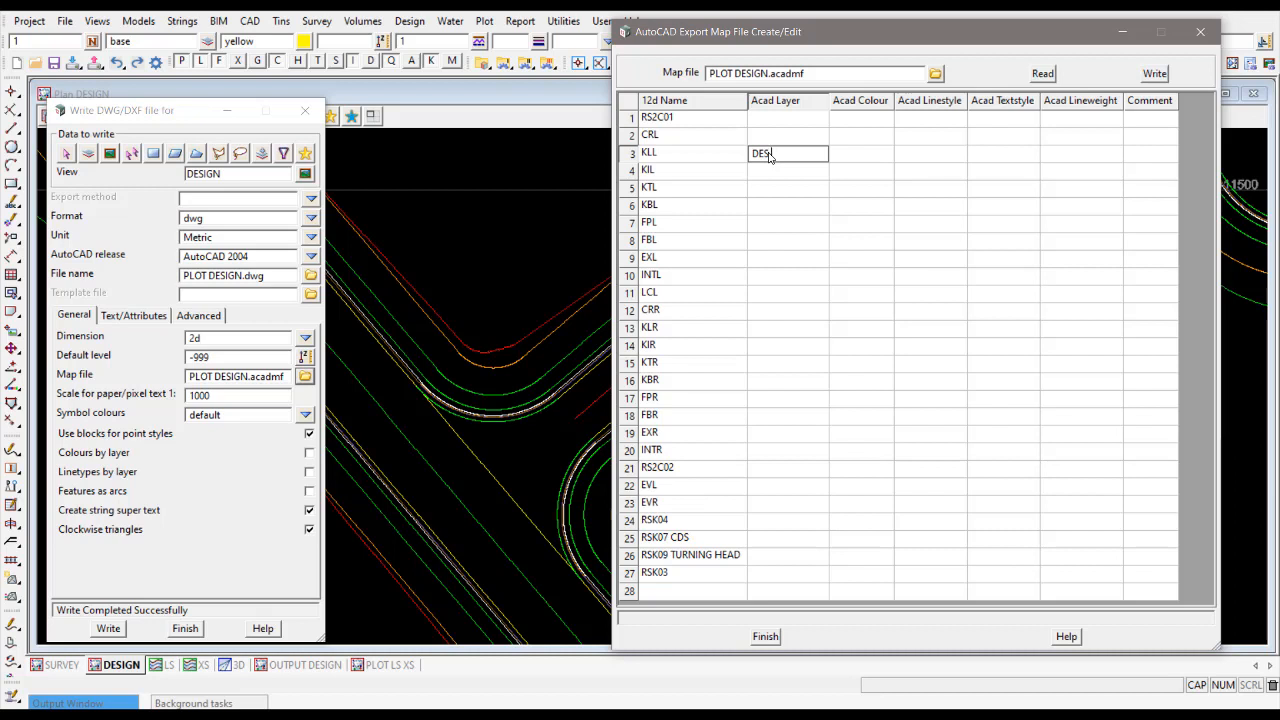
pyautogui.write('KERB LIP')
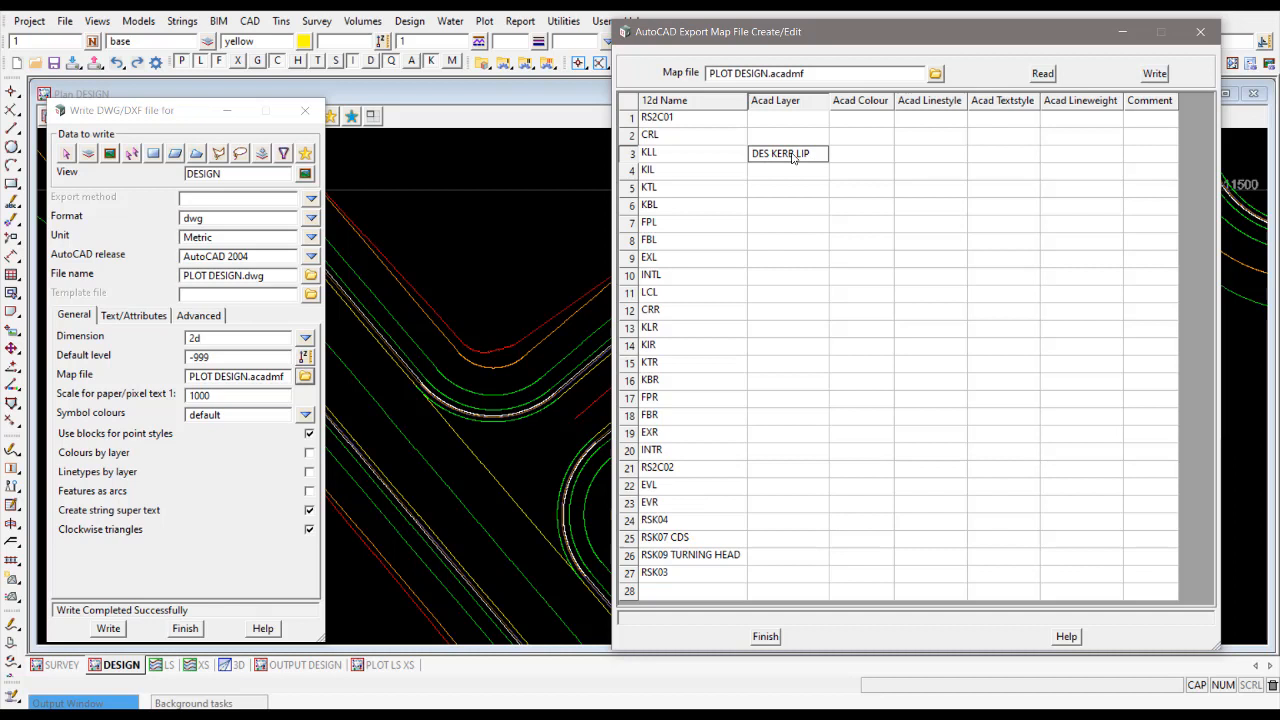
pyautogui.doubleClick(780, 152)
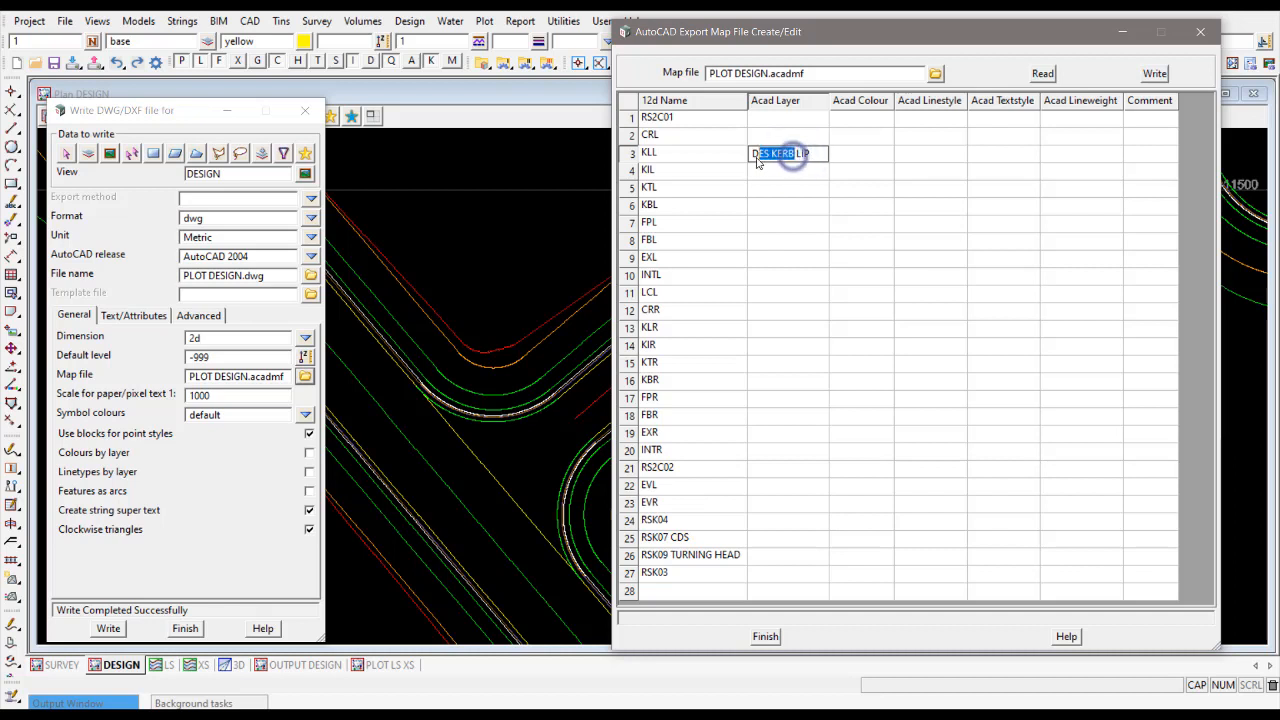
pyautogui.click(788, 168)
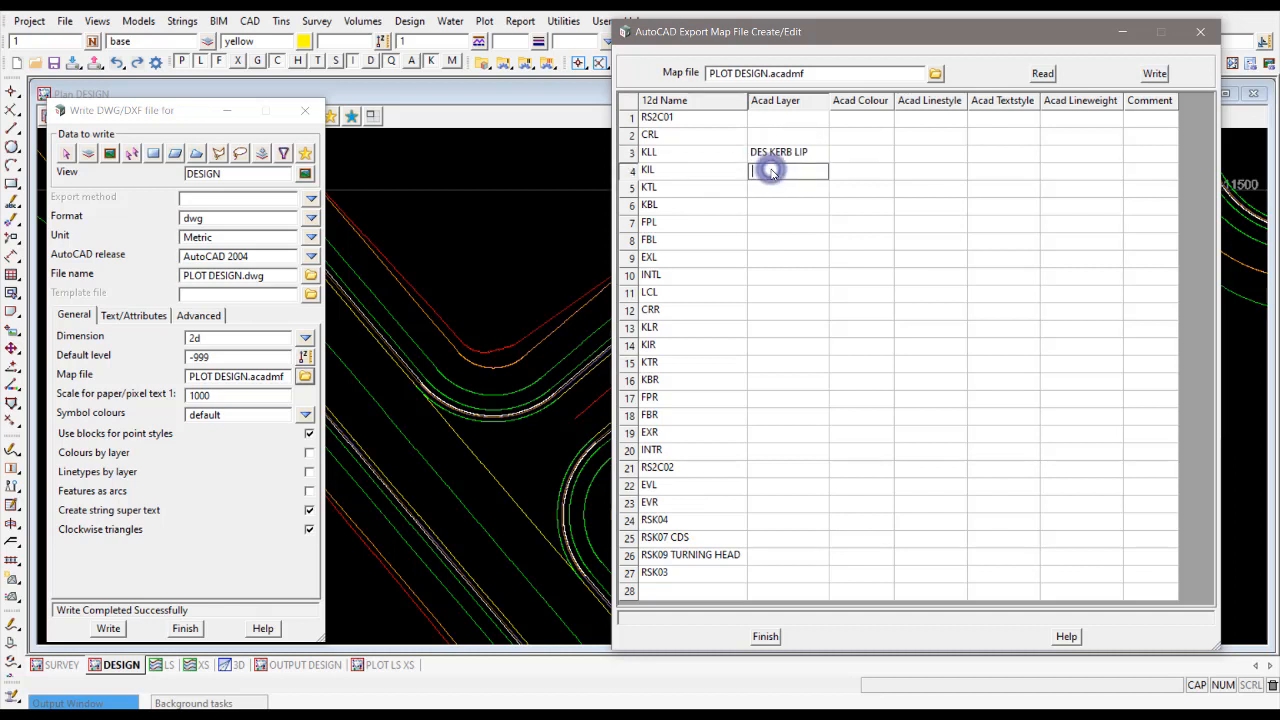
pyautogui.write('DES KERB INVERT')
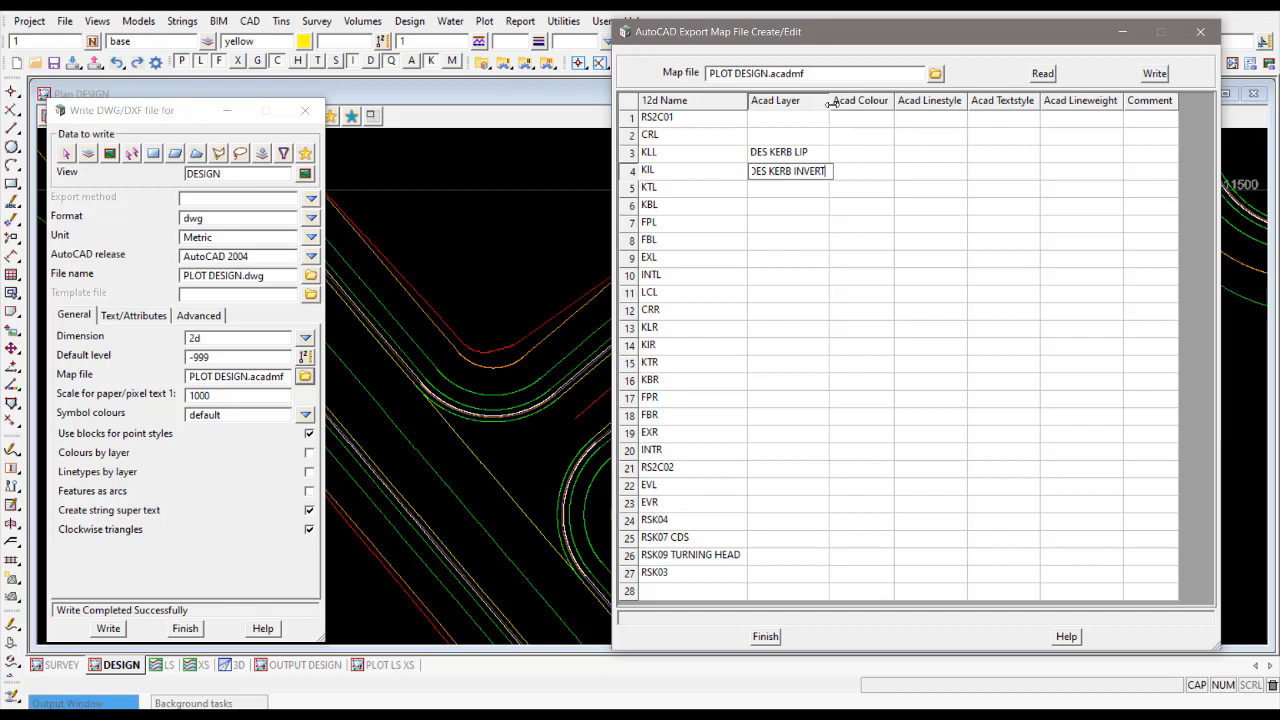
pyautogui.click(790, 188)
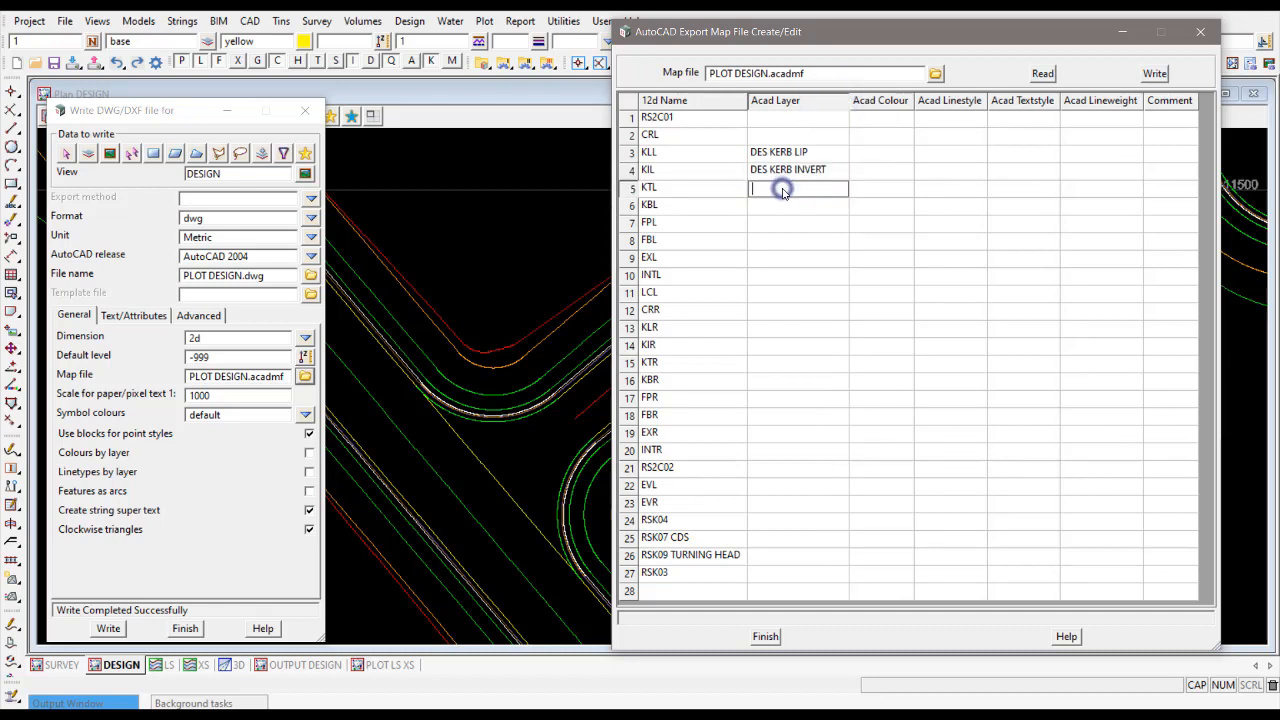
pyautogui.write('DES KERB T')
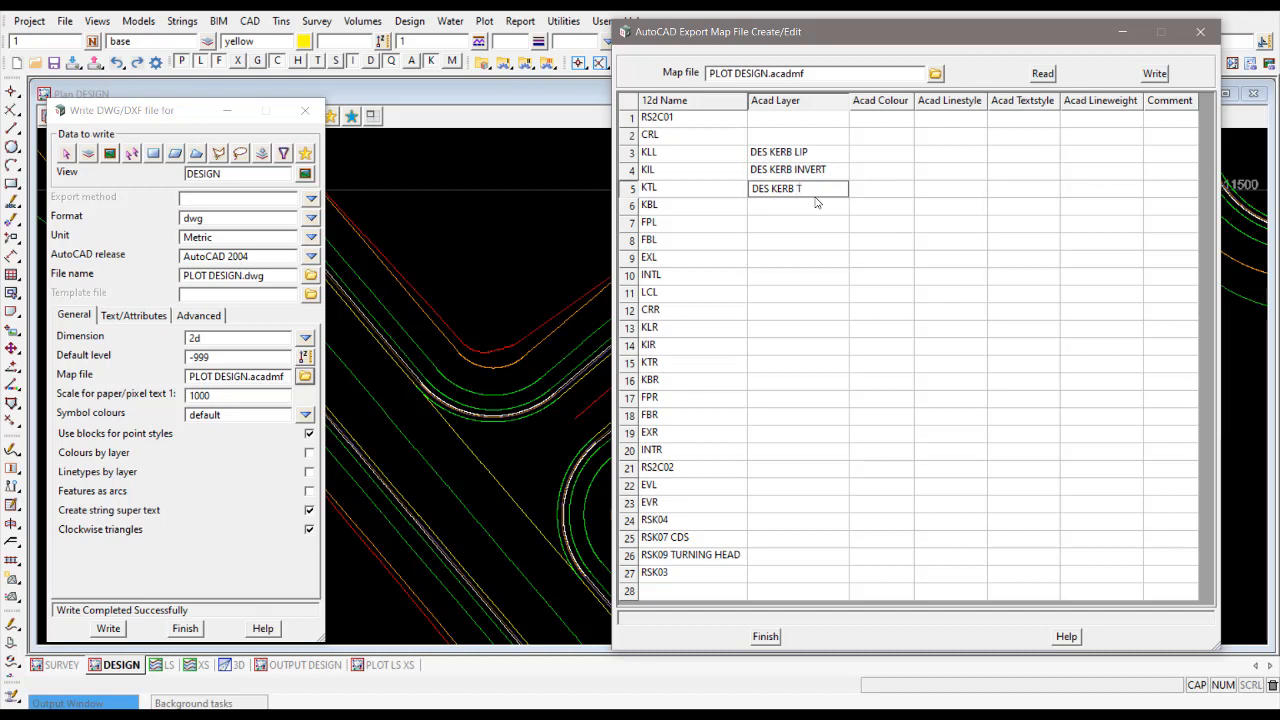
pyautogui.write('OP')
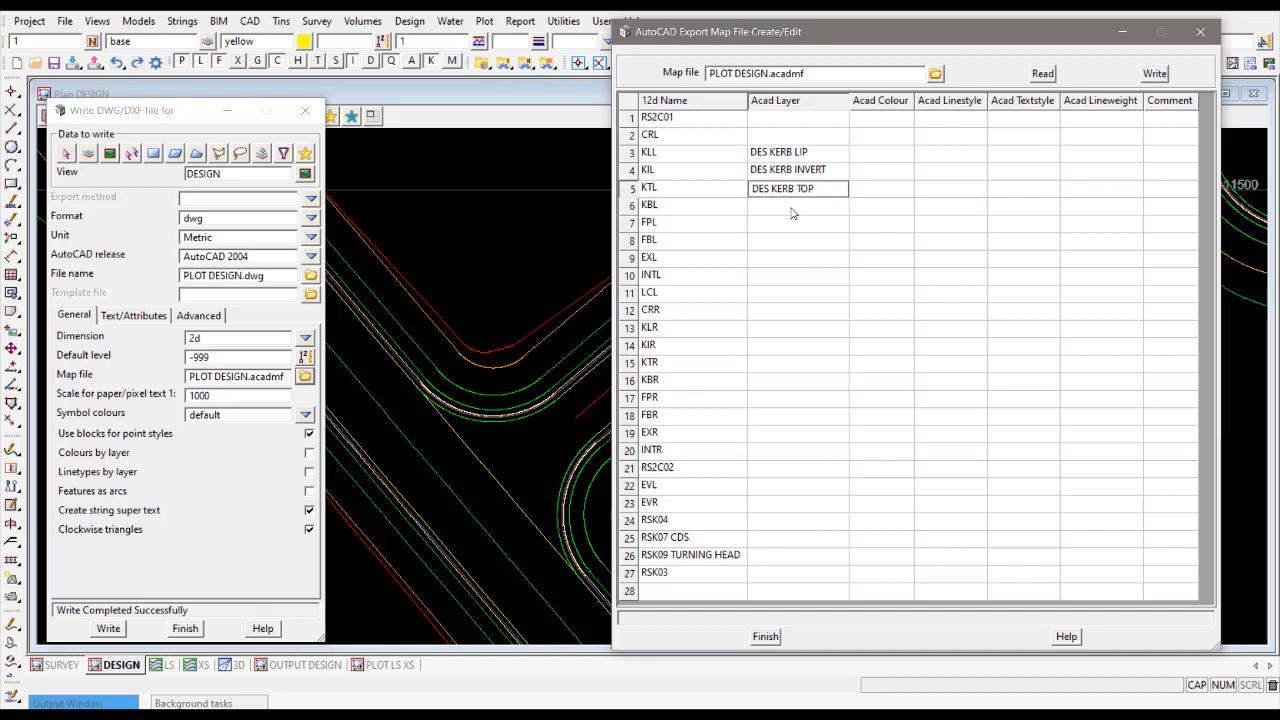
pyautogui.write('DES KERB')
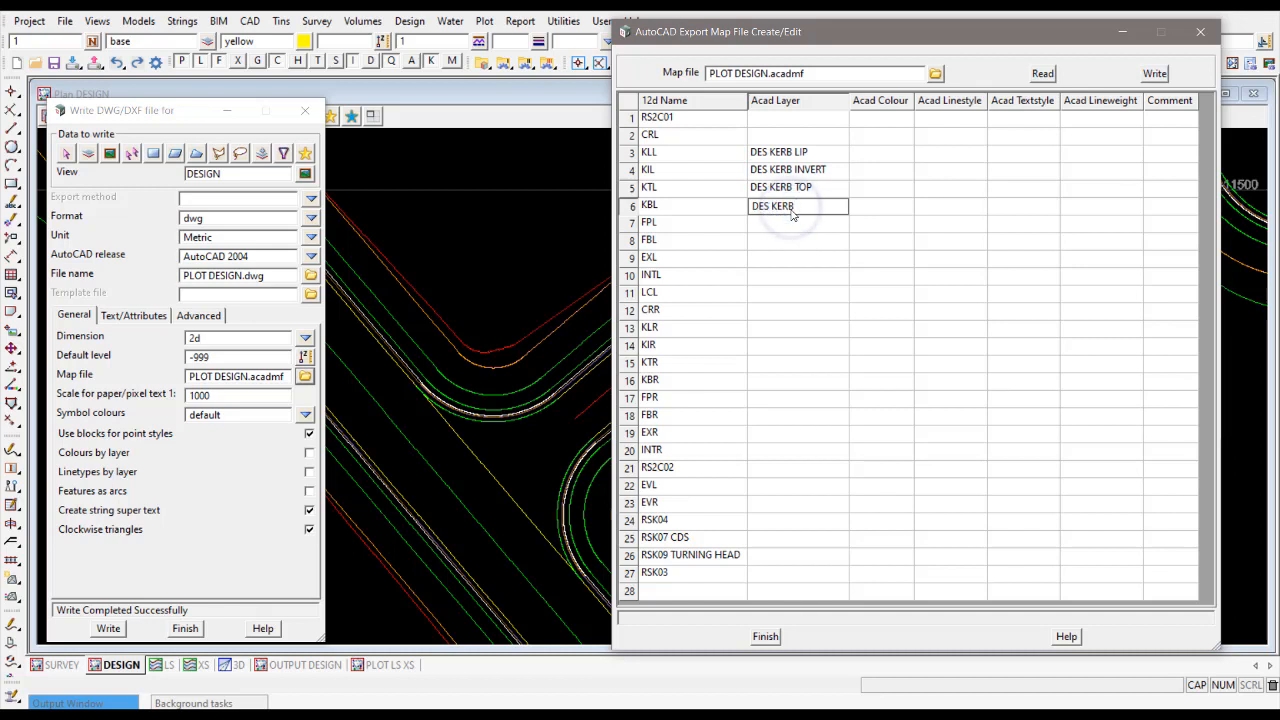
pyautogui.write('BACK')
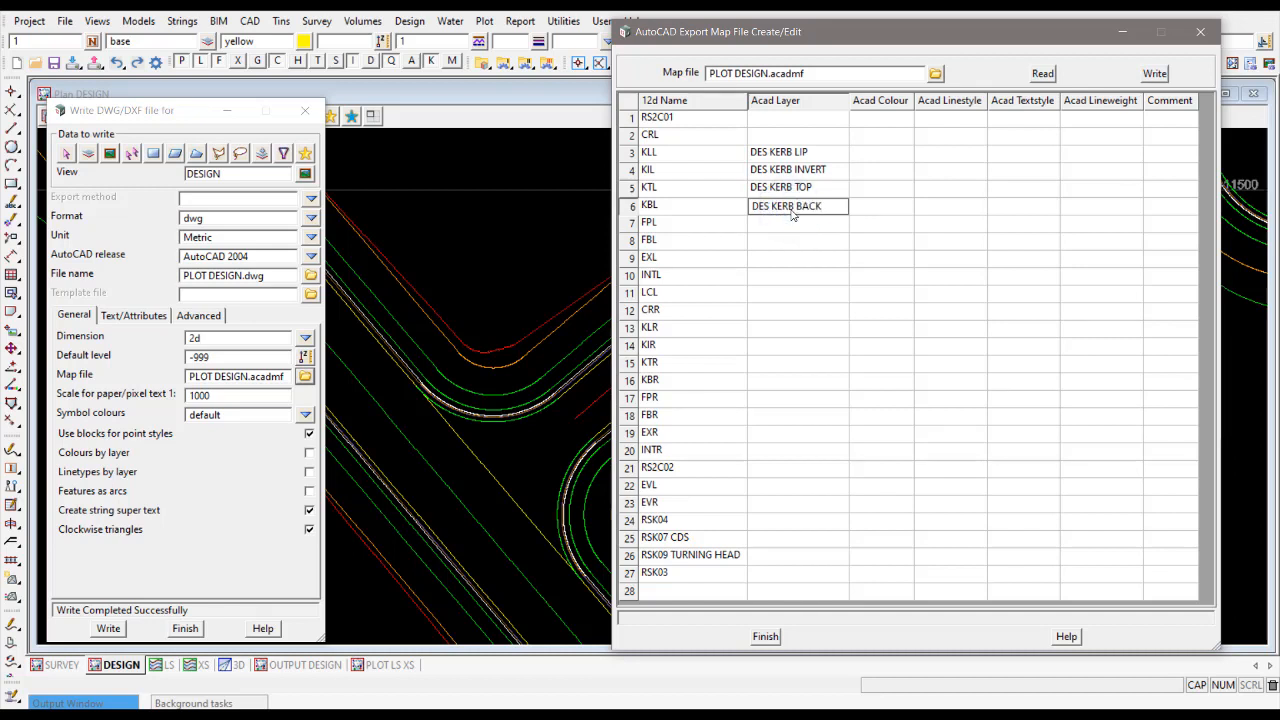
# Assign FPL and FBL to DES FOOTPATH, EXL to DES VERGE and INTL to DES INTERFACE
pyautogui.click(796, 222)
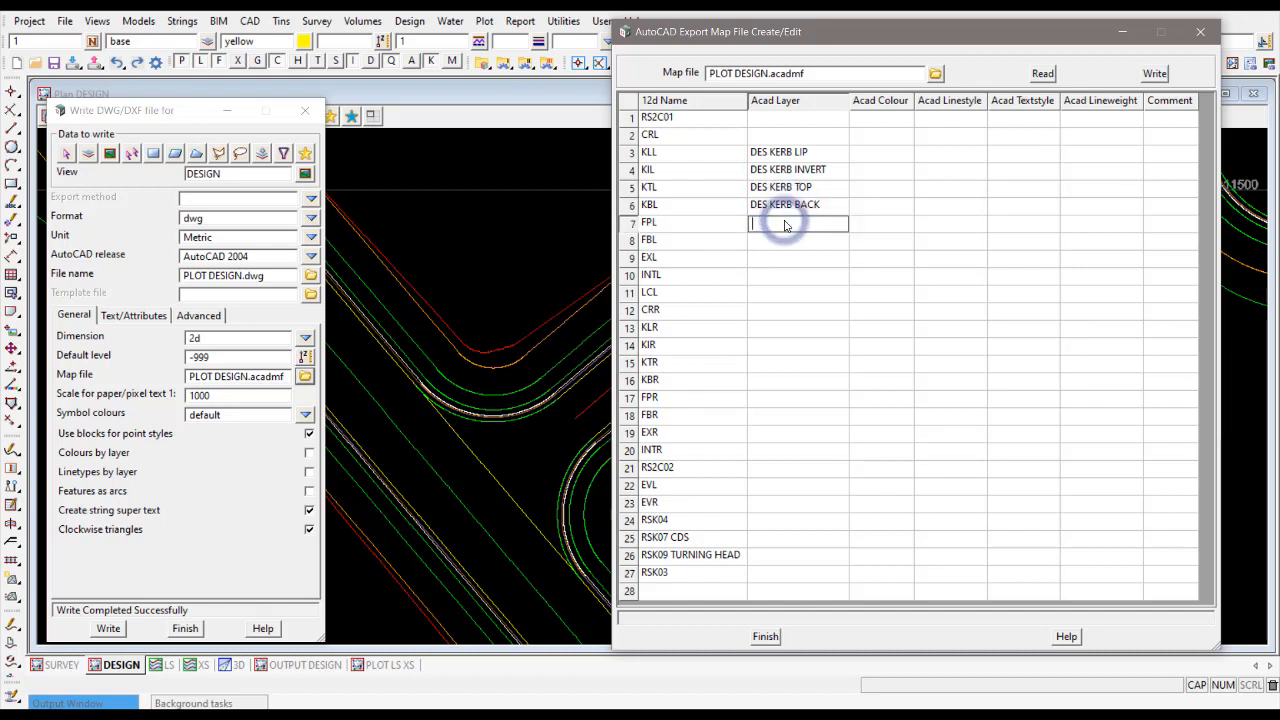
pyautogui.write('DES KERB FOOTP')
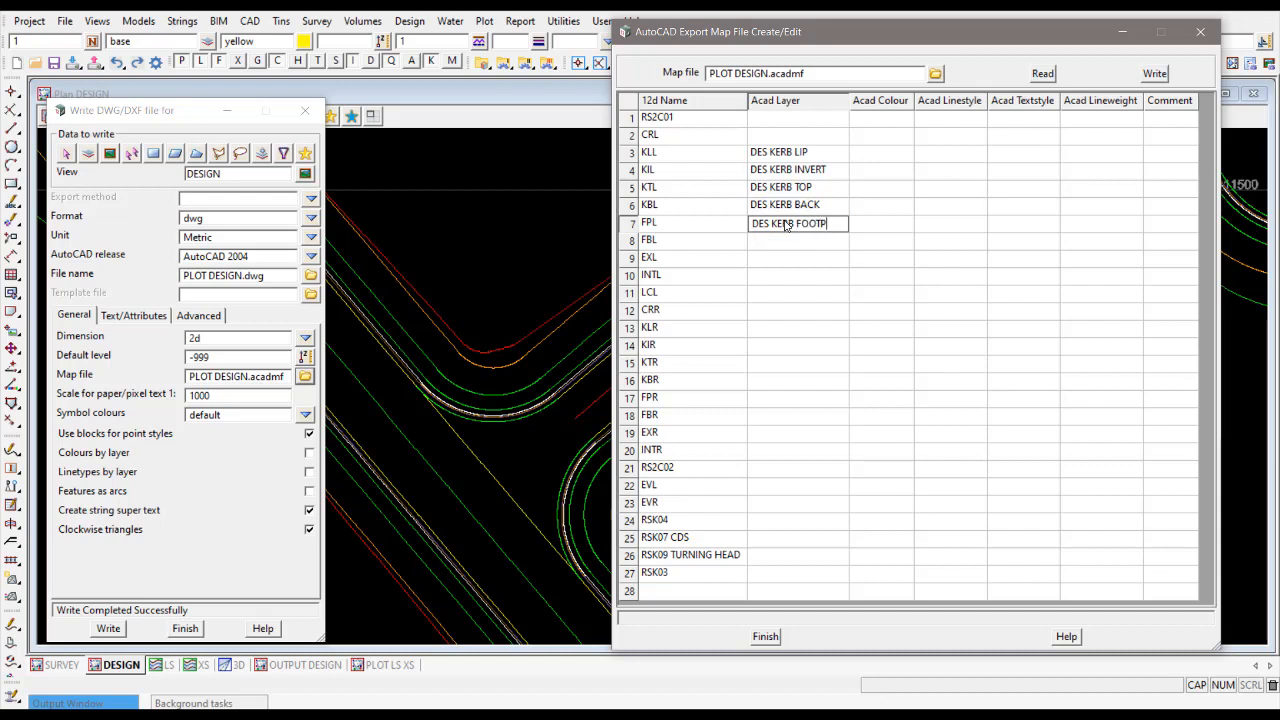
pyautogui.write('ATH')
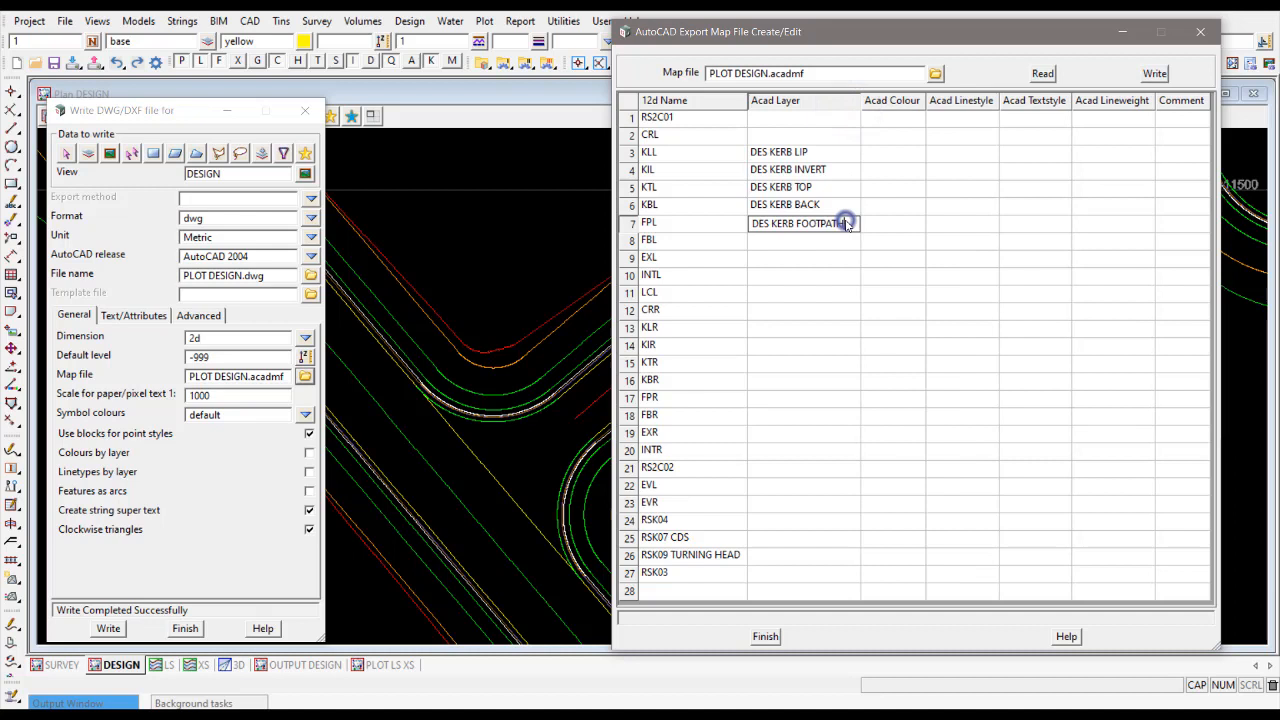
pyautogui.click(804, 240)
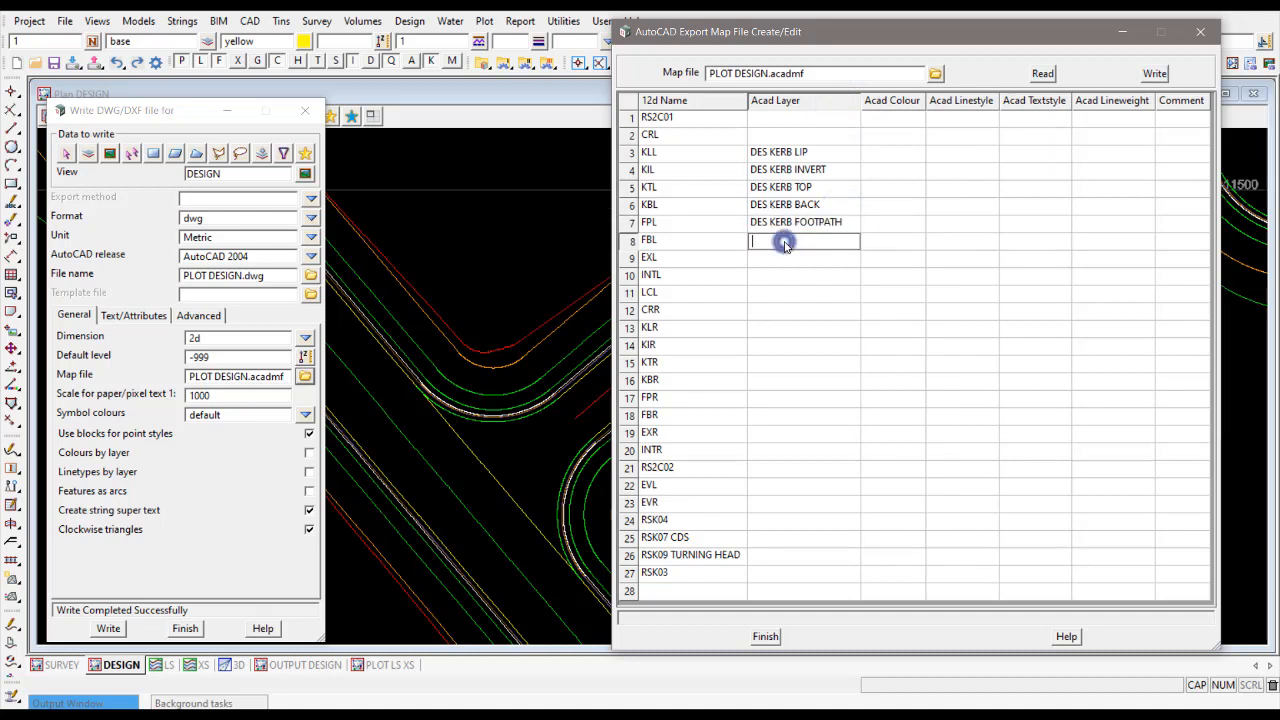
pyautogui.click(796, 224)
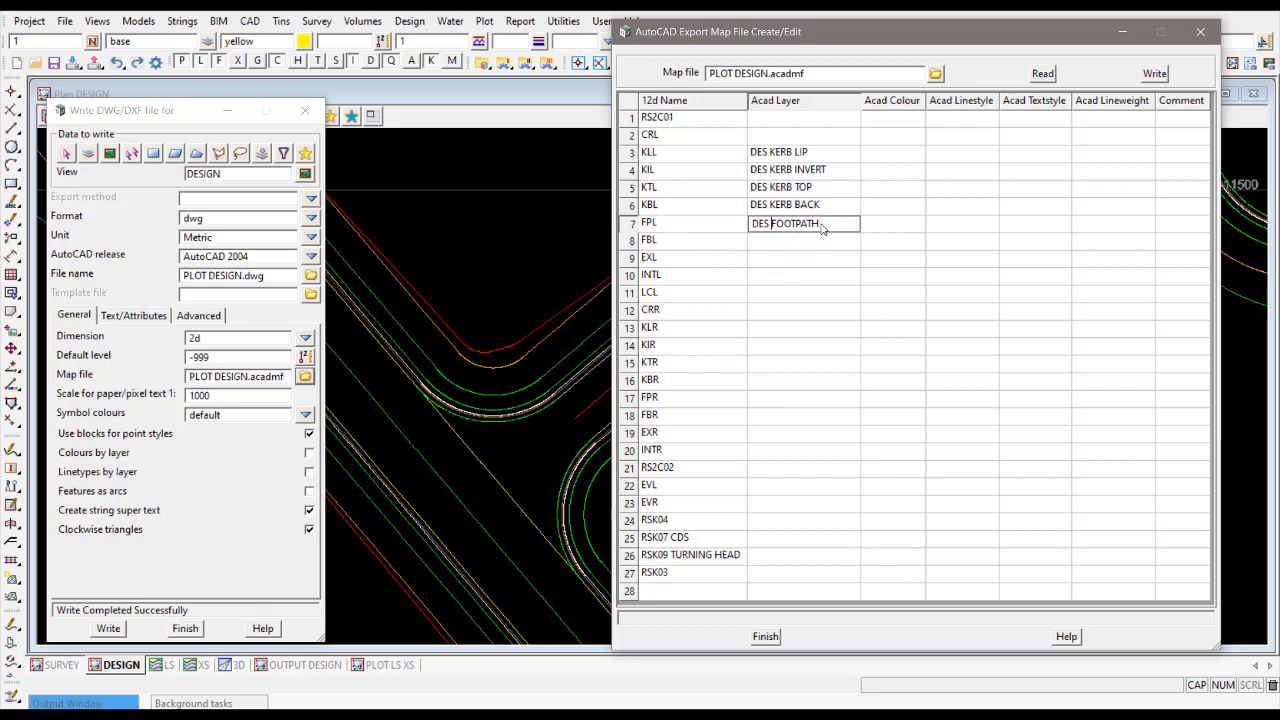
pyautogui.click(804, 240)
pyautogui.write('DES V')
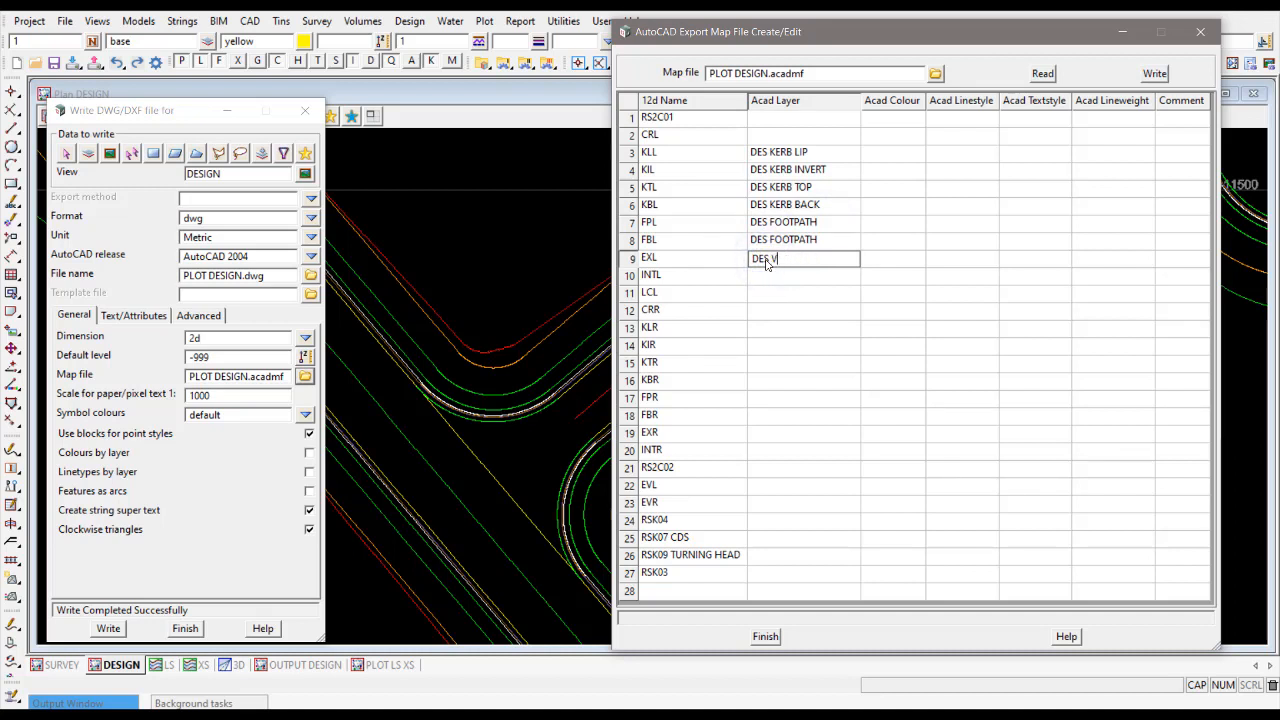
pyautogui.write('ERGE')
pyautogui.click(804, 276)
pyautogui.write('D')
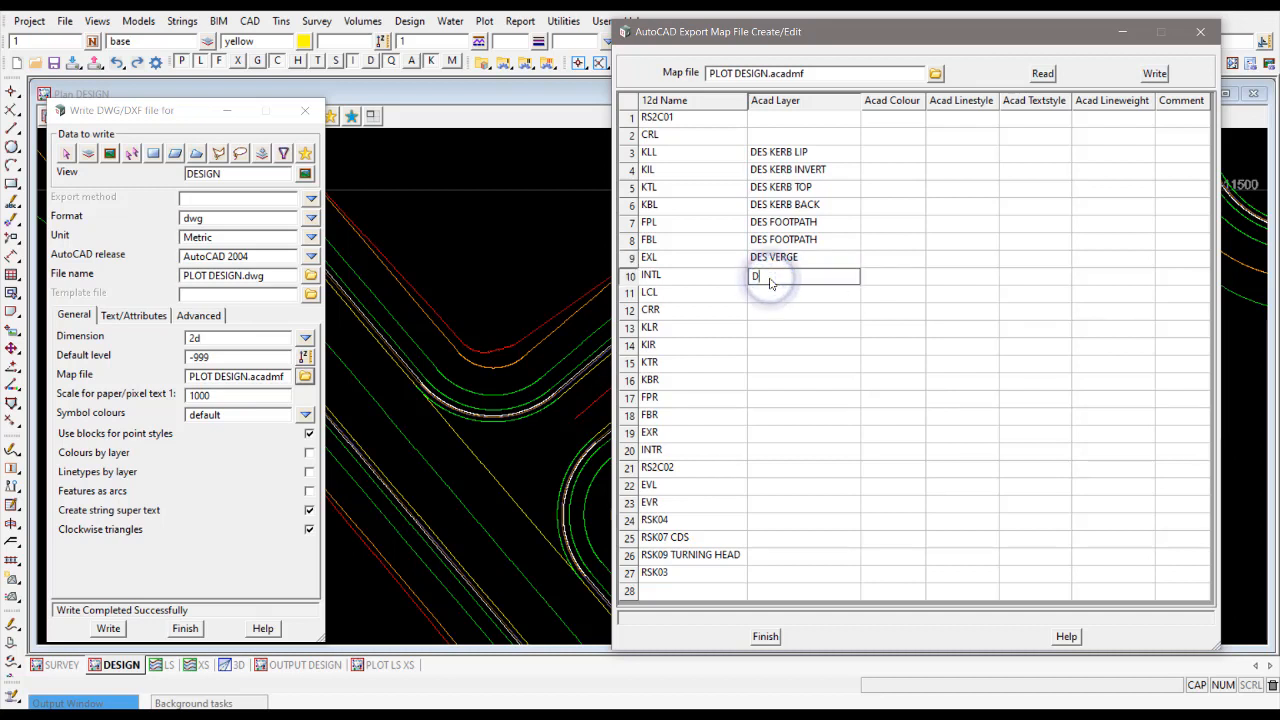
pyautogui.write('ES INTERFACE')
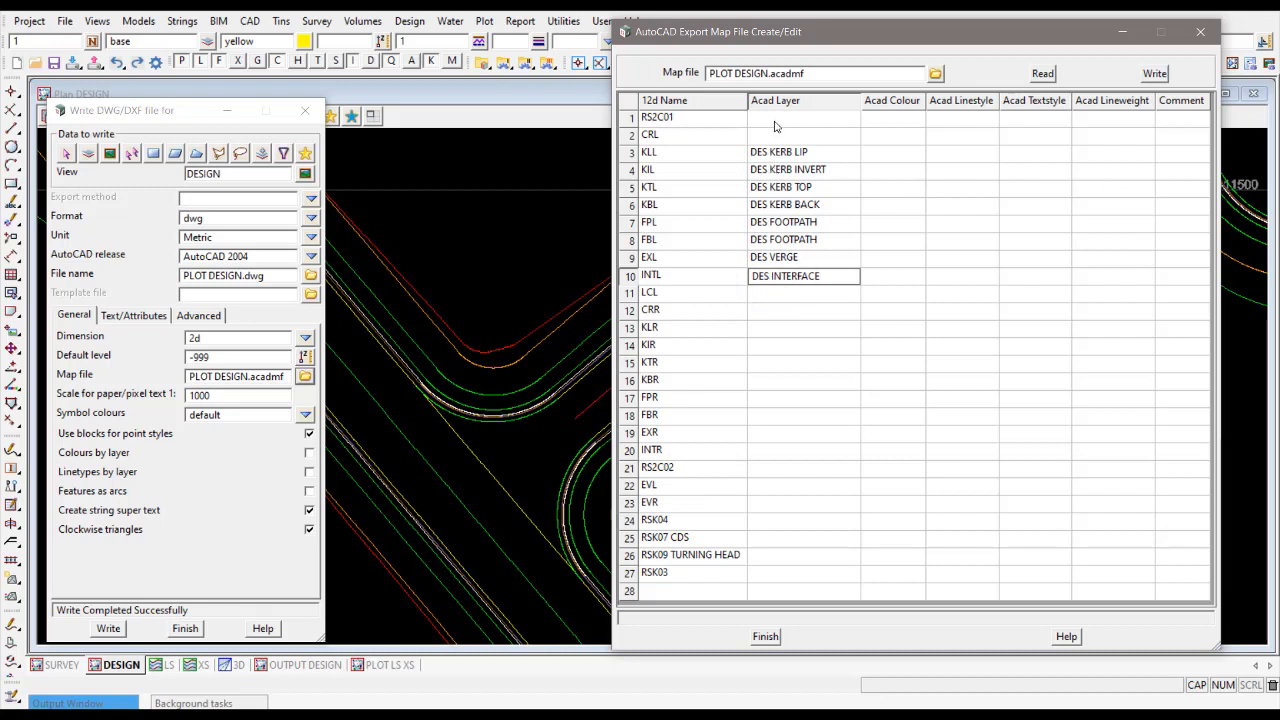
# Assign the centreline strings, including RSK03, to DES CL or DES CL KR
pyautogui.write('DSI')
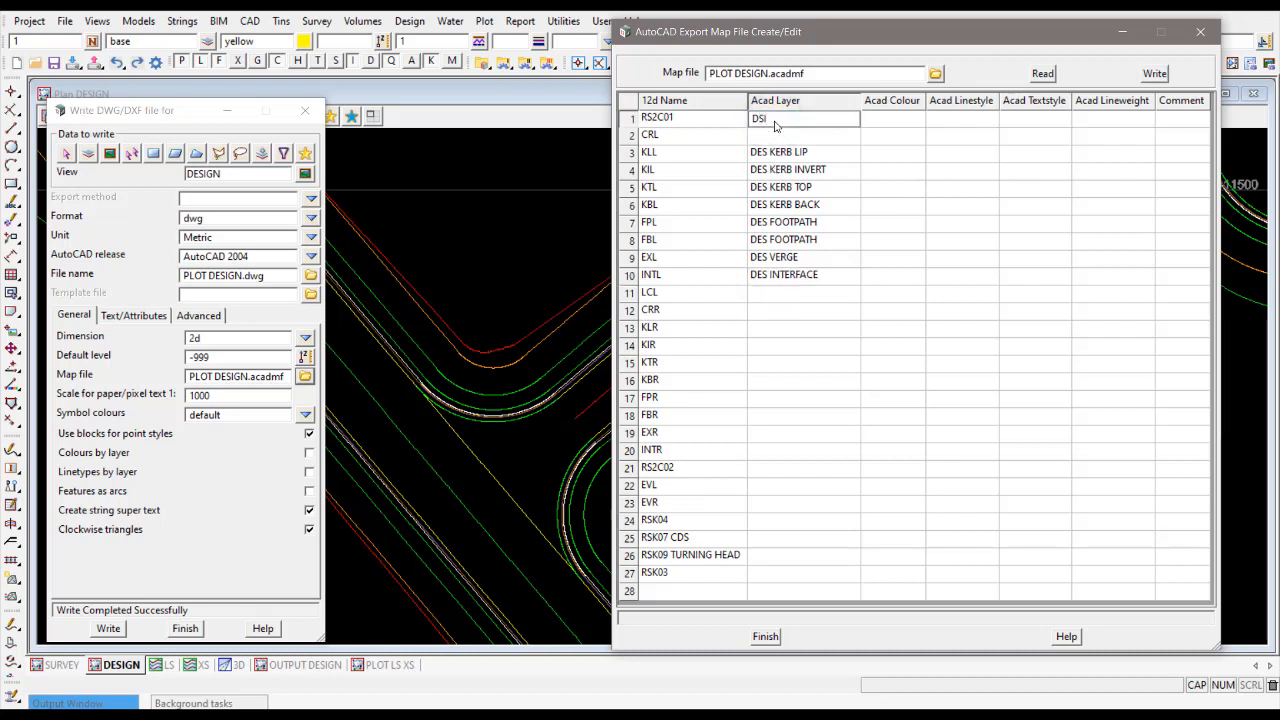
pyautogui.write('DES CL')
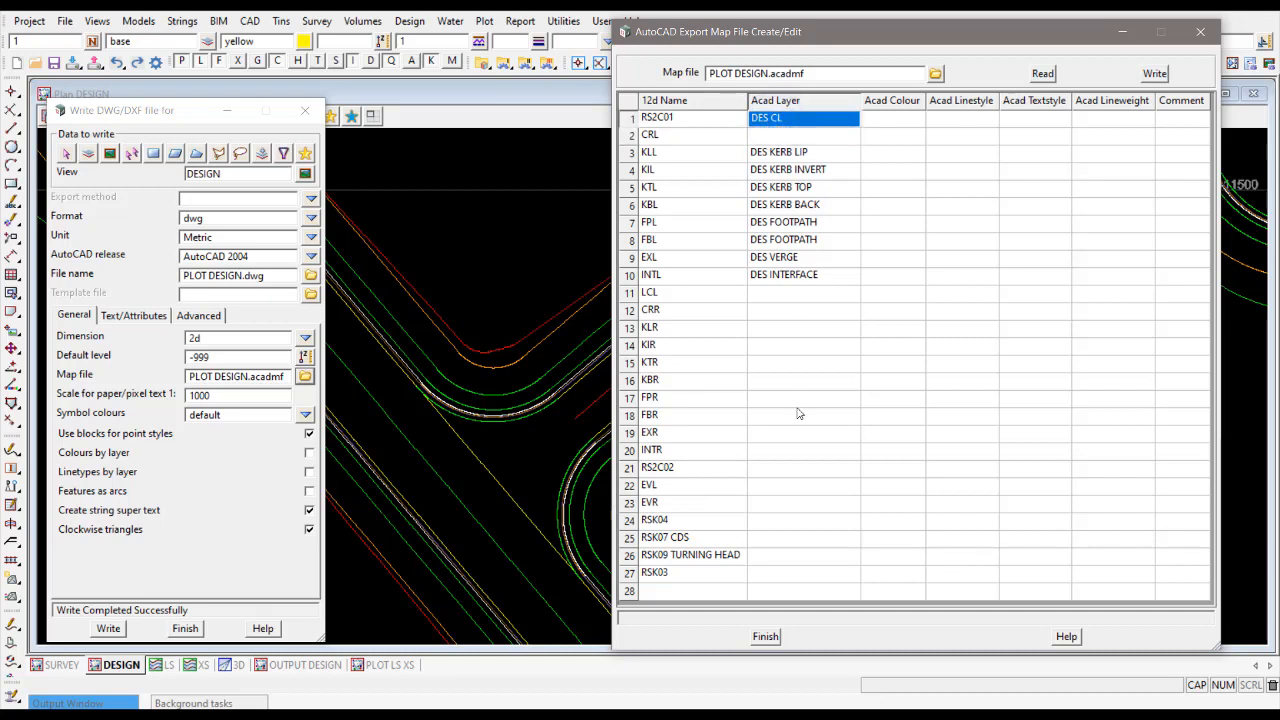
pyautogui.click(804, 468)
pyautogui.write('DES CL')
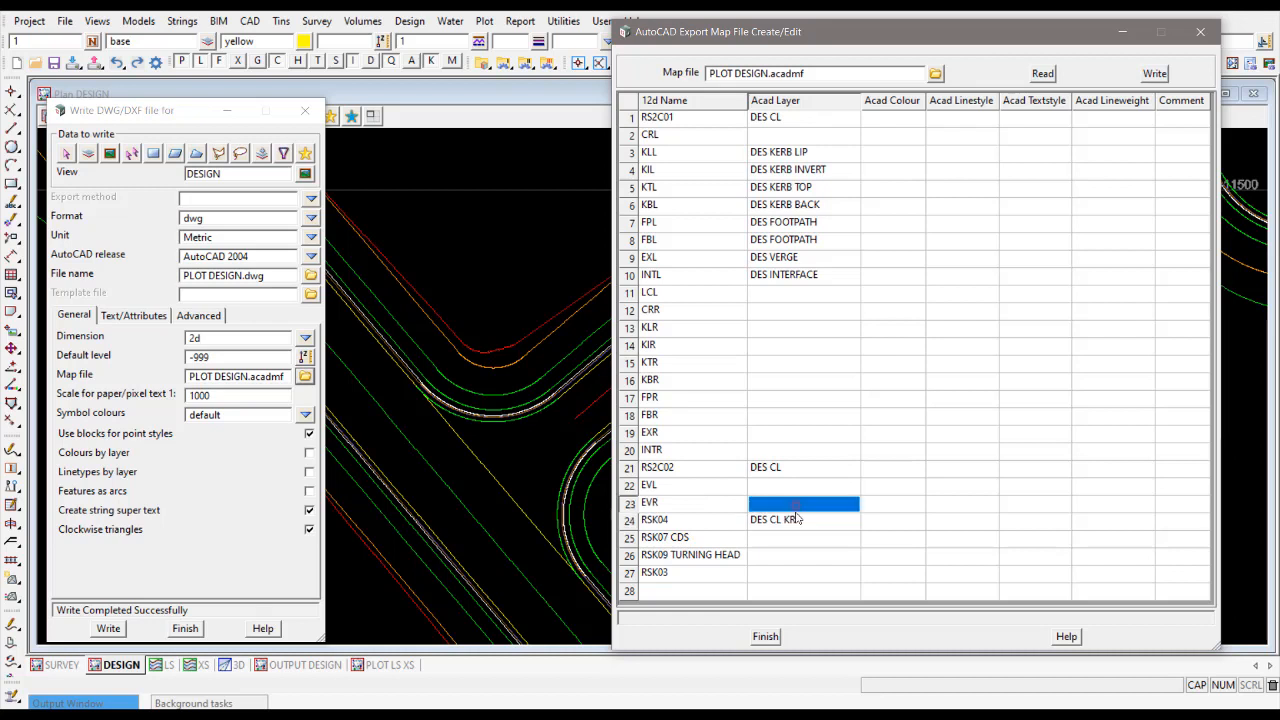
pyautogui.click(804, 538)
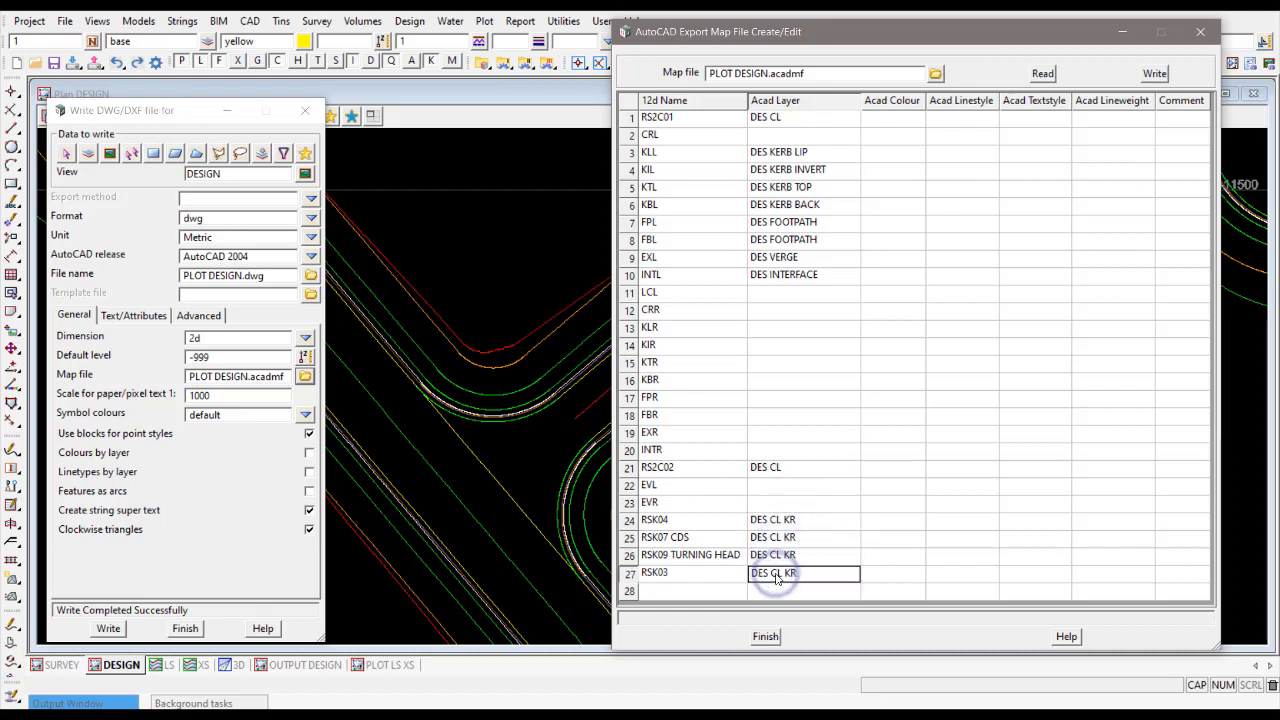
pyautogui.click(776, 572)
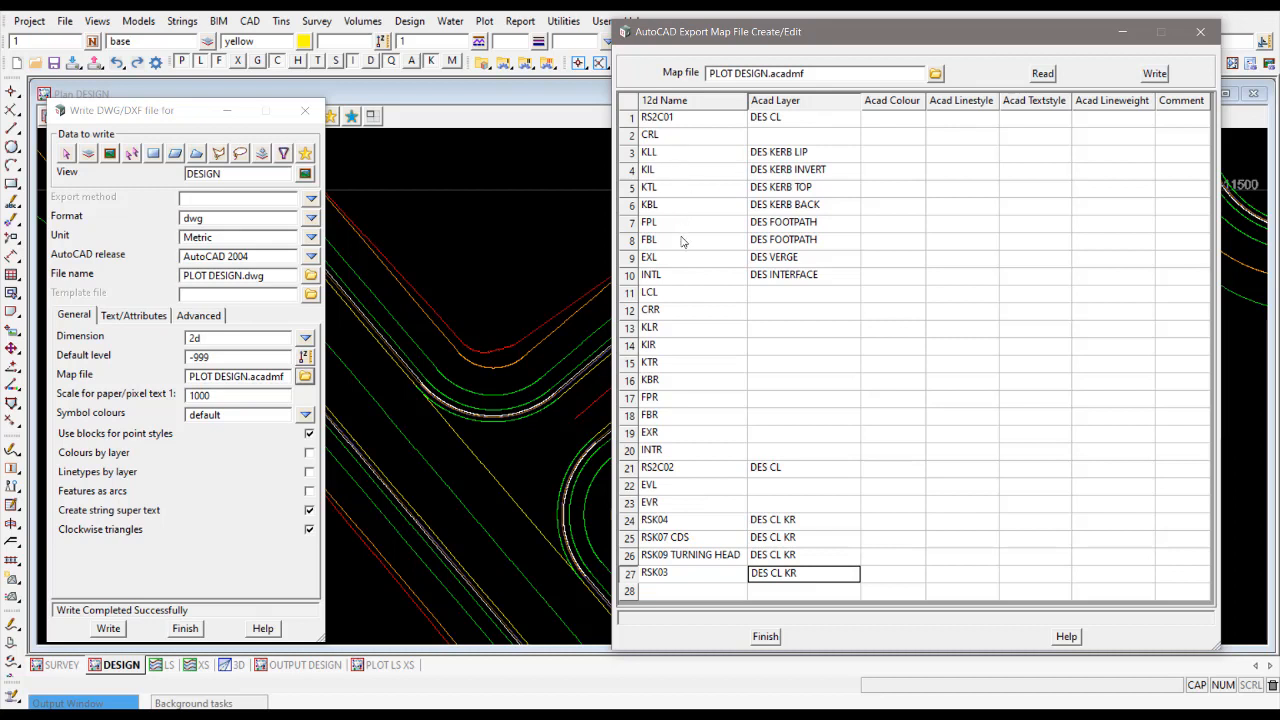
# Assign LCL to DES LINEMARKING and CRL to DES CROWN
pyautogui.click(804, 292)
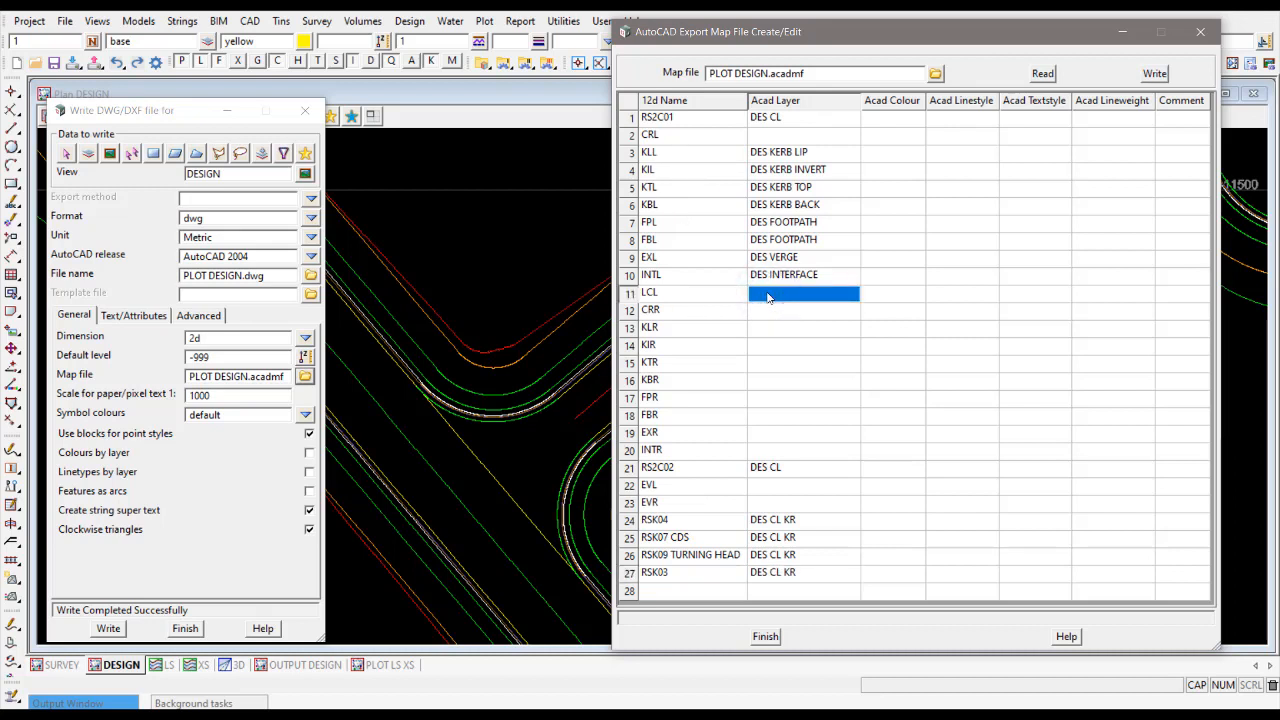
pyautogui.write('DES')
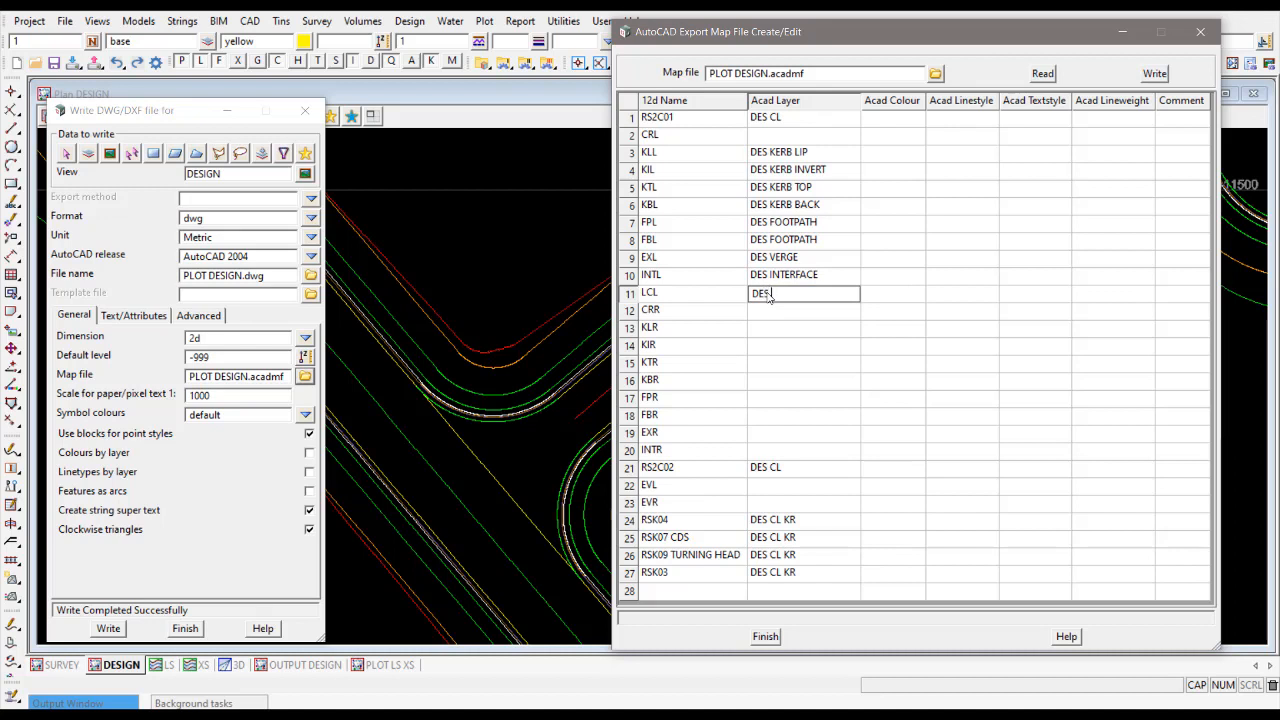
pyautogui.write('L')
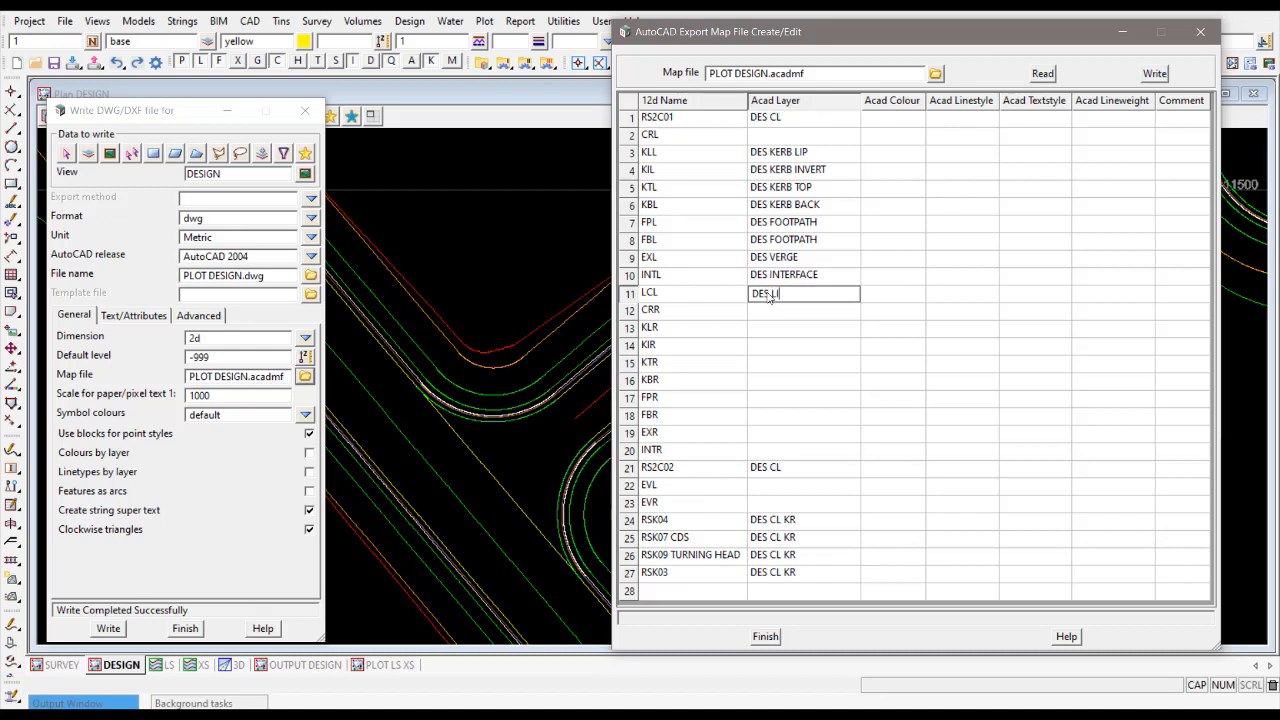
pyautogui.write('INEMARKING')
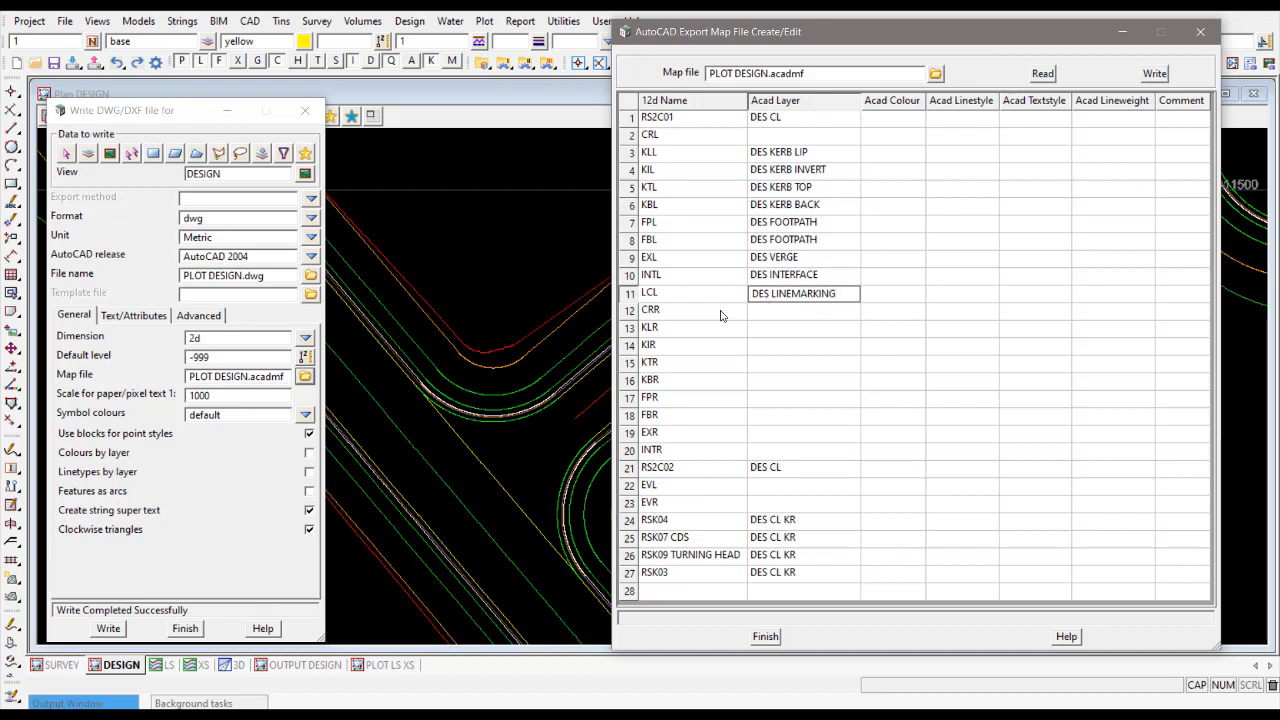
pyautogui.moveTo(768, 142)
pyautogui.write('DES')
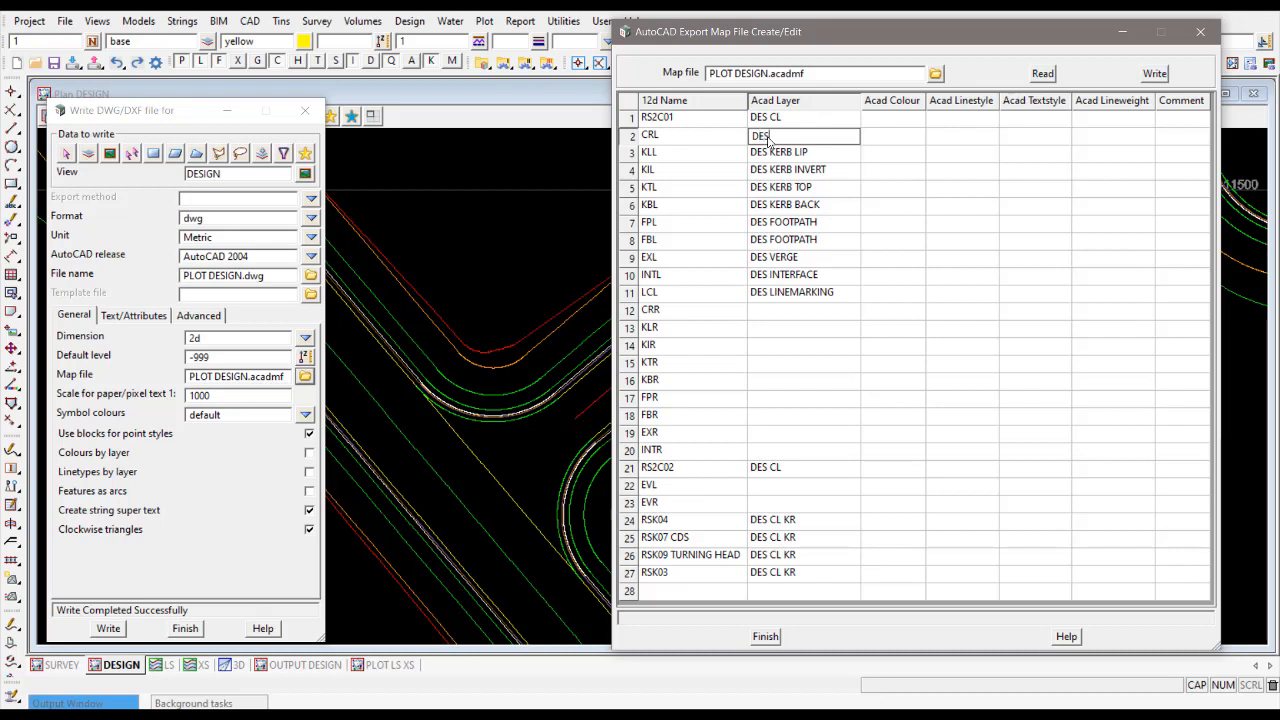
pyautogui.write('CROWN')
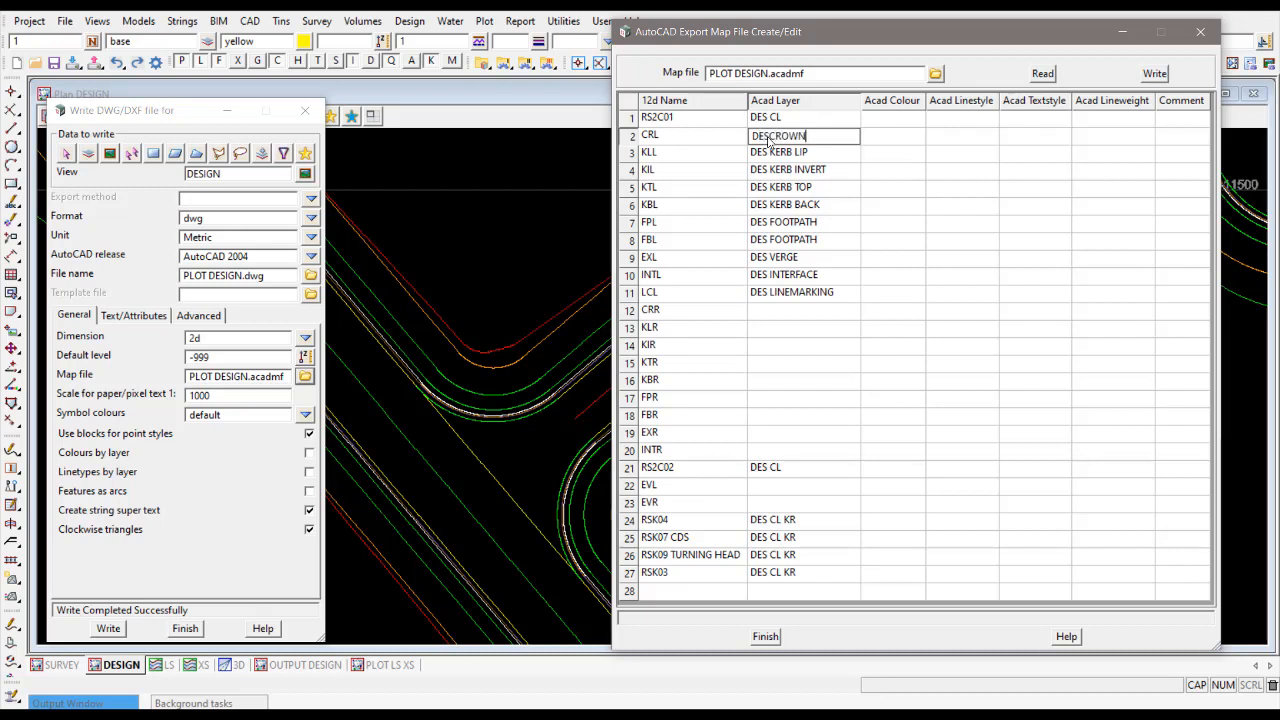
pyautogui.click(800, 136)
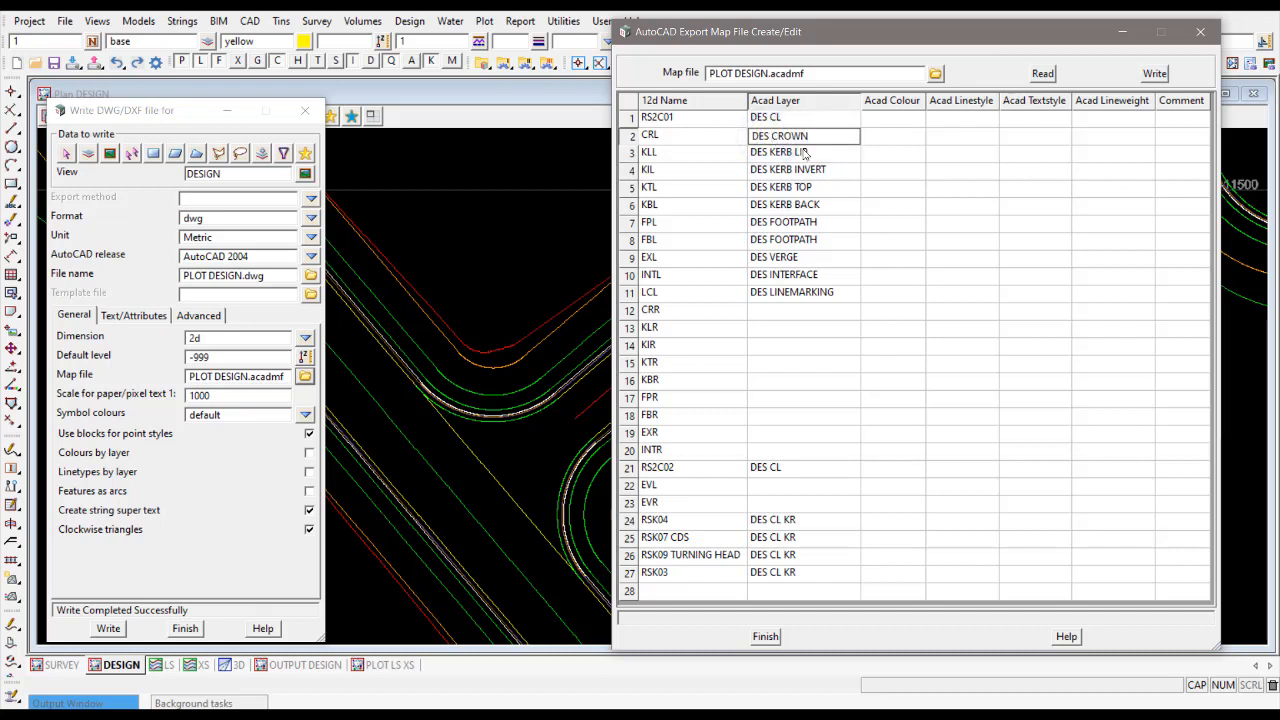
pyautogui.click(800, 152)
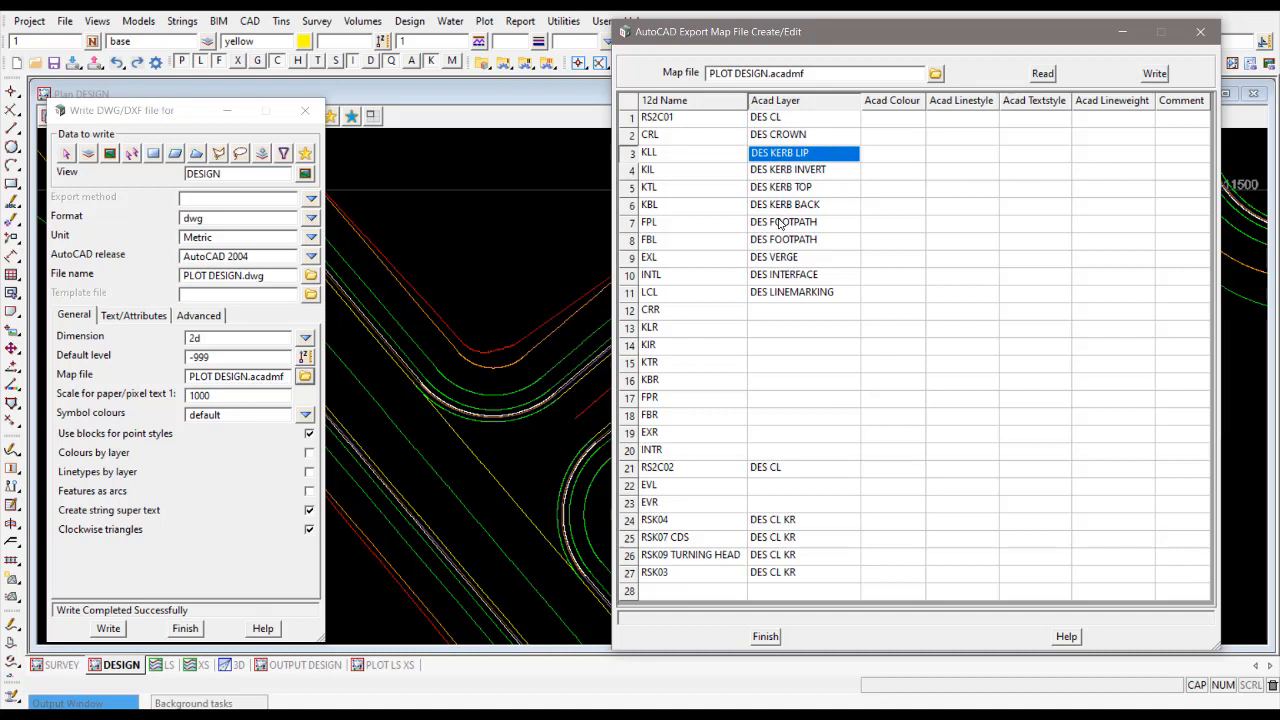
pyautogui.moveTo(736, 300)
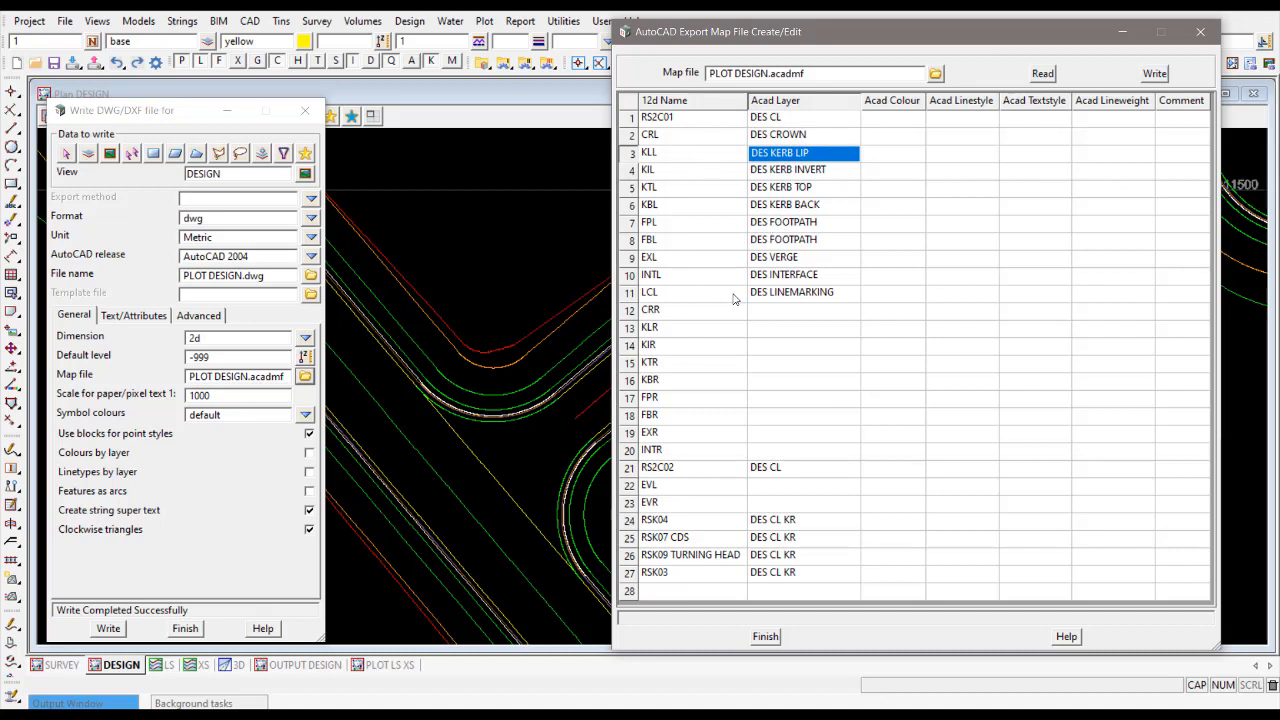
pyautogui.moveTo(668, 312)
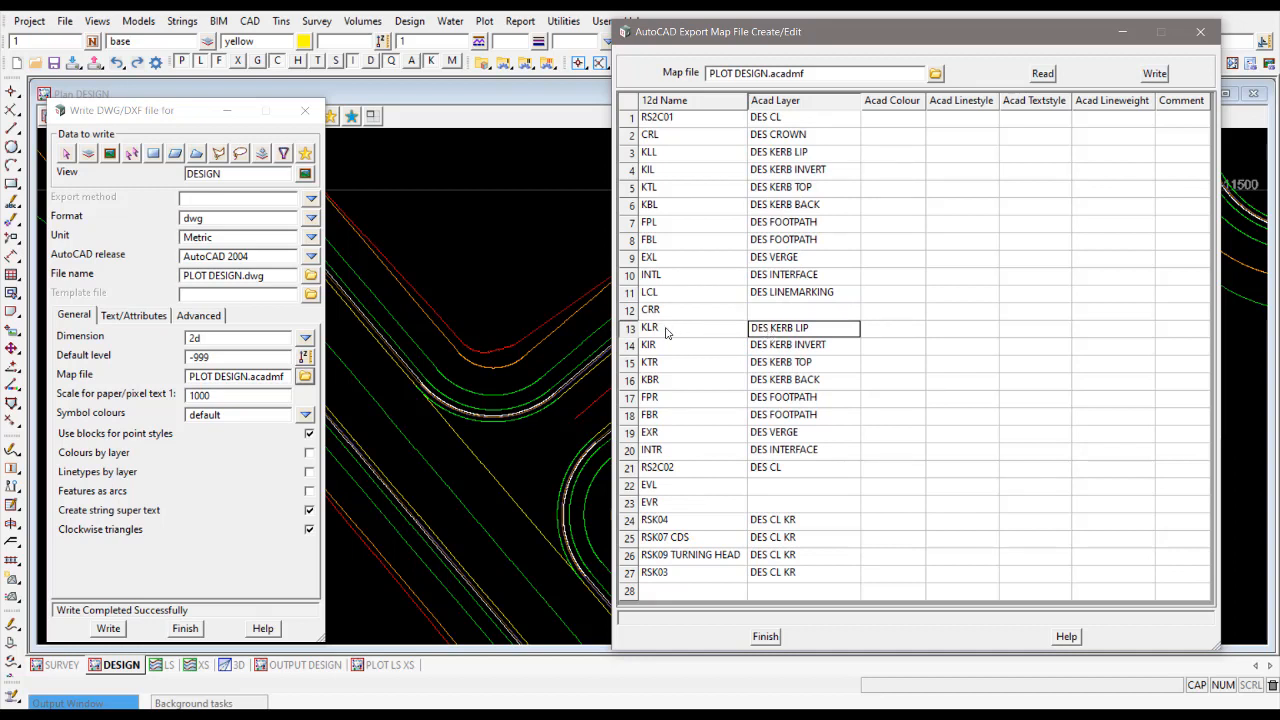
# Copy left-side layers onto KLR–INTR, DES VERGE onto EVL/EVR and DES CROWN onto CRR
pyautogui.click(650, 362)
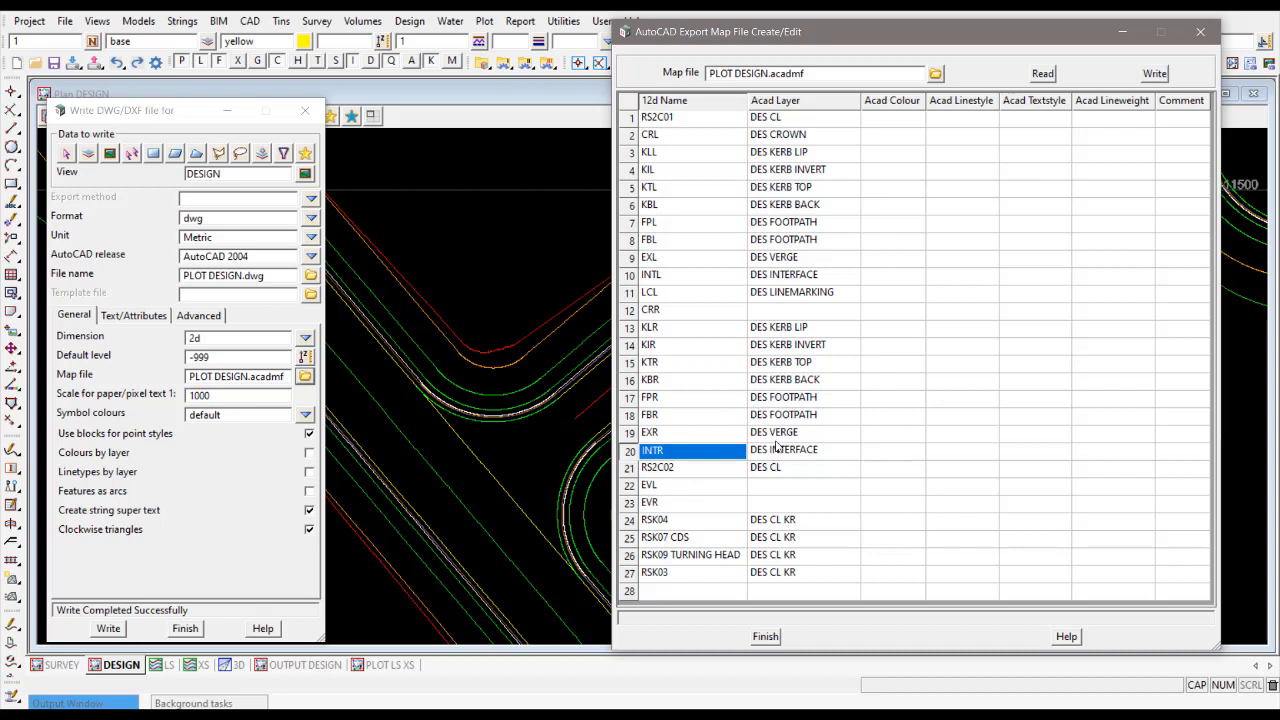
pyautogui.click(804, 432)
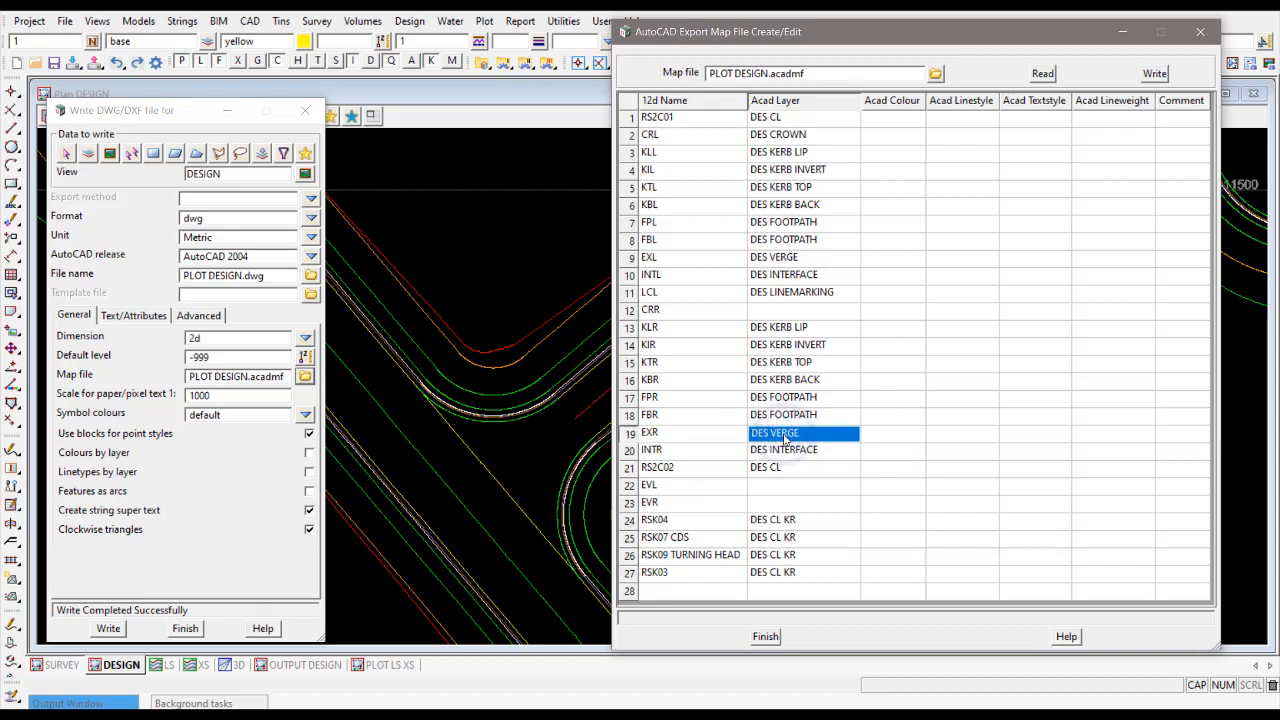
pyautogui.click(804, 504)
pyautogui.write('DES VERGE')
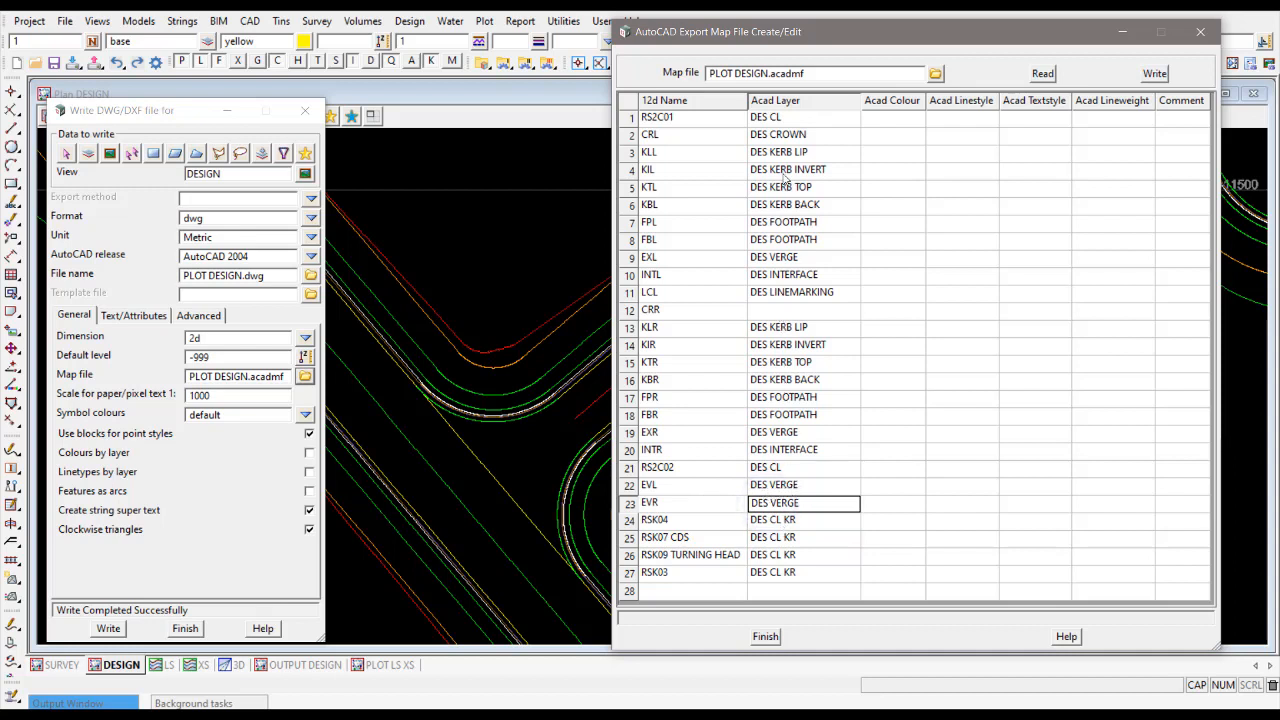
pyautogui.click(804, 134)
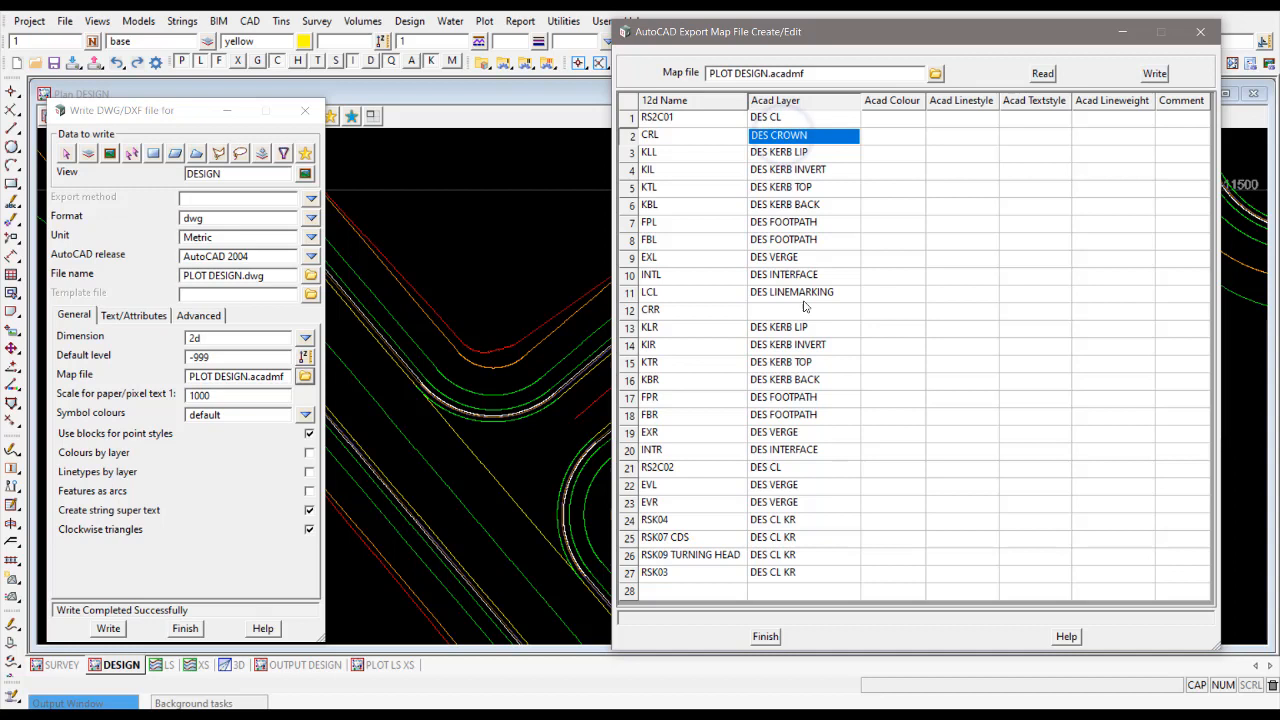
pyautogui.click(804, 310)
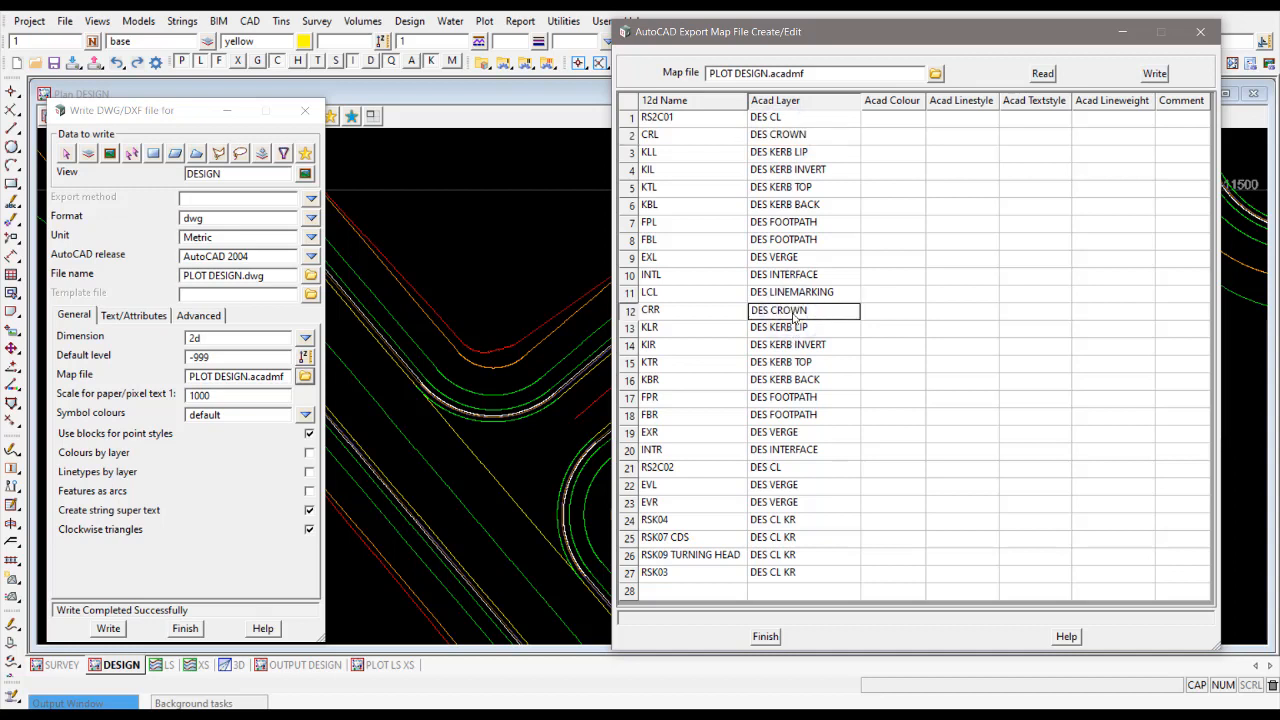
pyautogui.moveTo(796, 316)
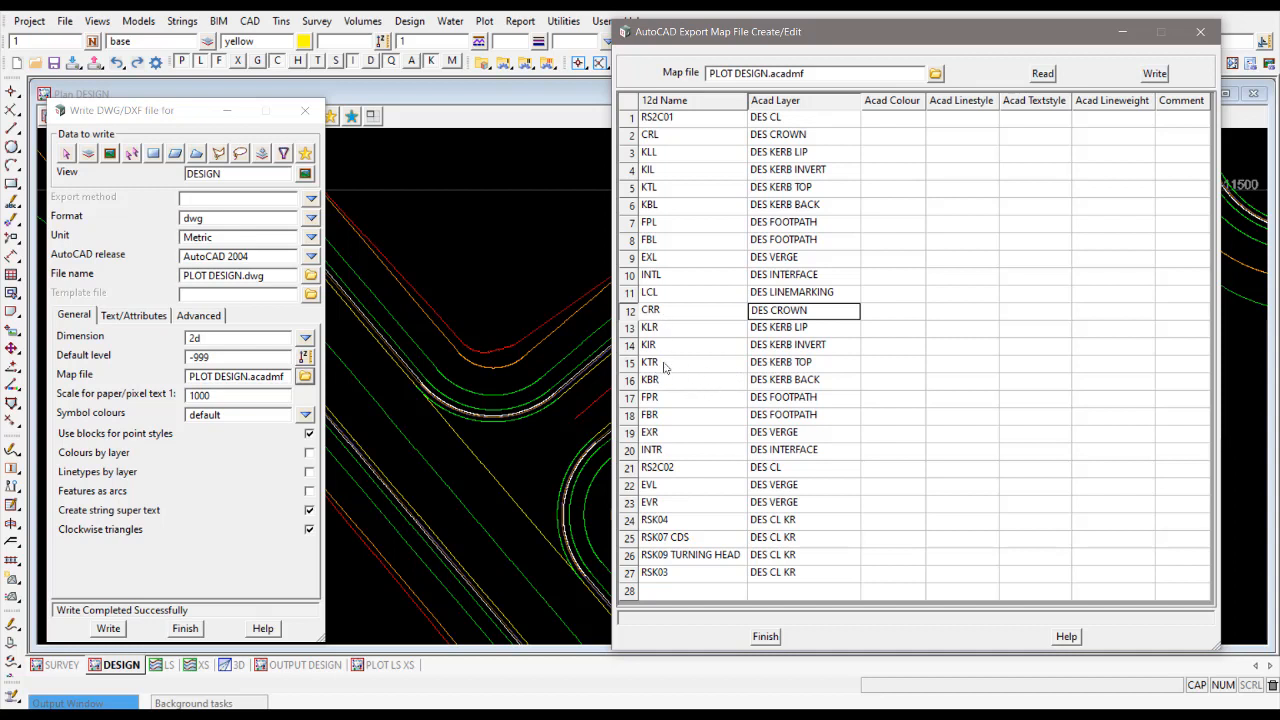
pyautogui.moveTo(658, 348)
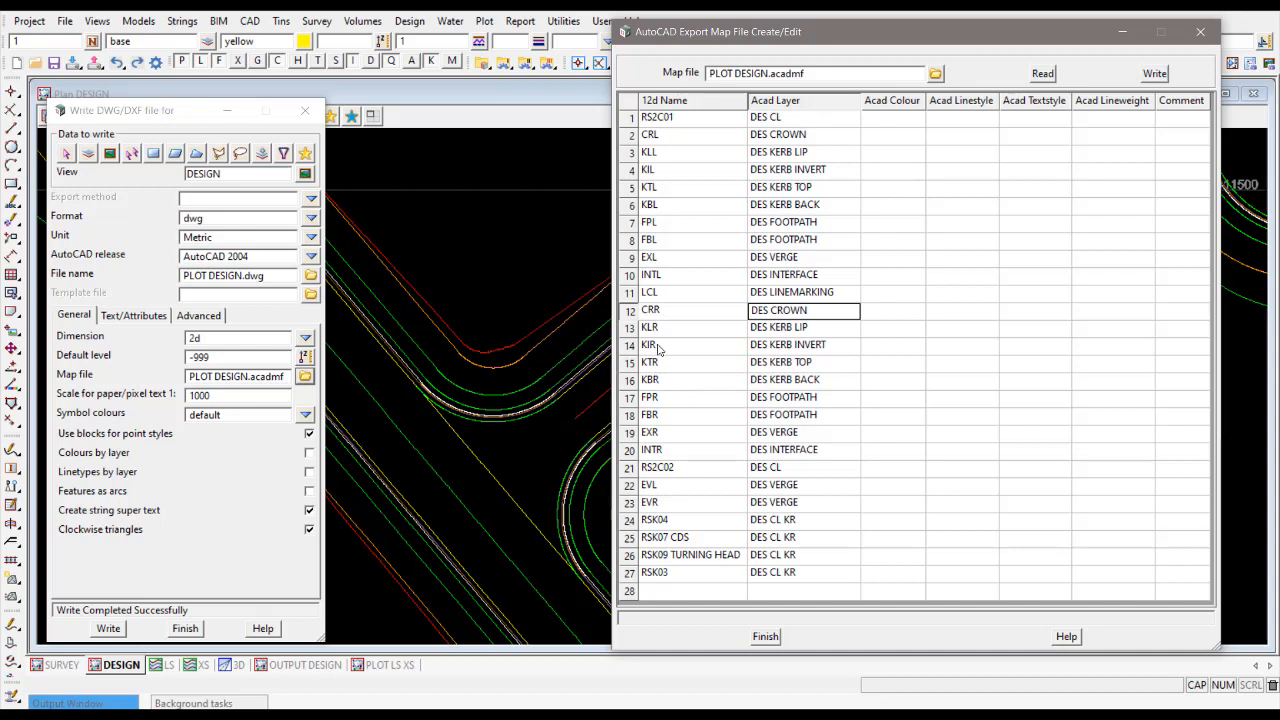
pyautogui.moveTo(686, 324)
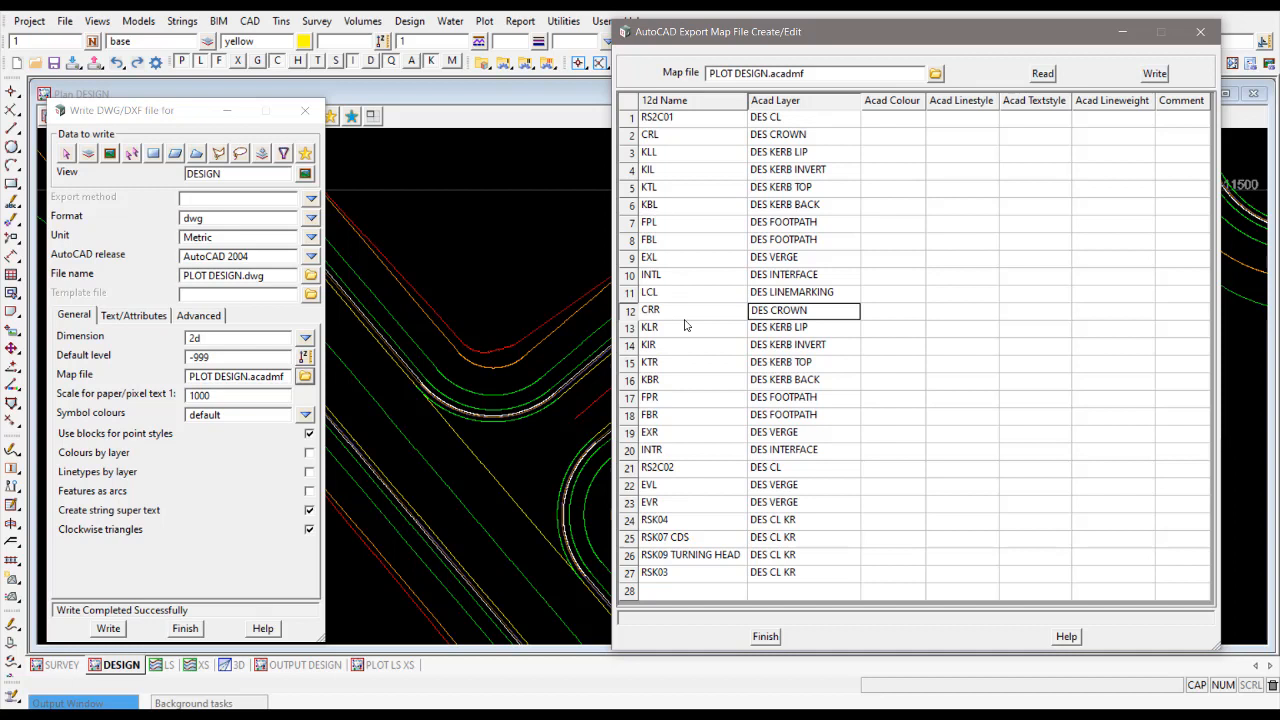
pyautogui.moveTo(670, 160)
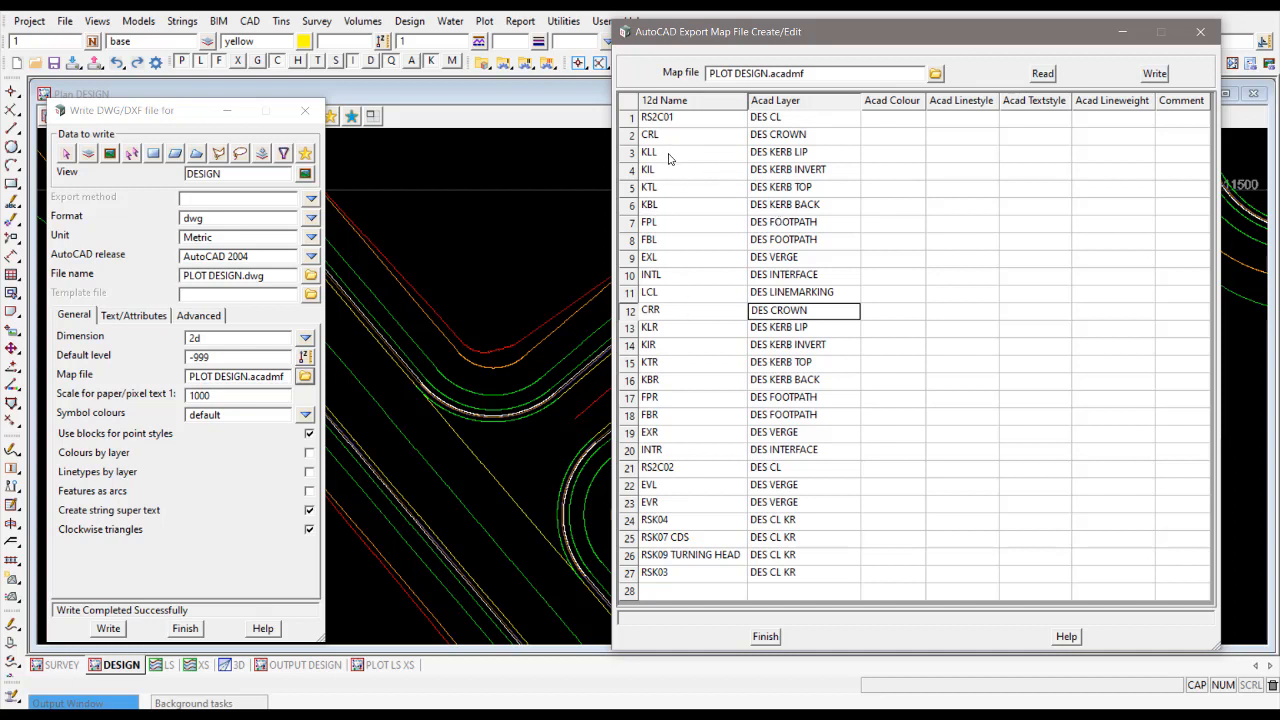
# Replace trailing L in CRL, KLL, KIL, FPL, INTL etc. with wildcards like CR?, KL?, INT?
pyautogui.click(684, 152)
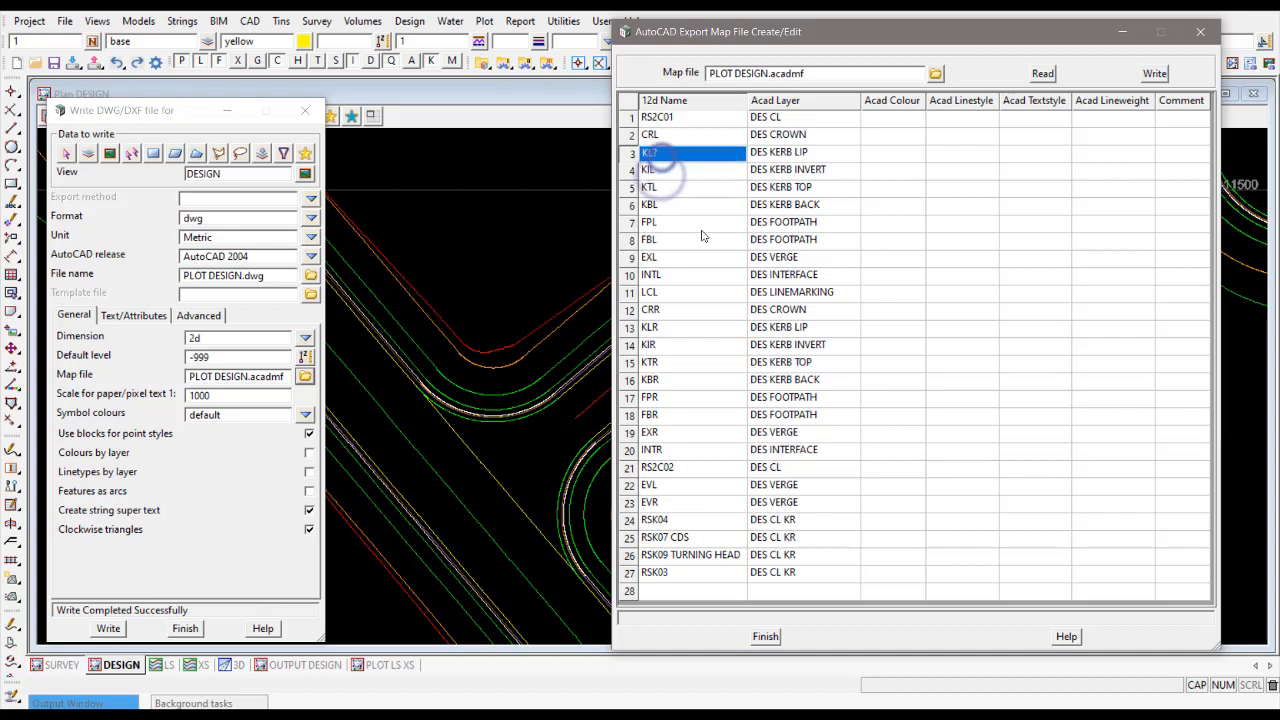
pyautogui.click(650, 328)
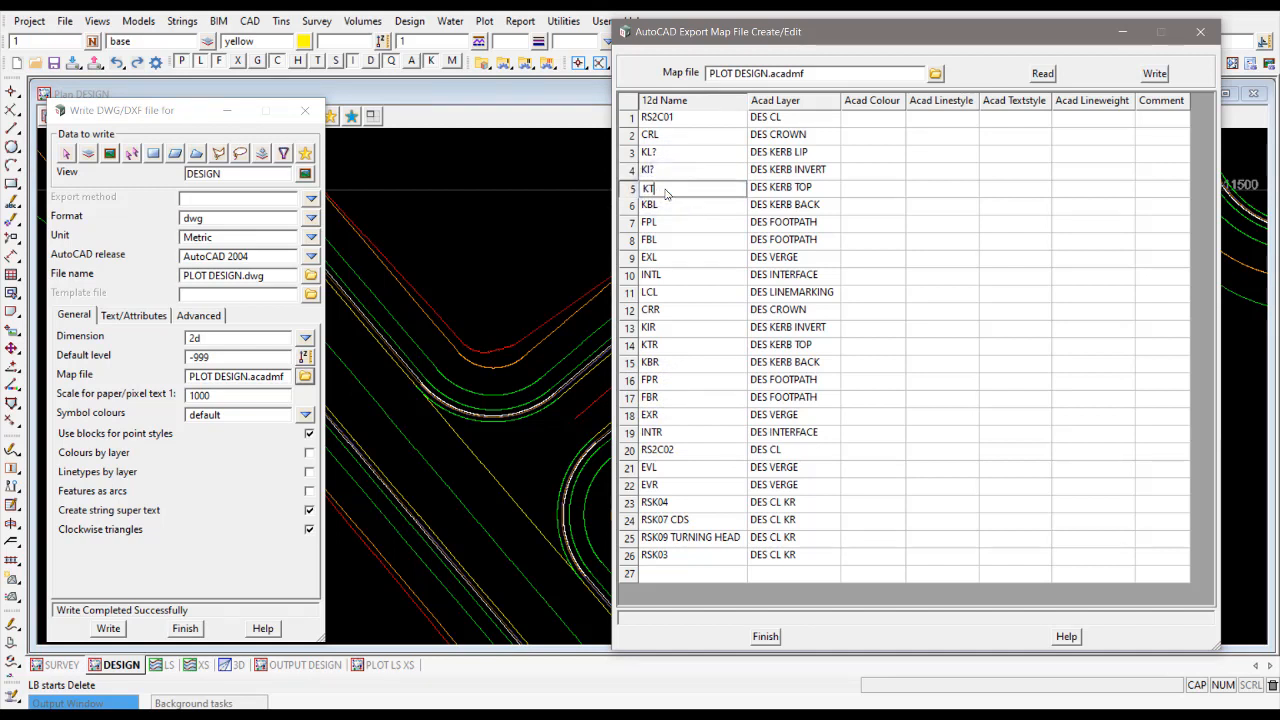
pyautogui.click(676, 206)
pyautogui.write('?')
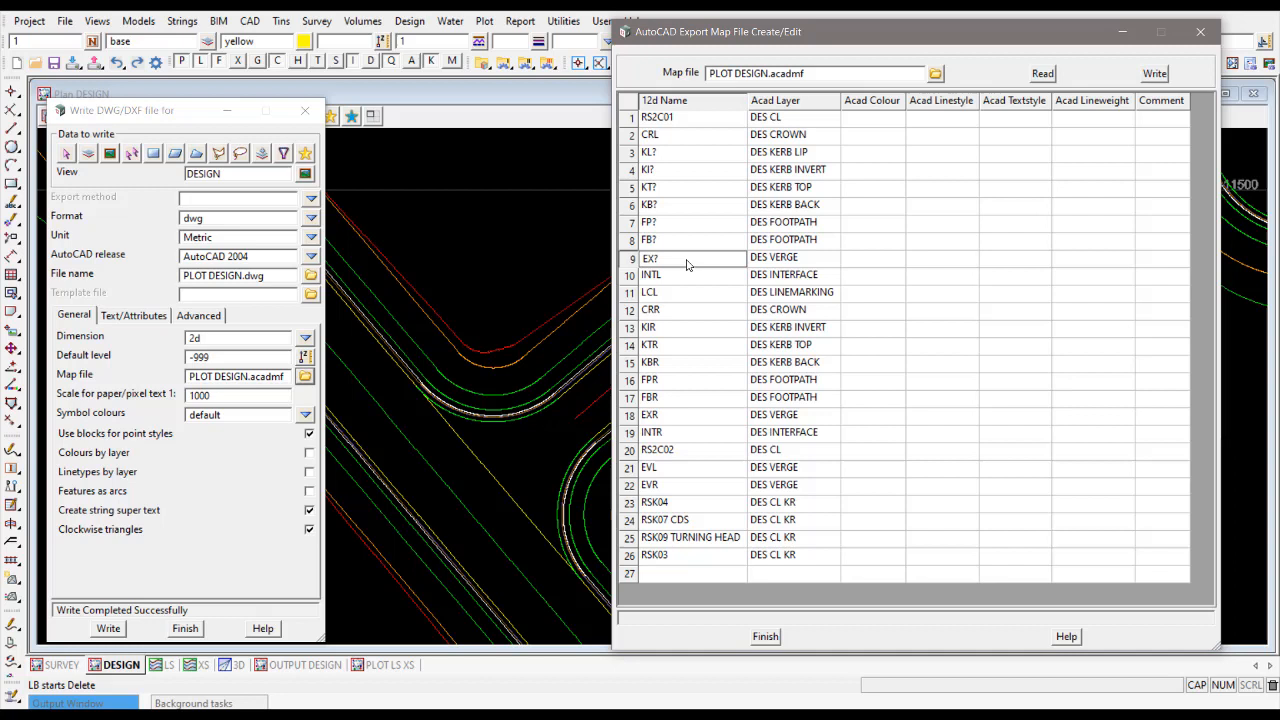
pyautogui.moveTo(670, 288)
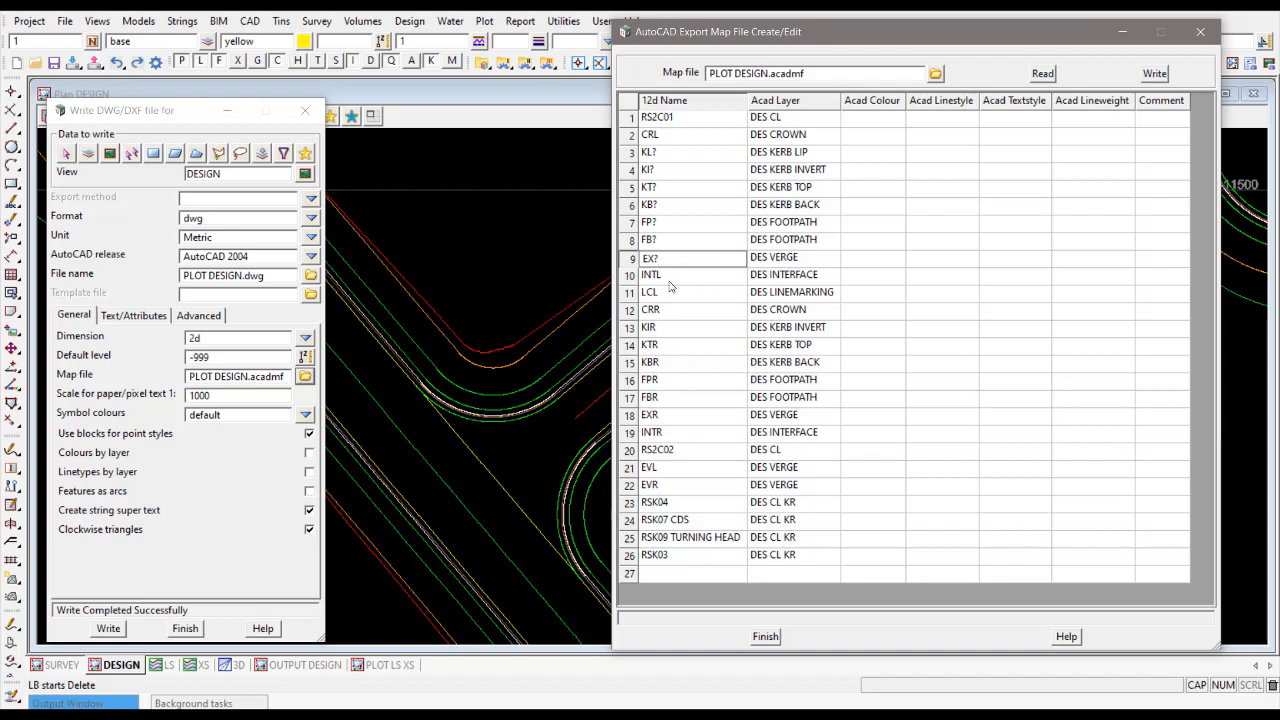
pyautogui.click(664, 276)
pyautogui.write('?')
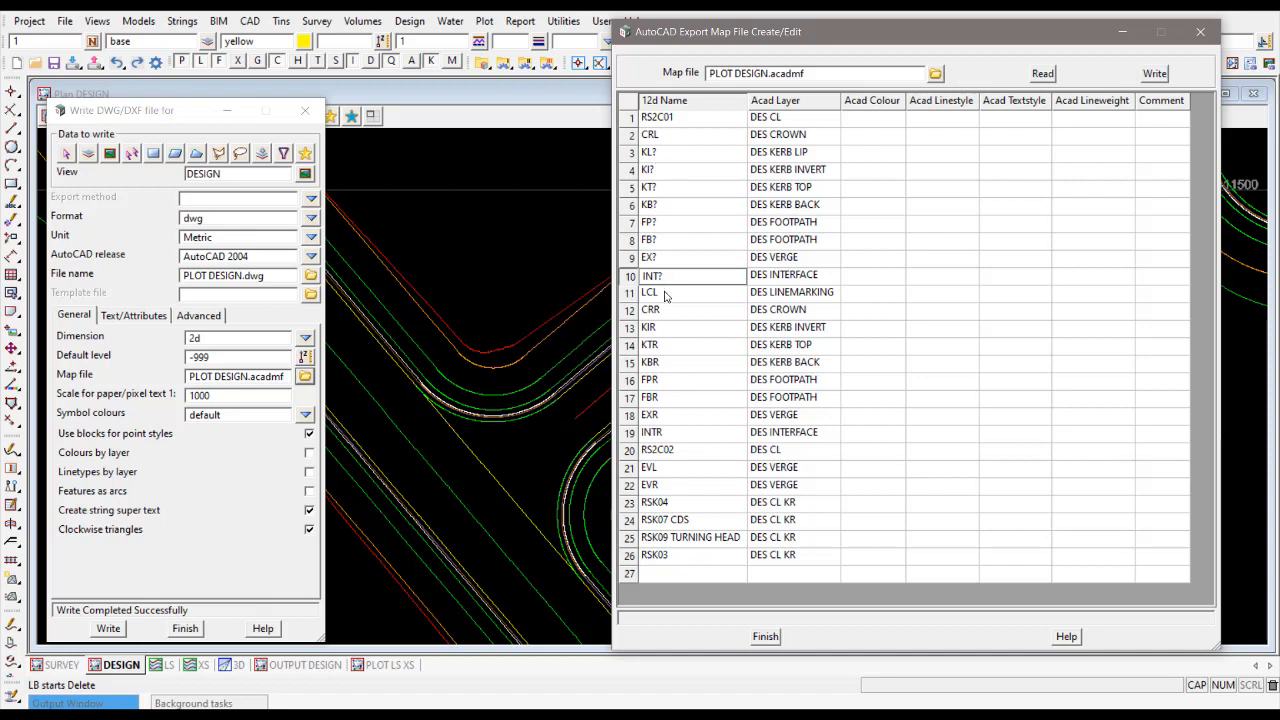
pyautogui.click(680, 292)
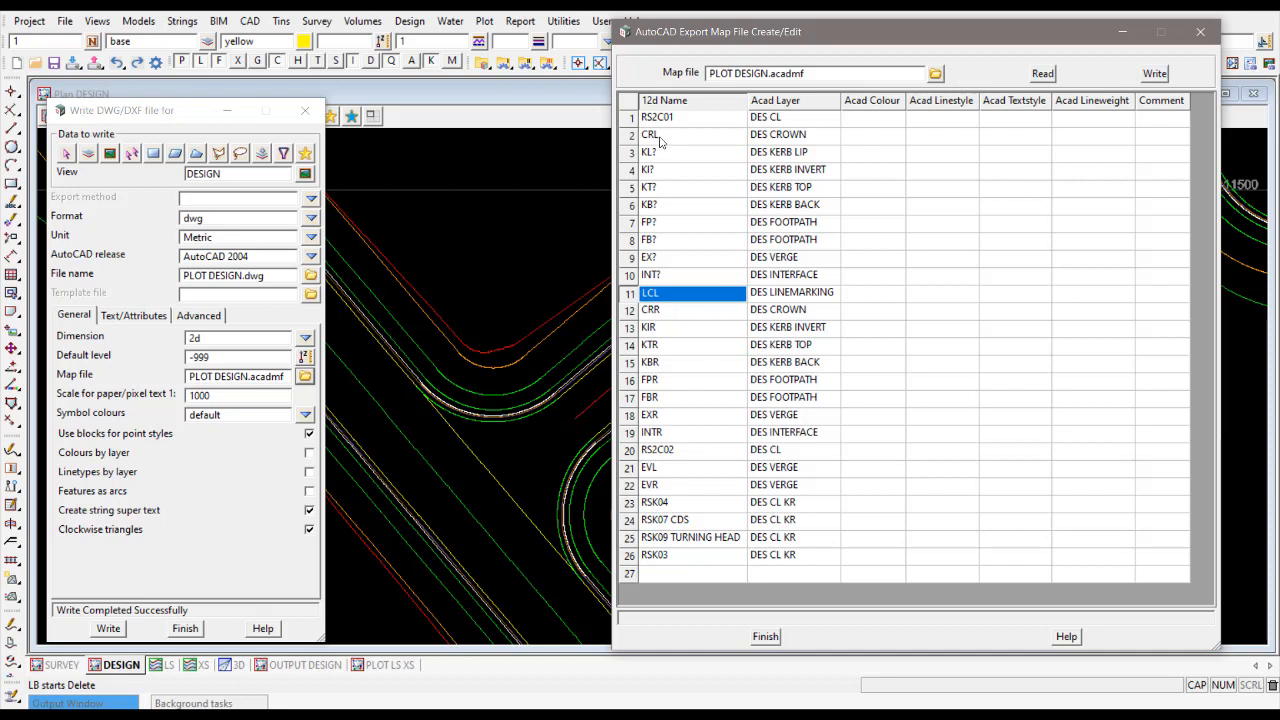
pyautogui.click(690, 136)
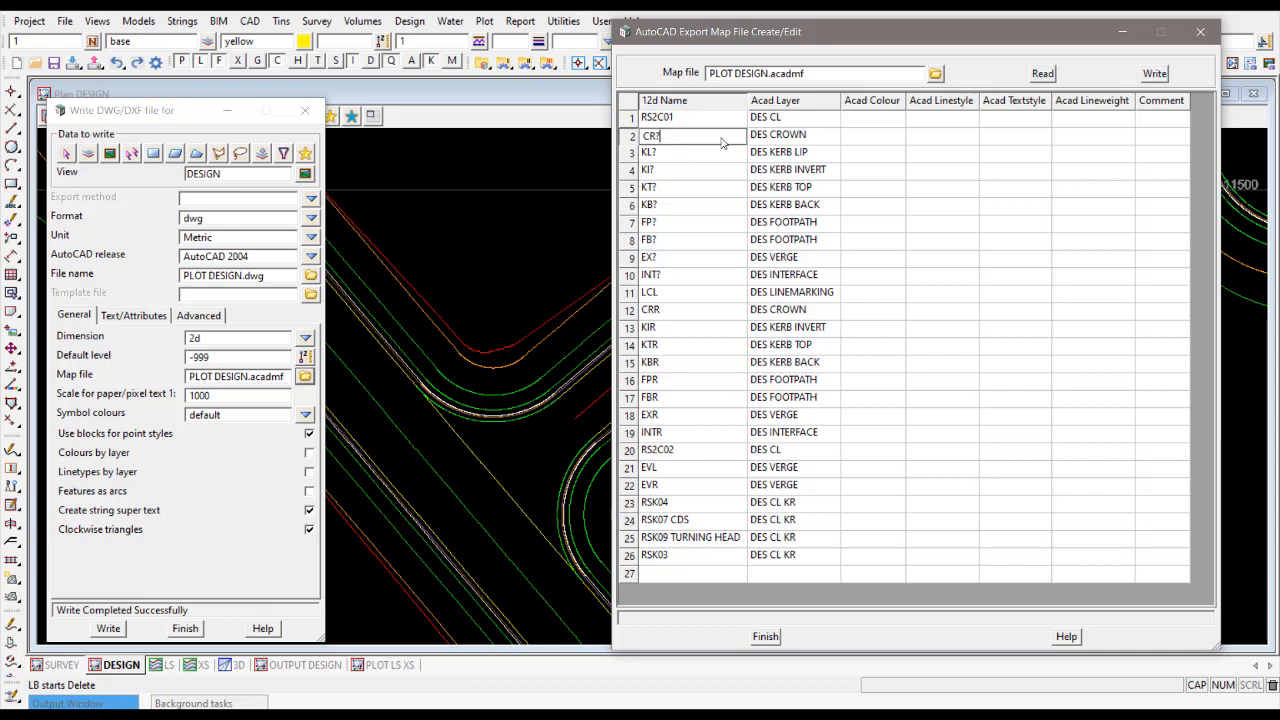
pyautogui.click(628, 292)
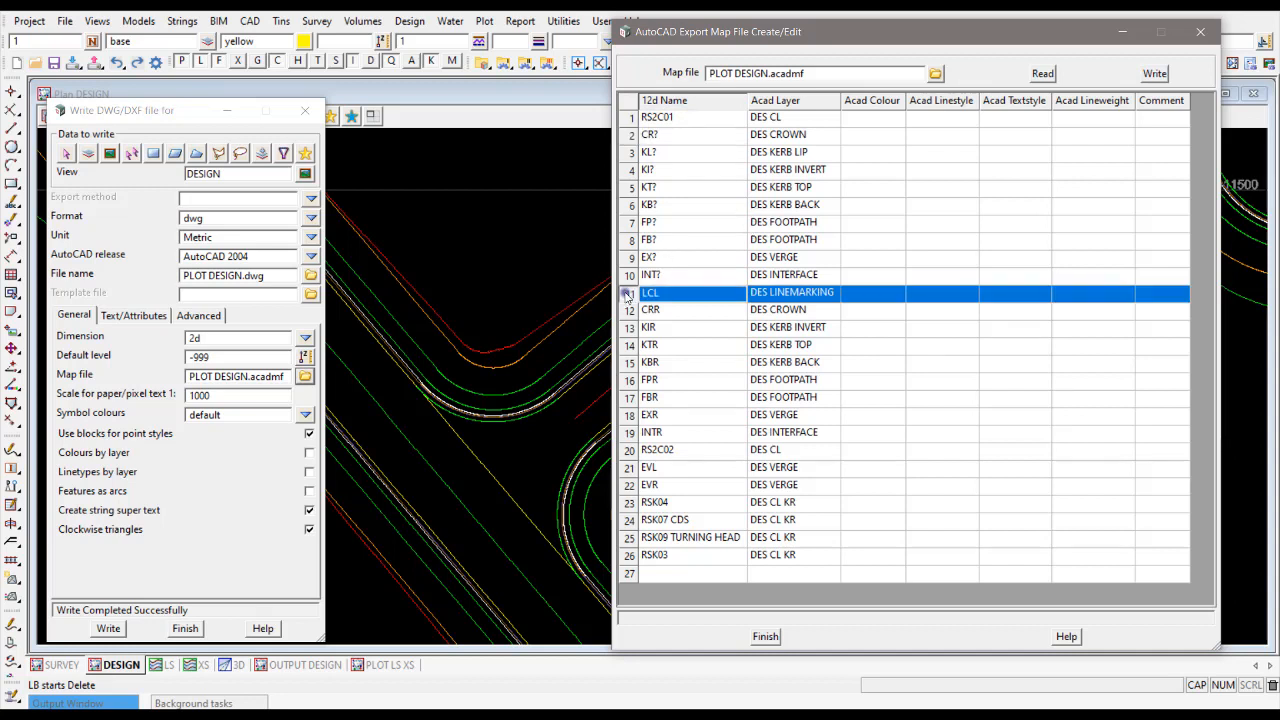
# Delete the right-side map rows 12 to 19, CRR through INTR
pyautogui.click(650, 308)
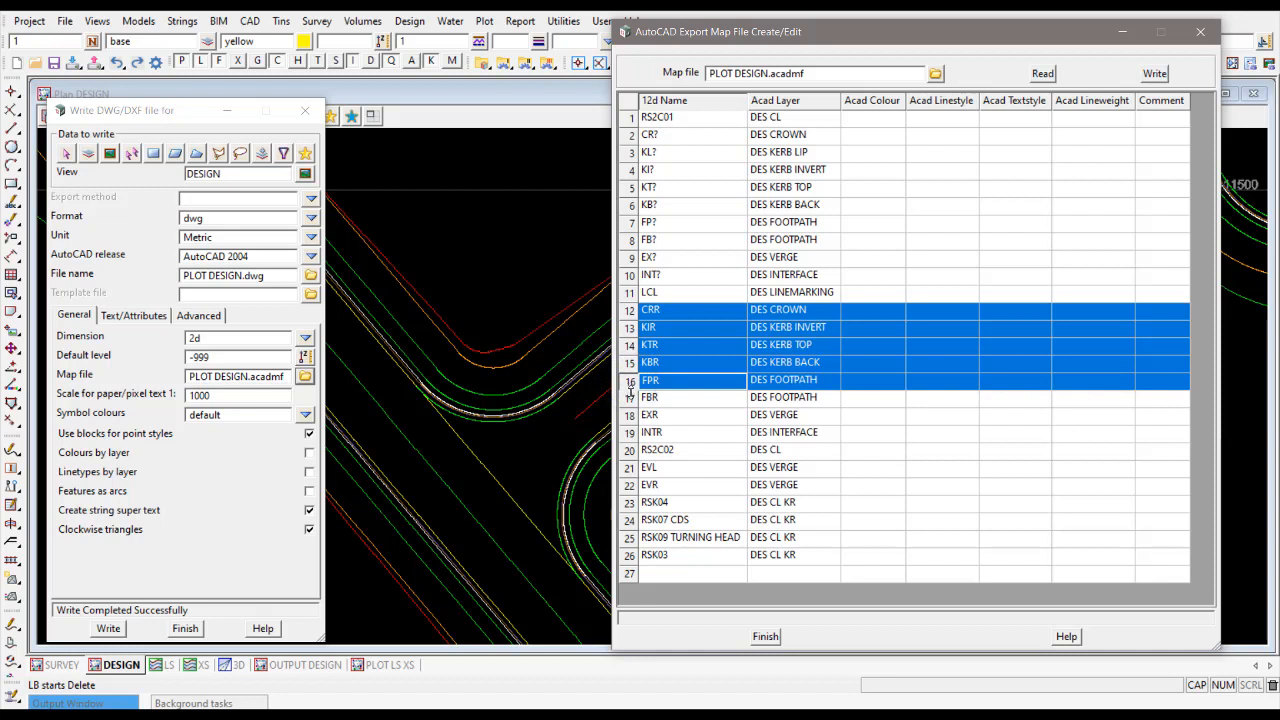
pyautogui.click(650, 396)
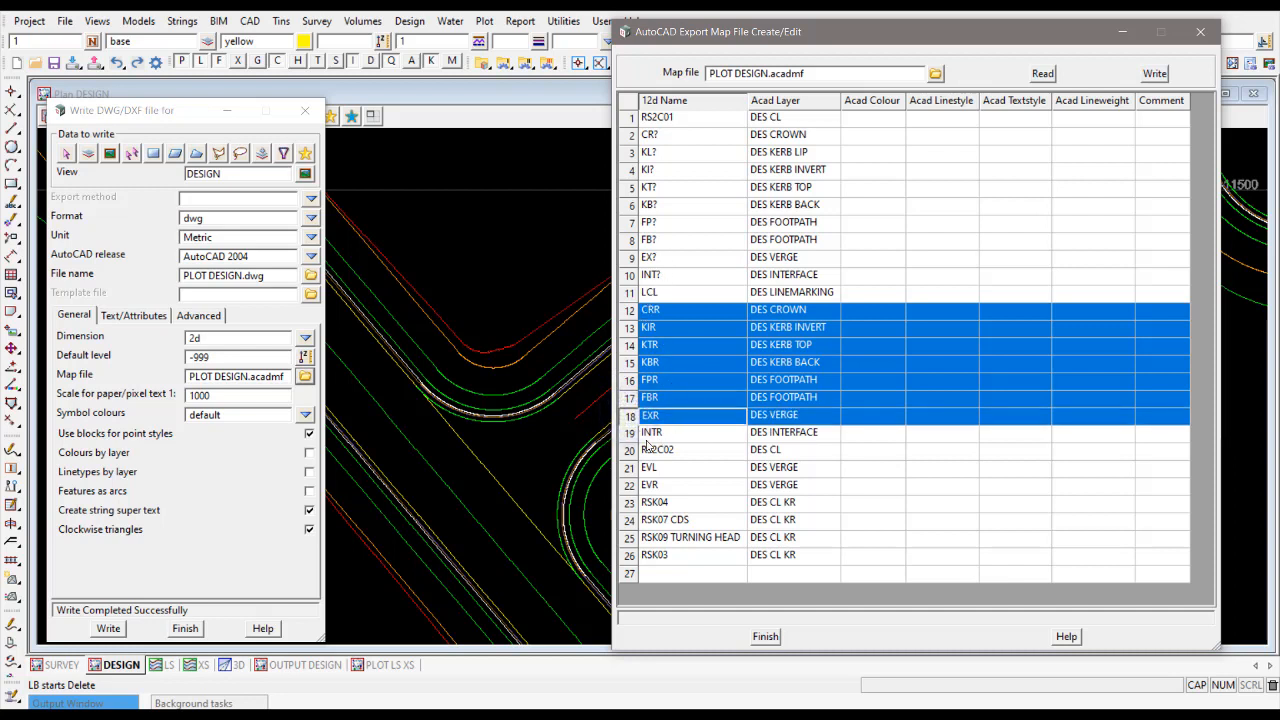
pyautogui.click(652, 432)
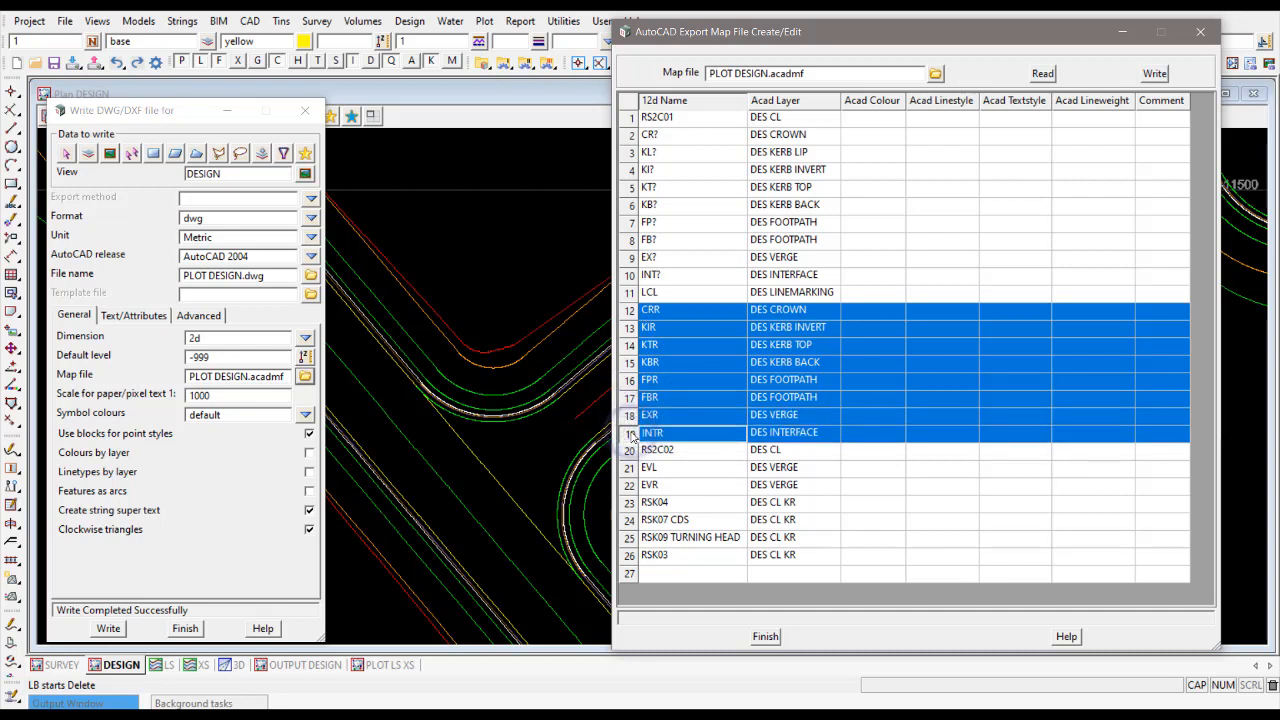
pyautogui.rightClick(652, 432)
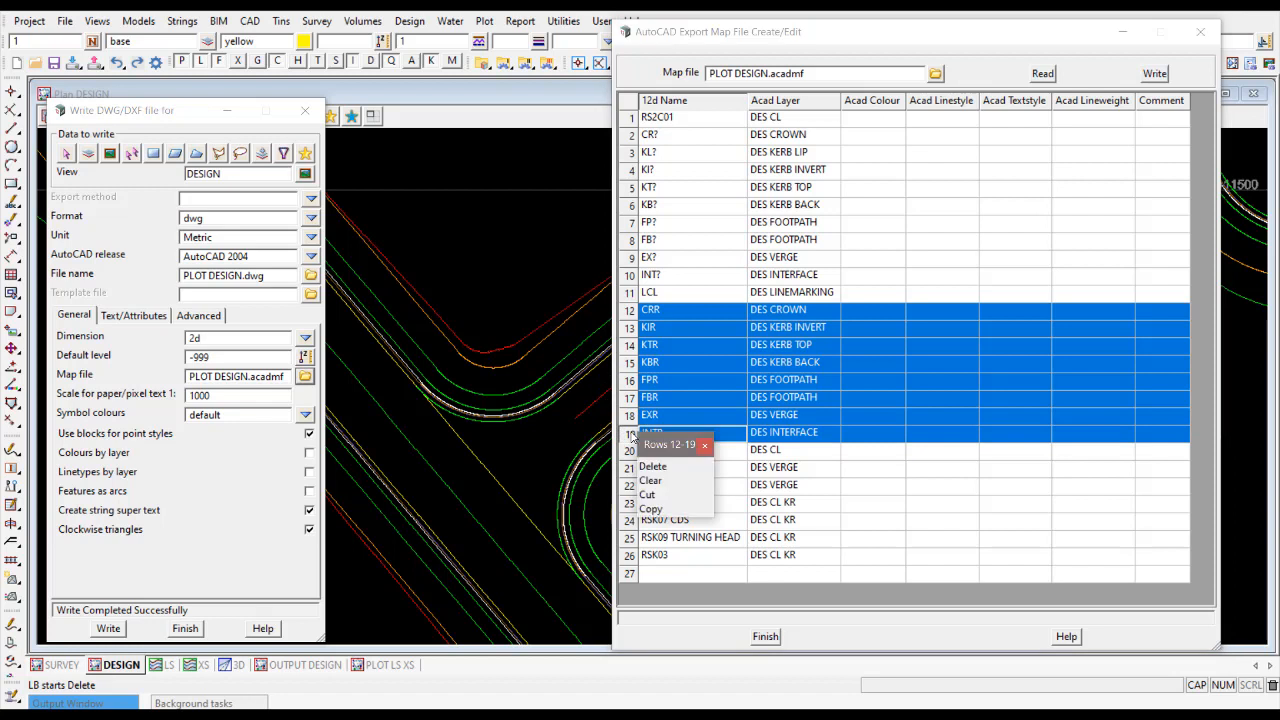
pyautogui.click(652, 466)
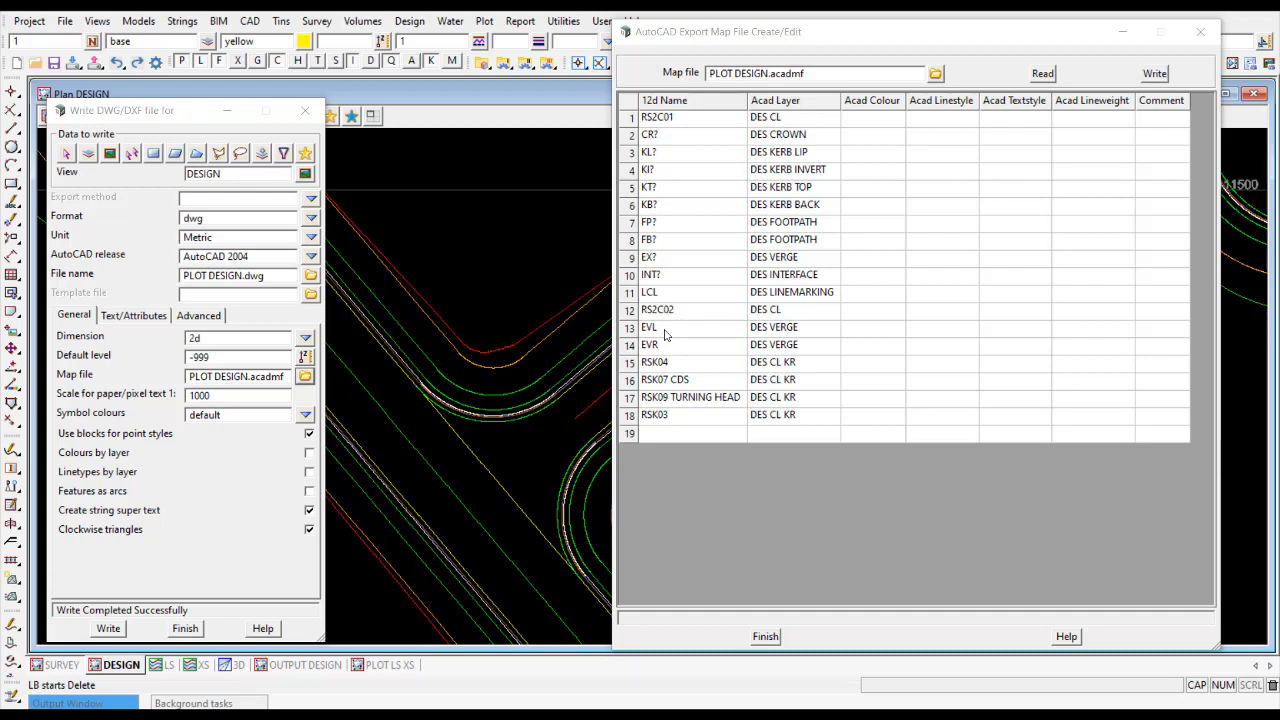
# Rename EVL to the wildcard EV? and delete the EVR row
pyautogui.click(670, 328)
pyautogui.write('?')
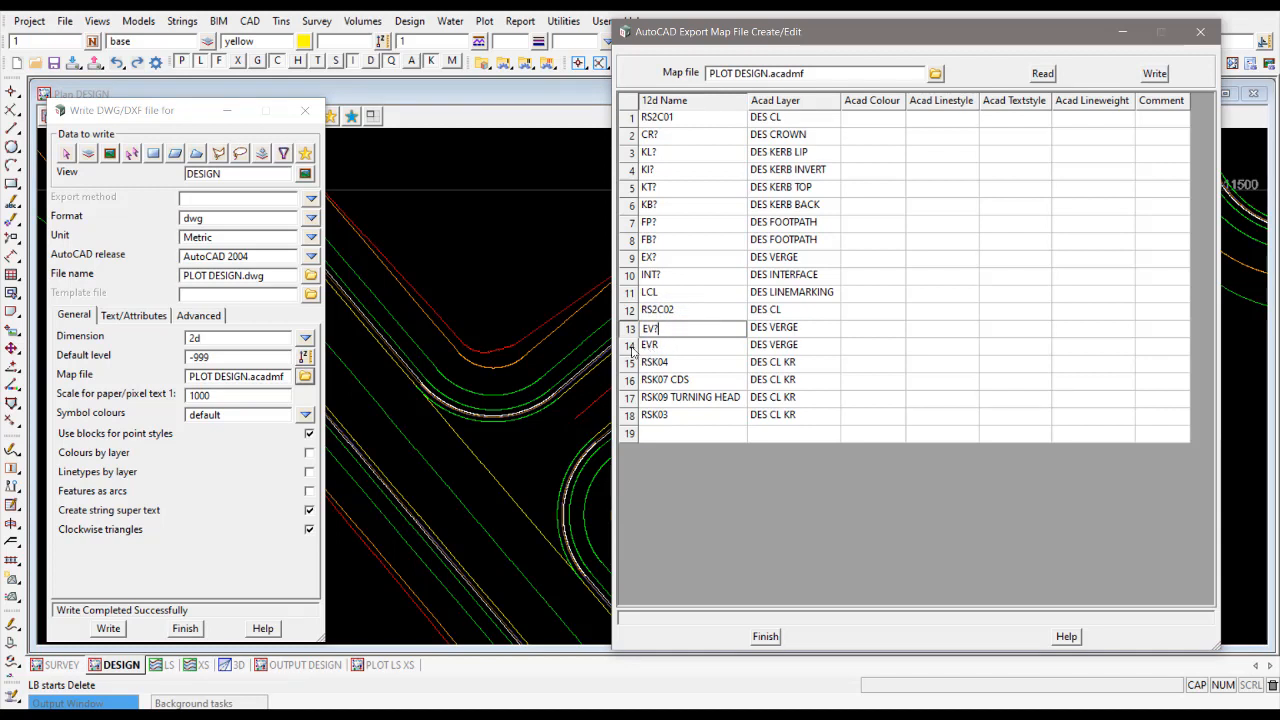
pyautogui.rightClick(648, 344)
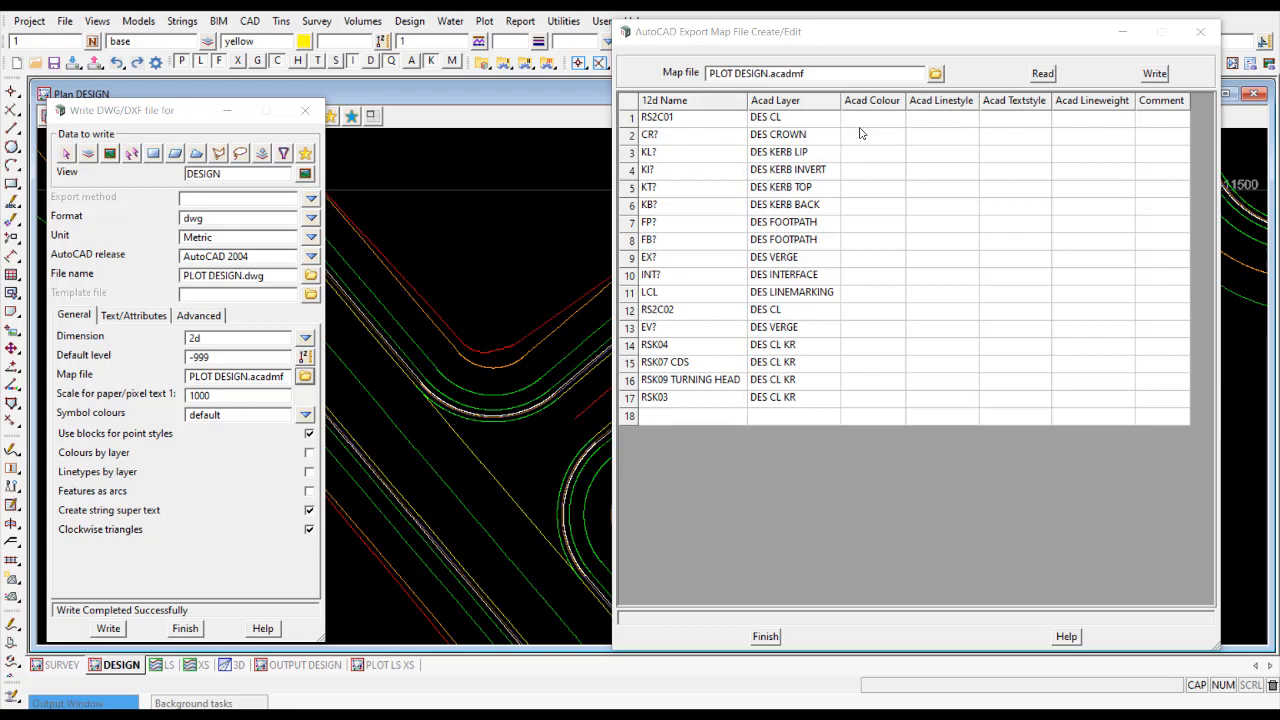
# Give all 17 map rows bylayer colour, linestyle and textstyle
pyautogui.click(872, 116)
pyautogui.write('bylayer')
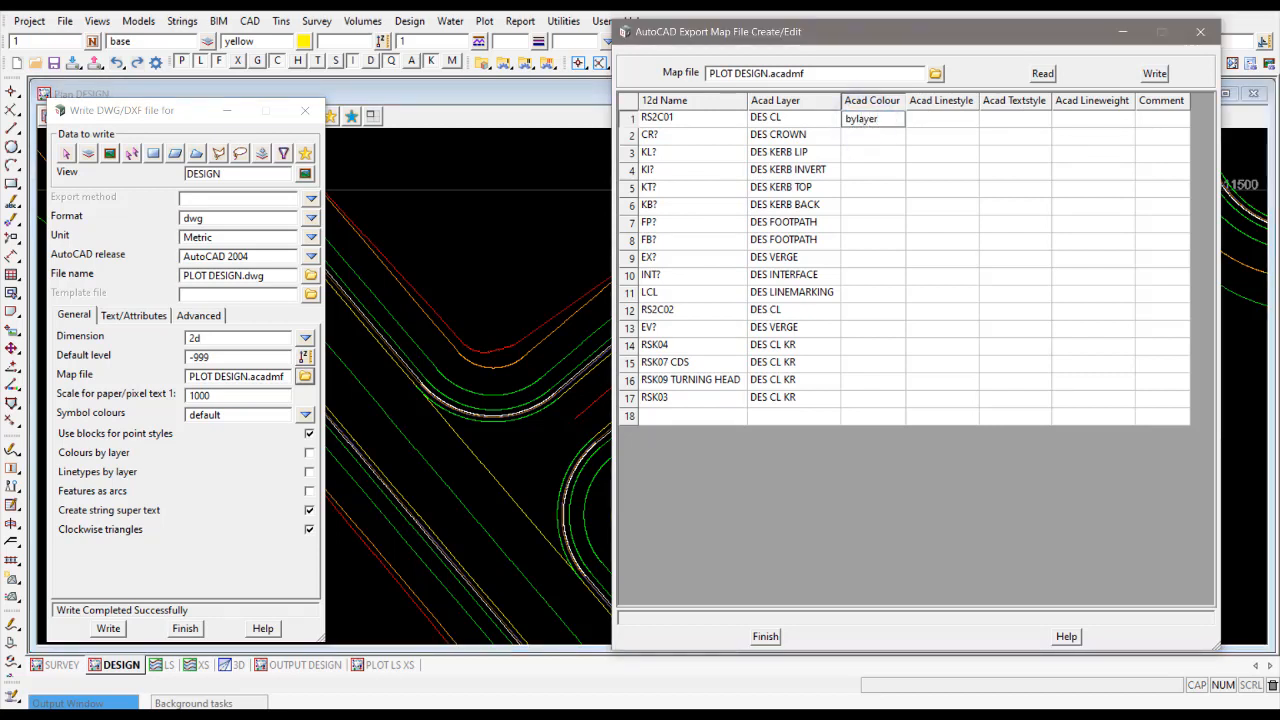
pyautogui.click(872, 118)
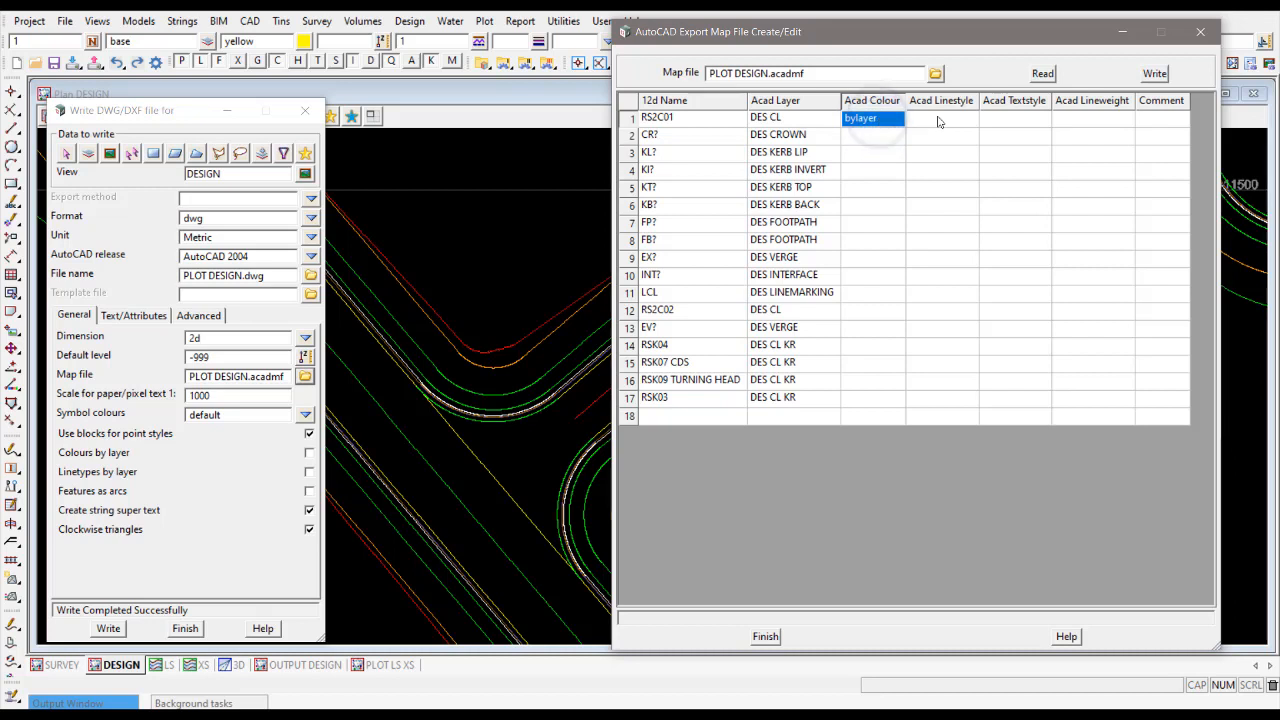
pyautogui.click(940, 116)
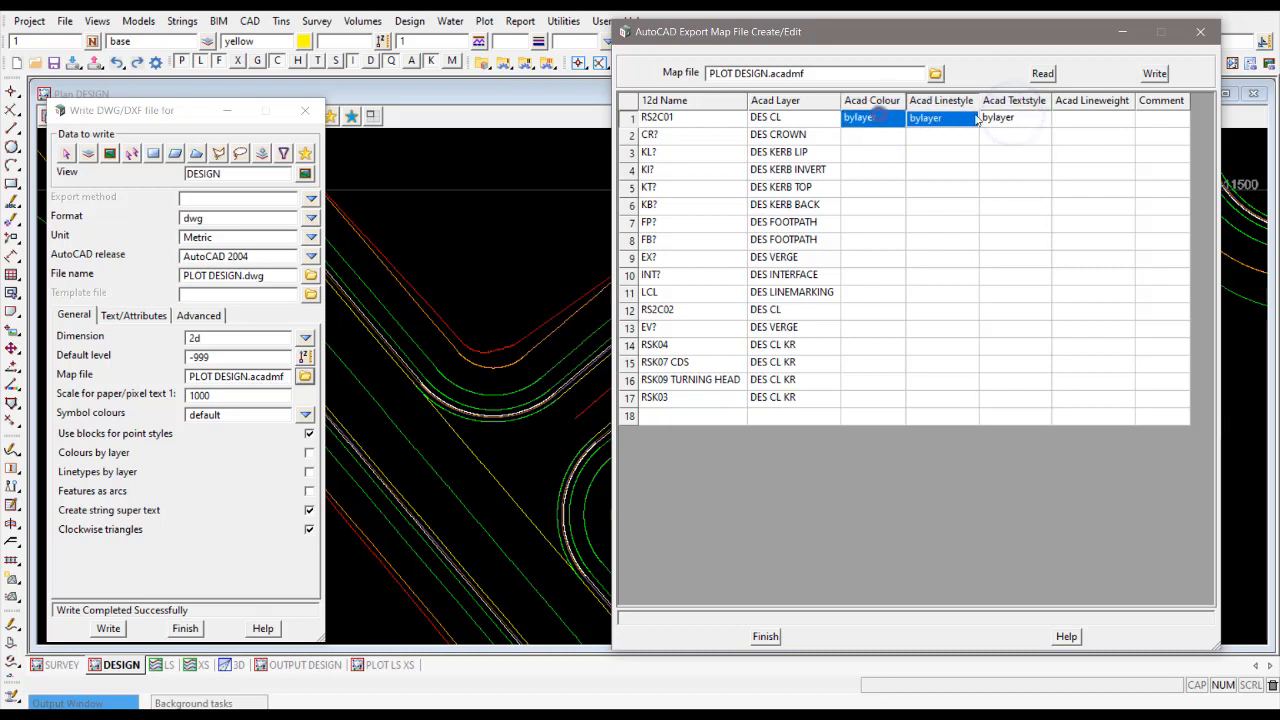
pyautogui.click(872, 134)
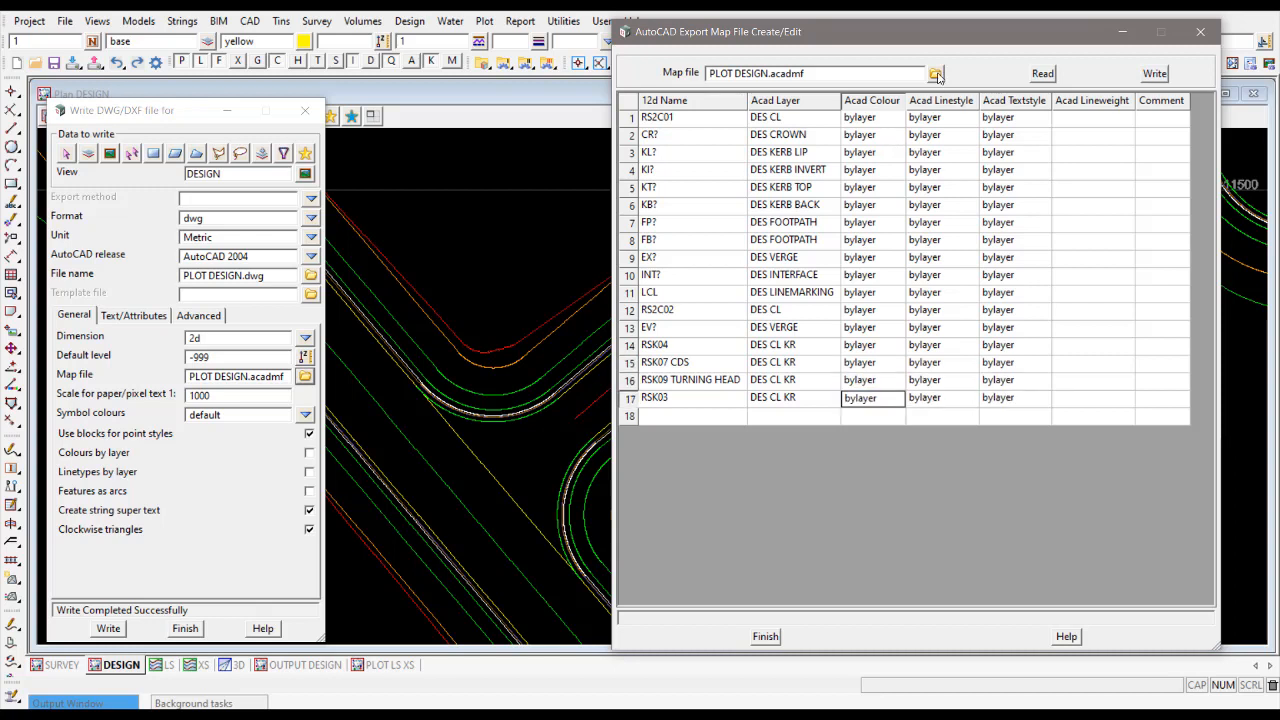
pyautogui.click(1154, 72)
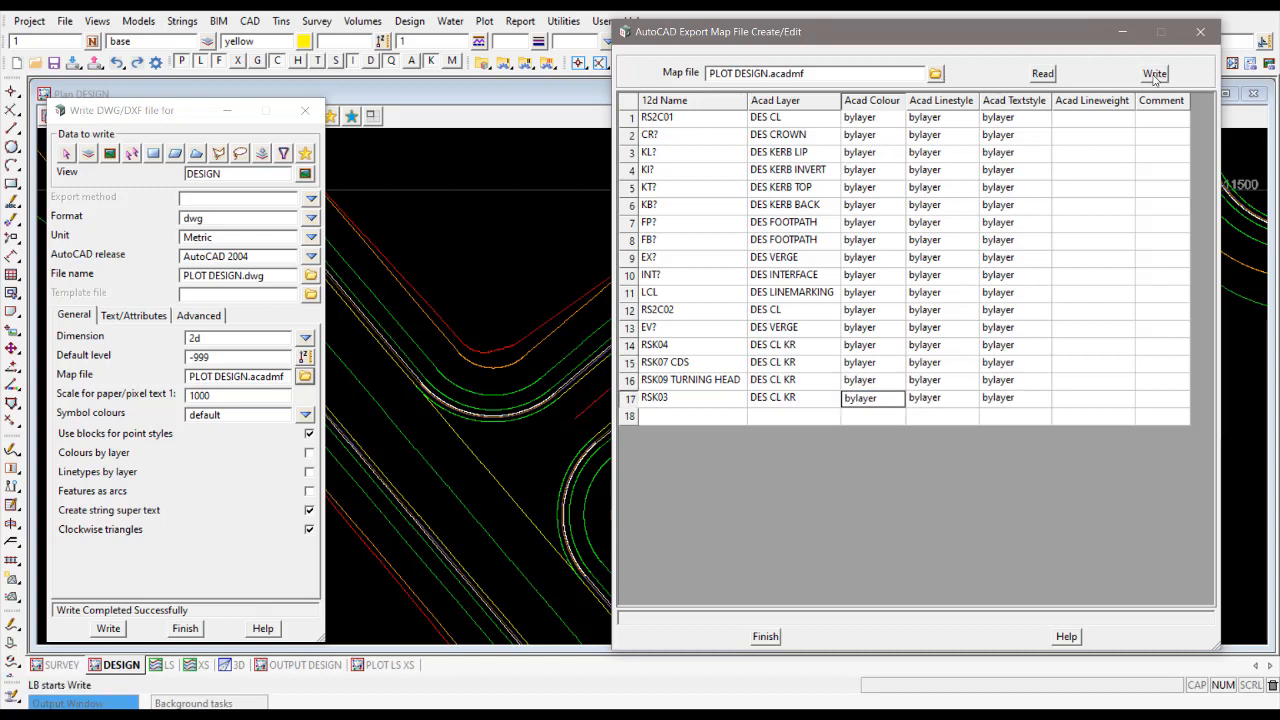
# Write the map file PLOT DESIGN.acadmf and finish the map editor
pyautogui.click(1154, 72)
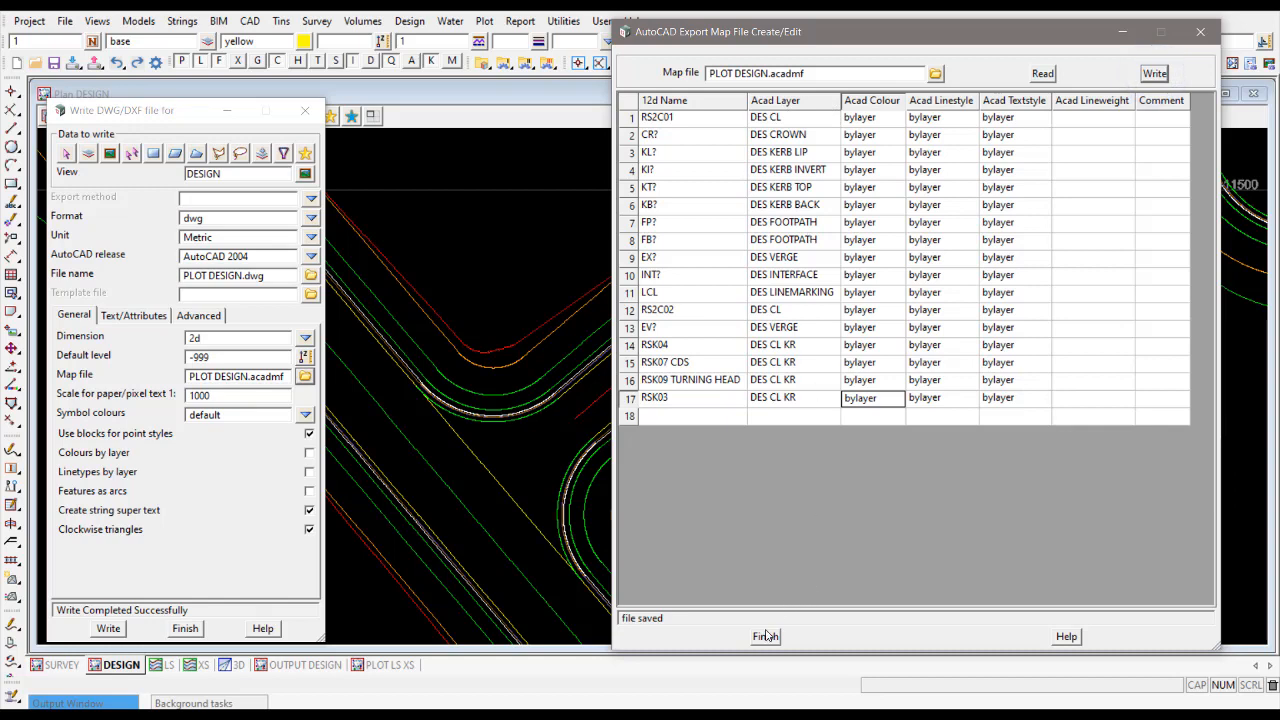
pyautogui.click(764, 636)
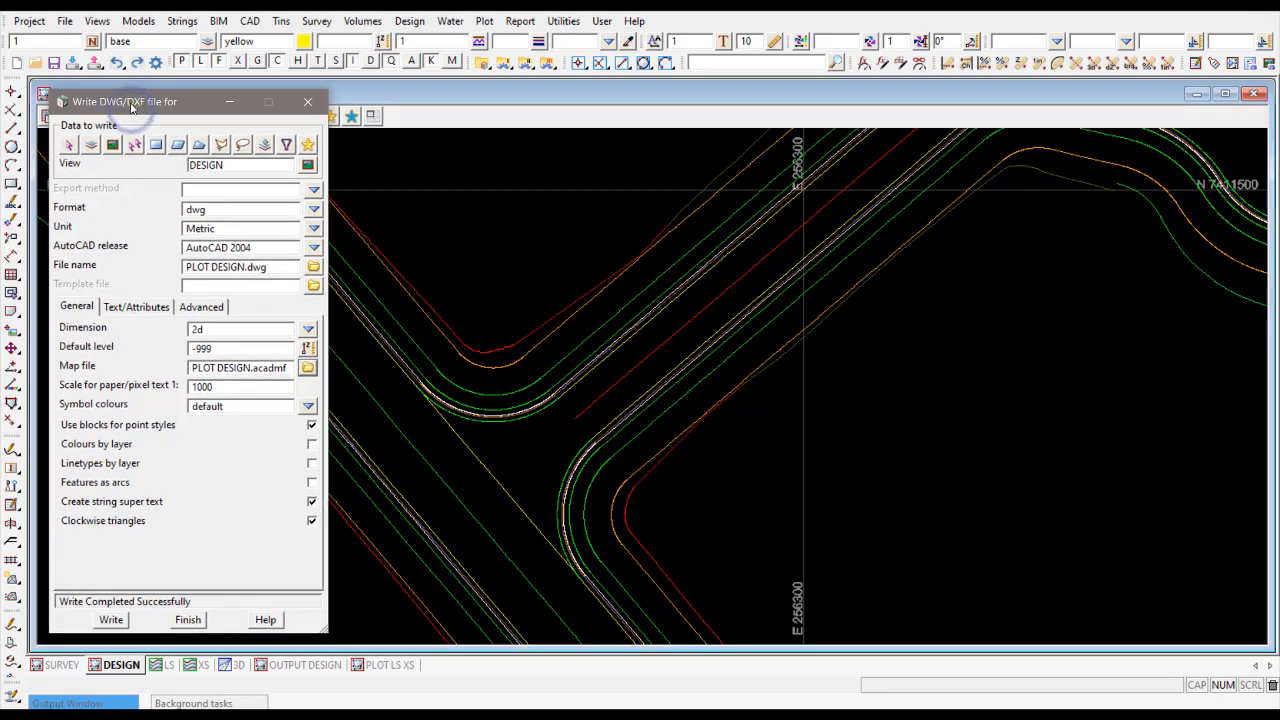
# Write PLOT DESIGN.dwg again with the map file, replacing the existing file
pyautogui.click(304, 368)
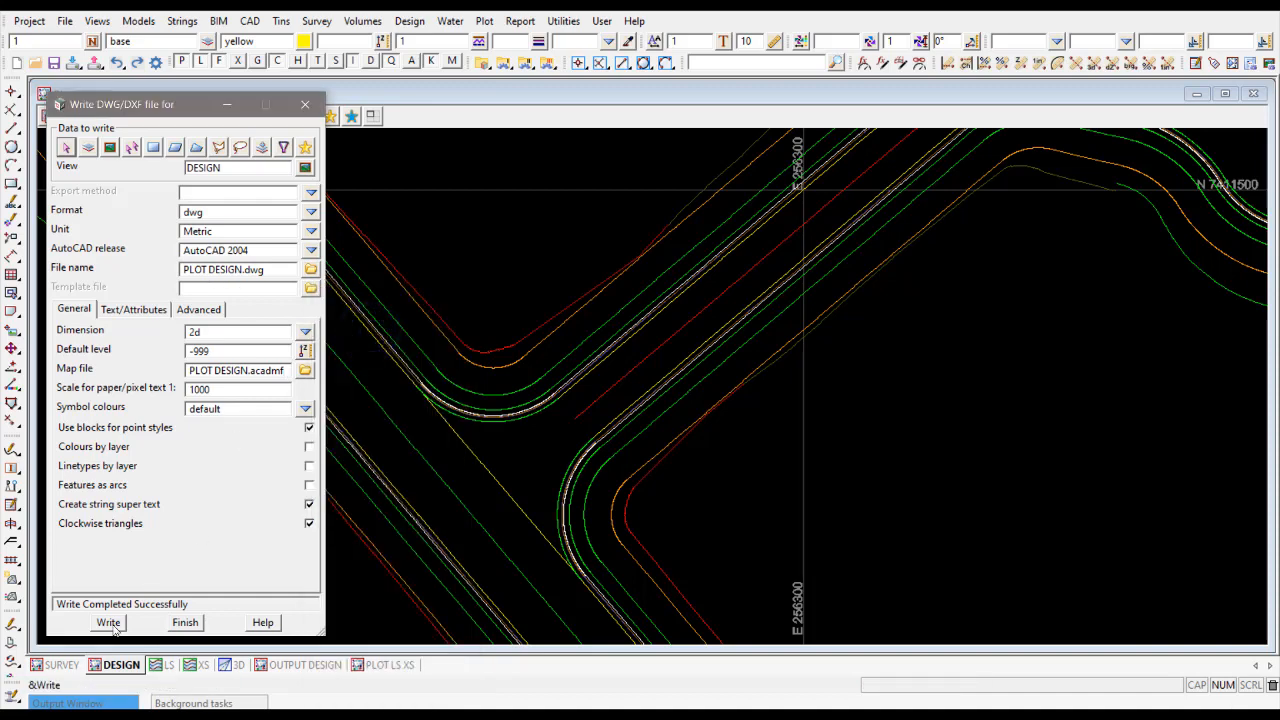
pyautogui.click(108, 622)
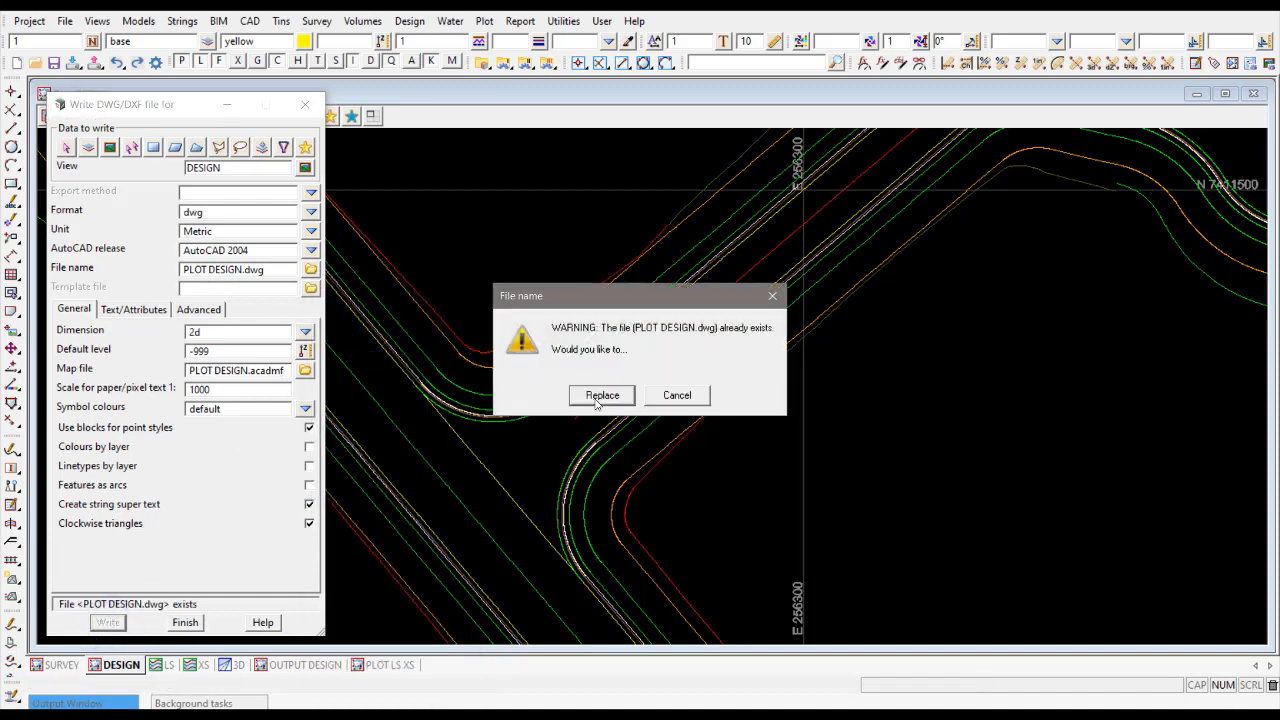
pyautogui.click(600, 396)
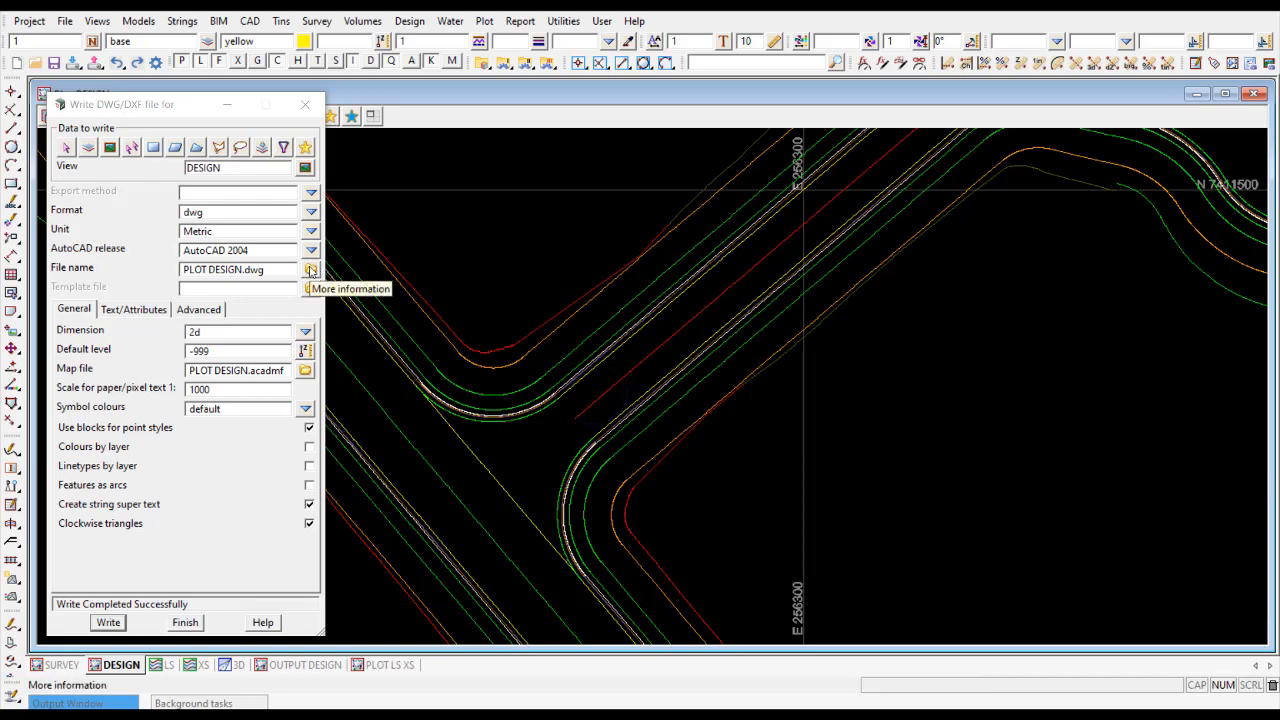
pyautogui.click(312, 268)
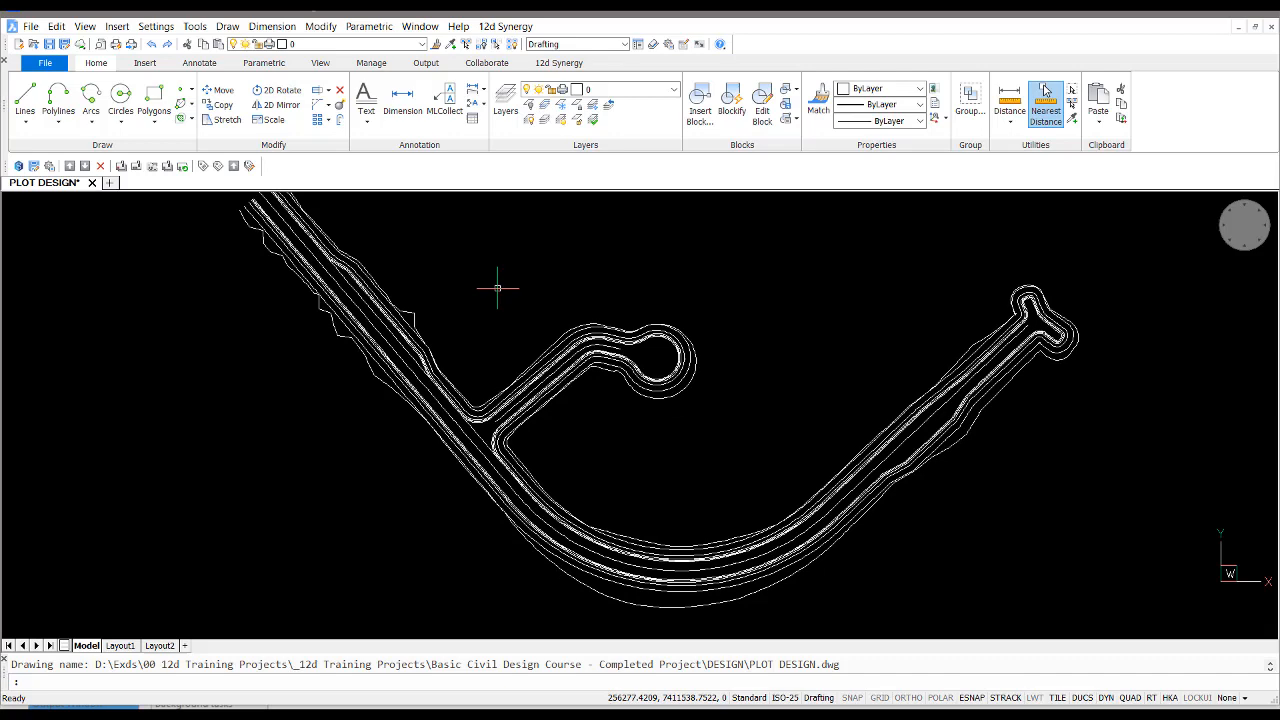
pyautogui.moveTo(456, 290)
pyautogui.write('LA')
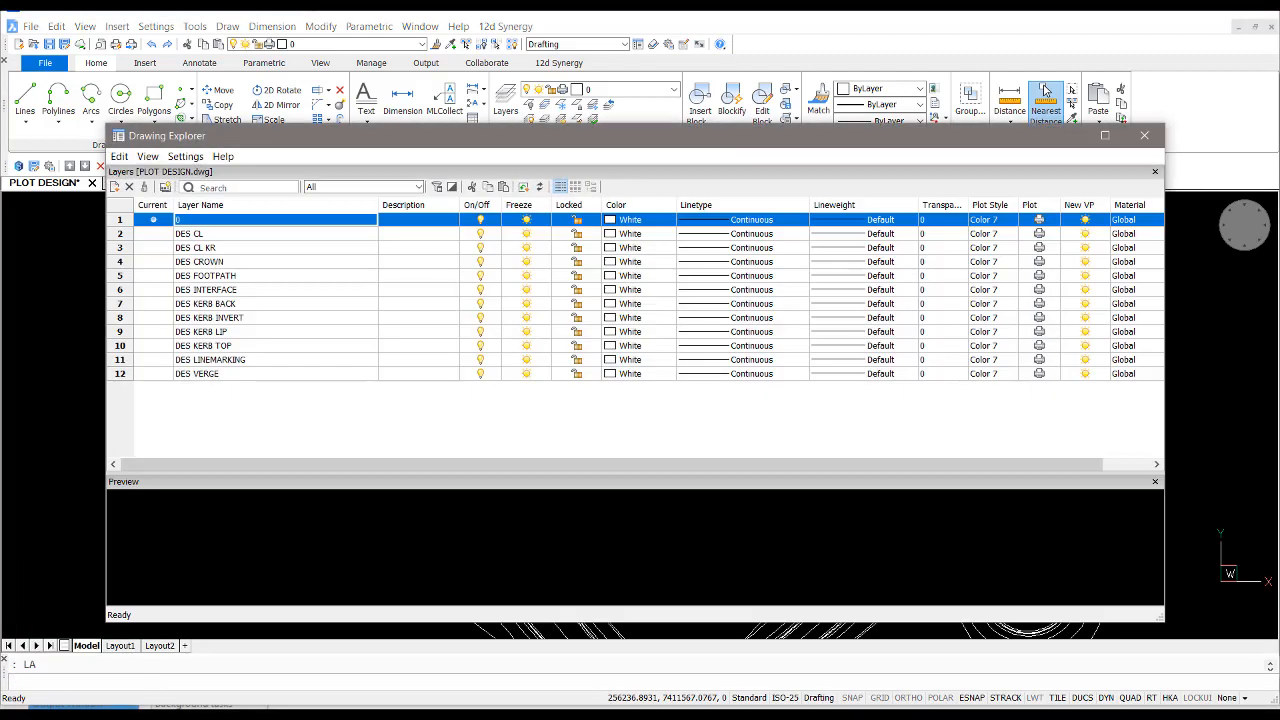
pyautogui.moveTo(250, 260)
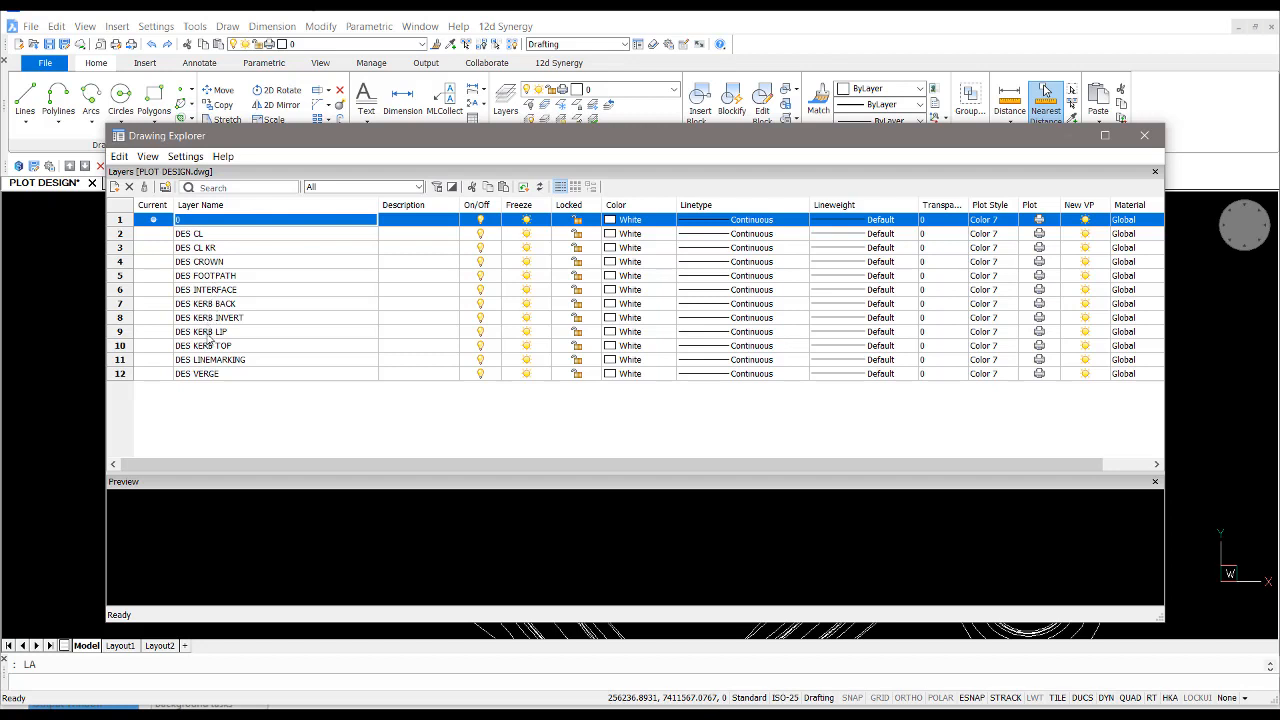
pyautogui.moveTo(206, 358)
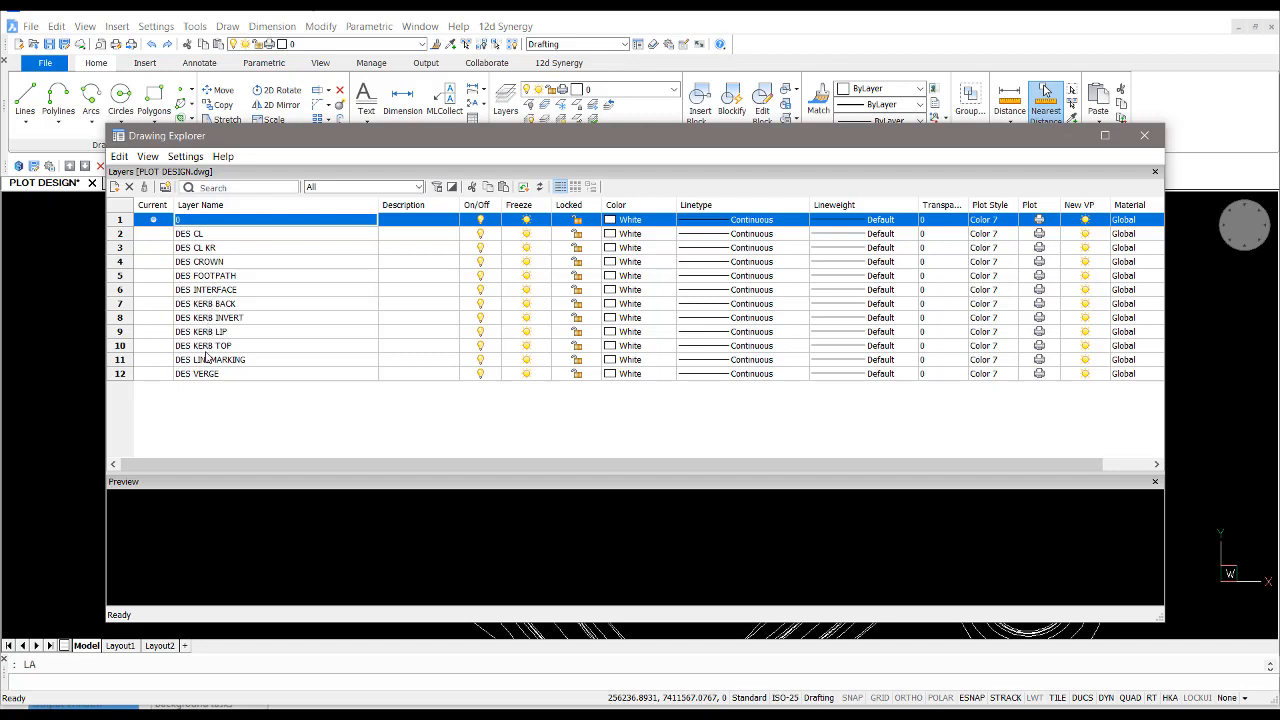
pyautogui.moveTo(244, 300)
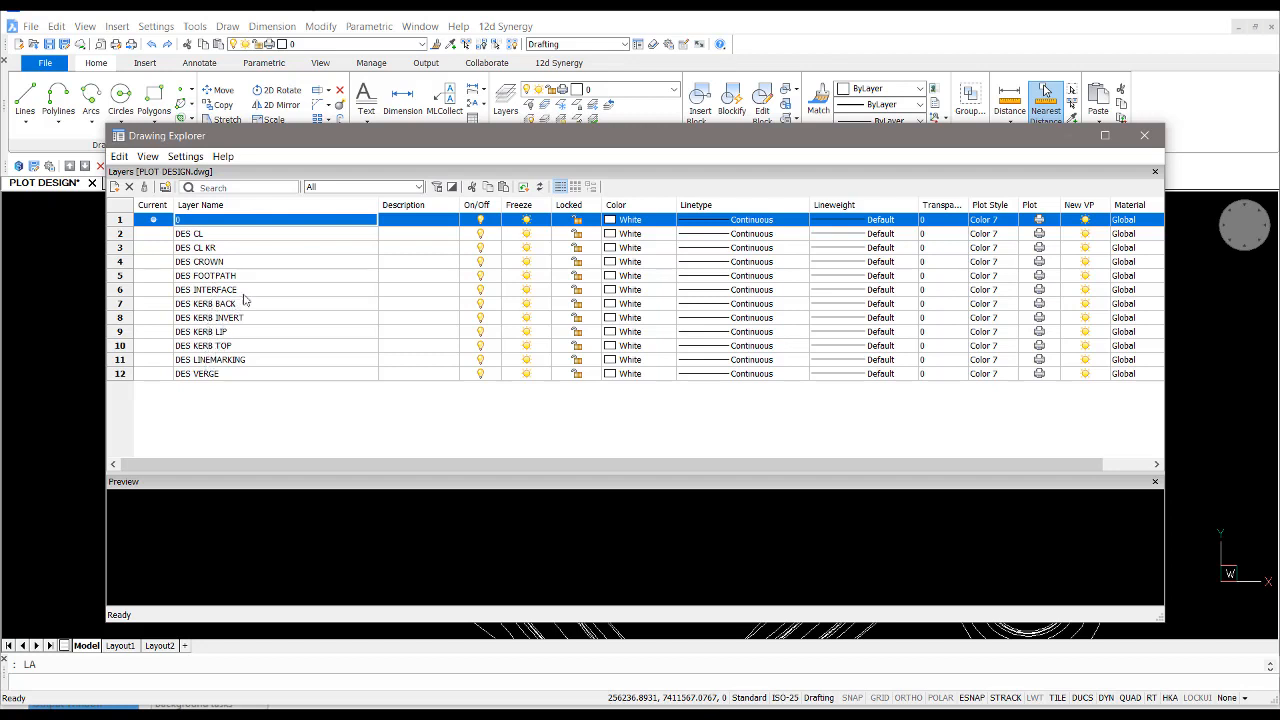
pyautogui.moveTo(1084, 196)
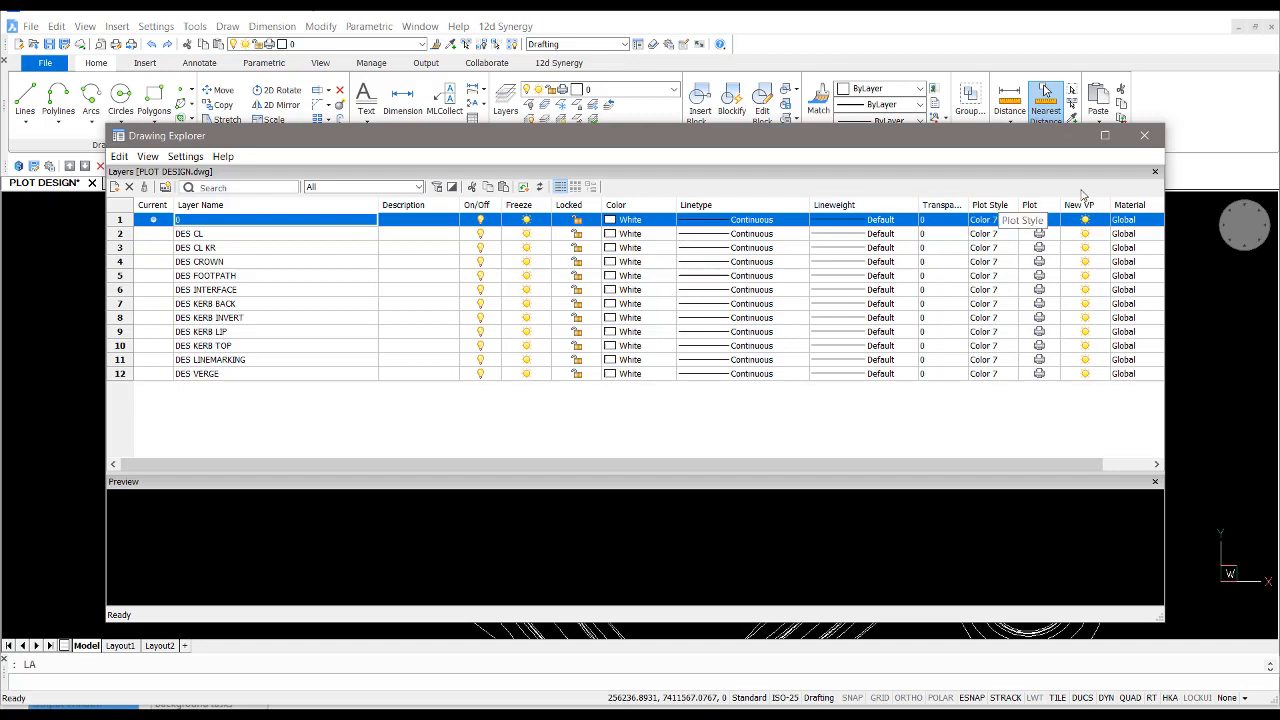
pyautogui.moveTo(1146, 136)
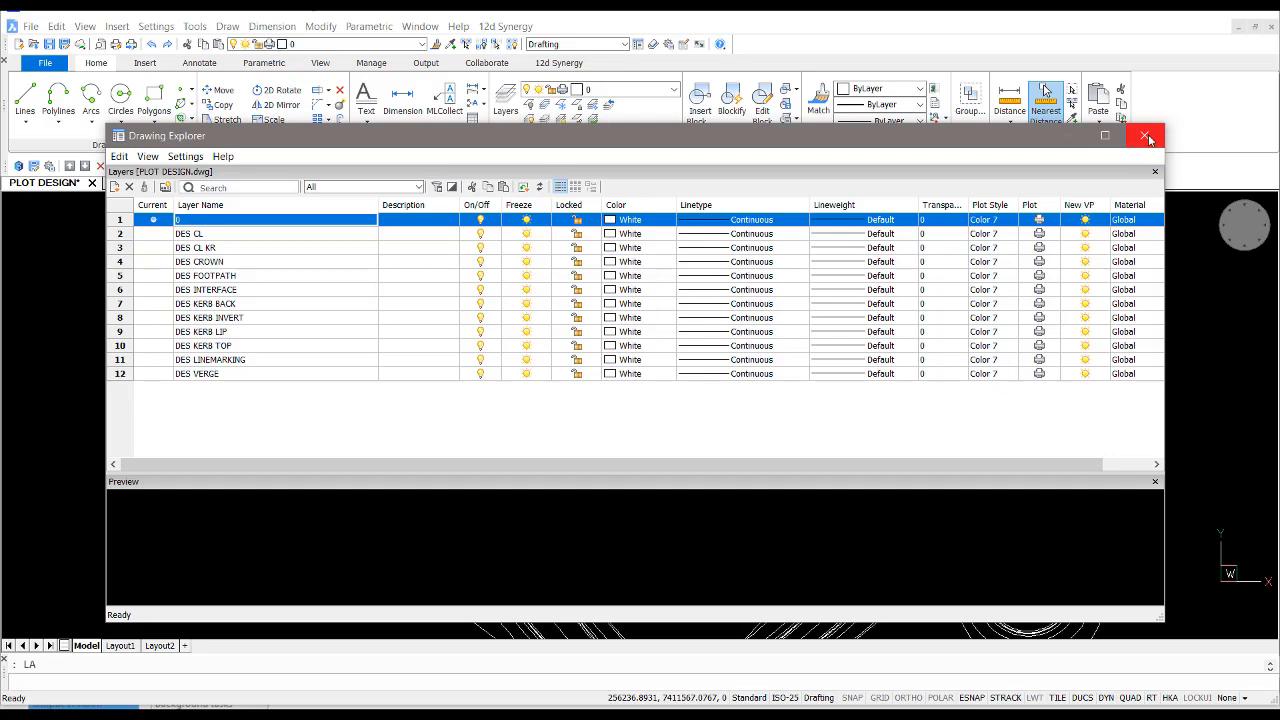
# Close the layer list after confirming the DES layers are all white
pyautogui.click(1148, 136)
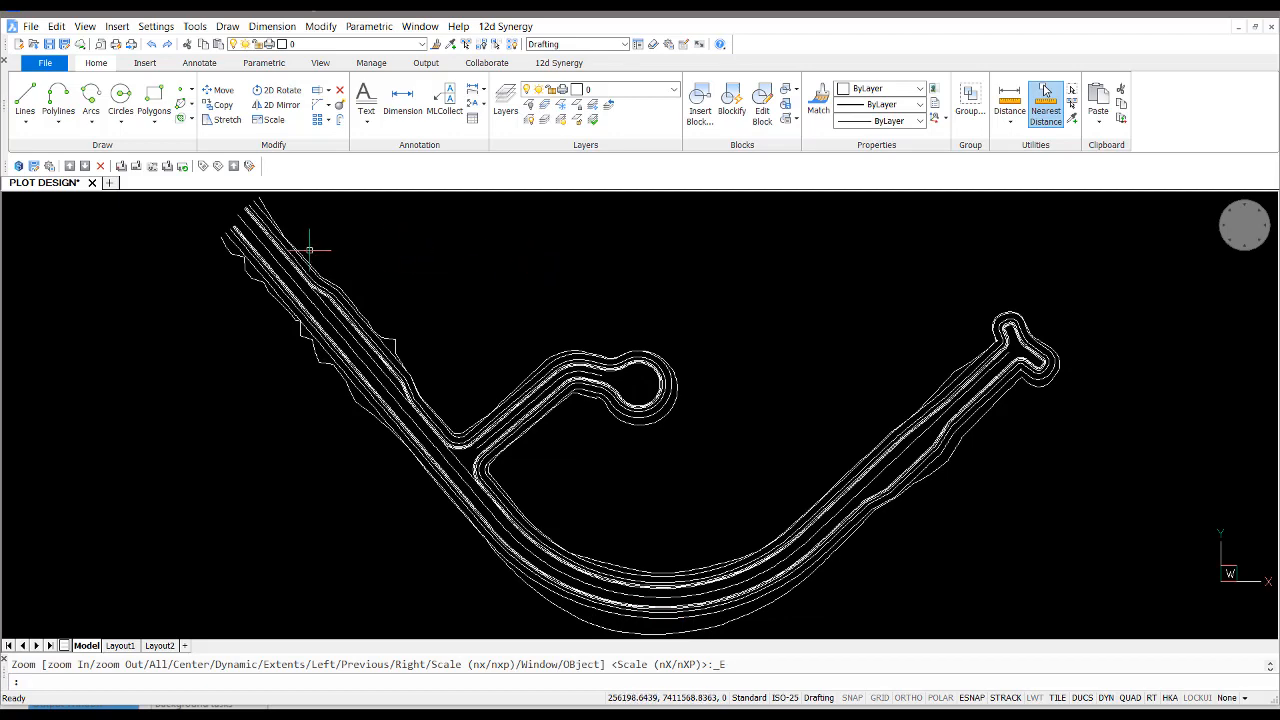
# Via LA, make the DES KERB LIP layer red and zoom extents to see red kerb lips
pyautogui.write('la')
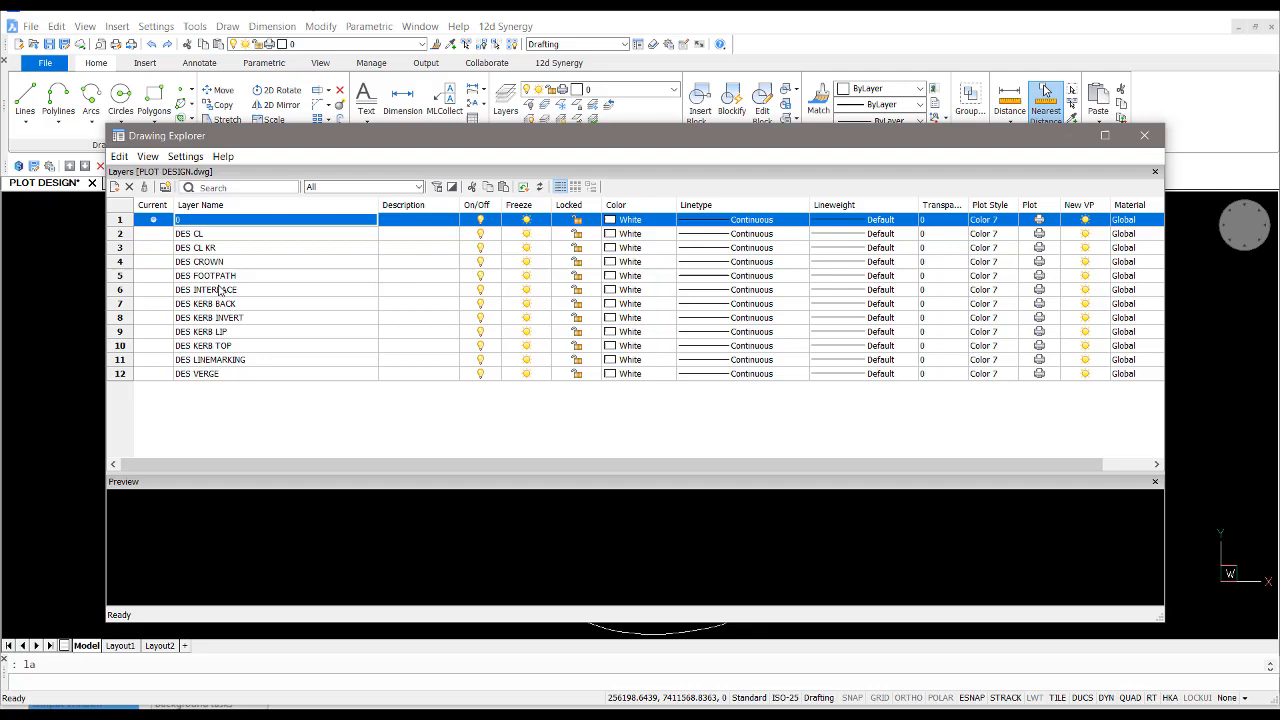
pyautogui.moveTo(636, 344)
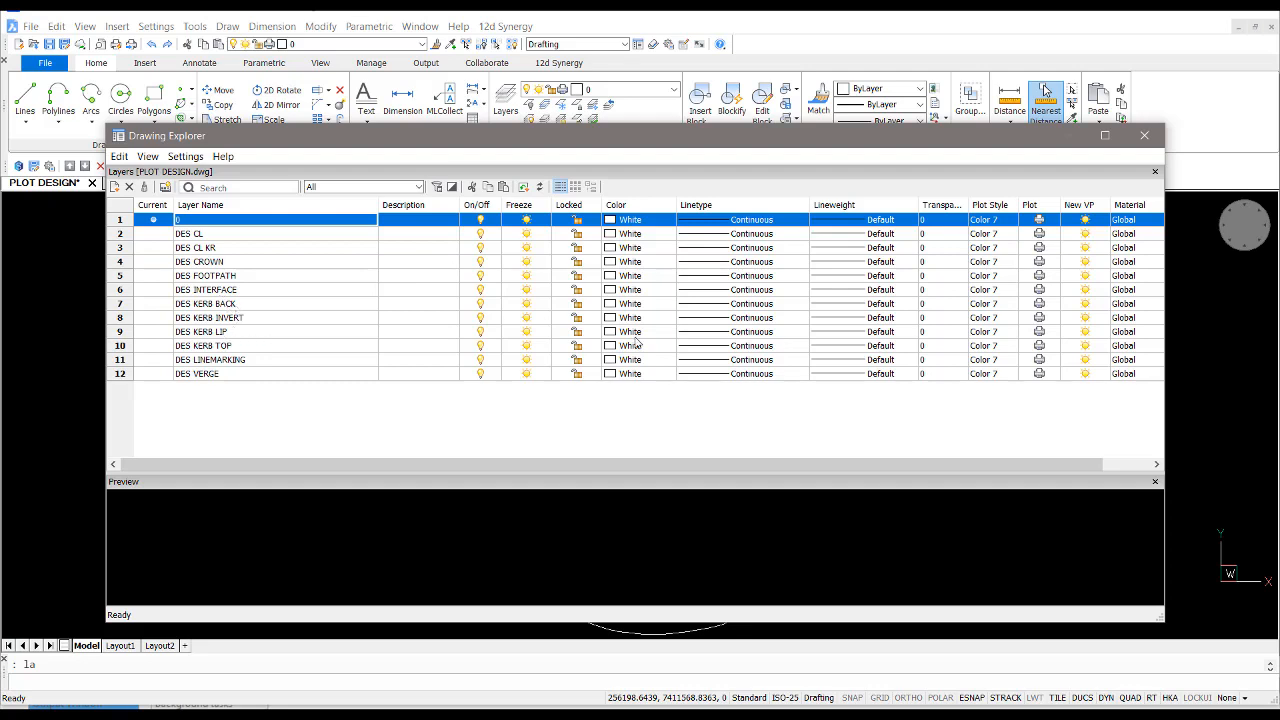
pyautogui.click(612, 332)
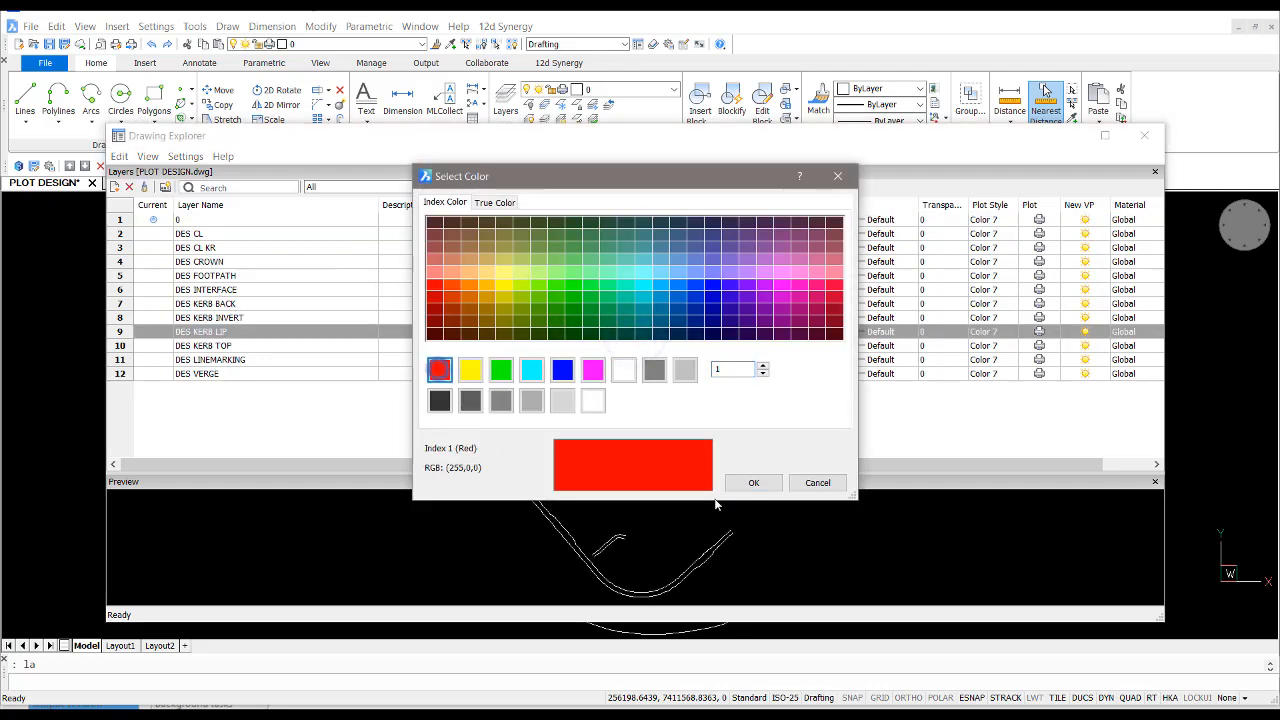
pyautogui.click(754, 482)
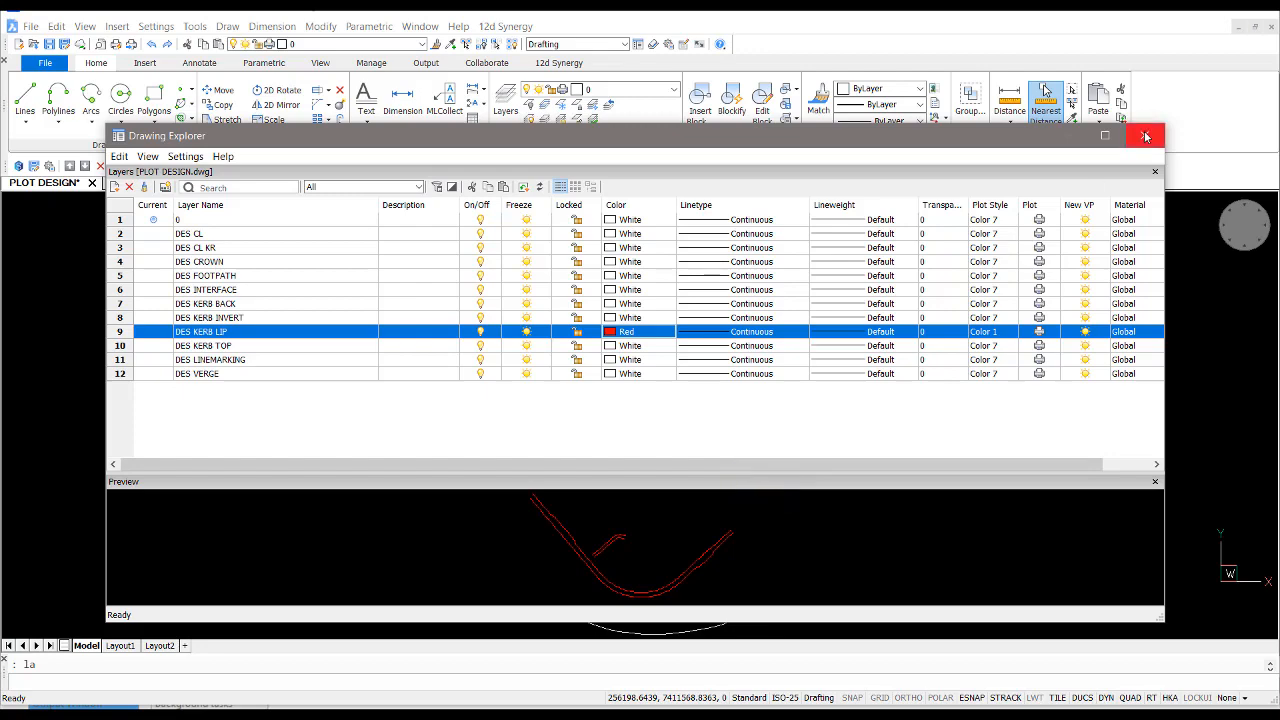
pyautogui.click(1146, 136)
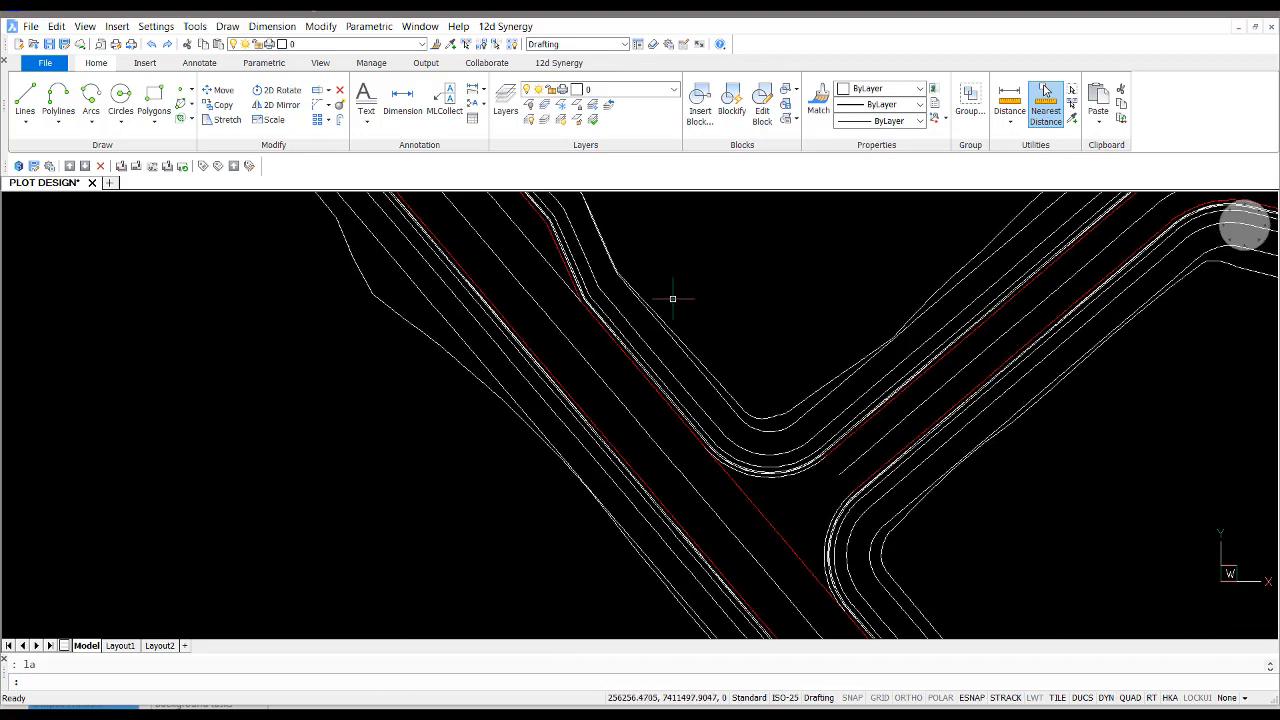
pyautogui.moveTo(676, 284)
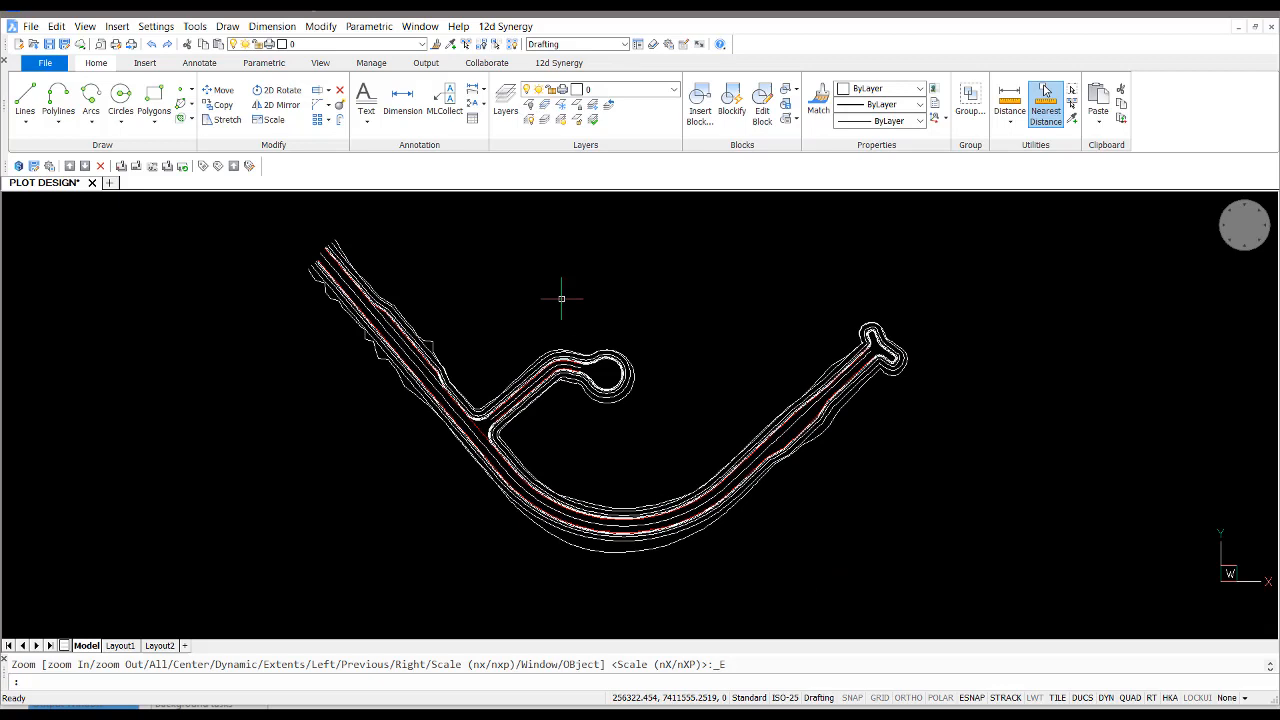
pyautogui.write('e')
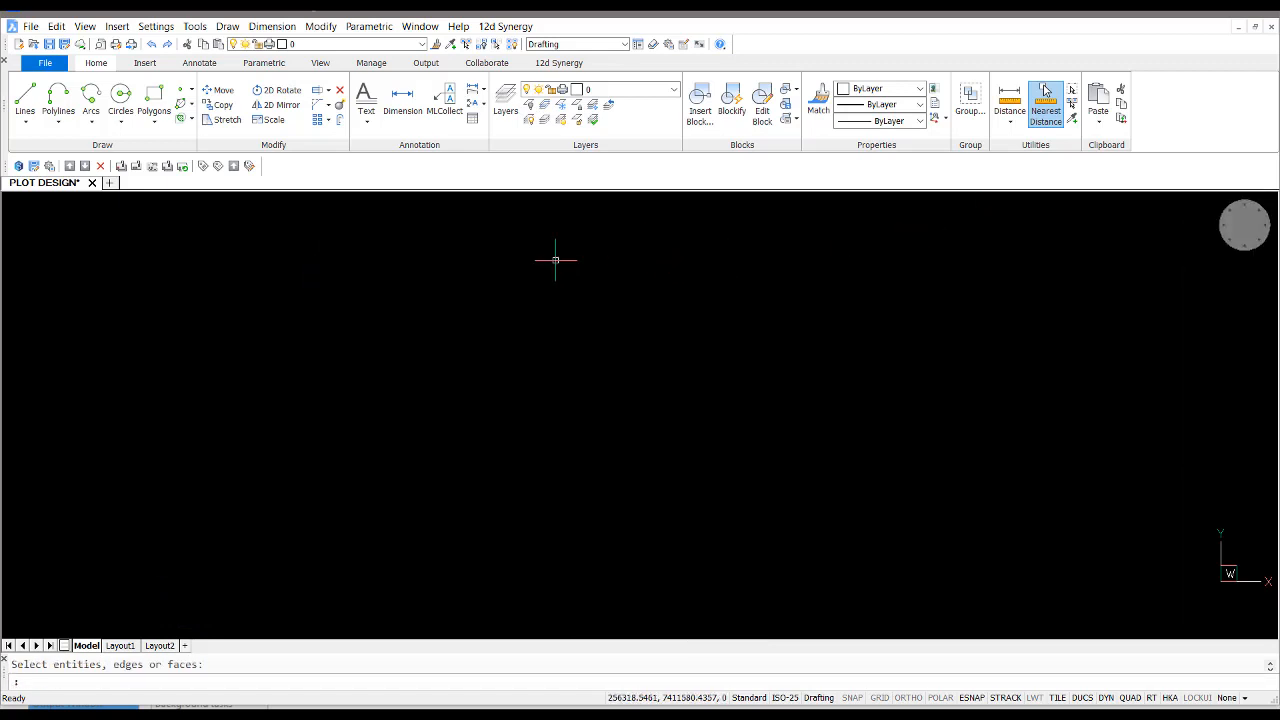
# Colour DES CL and DES CL KR red, DES CROWN yellow and DES FOOTPATH magenta
pyautogui.write('LA')
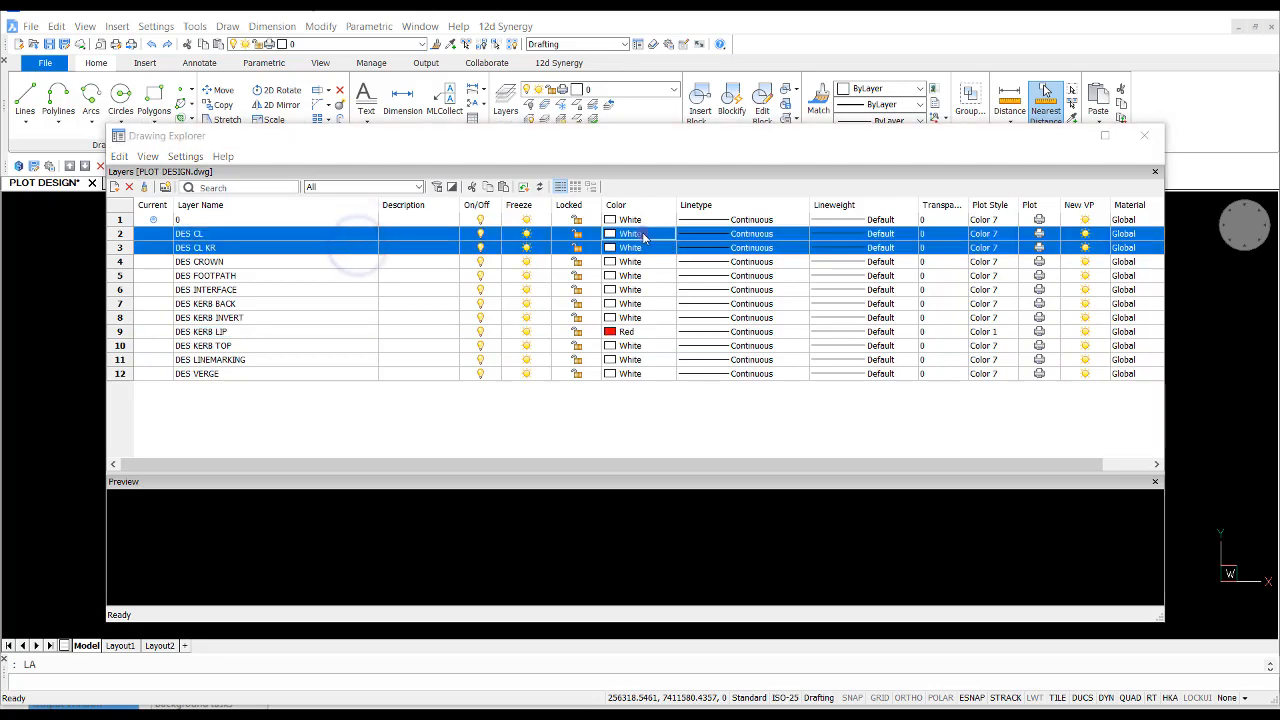
pyautogui.click(630, 232)
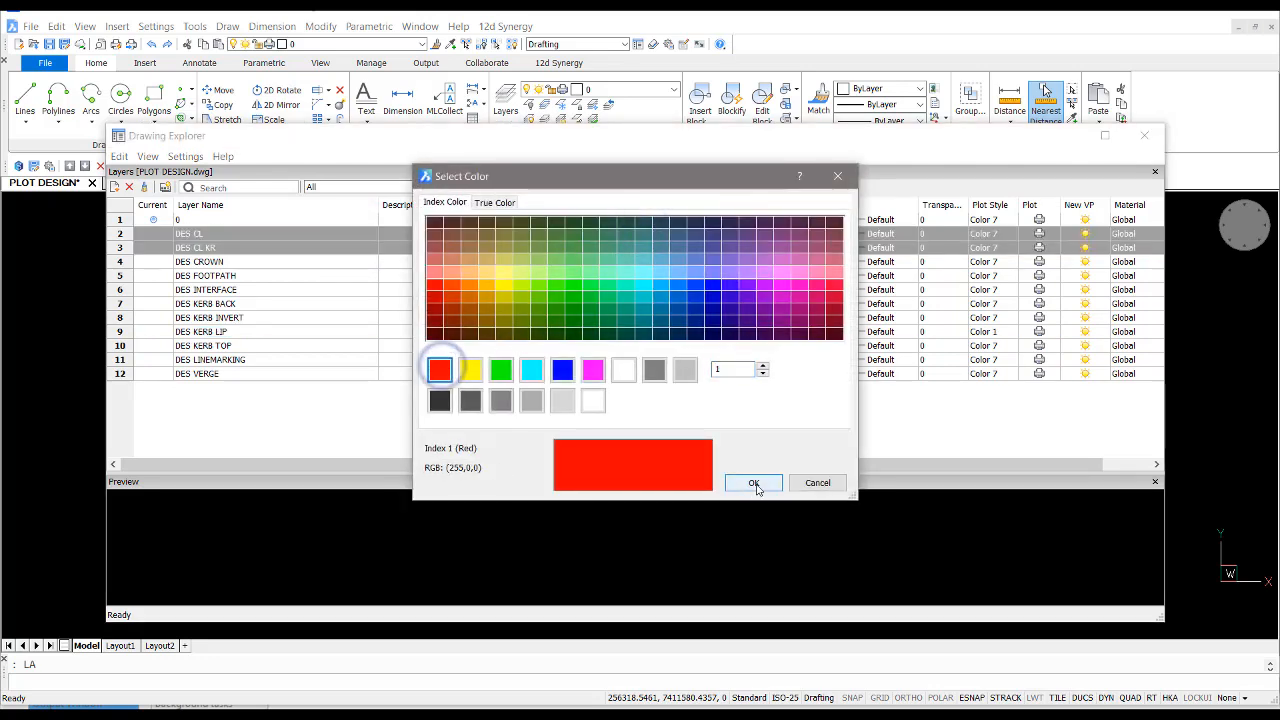
pyautogui.click(752, 482)
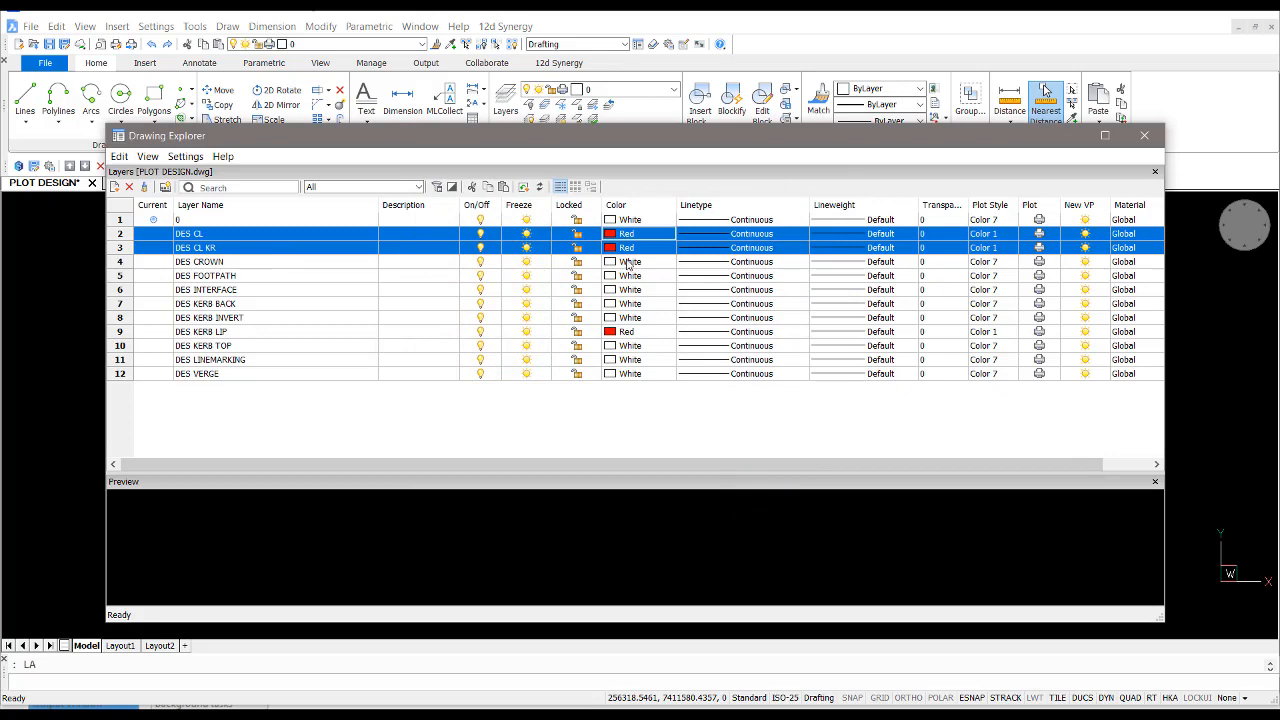
pyautogui.click(628, 260)
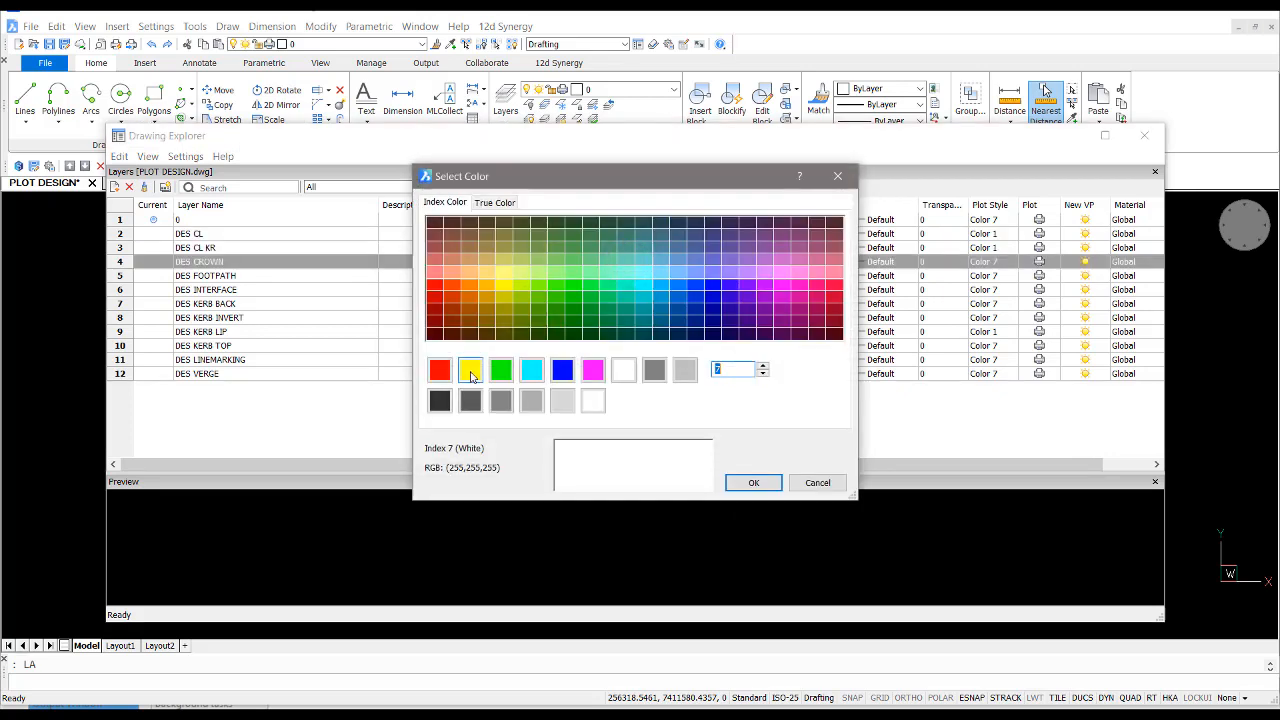
pyautogui.click(752, 482)
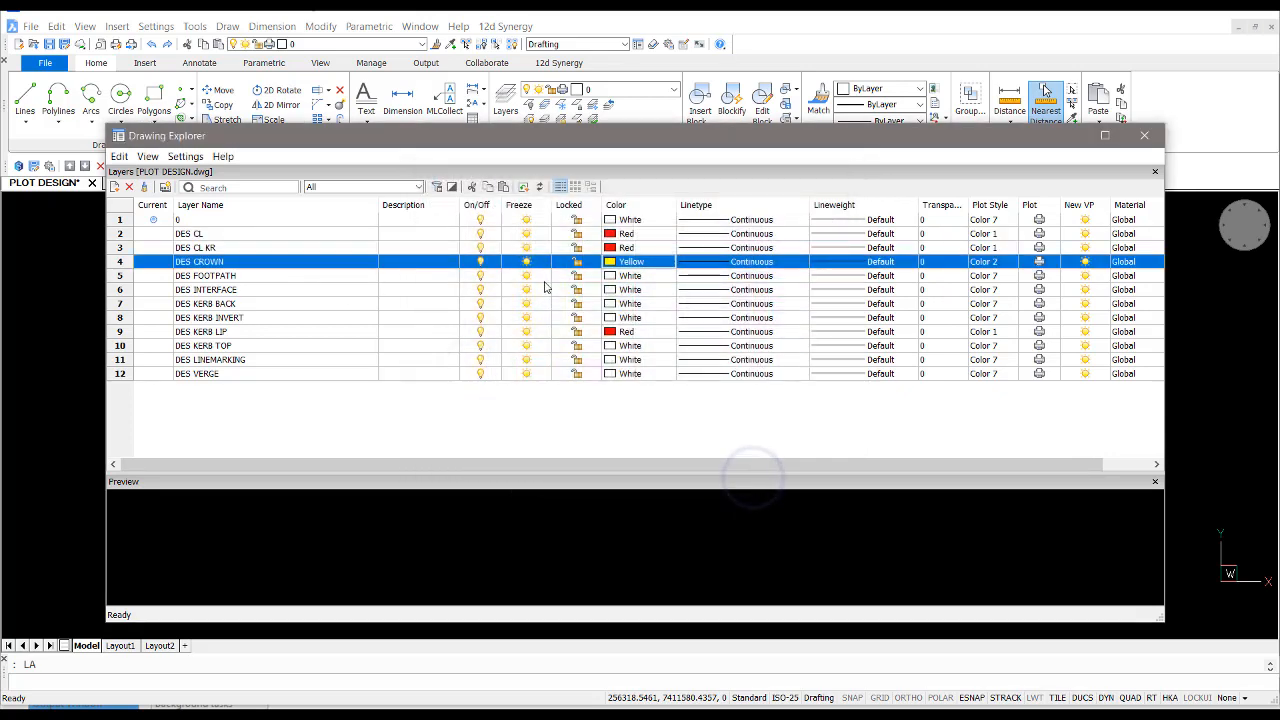
pyautogui.doubleClick(204, 276)
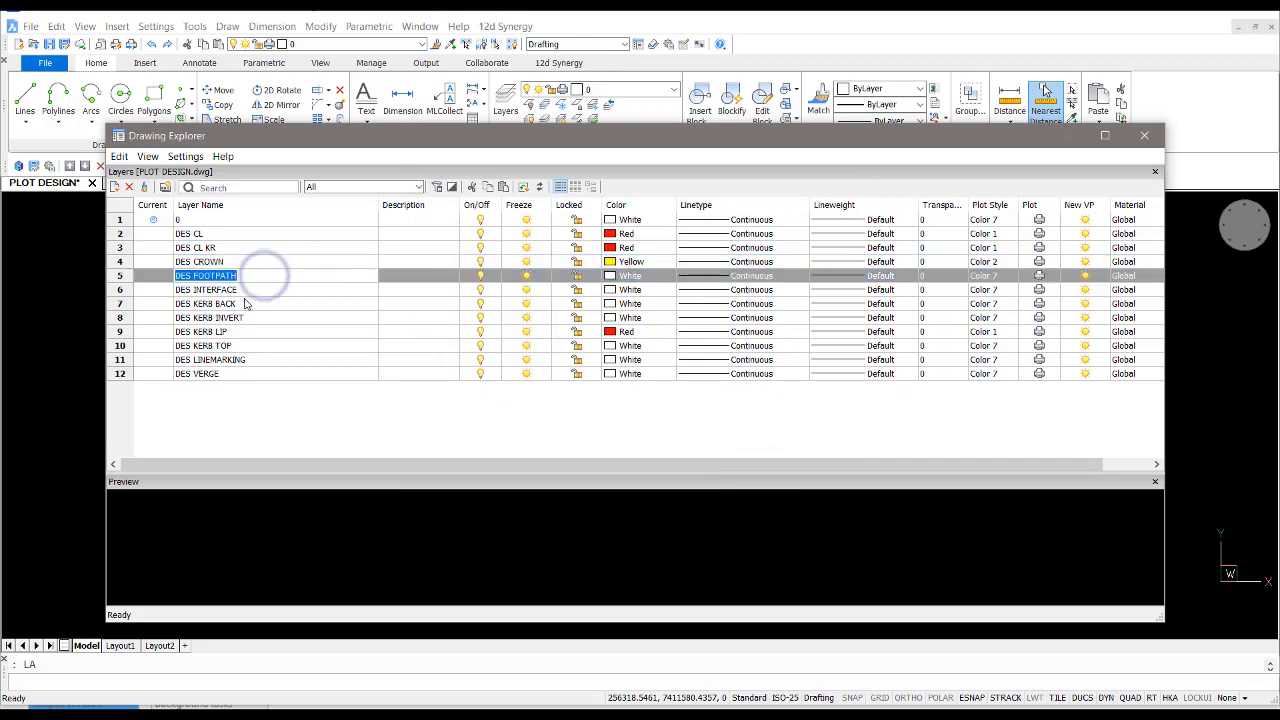
pyautogui.click(630, 276)
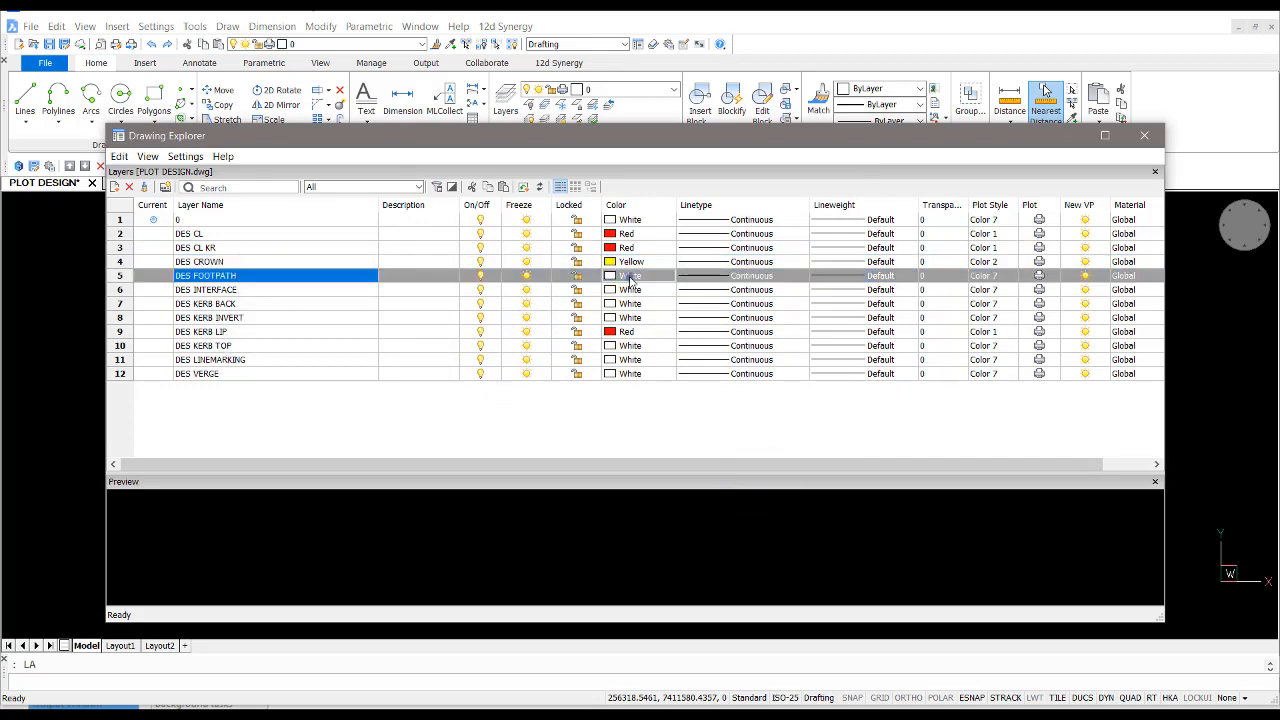
pyautogui.click(610, 276)
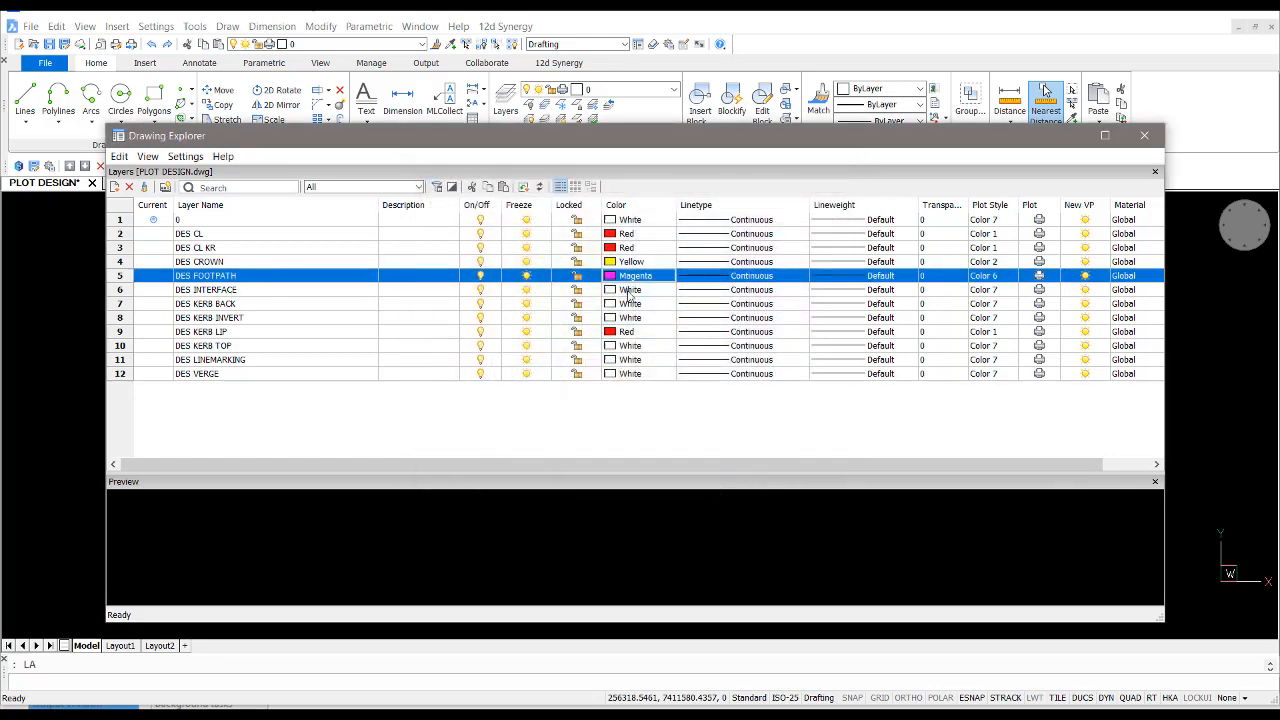
# Colour DES INTERFACE green, KERB BACK cyan, KERB INVERT blue and KERB TOP yellow
pyautogui.click(612, 288)
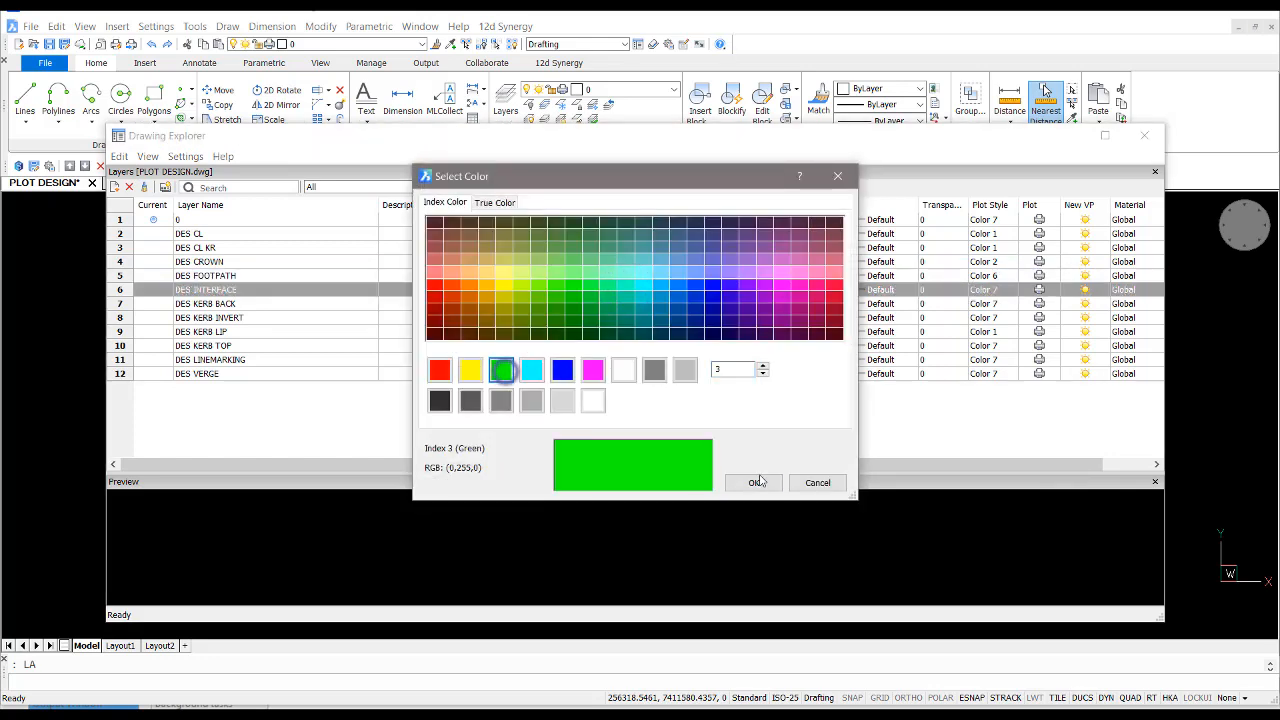
pyautogui.click(752, 482)
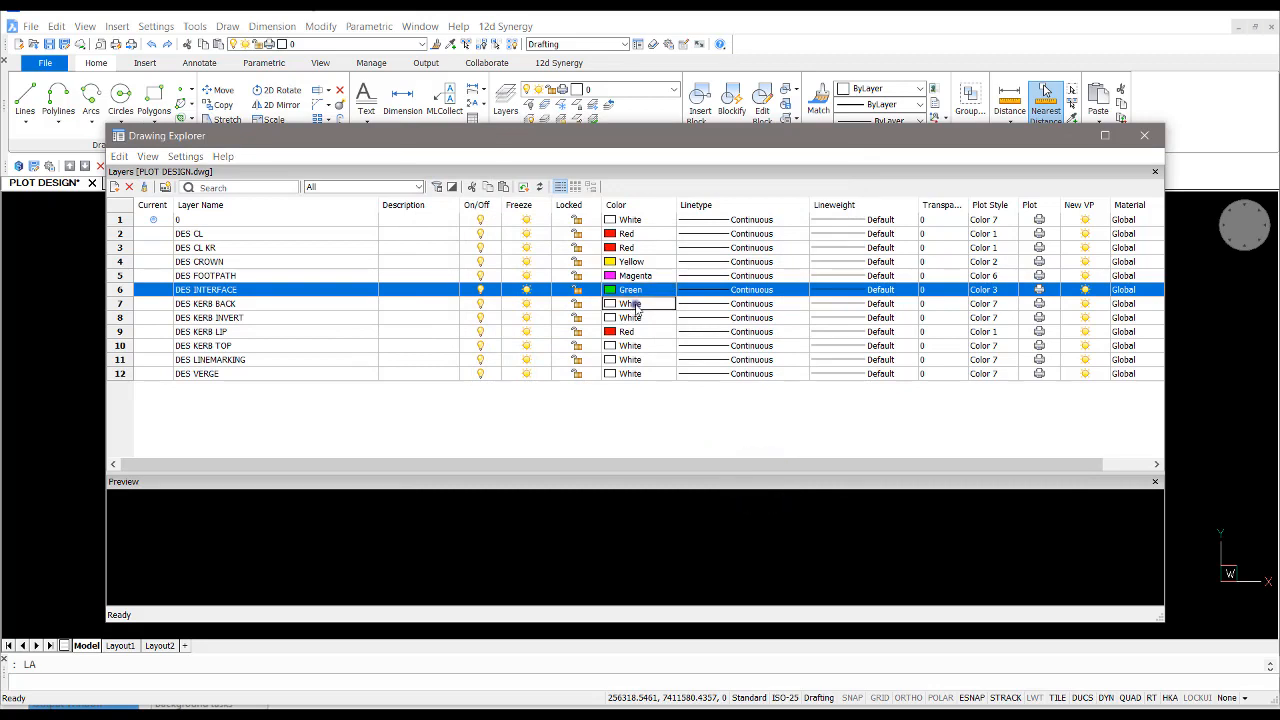
pyautogui.click(630, 304)
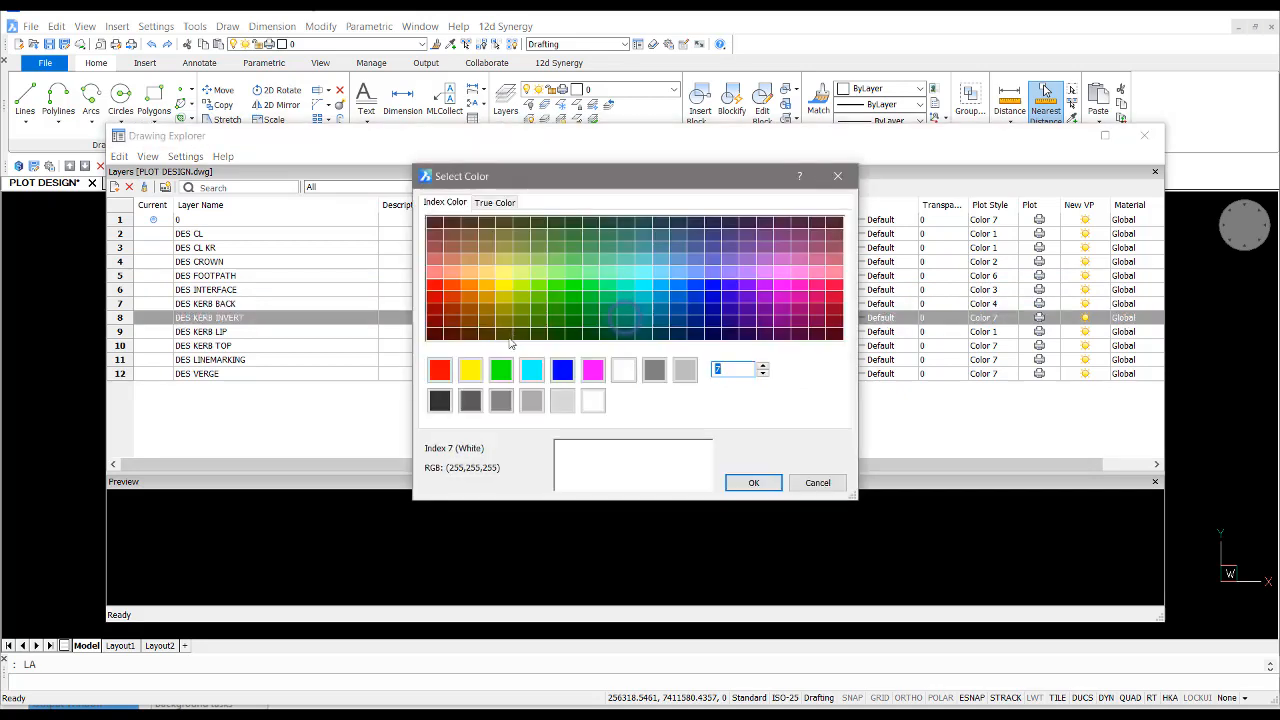
pyautogui.click(752, 482)
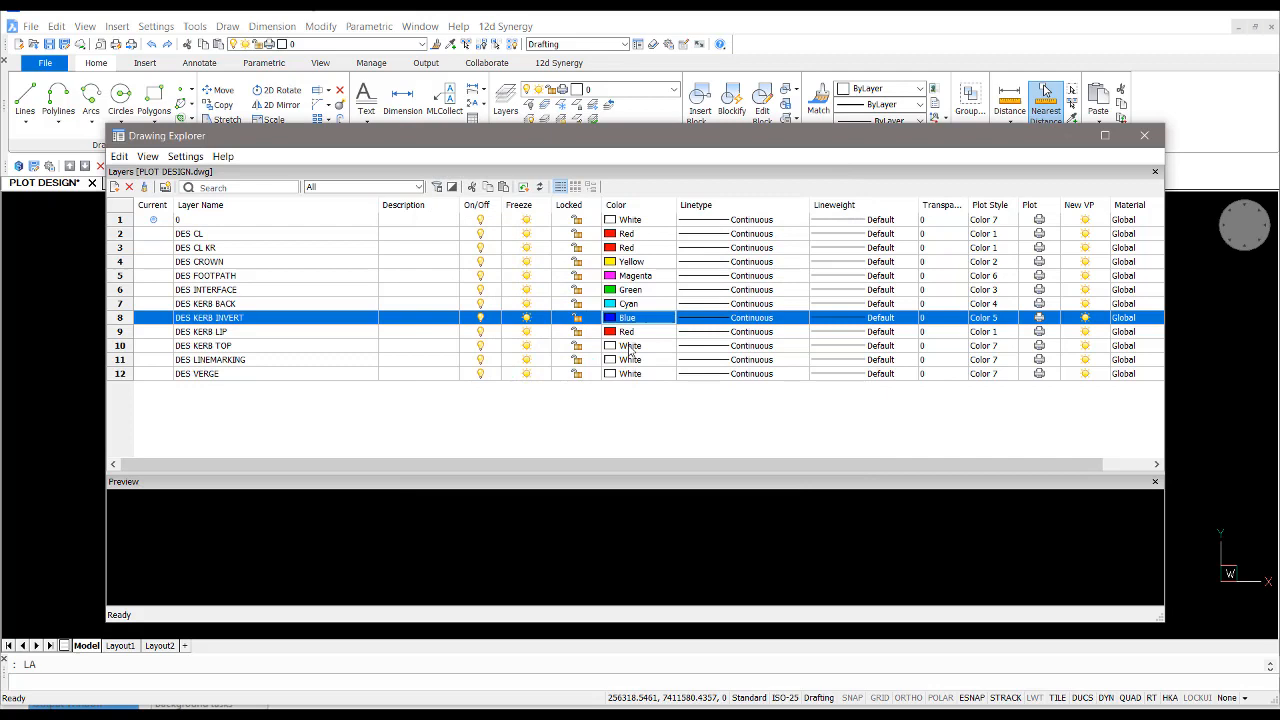
pyautogui.click(636, 344)
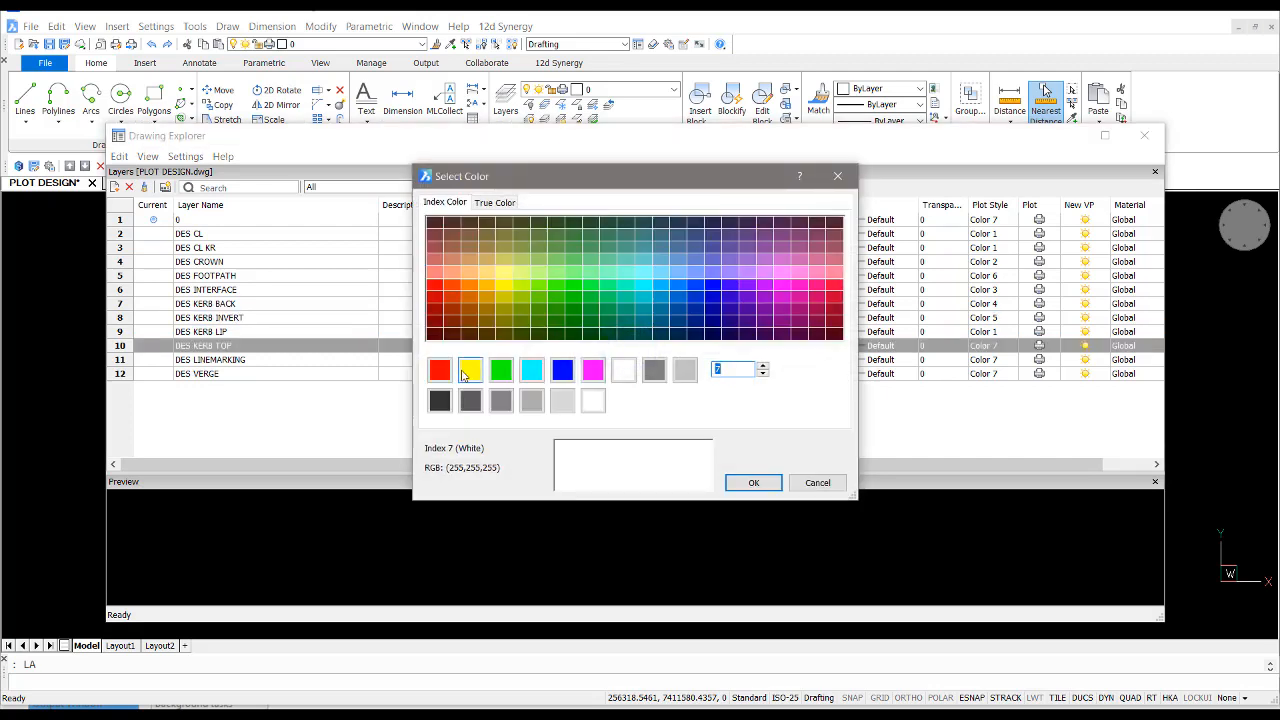
pyautogui.click(752, 482)
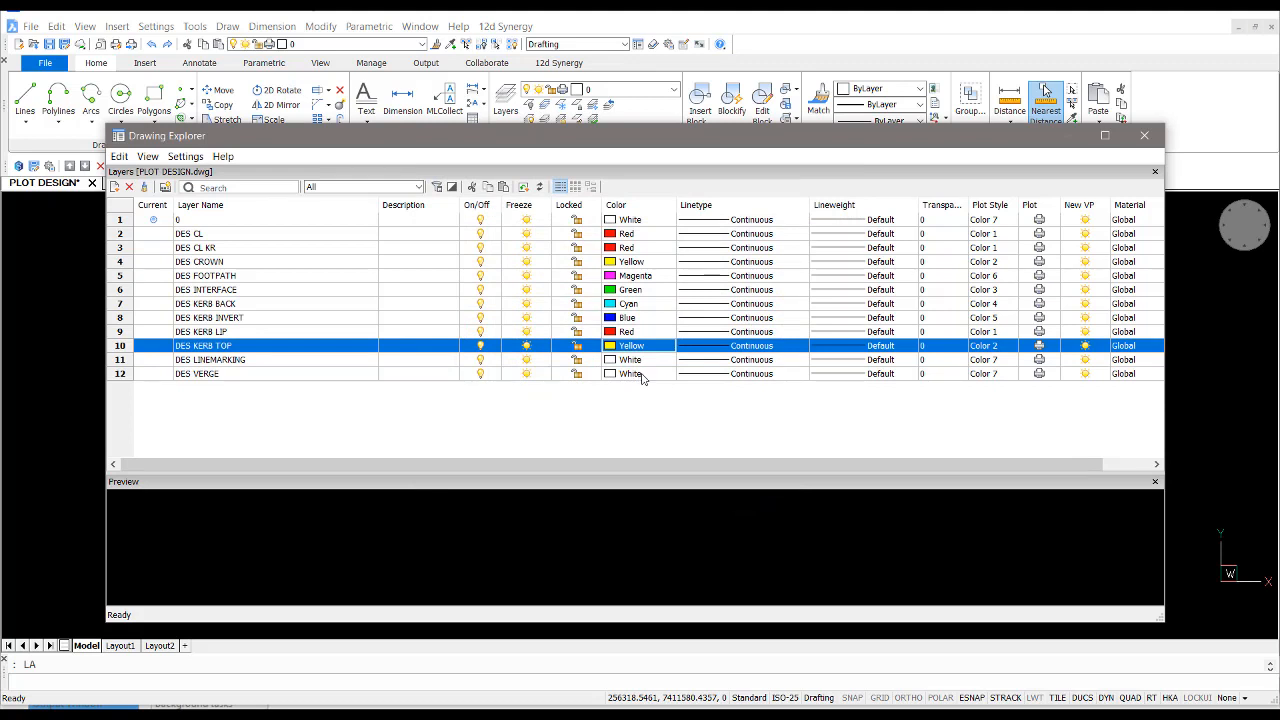
pyautogui.moveTo(1144, 136)
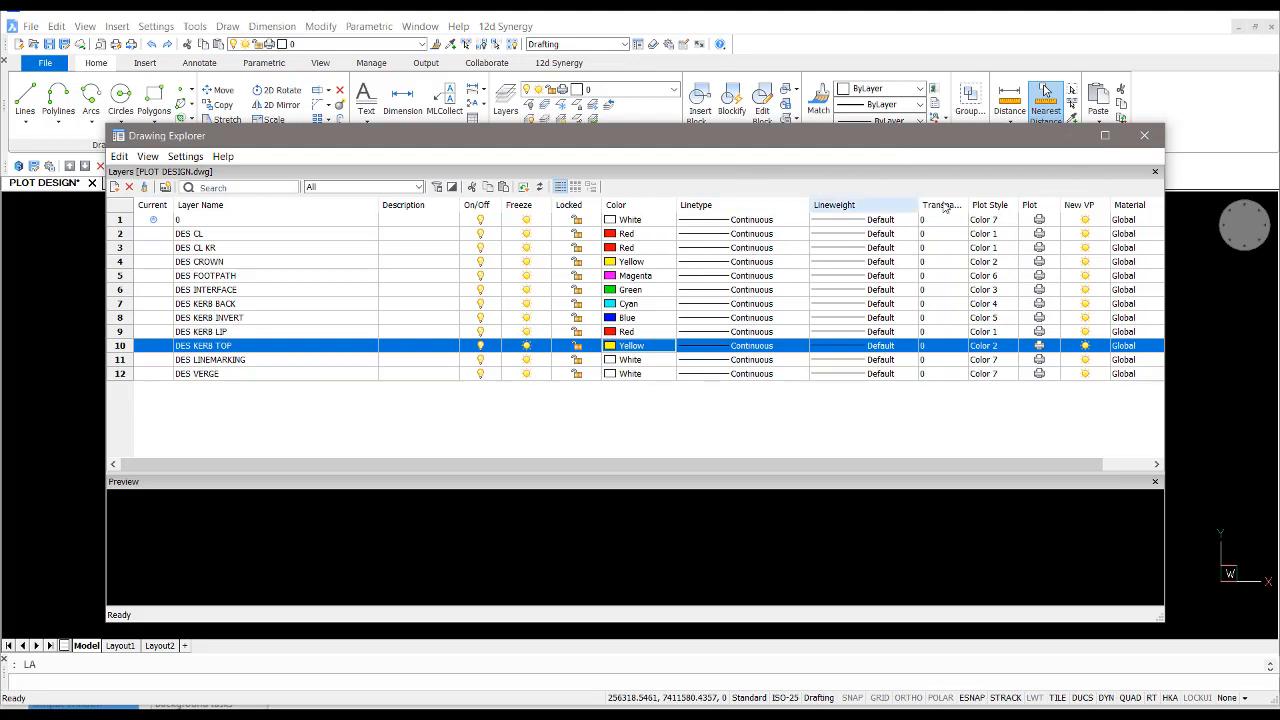
pyautogui.moveTo(1146, 136)
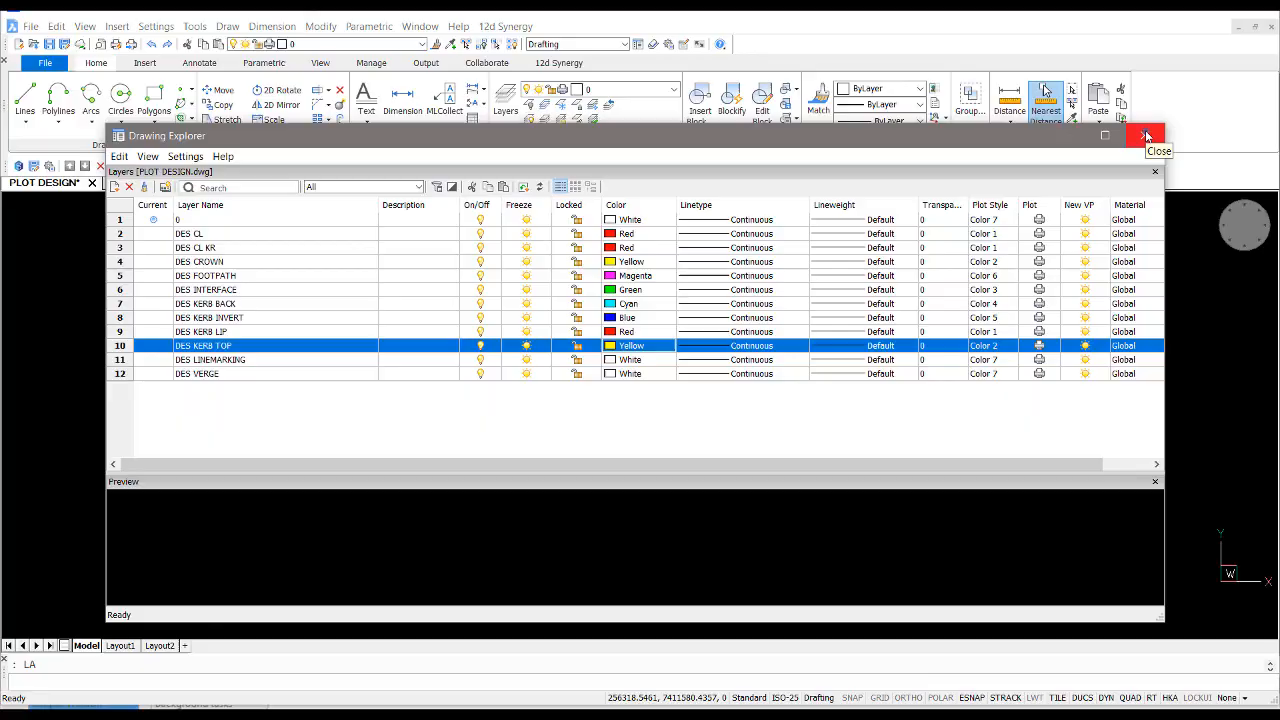
pyautogui.click(1148, 136)
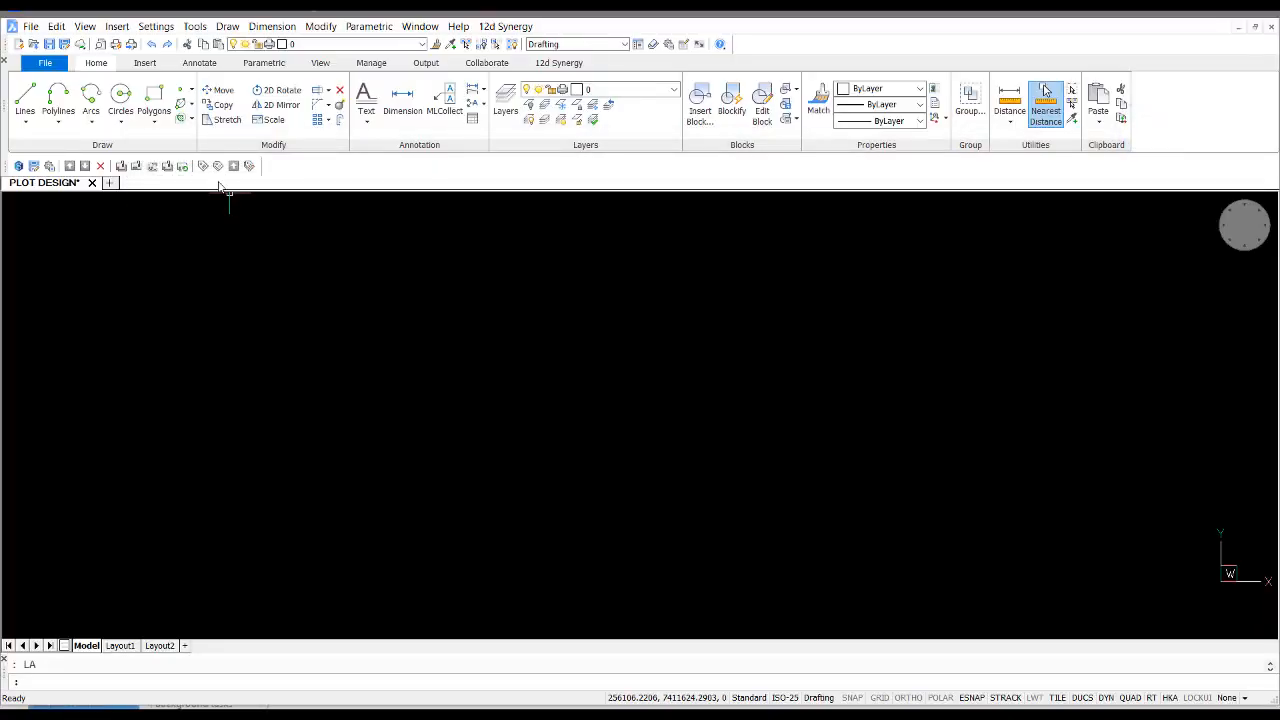
# Save the drawing as template PLOT DESIGN.dwt in the DESIGN folder
pyautogui.click(32, 26)
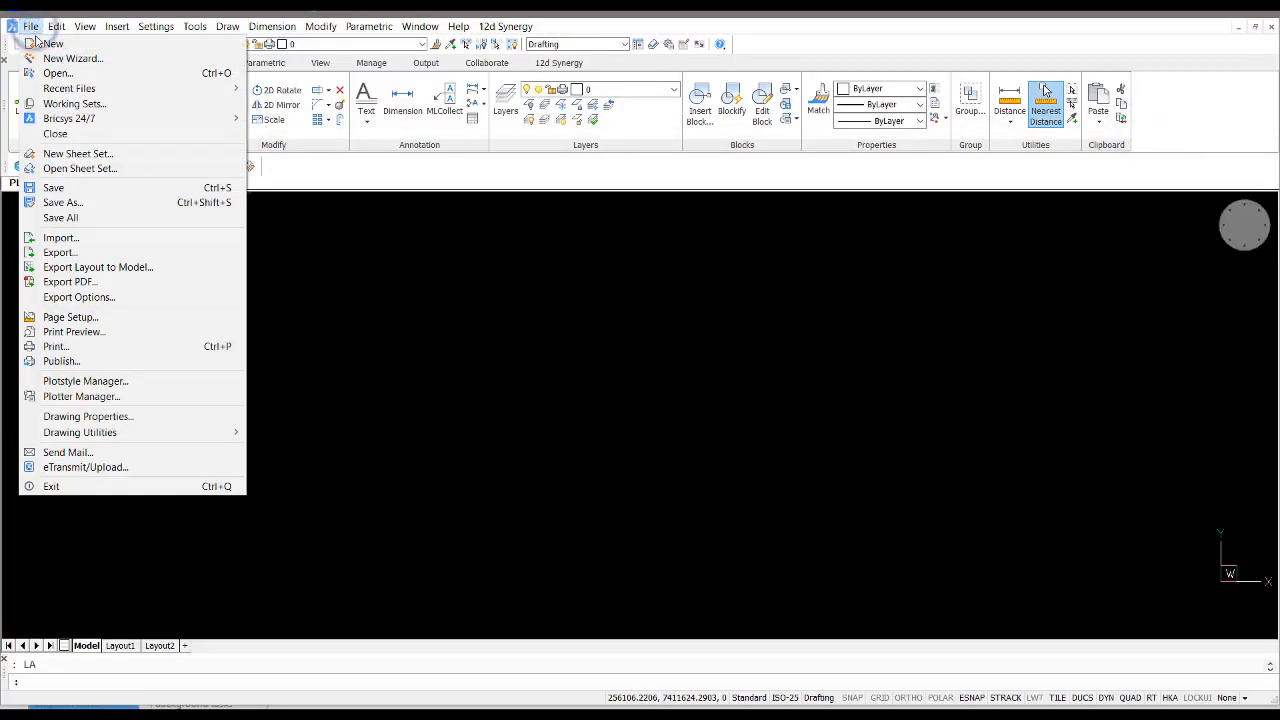
pyautogui.click(64, 202)
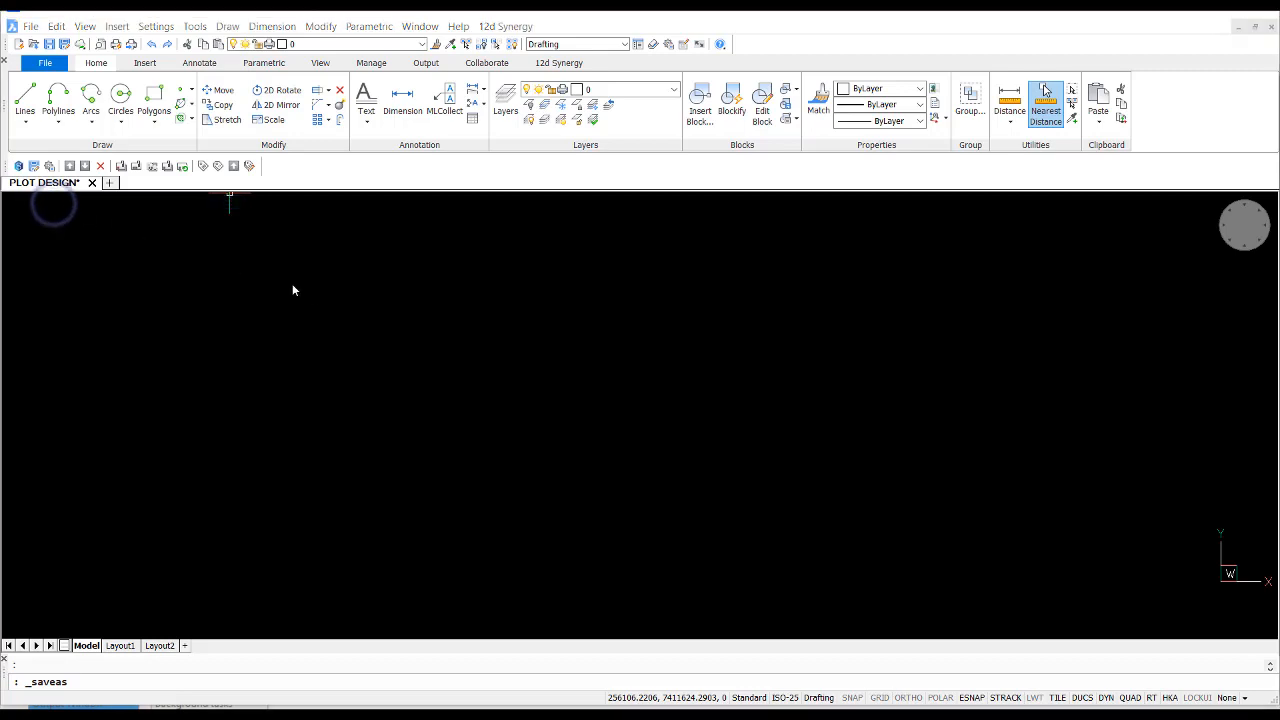
pyautogui.click(572, 368)
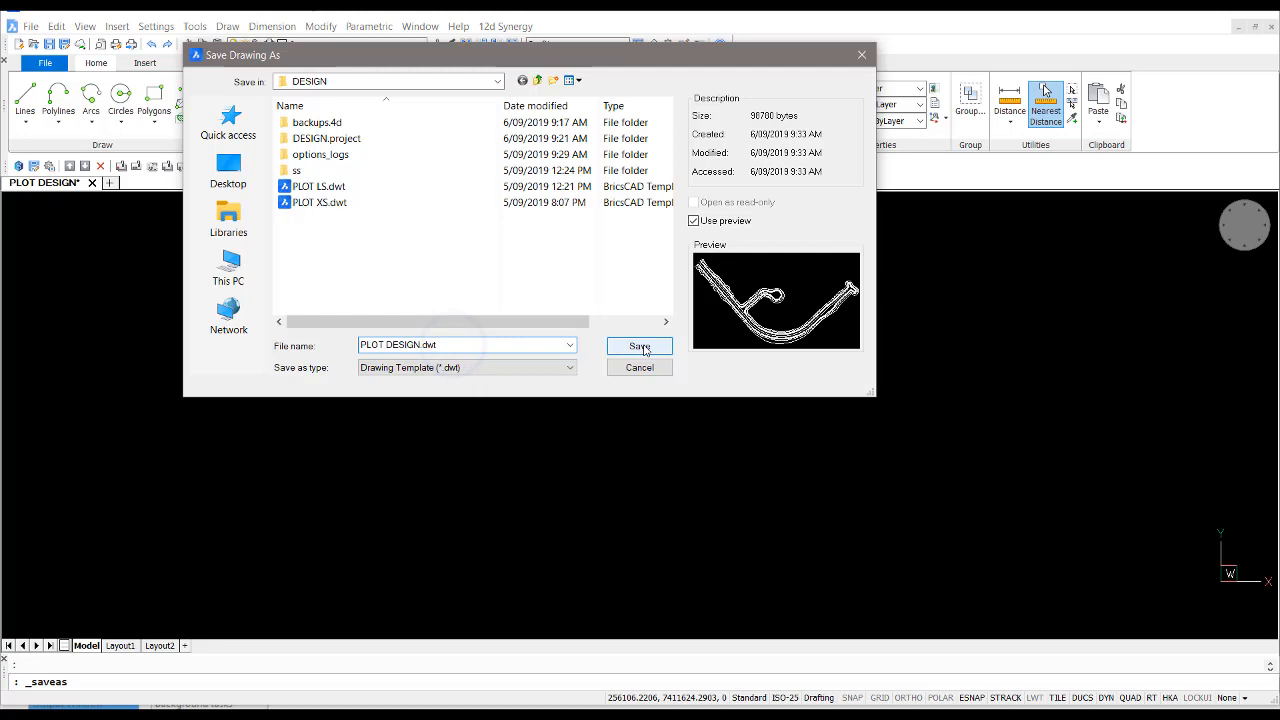
pyautogui.click(640, 346)
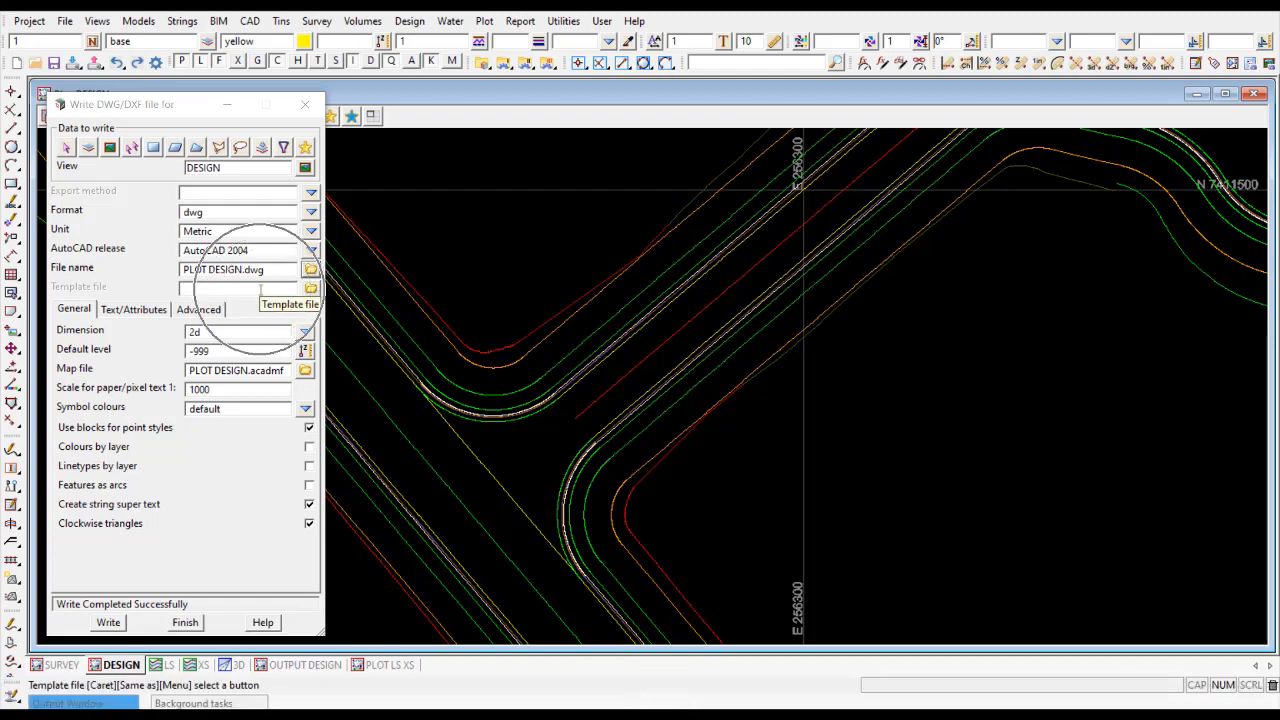
# Choose template PLOT DESIGN.dwt and set Scale for paper text to 250
pyautogui.click(310, 288)
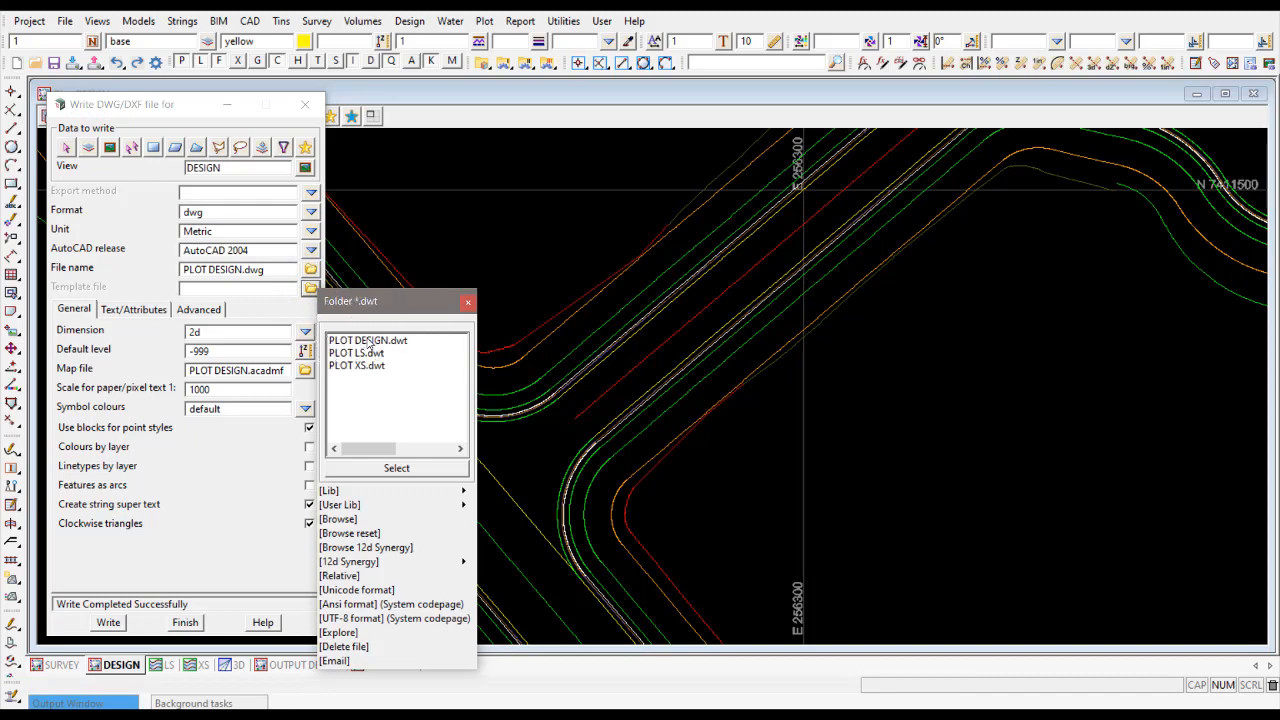
pyautogui.click(368, 340)
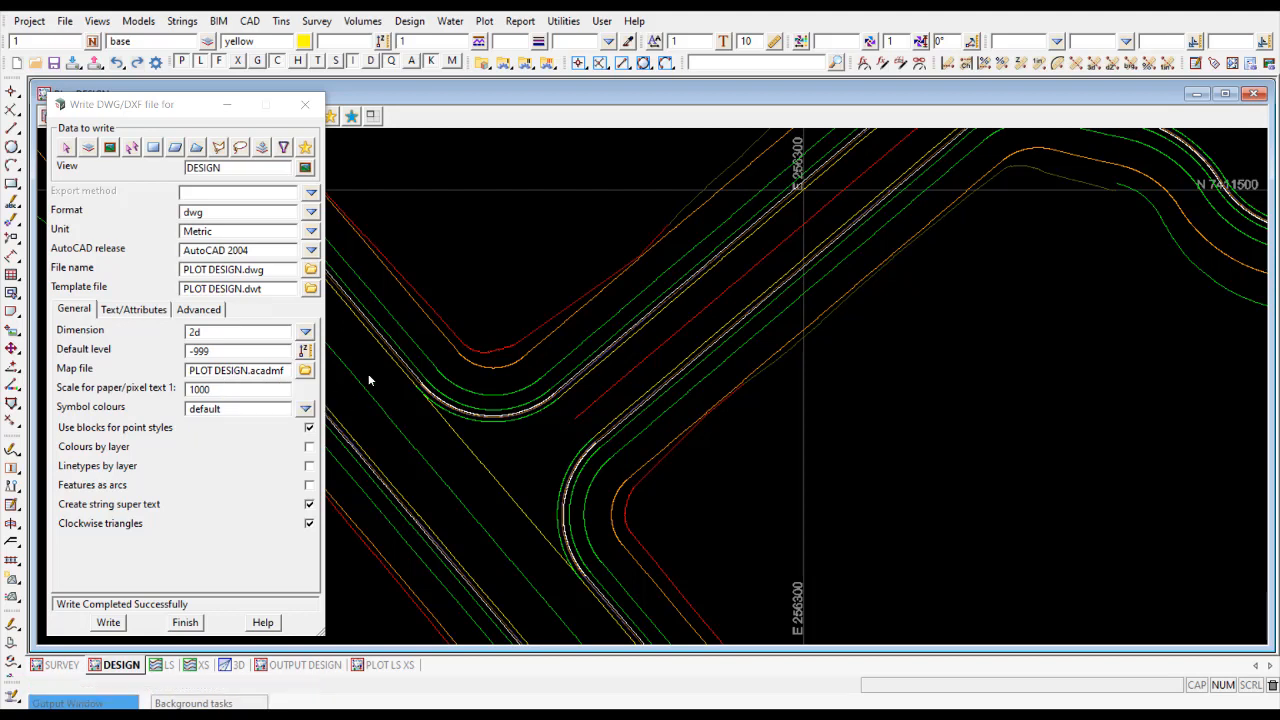
pyautogui.click(236, 388)
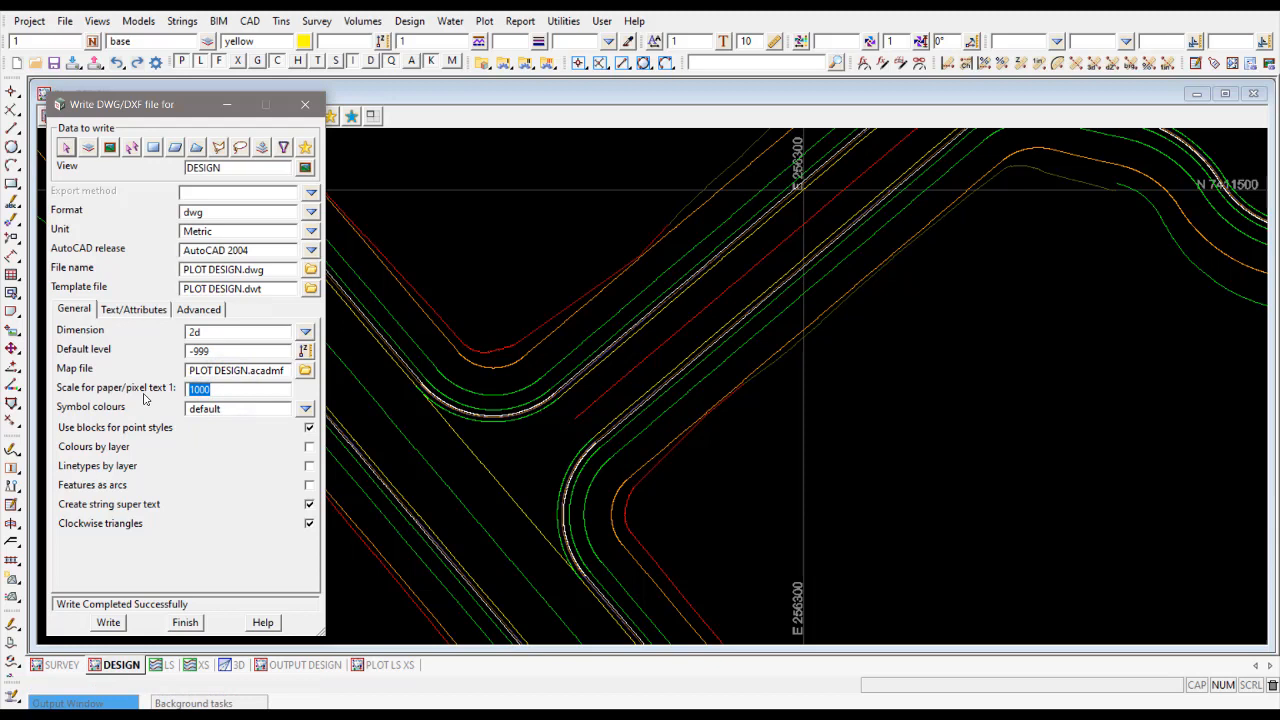
pyautogui.write('500')
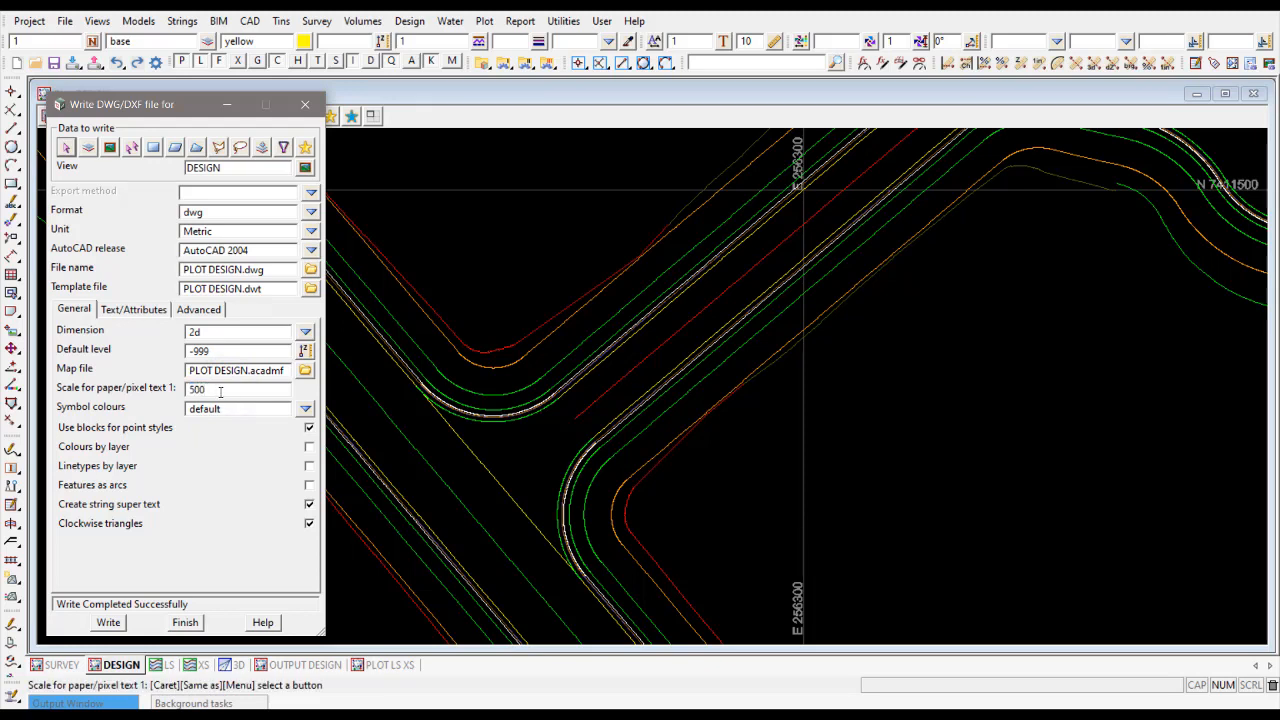
pyautogui.moveTo(220, 390)
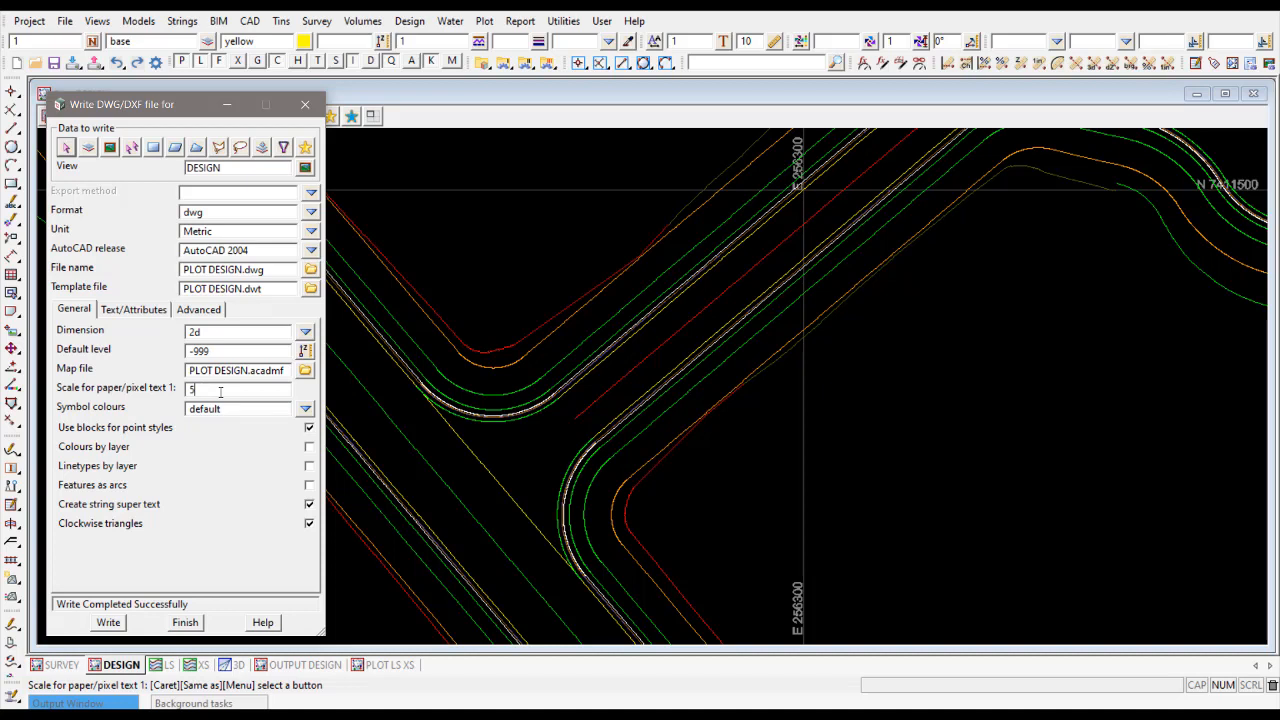
pyautogui.write('250')
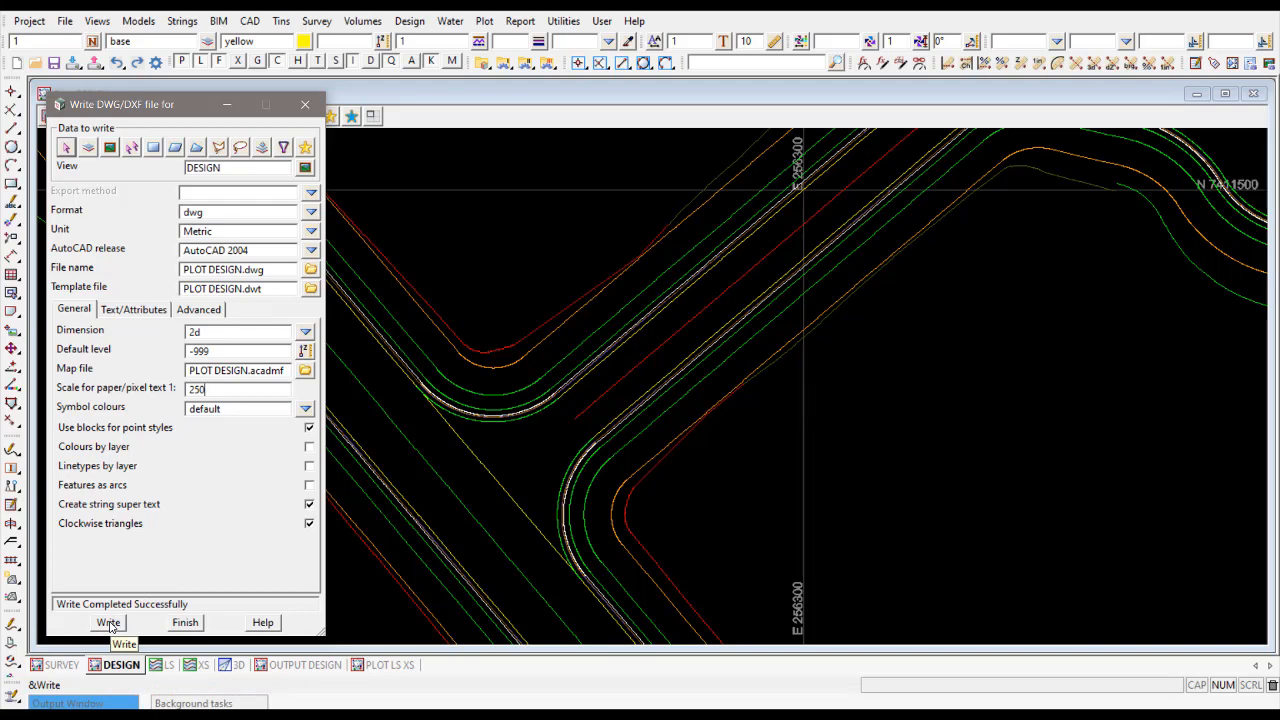
# Write PLOT DESIGN.dwg, replacing the existing file, and reopen it
pyautogui.click(108, 622)
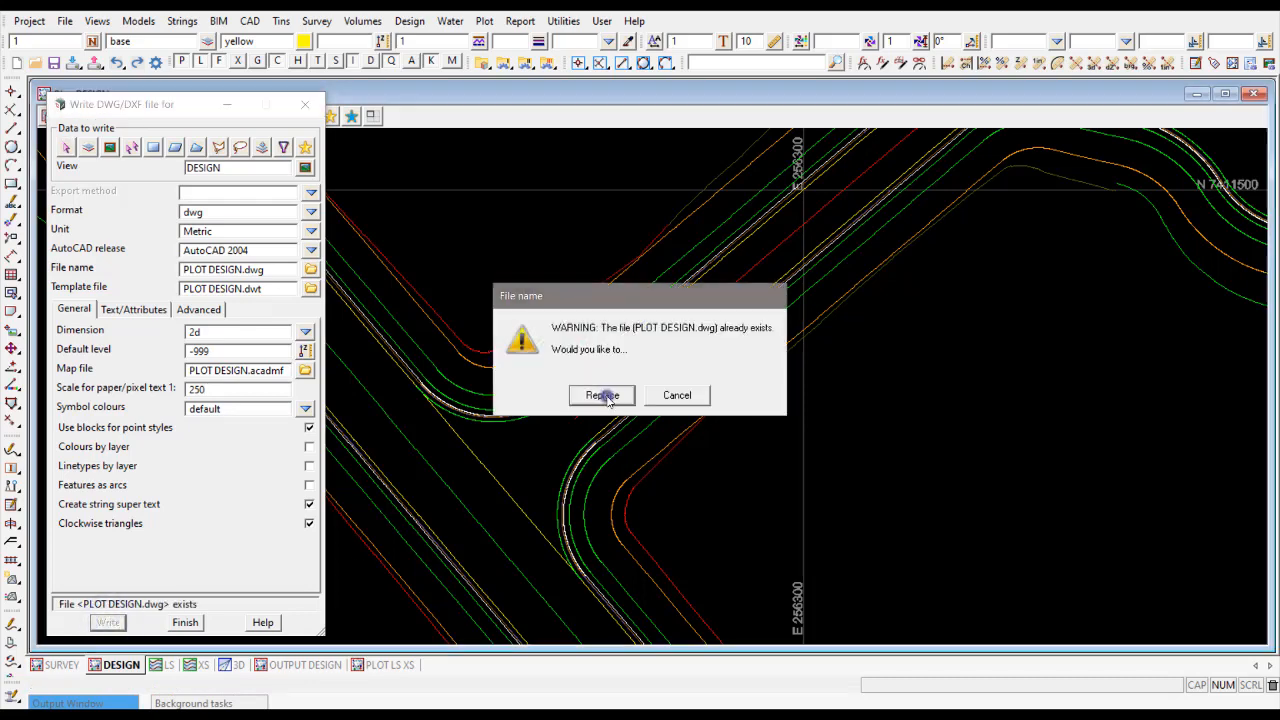
pyautogui.click(600, 396)
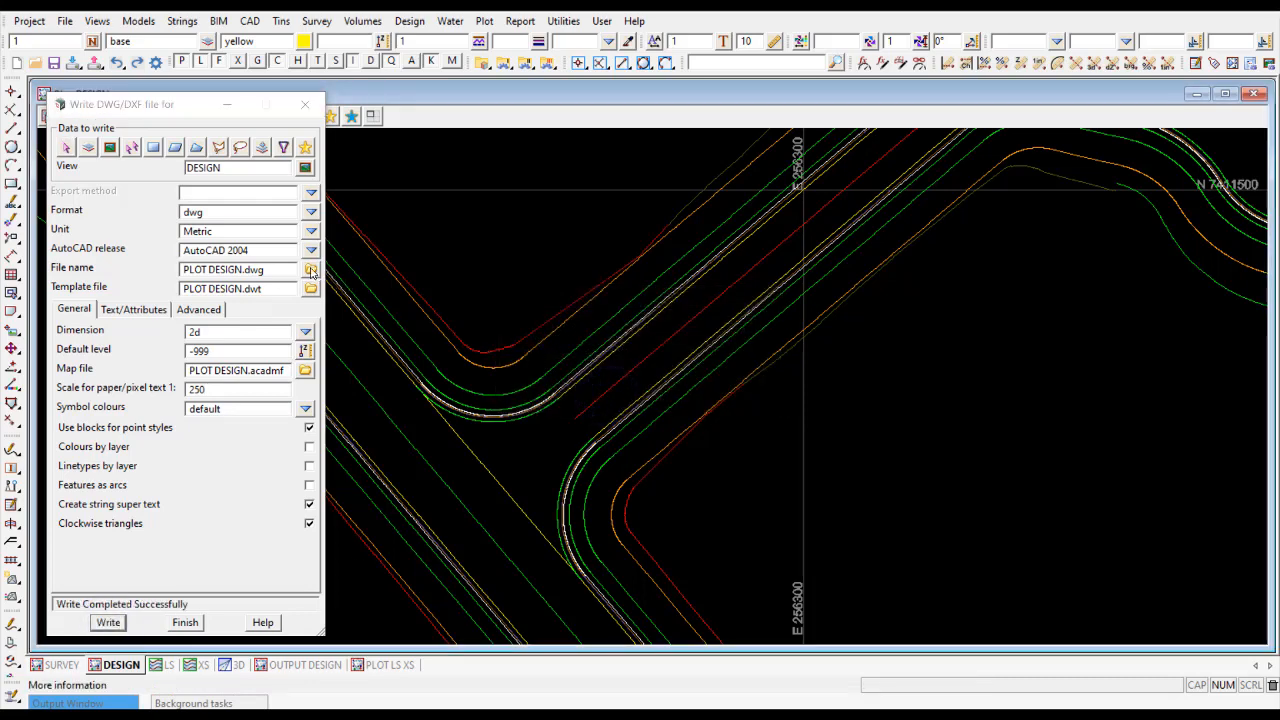
pyautogui.click(312, 268)
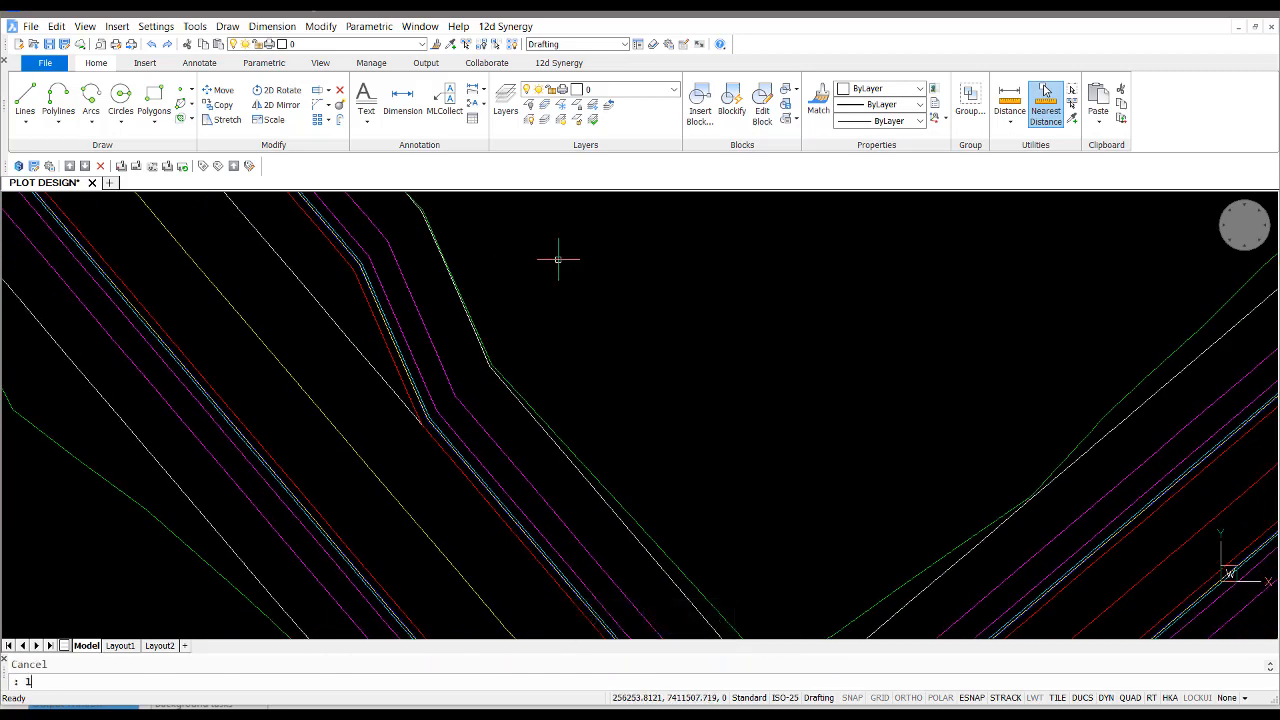
# Via LA, review the DES layer colours up to DES KERB TOP in the exported drawing
pyautogui.write('la')
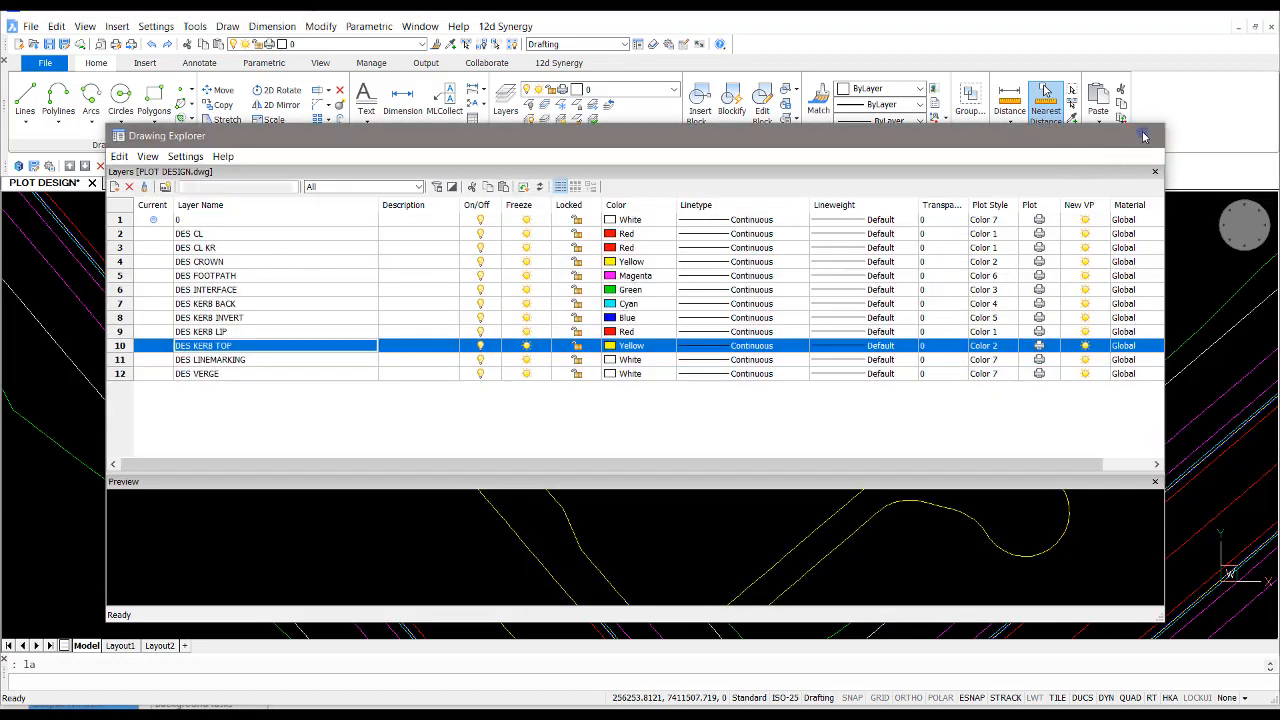
pyautogui.click(1156, 172)
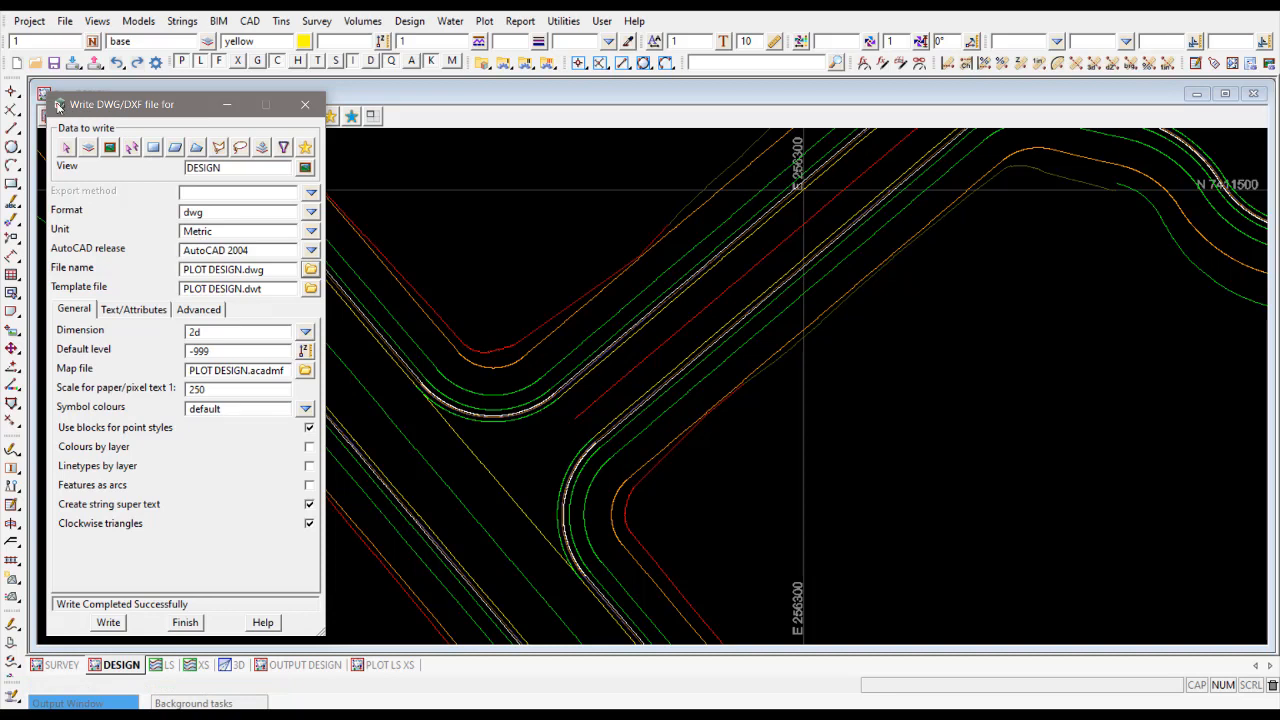
# Dump the export panel settings to Write_DWG_PLOT DESIGN.slx
pyautogui.click(58, 104)
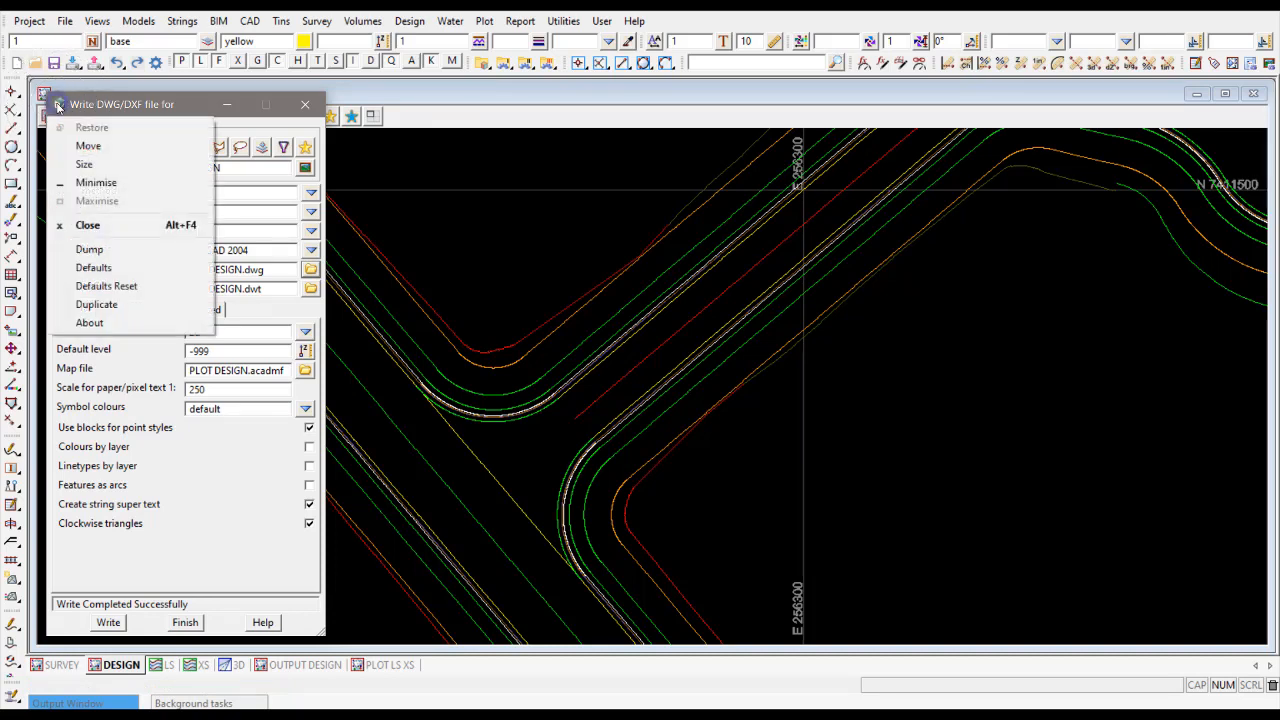
pyautogui.moveTo(88, 248)
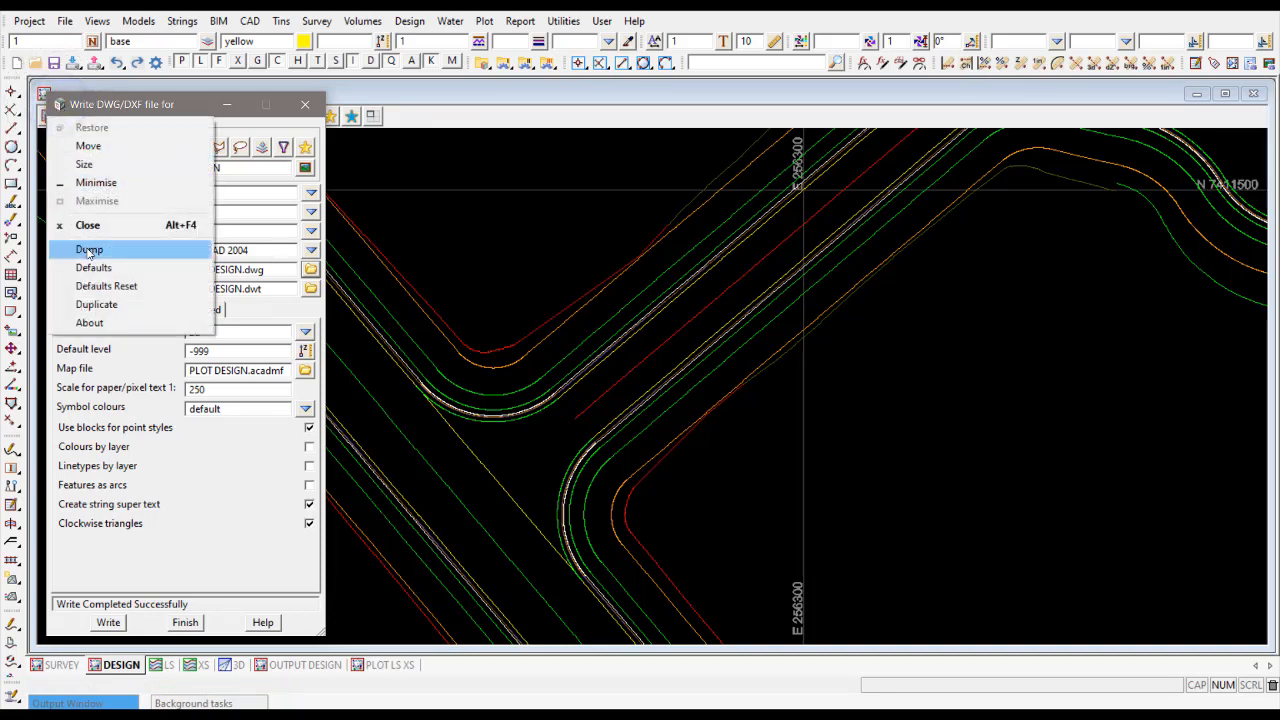
pyautogui.click(88, 248)
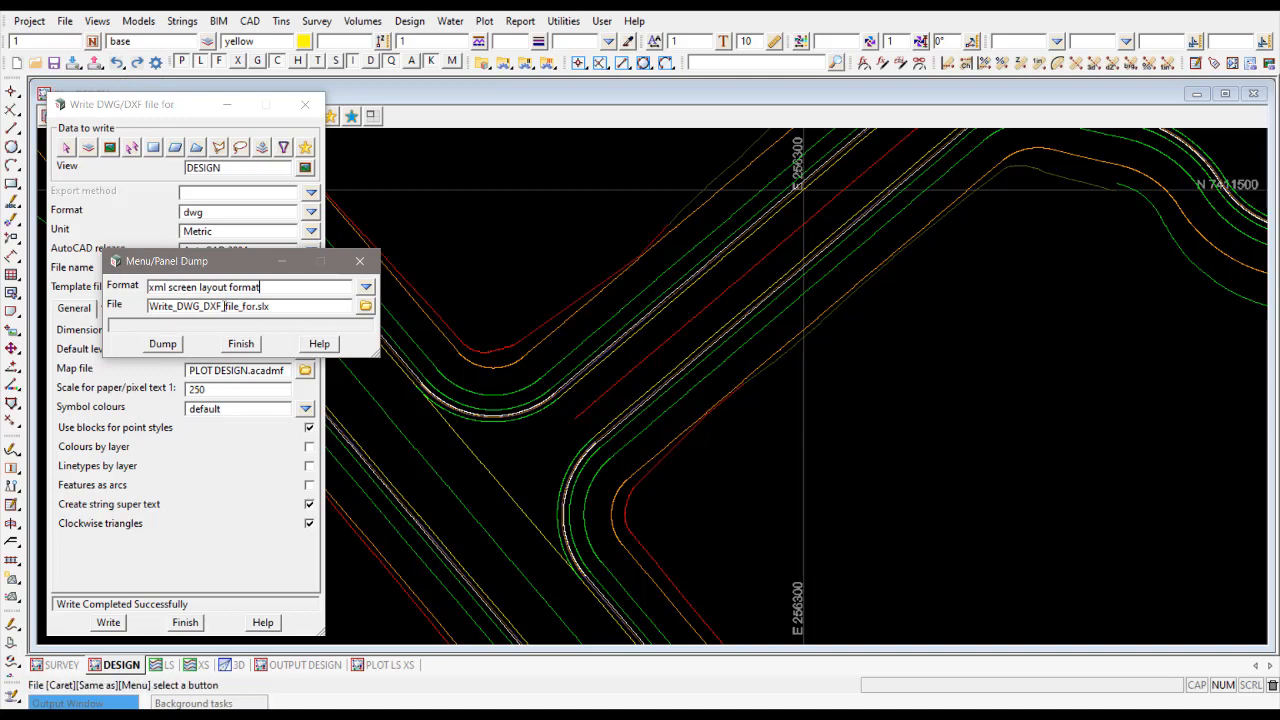
pyautogui.click(204, 306)
pyautogui.write('PLOT')
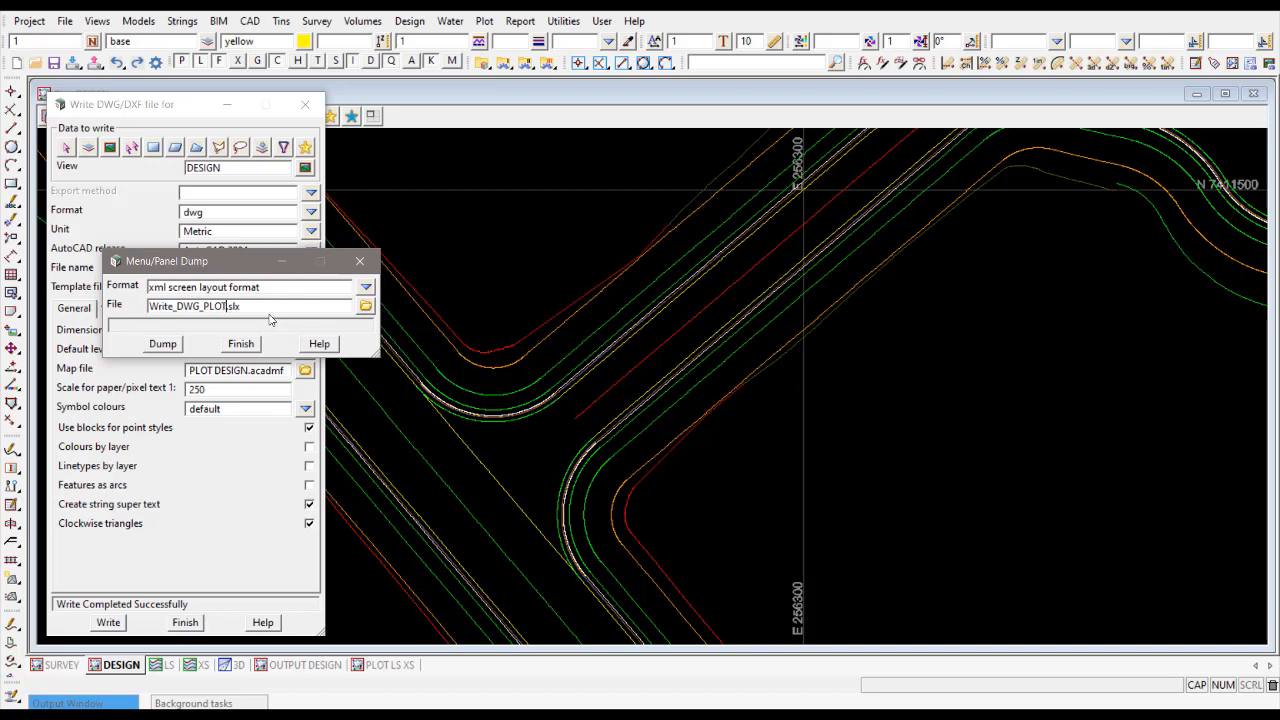
pyautogui.write('DESIGN')
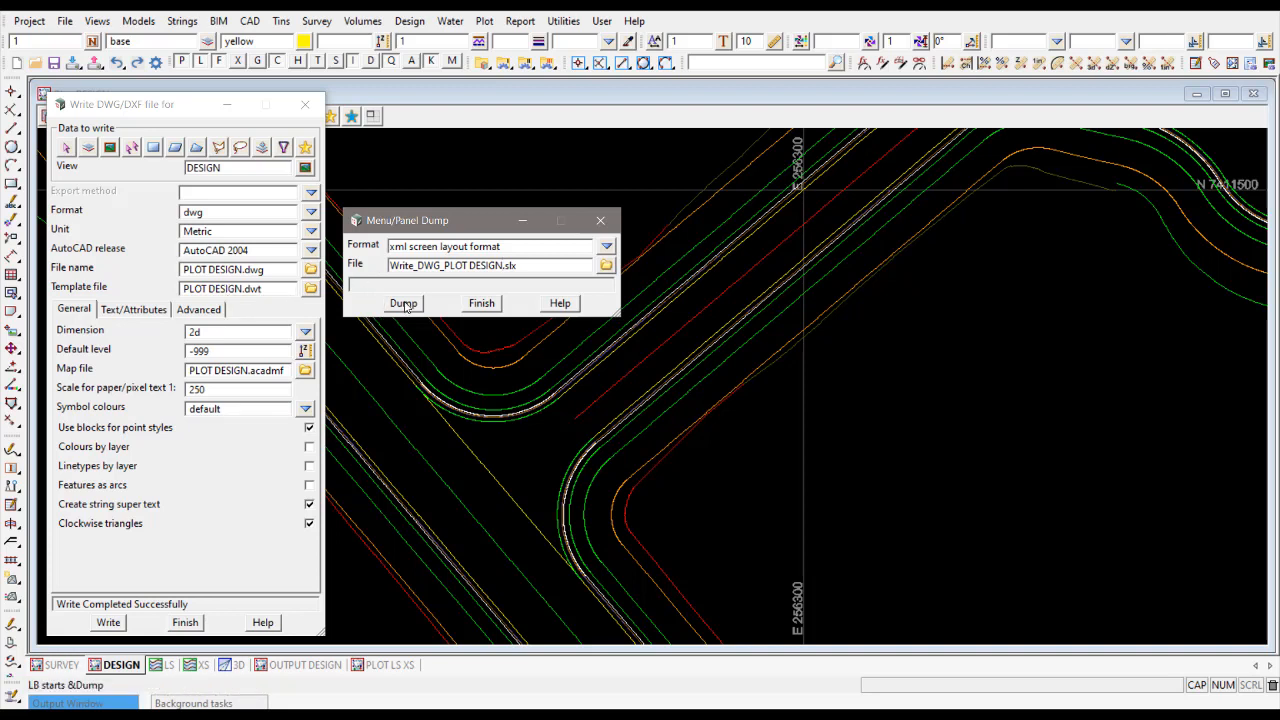
pyautogui.click(402, 304)
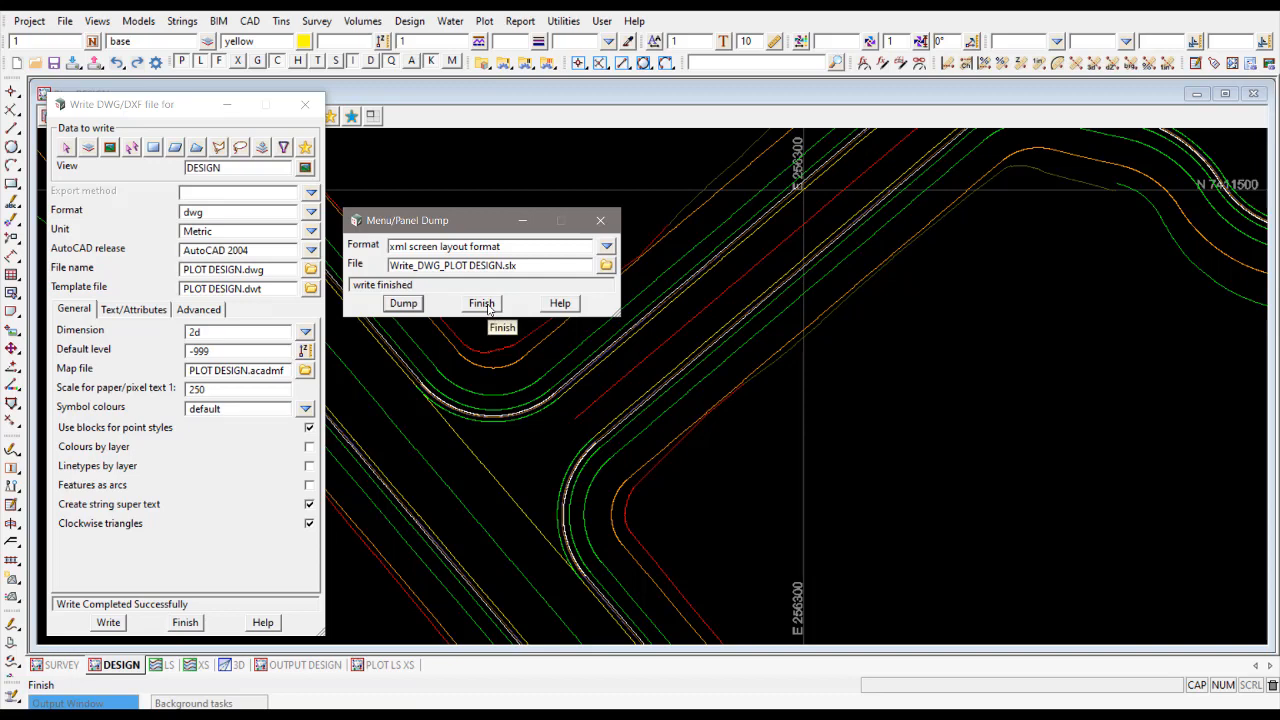
pyautogui.click(480, 304)
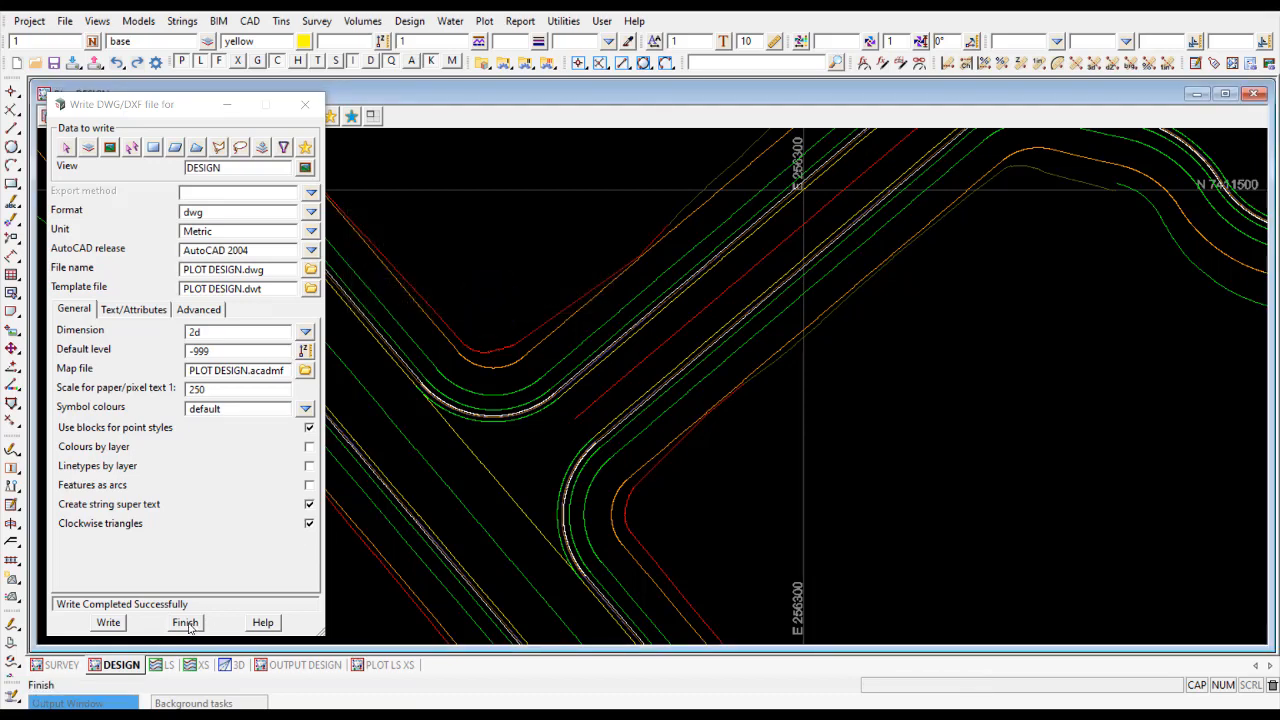
# Finish the Write DWG/DXF file panel, returning to the plan view
pyautogui.click(184, 622)
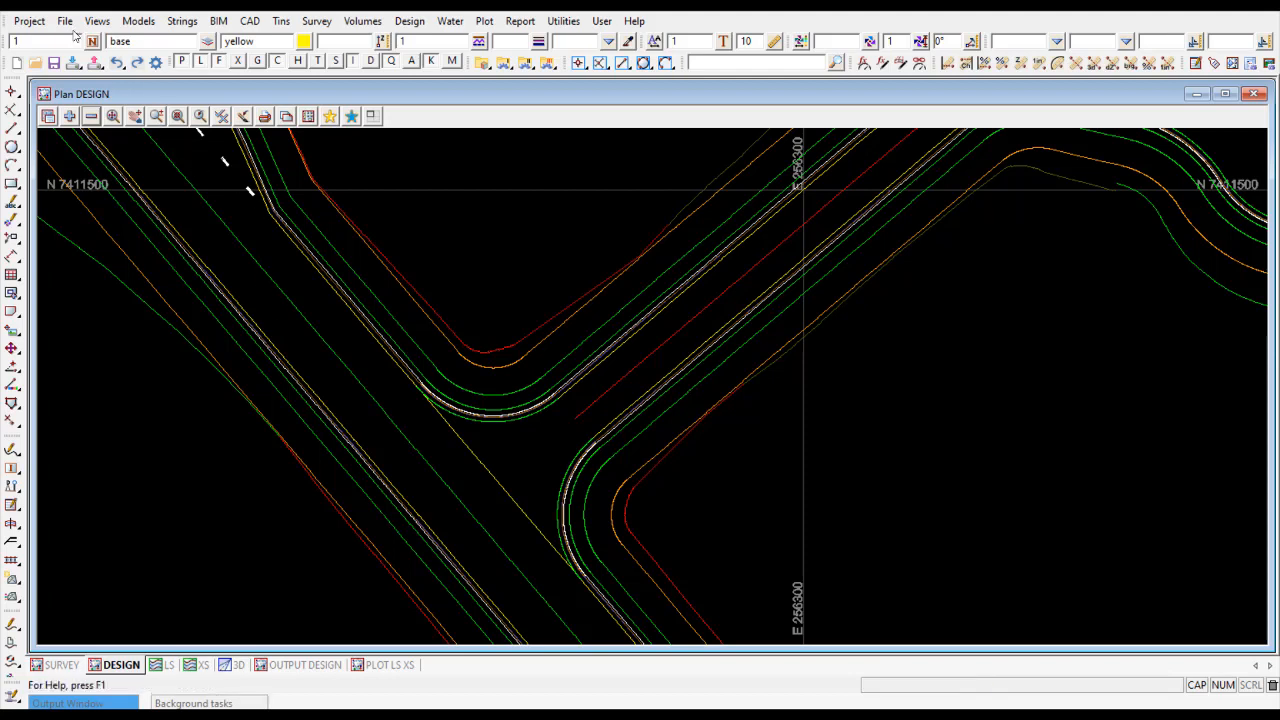
# Recall the Write_DWG_PLOT DESIGN.slx layout, restoring the DWG export panel with DESIGN view and 1:250 scale
pyautogui.click(64, 20)
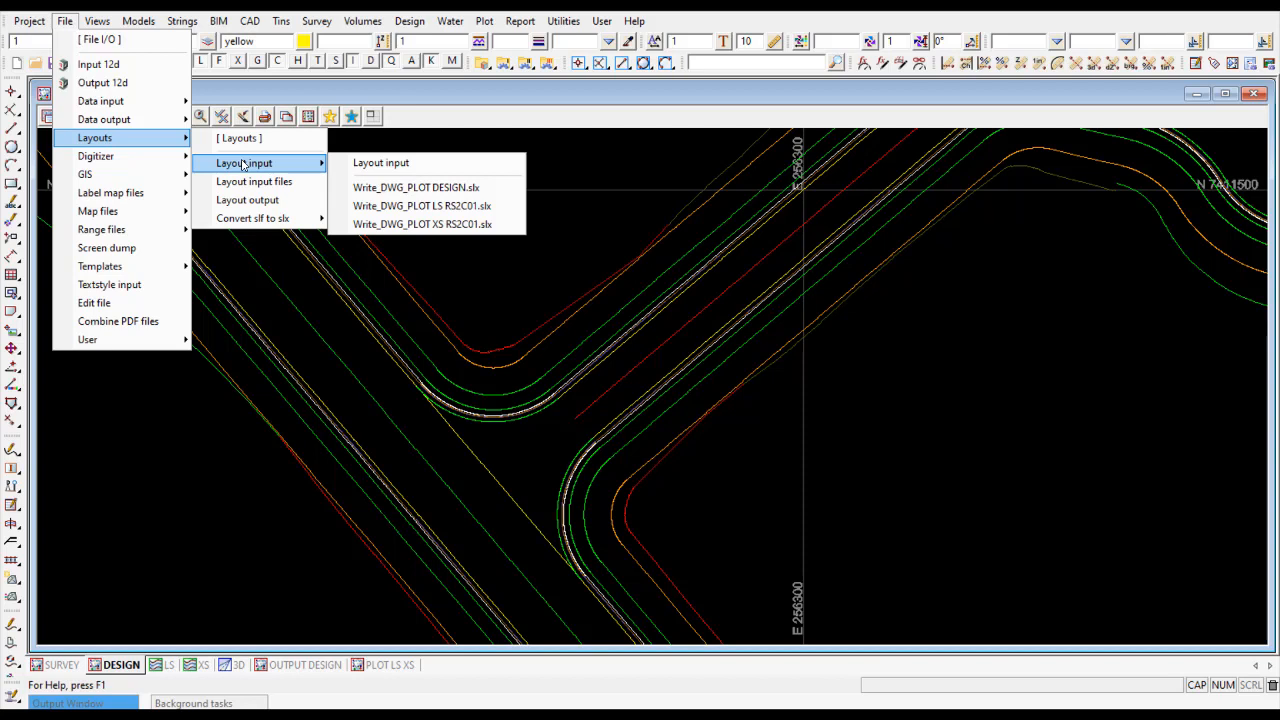
pyautogui.moveTo(416, 188)
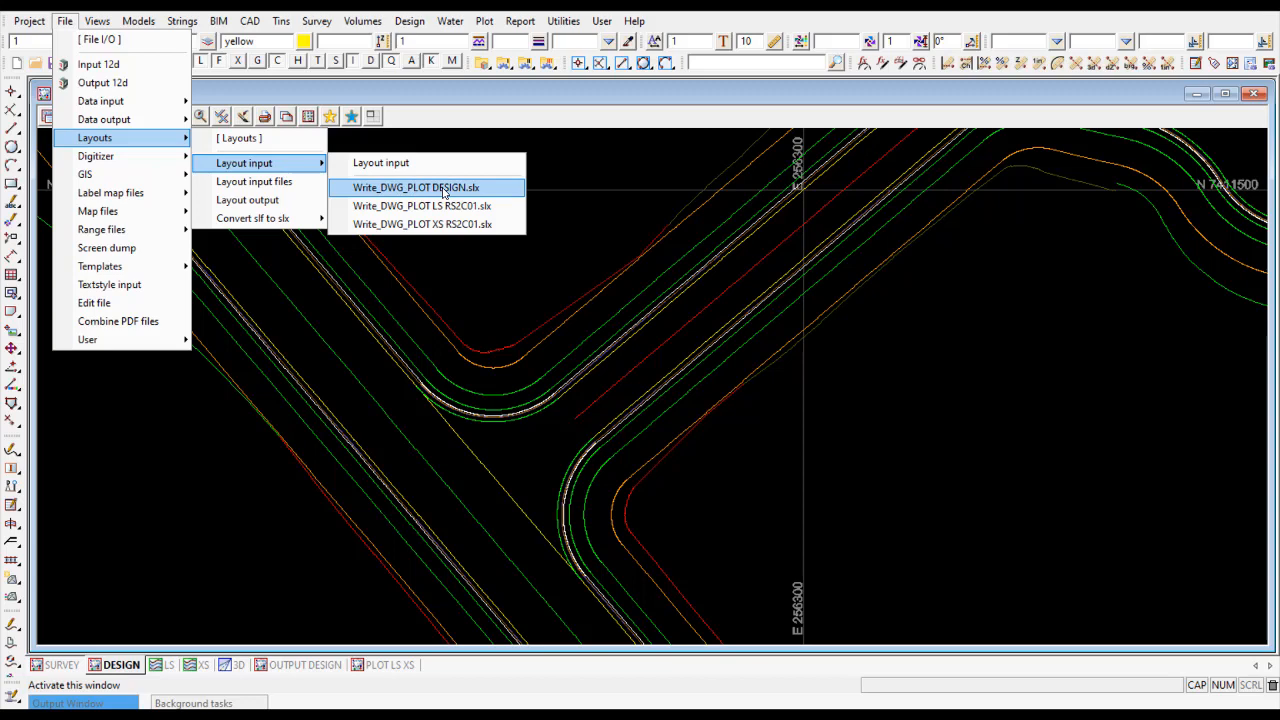
pyautogui.click(416, 188)
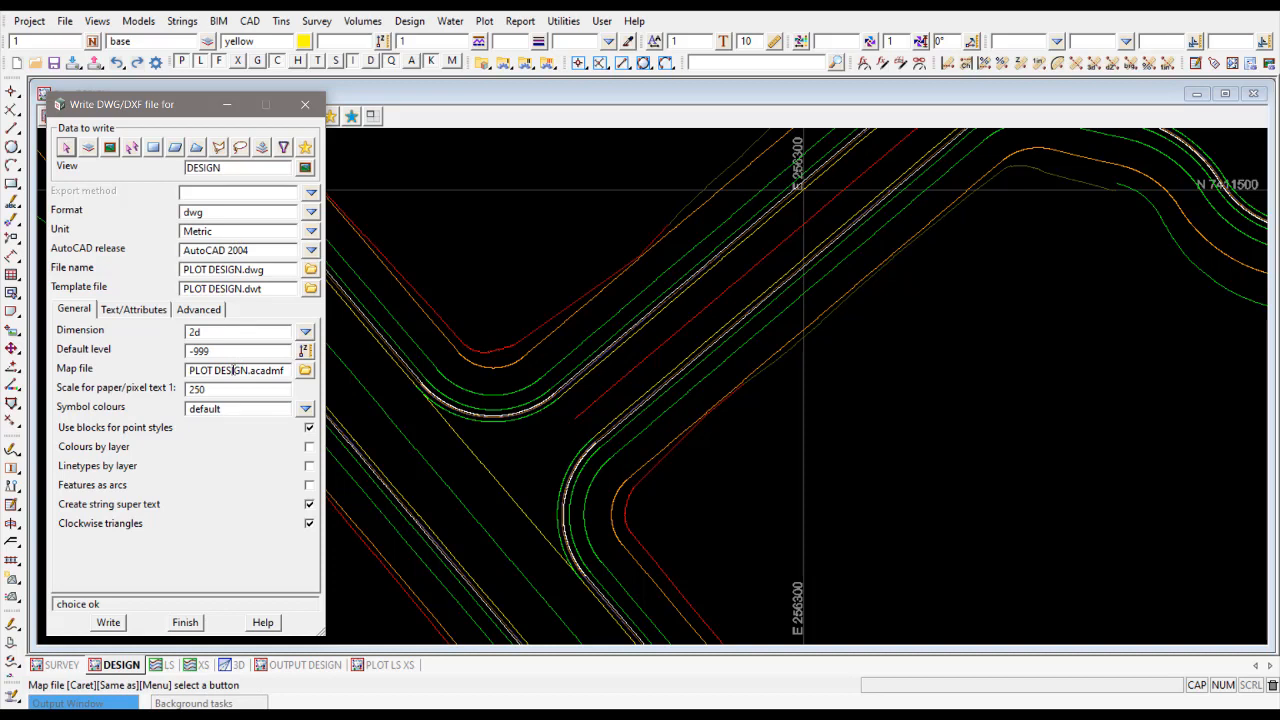
pyautogui.moveTo(236, 370)
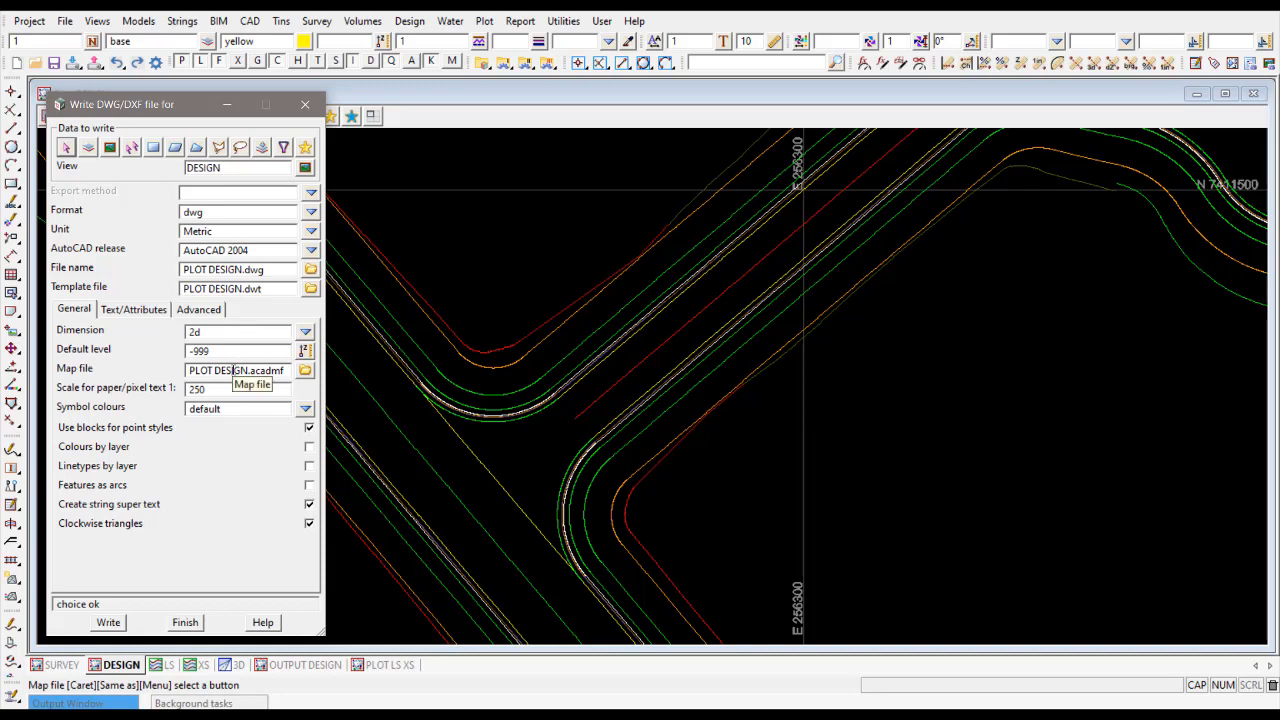
pyautogui.moveTo(276, 188)
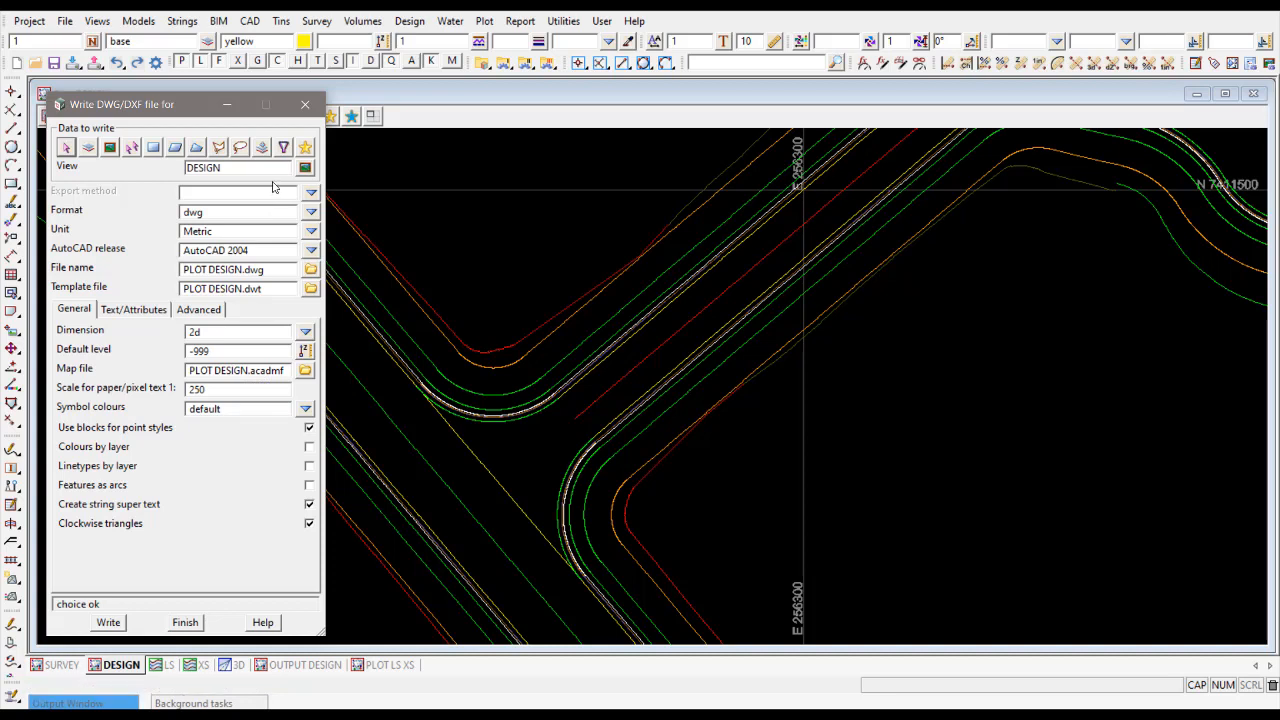